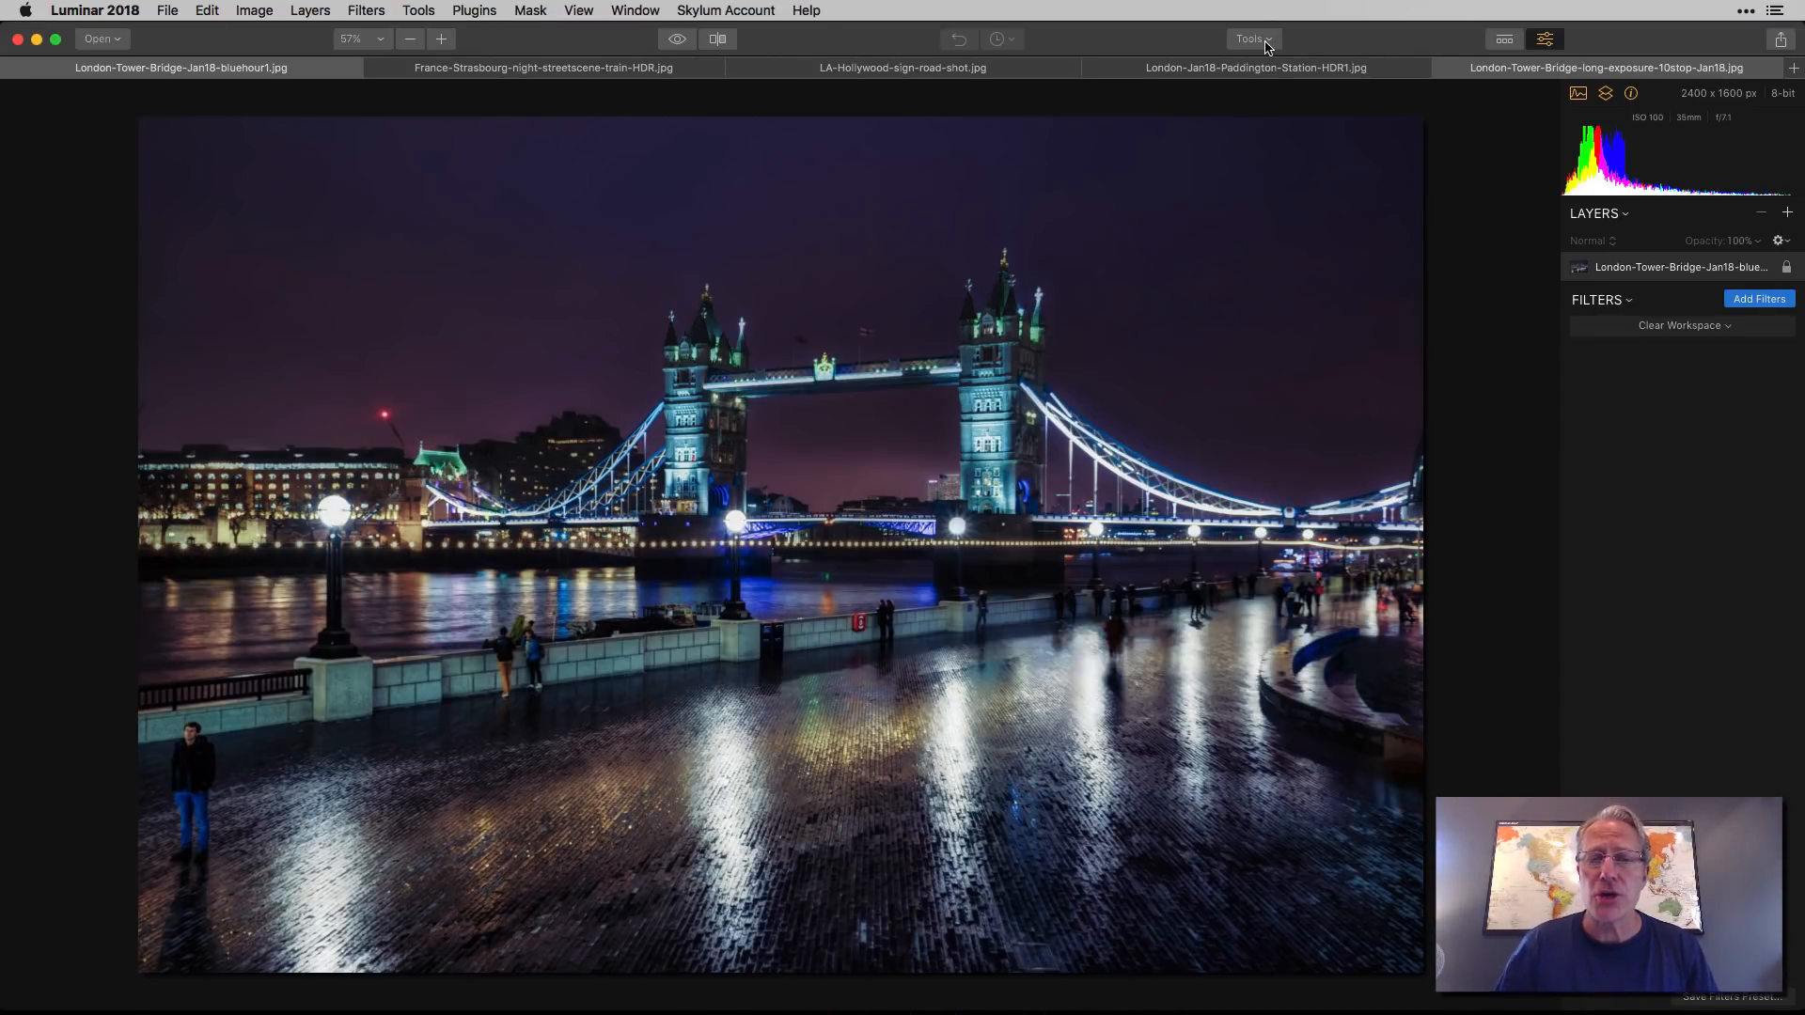
Step: Open the Crop tool from the Tools menu on the Tower Bridge blue-hour photo
left_click(1251, 37)
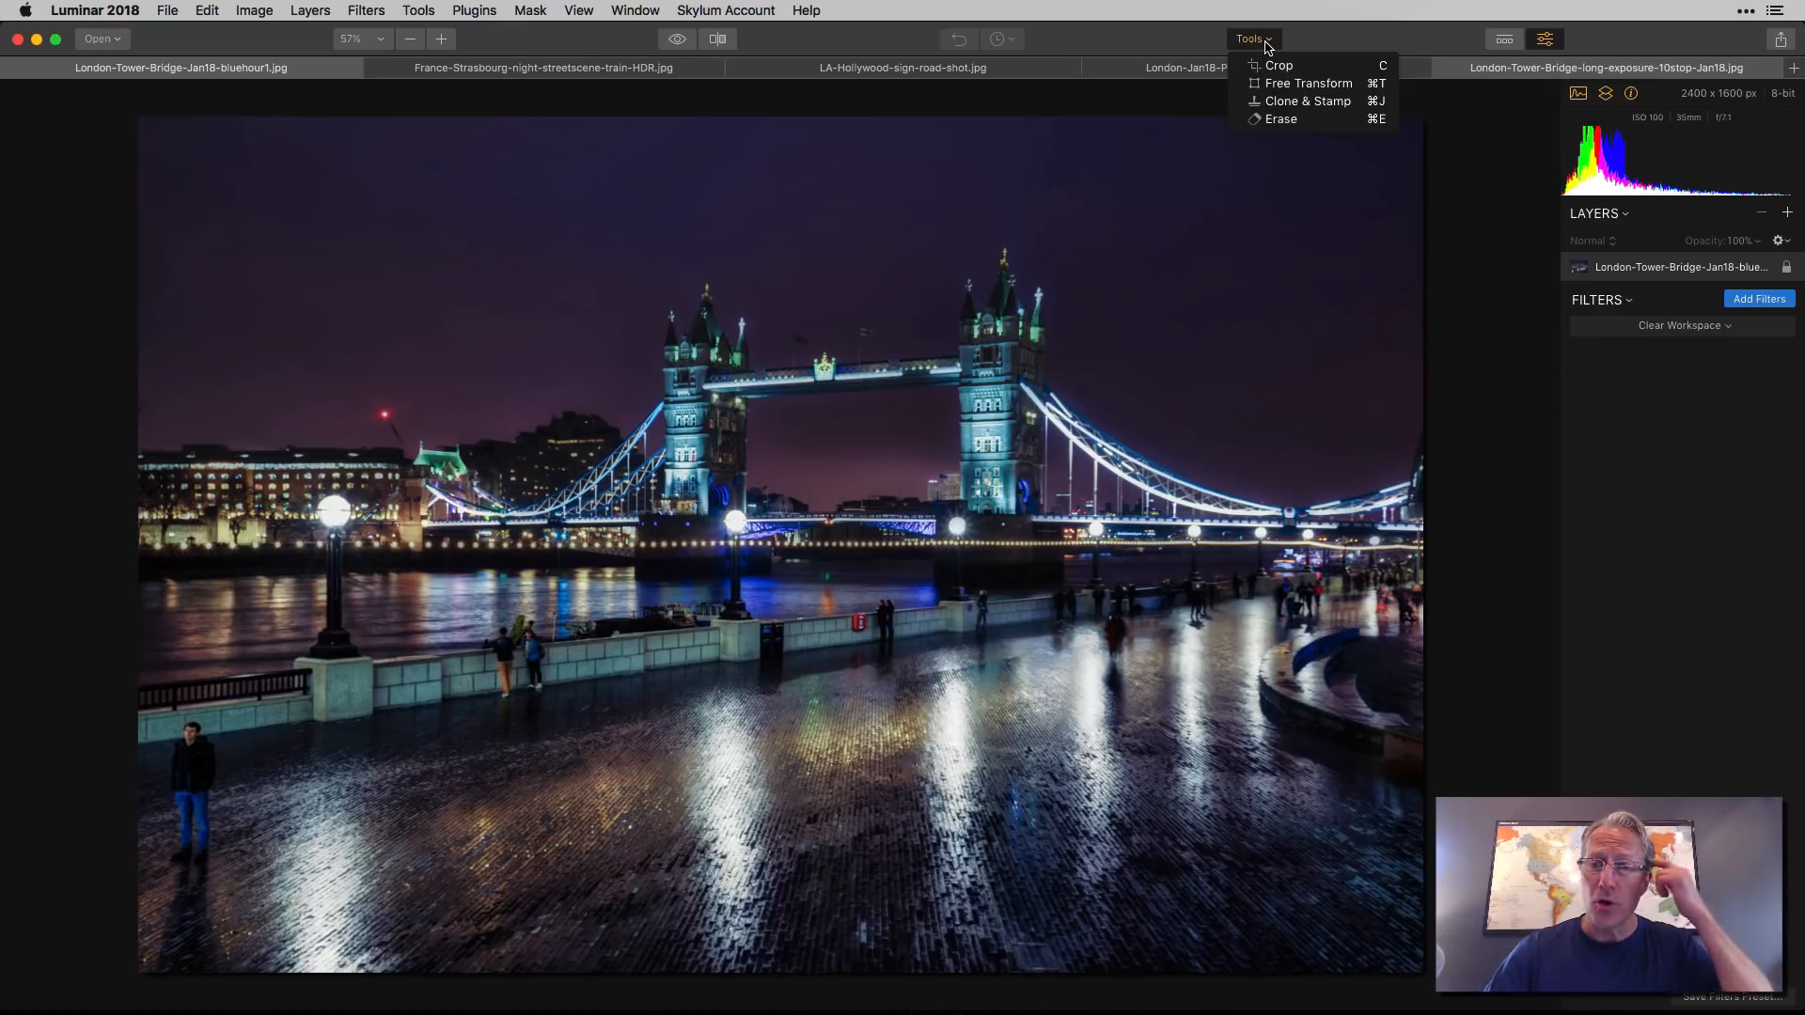
mouse_move(1278, 65)
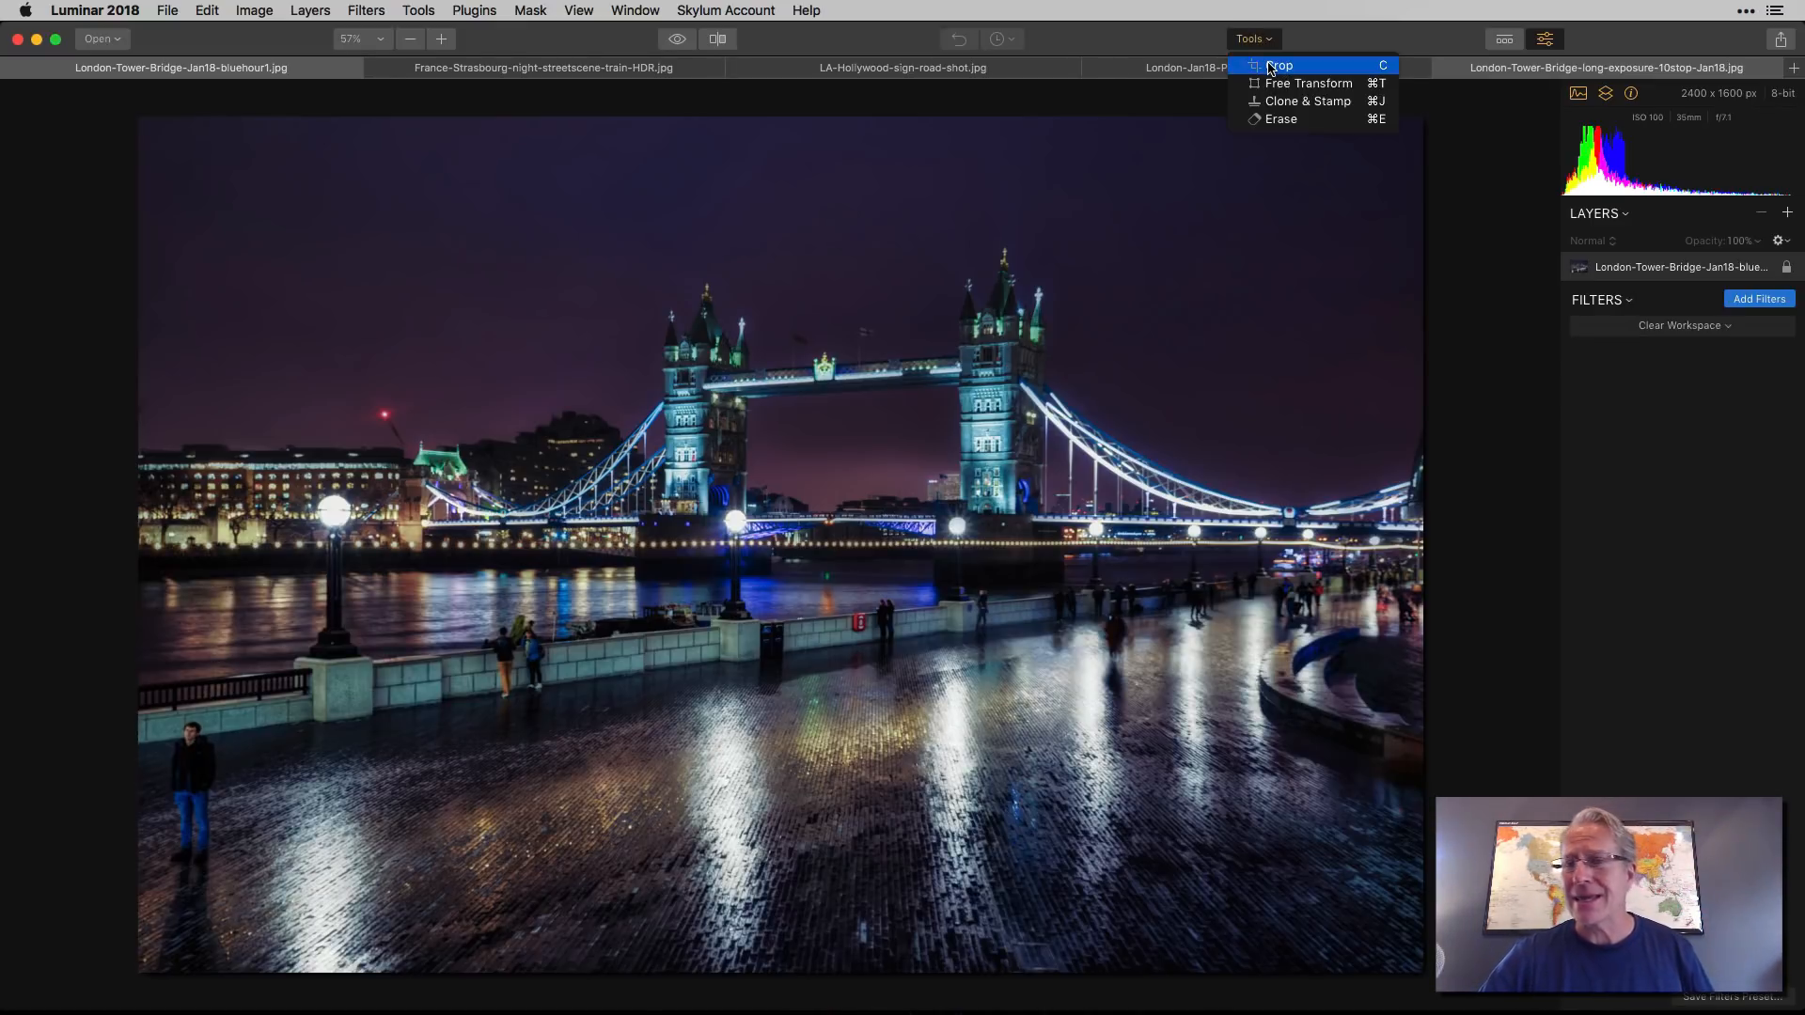
left_click(1278, 65)
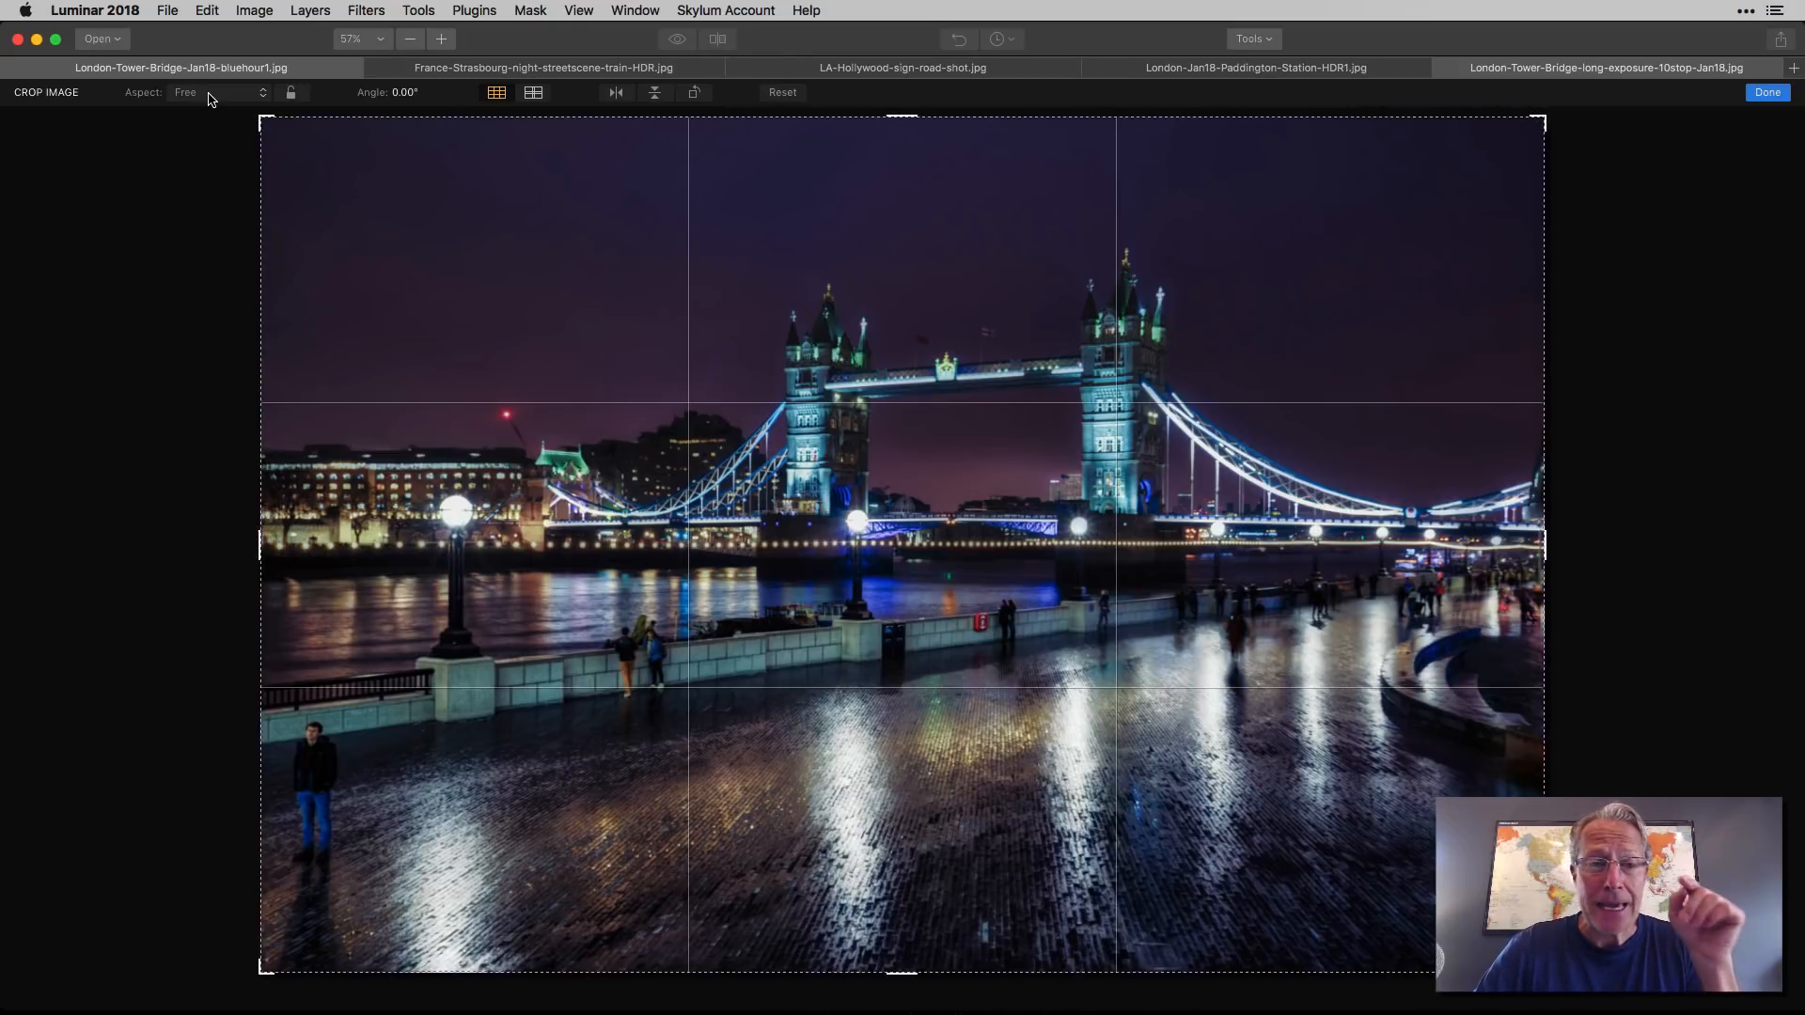
left_click(219, 92)
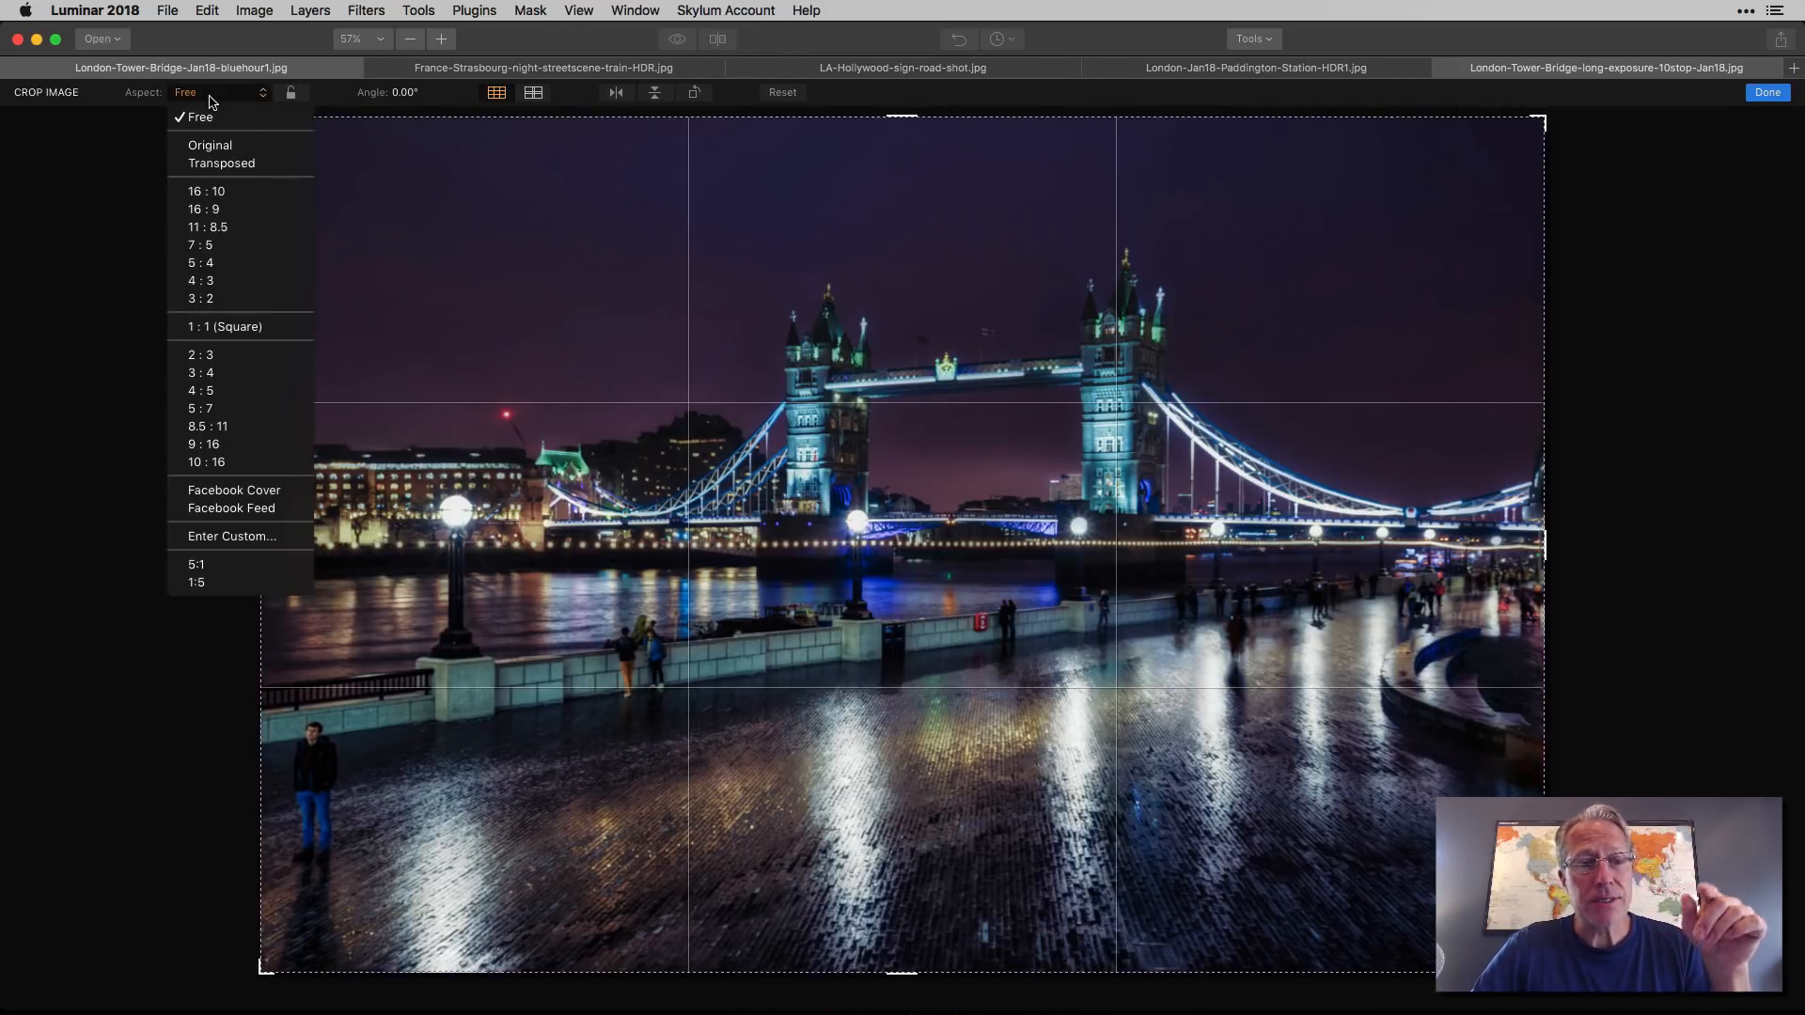
mouse_move(209, 144)
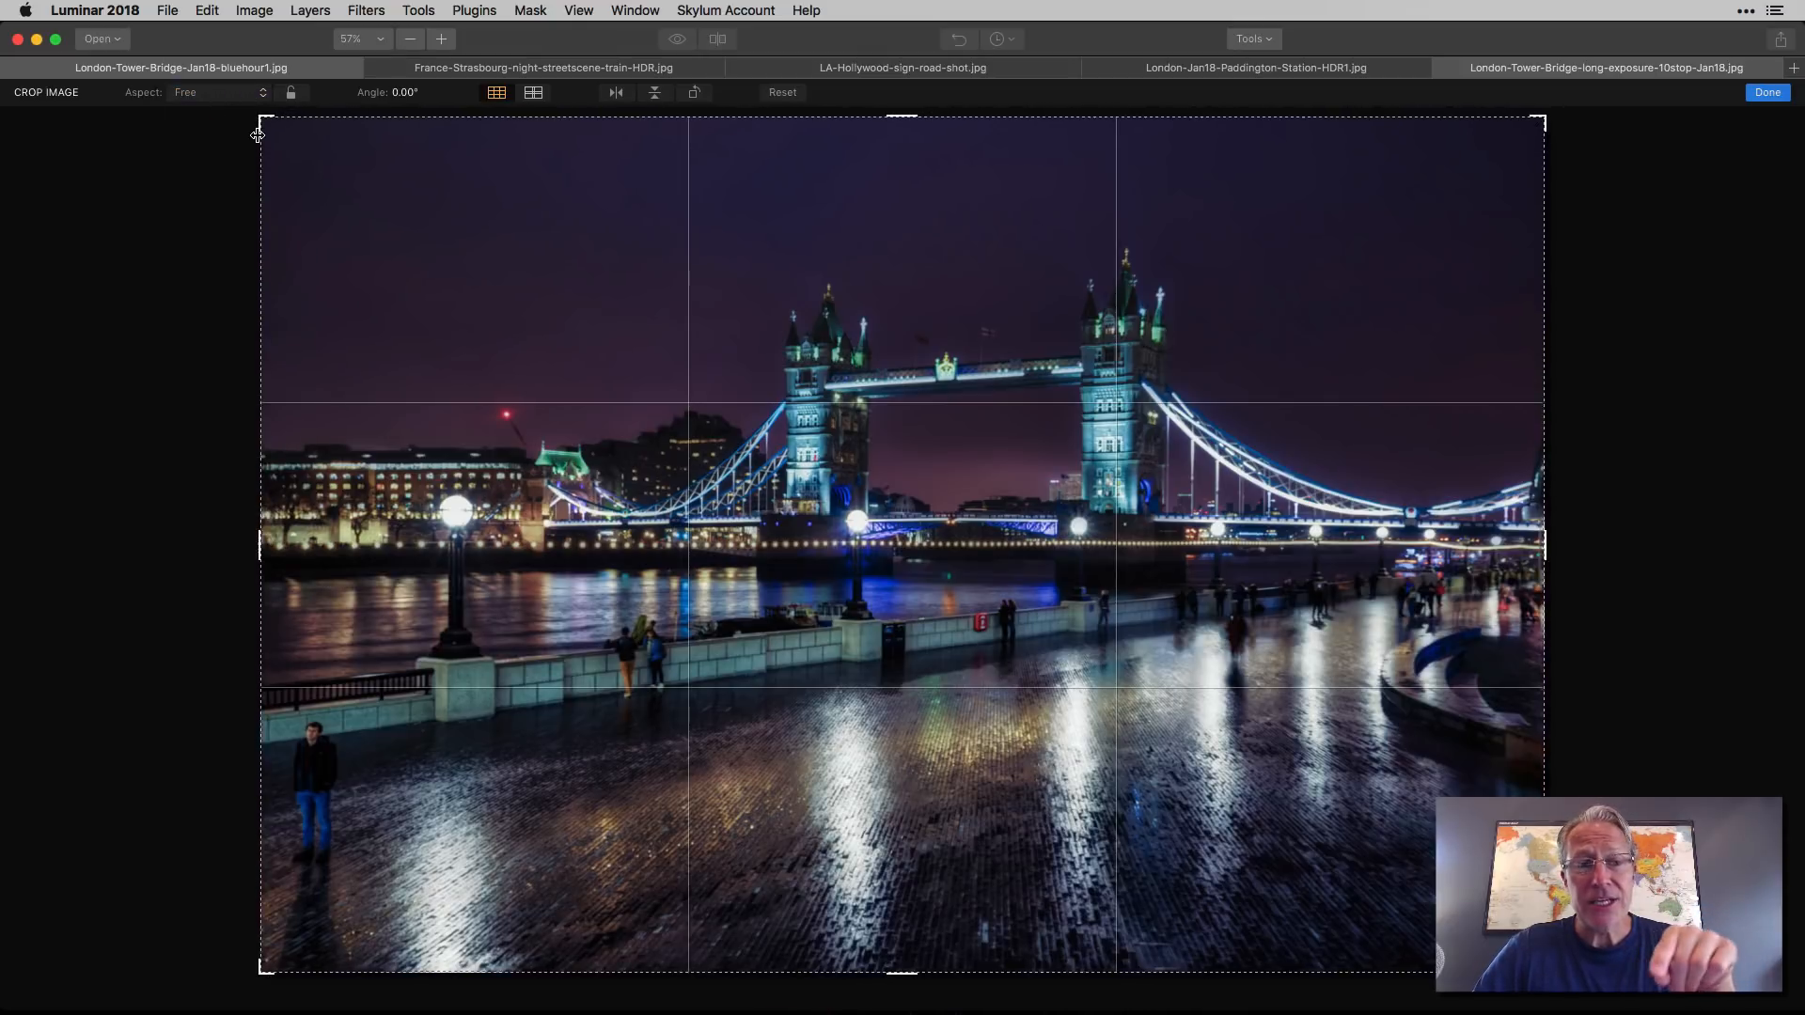
left_click_drag(261, 115, 429, 213)
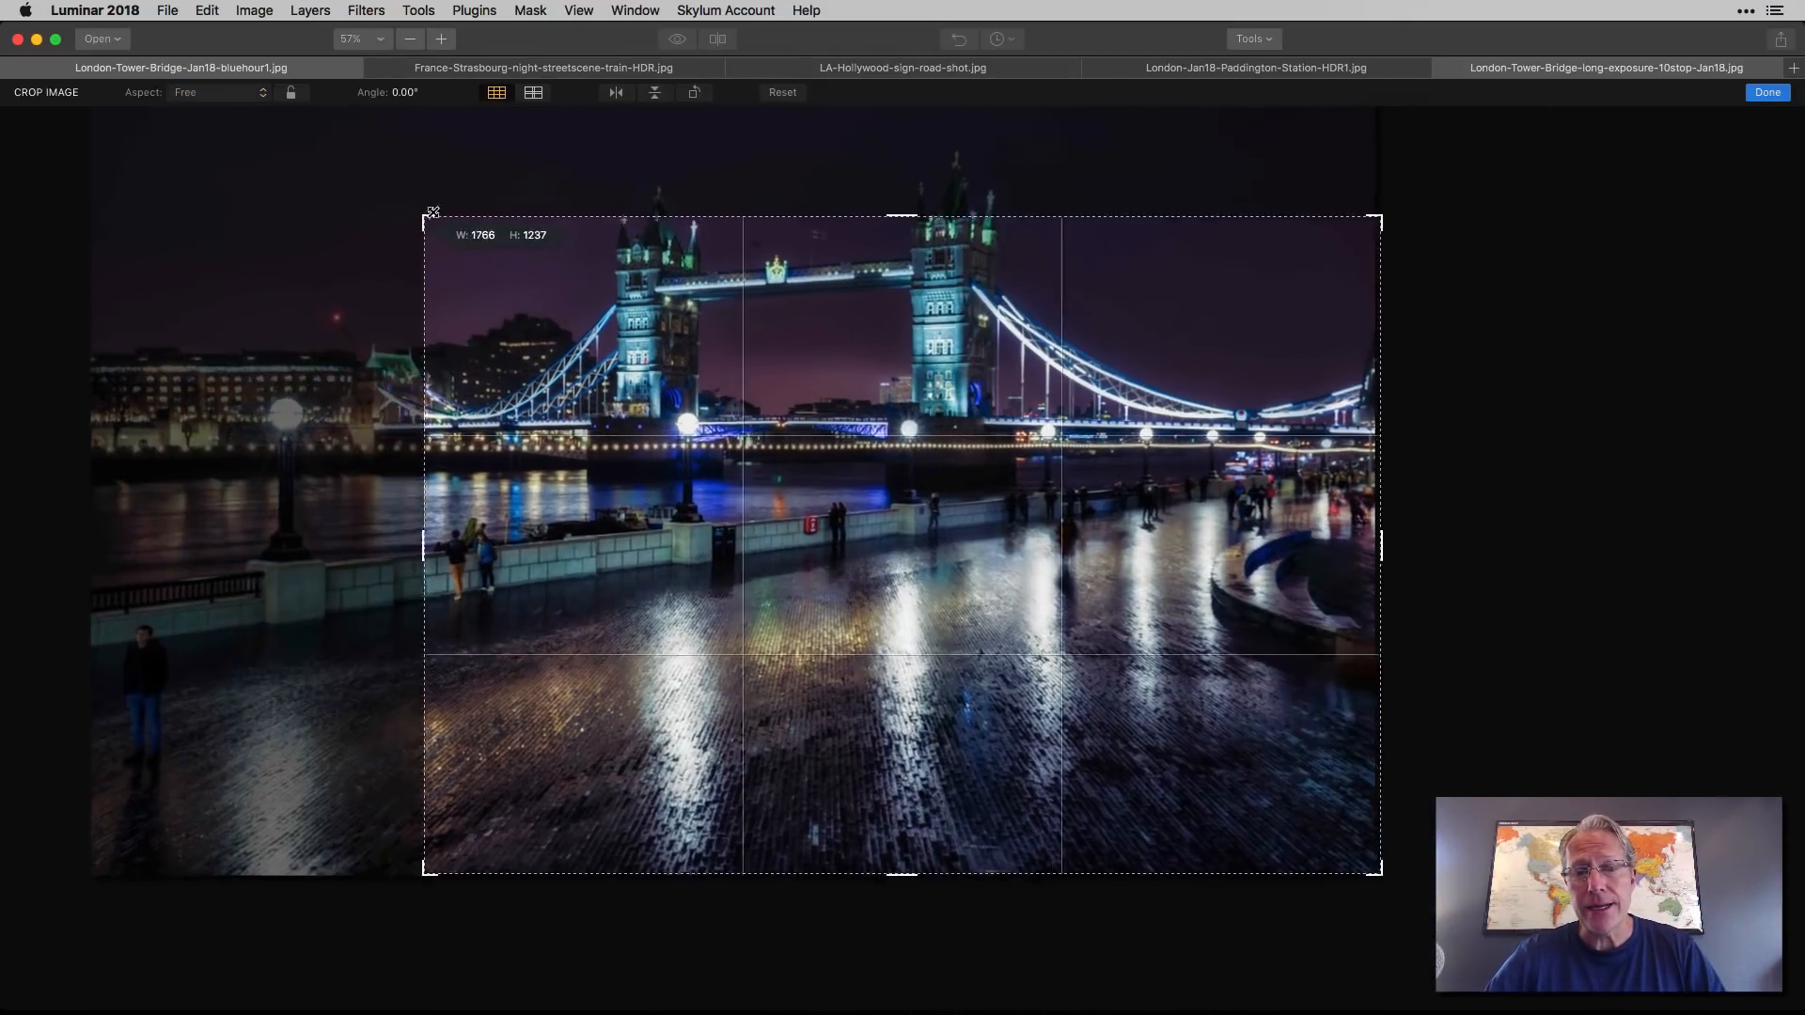
left_click_drag(429, 211, 629, 184)
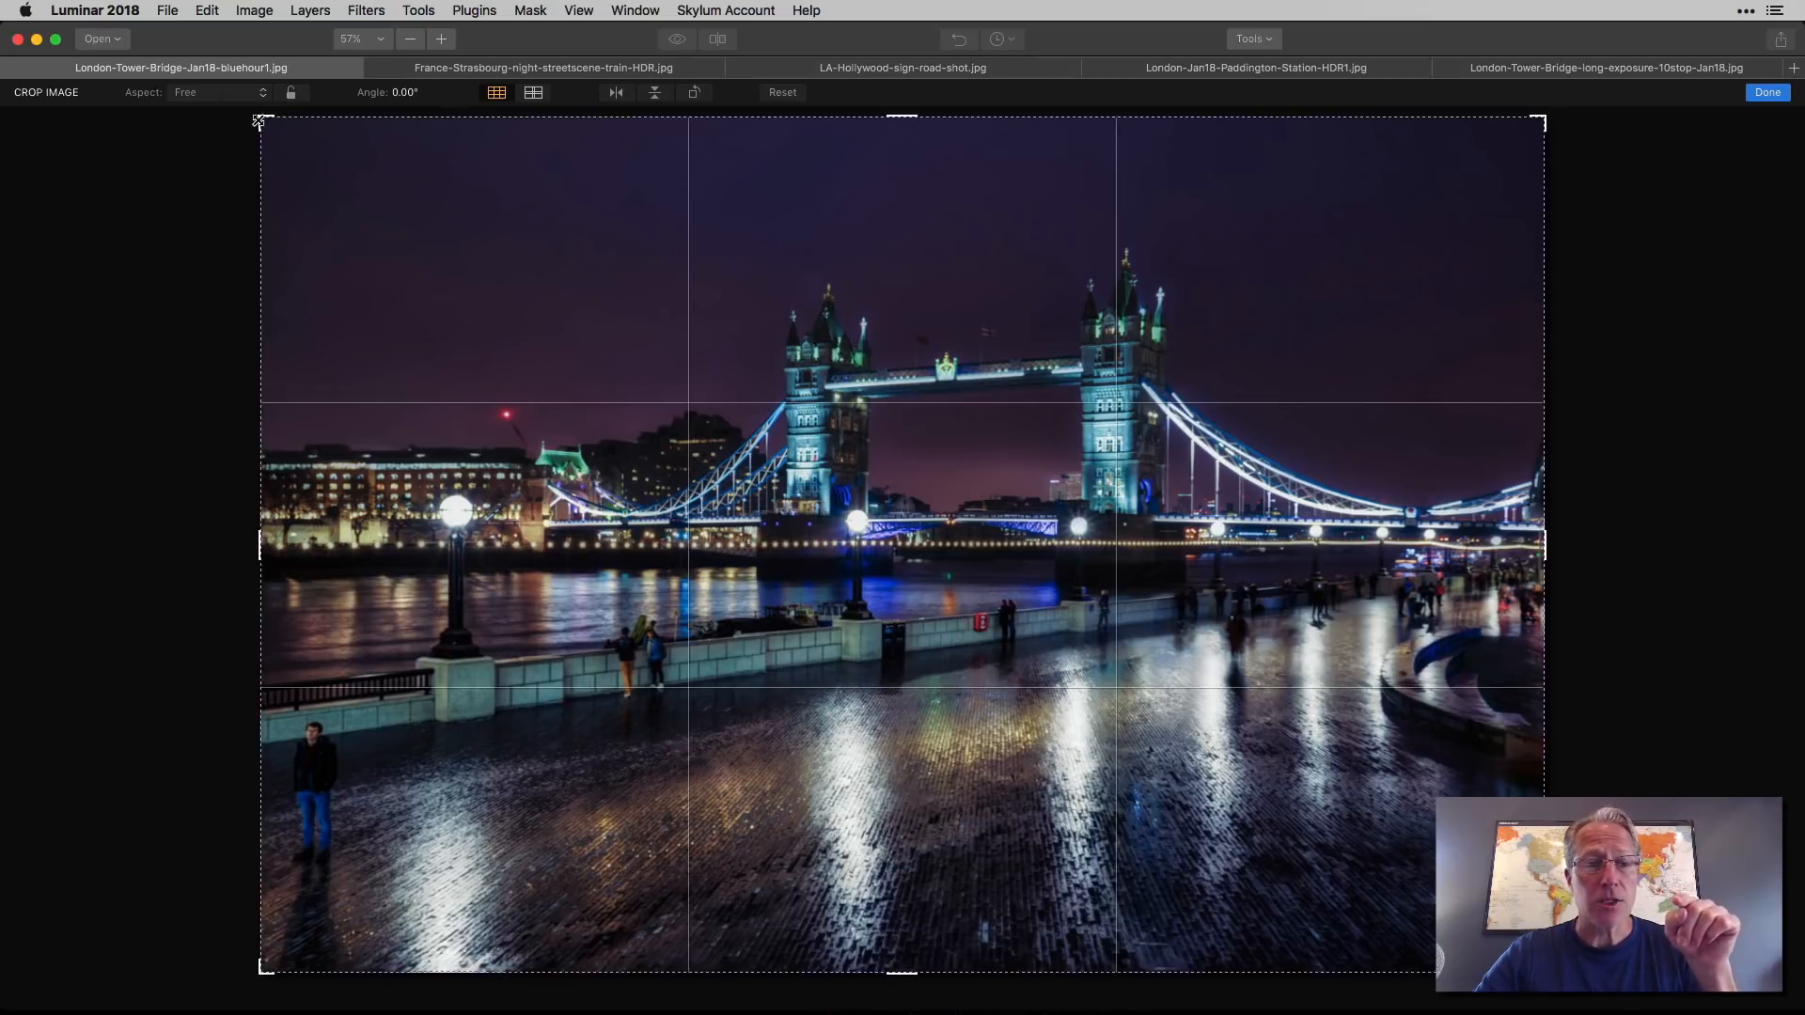
left_click_drag(260, 119, 276, 173)
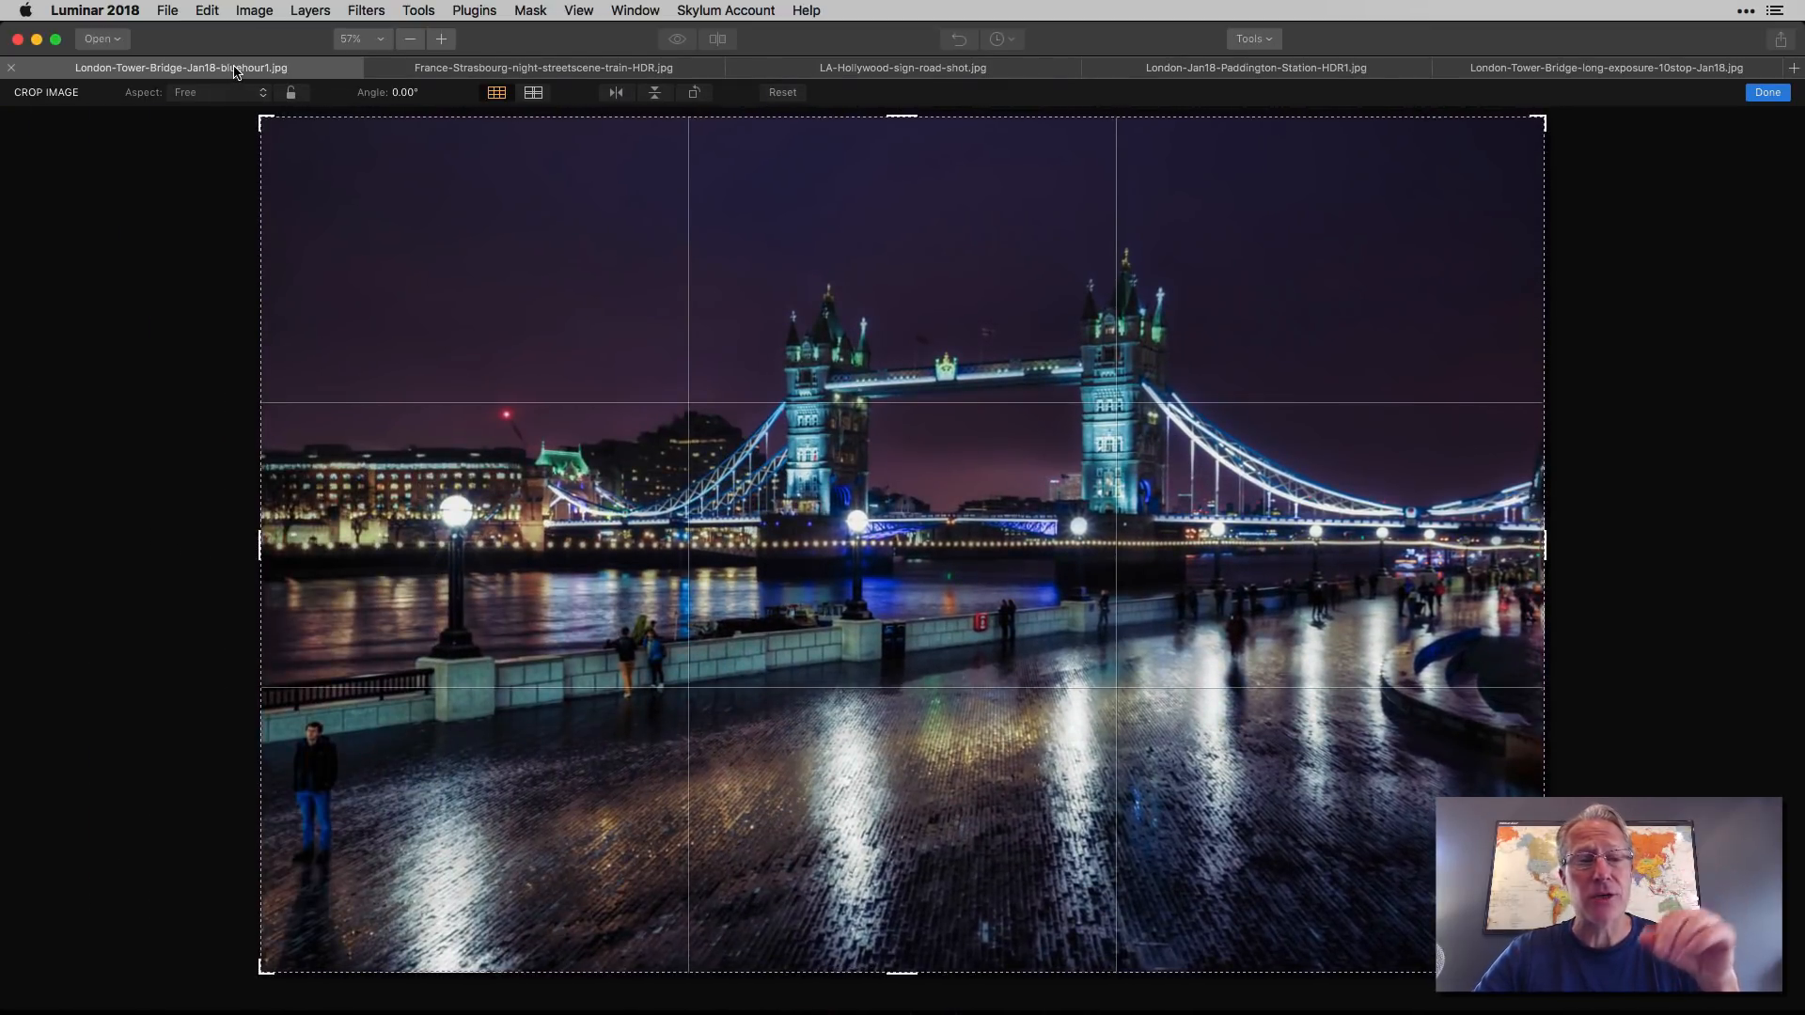
left_click(291, 93)
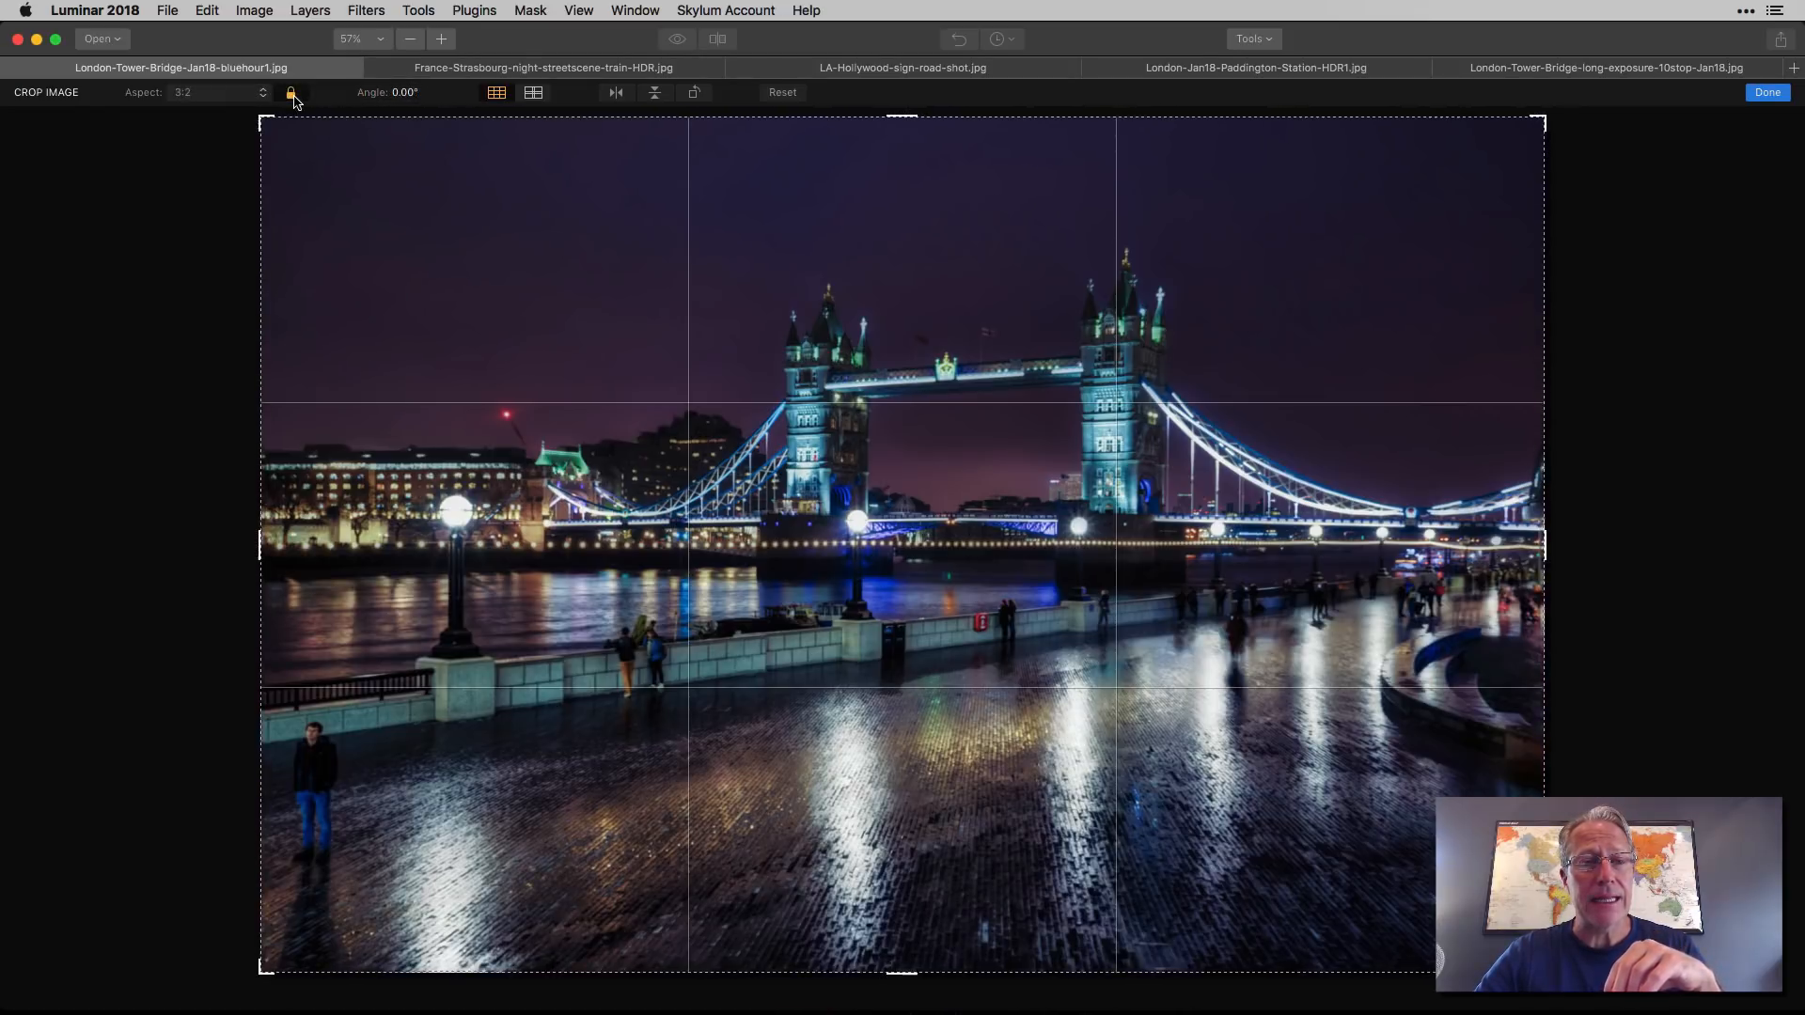
left_click(292, 92)
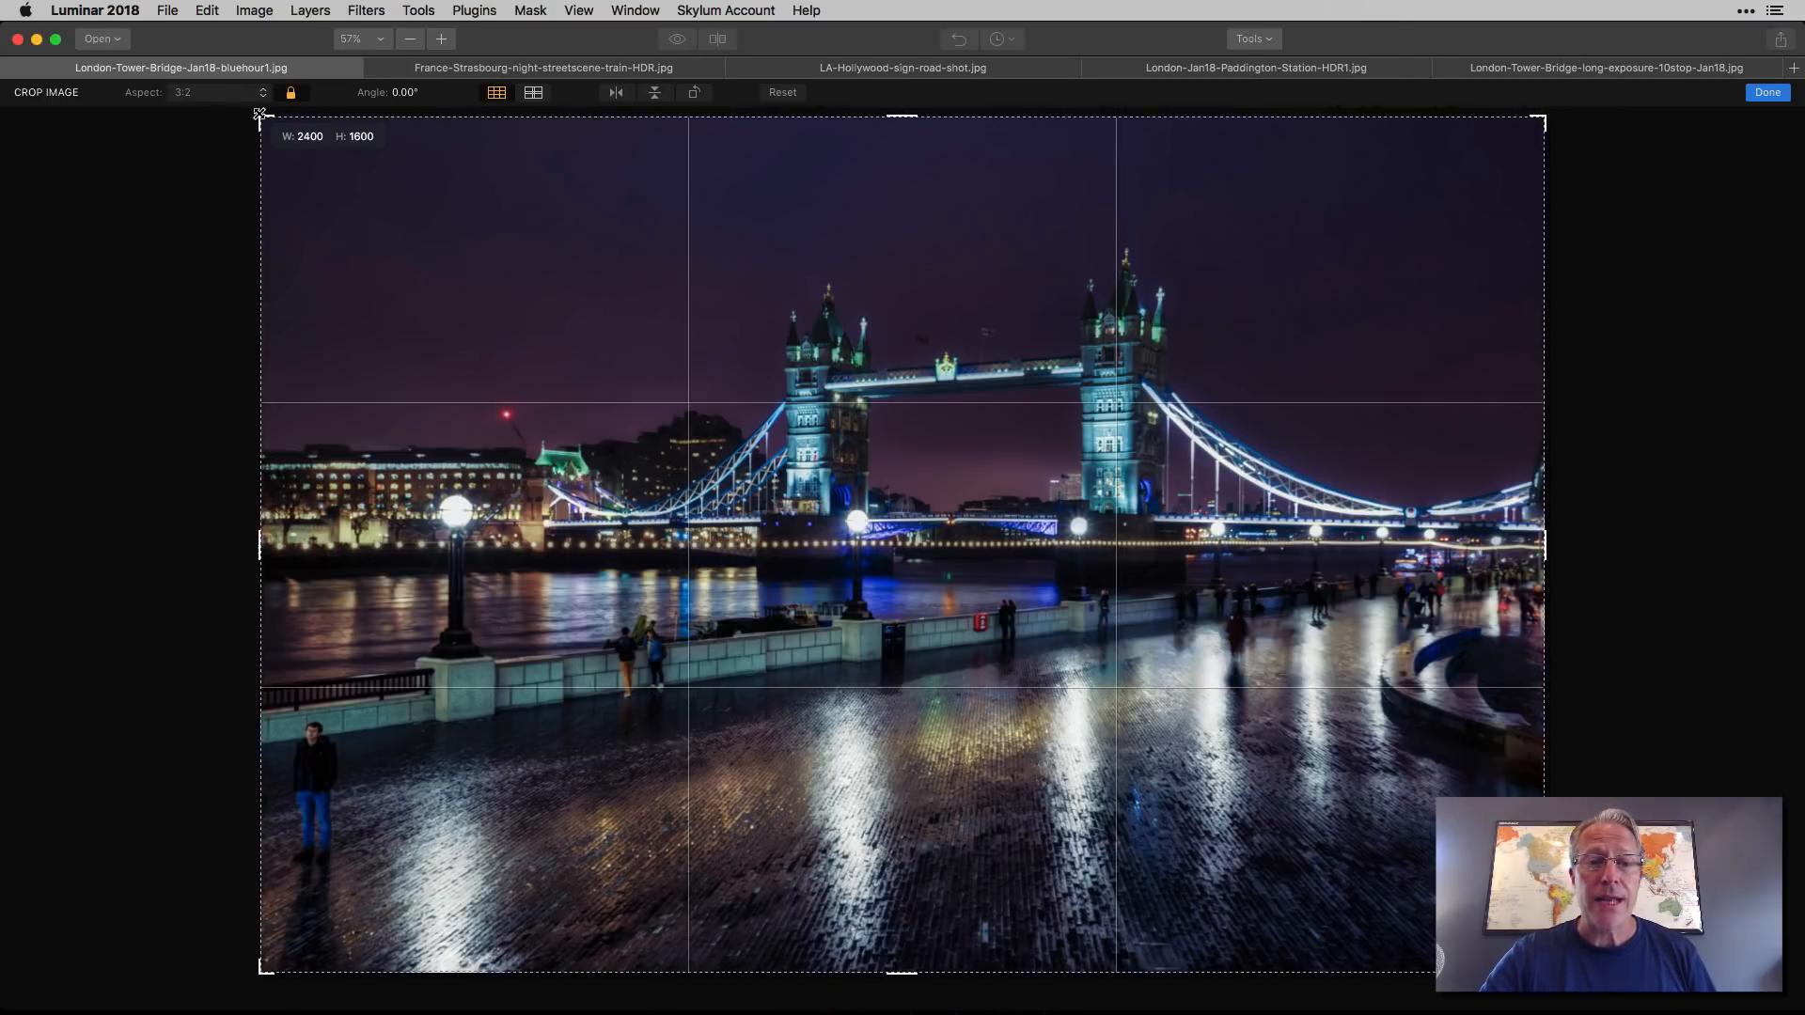
left_click_drag(260, 113, 366, 194)
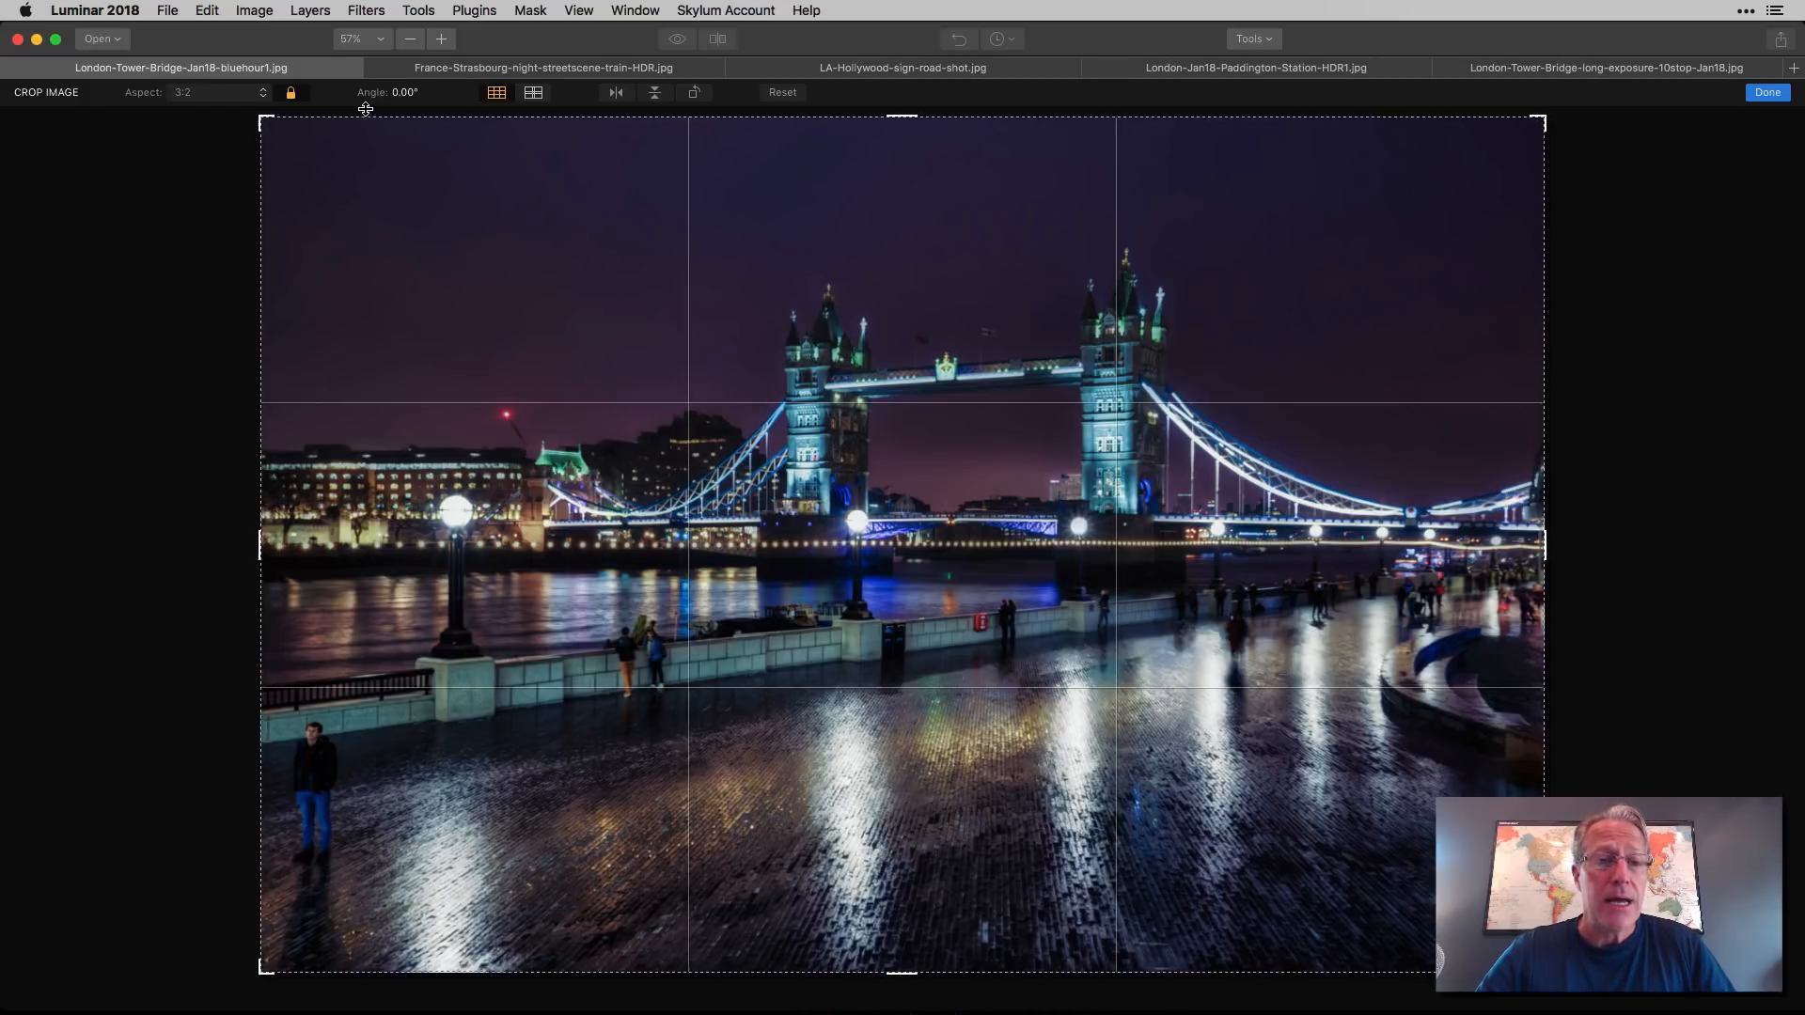
left_click(291, 92)
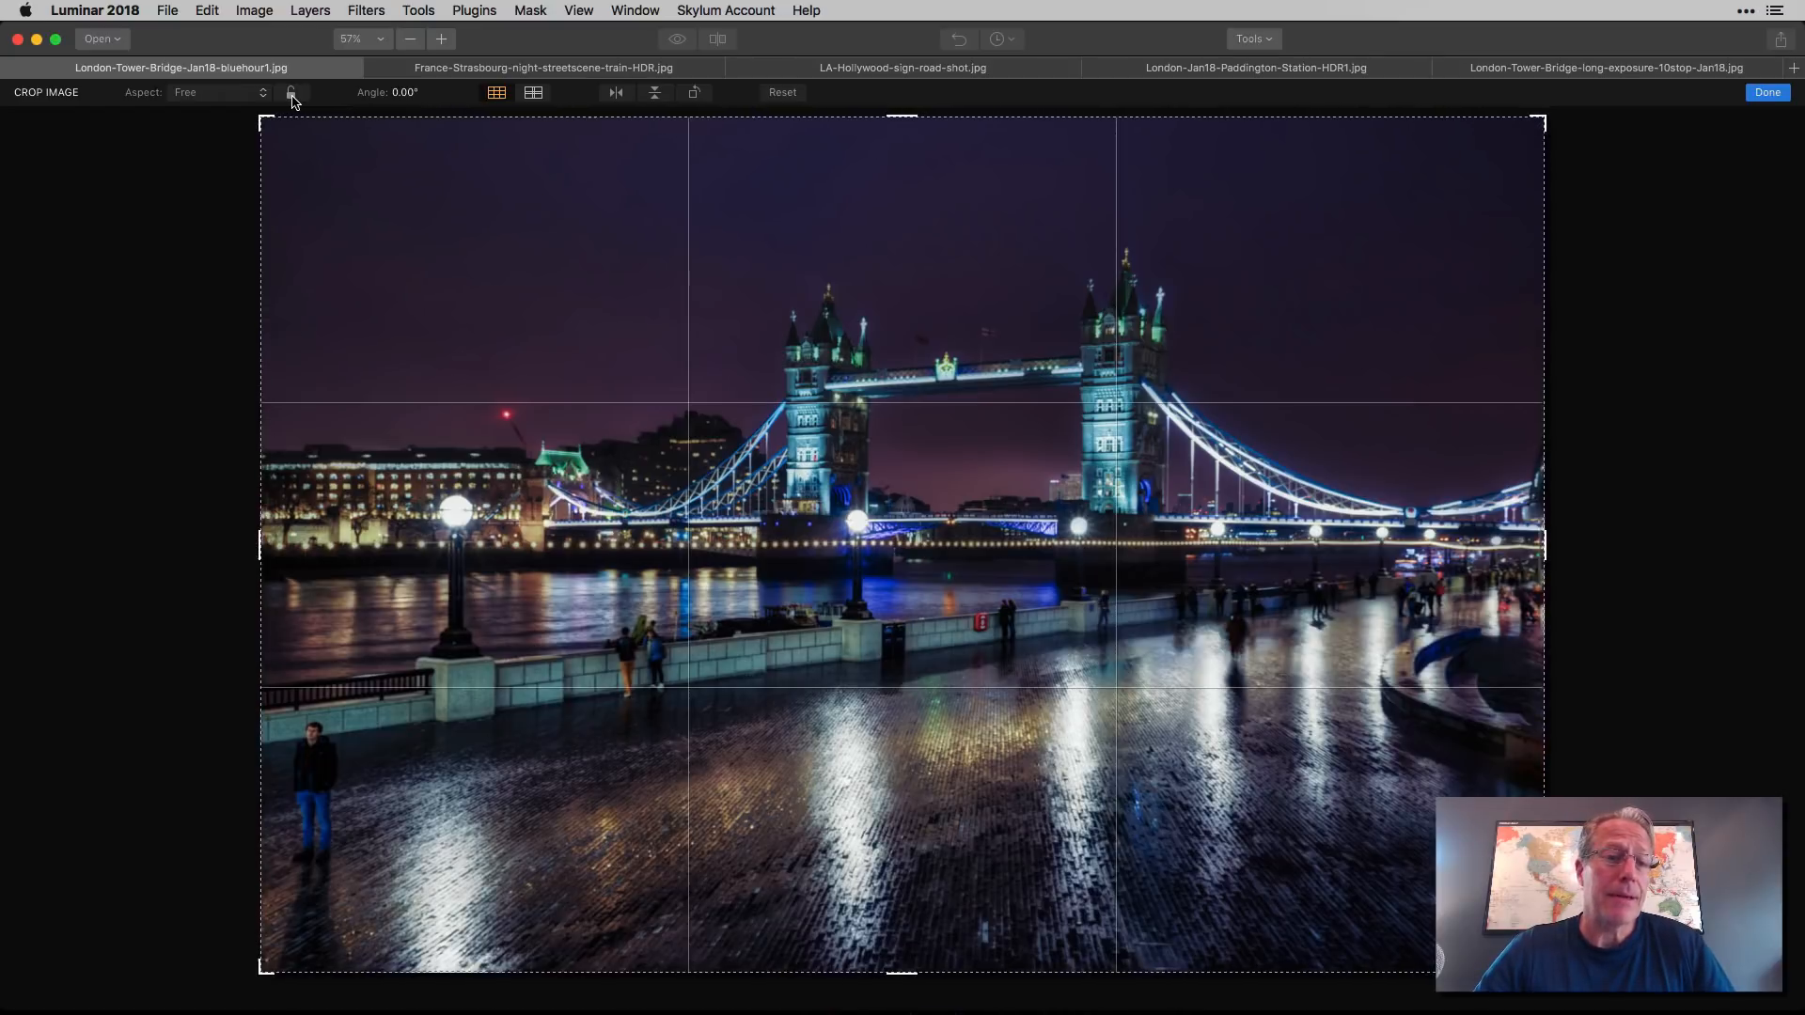
Step: Lock the crop aspect ratio at 3:2
left_click(291, 92)
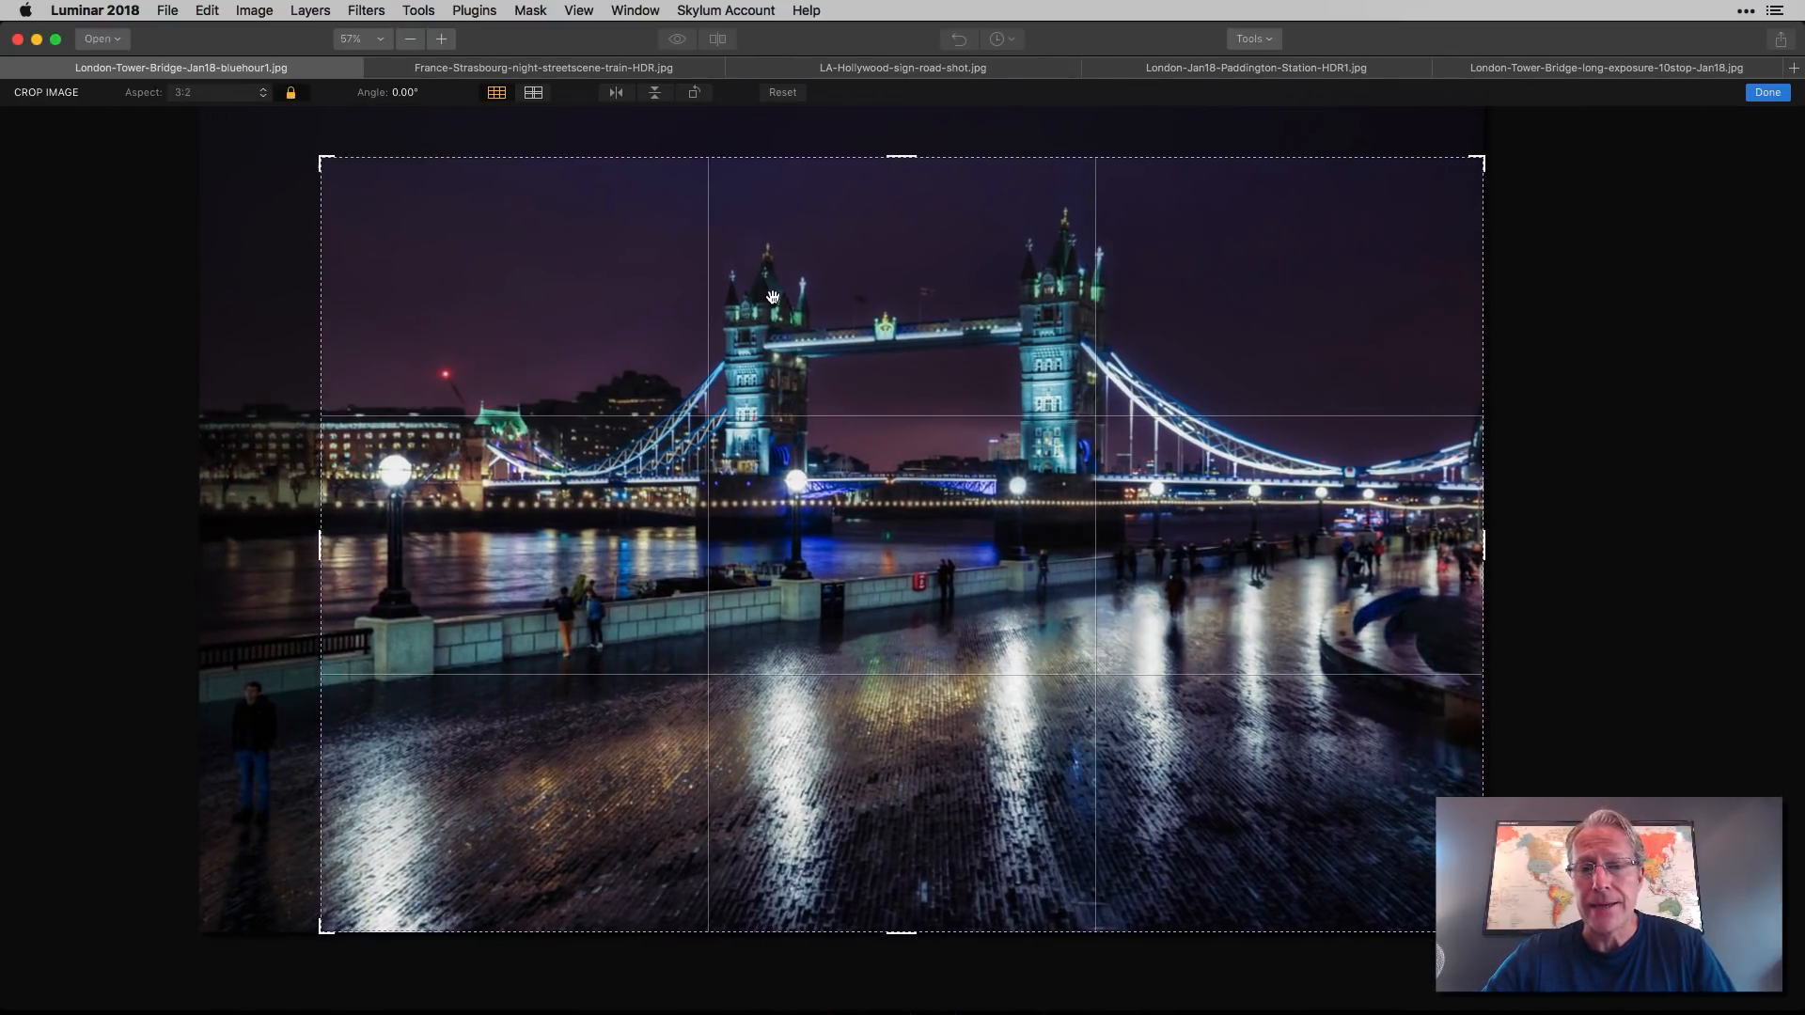
mouse_move(712, 319)
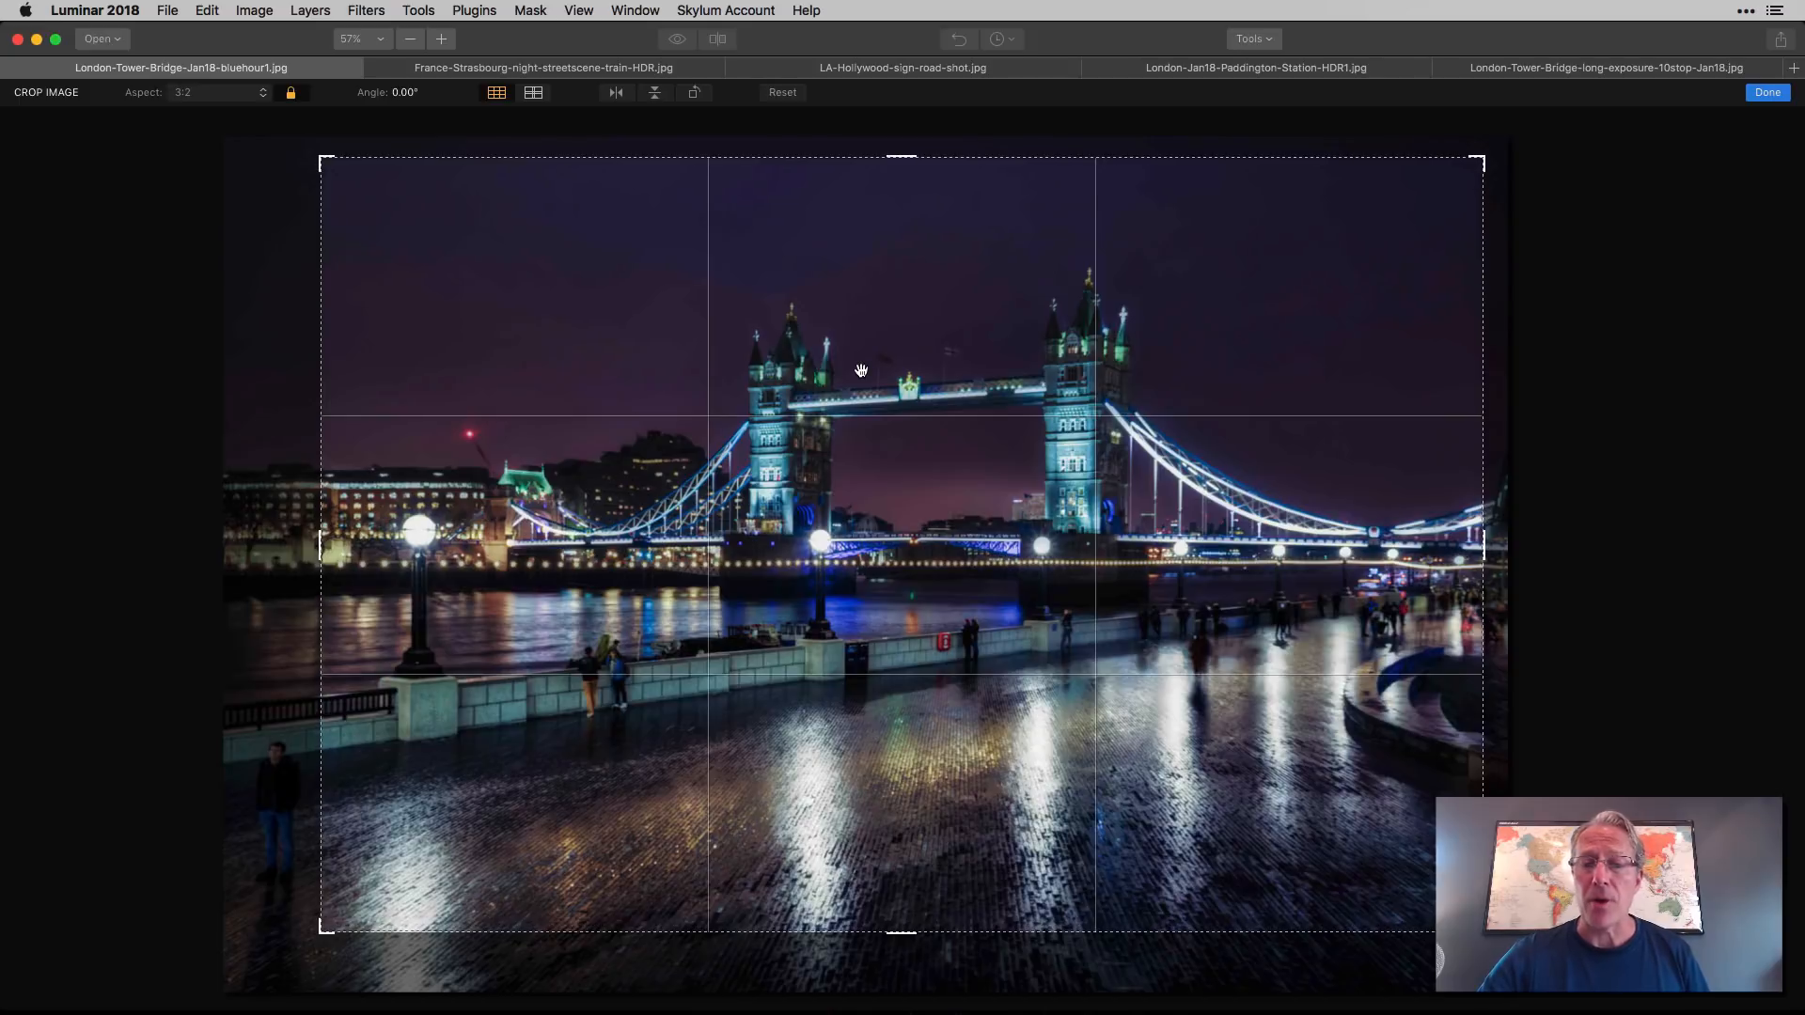
mouse_move(1024, 451)
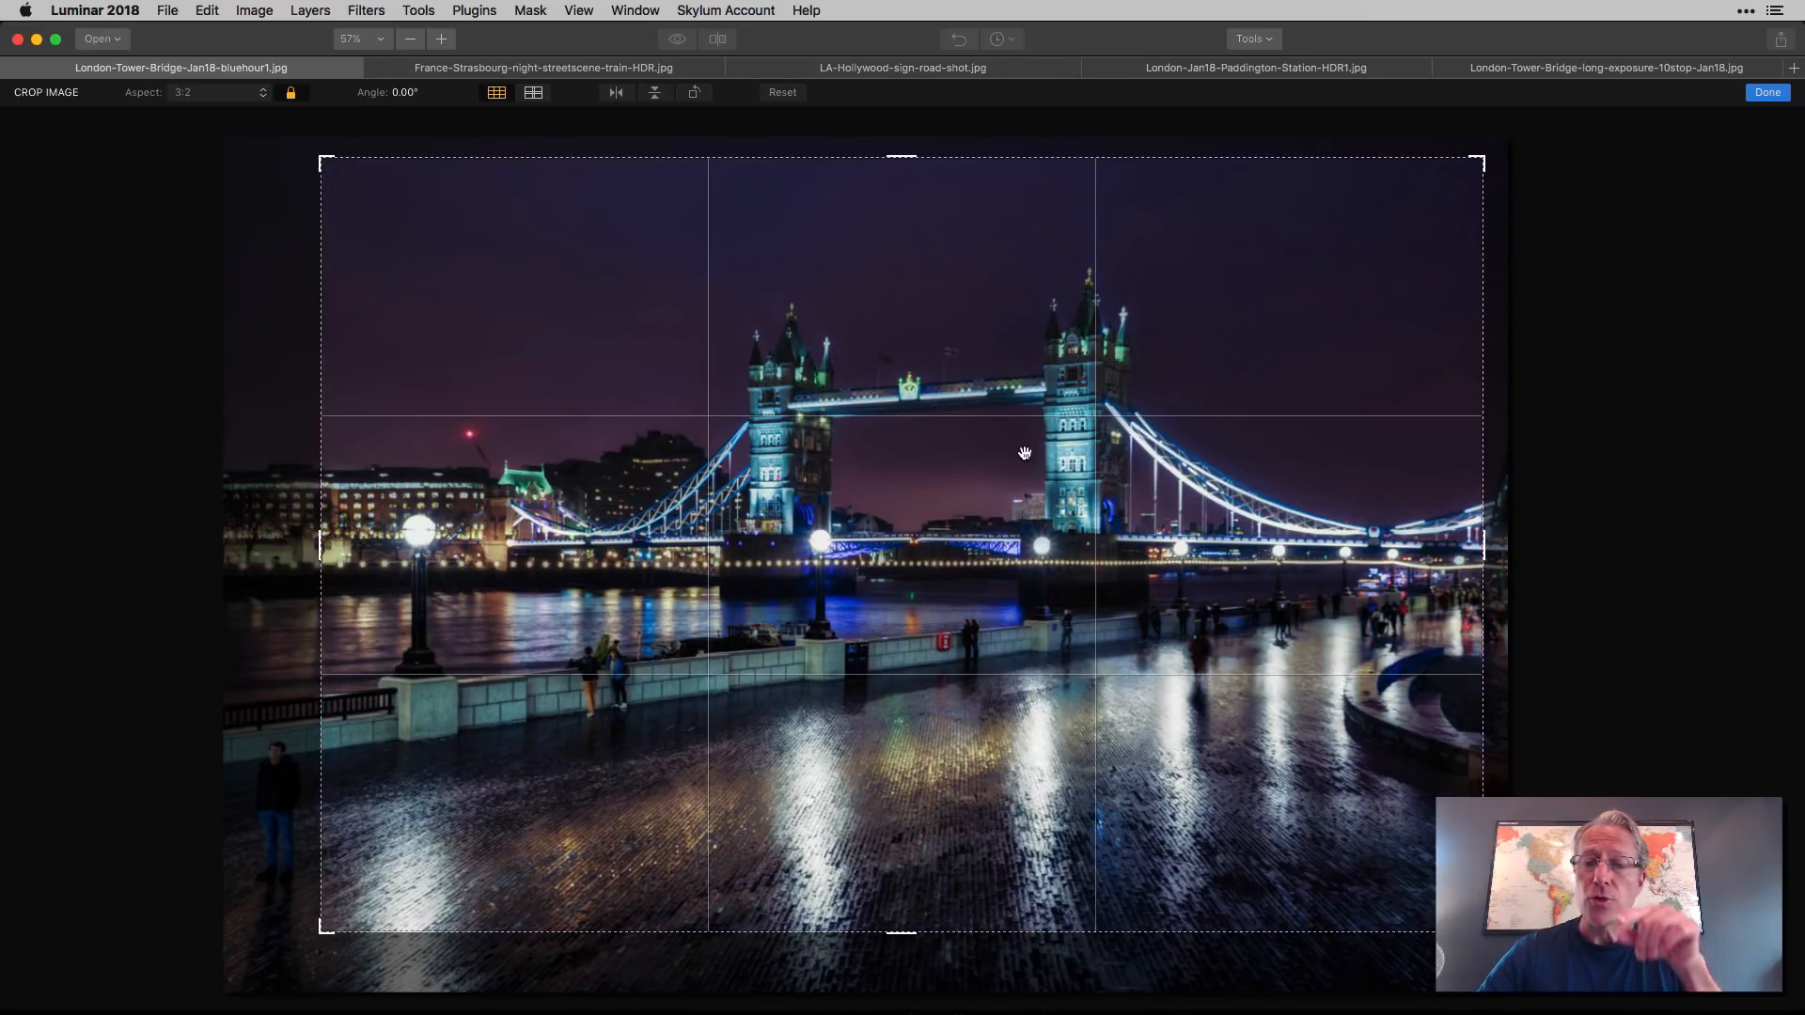
mouse_move(1101, 395)
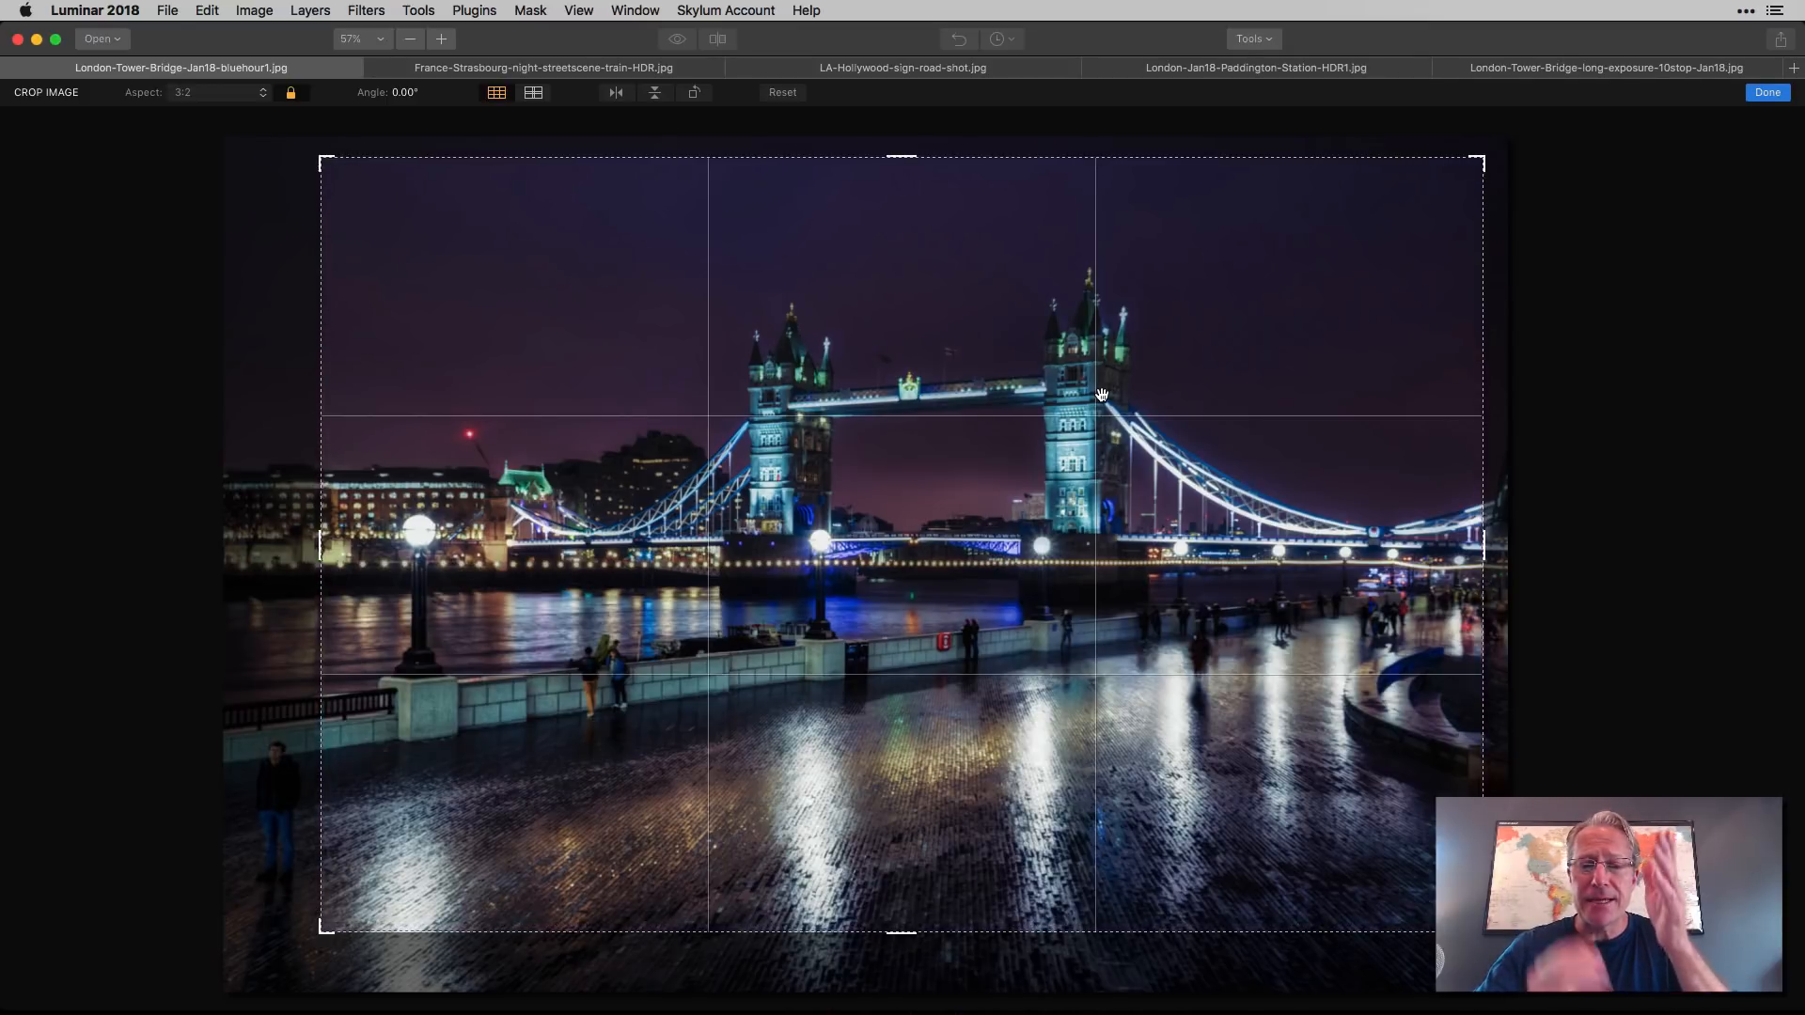
mouse_move(1178, 421)
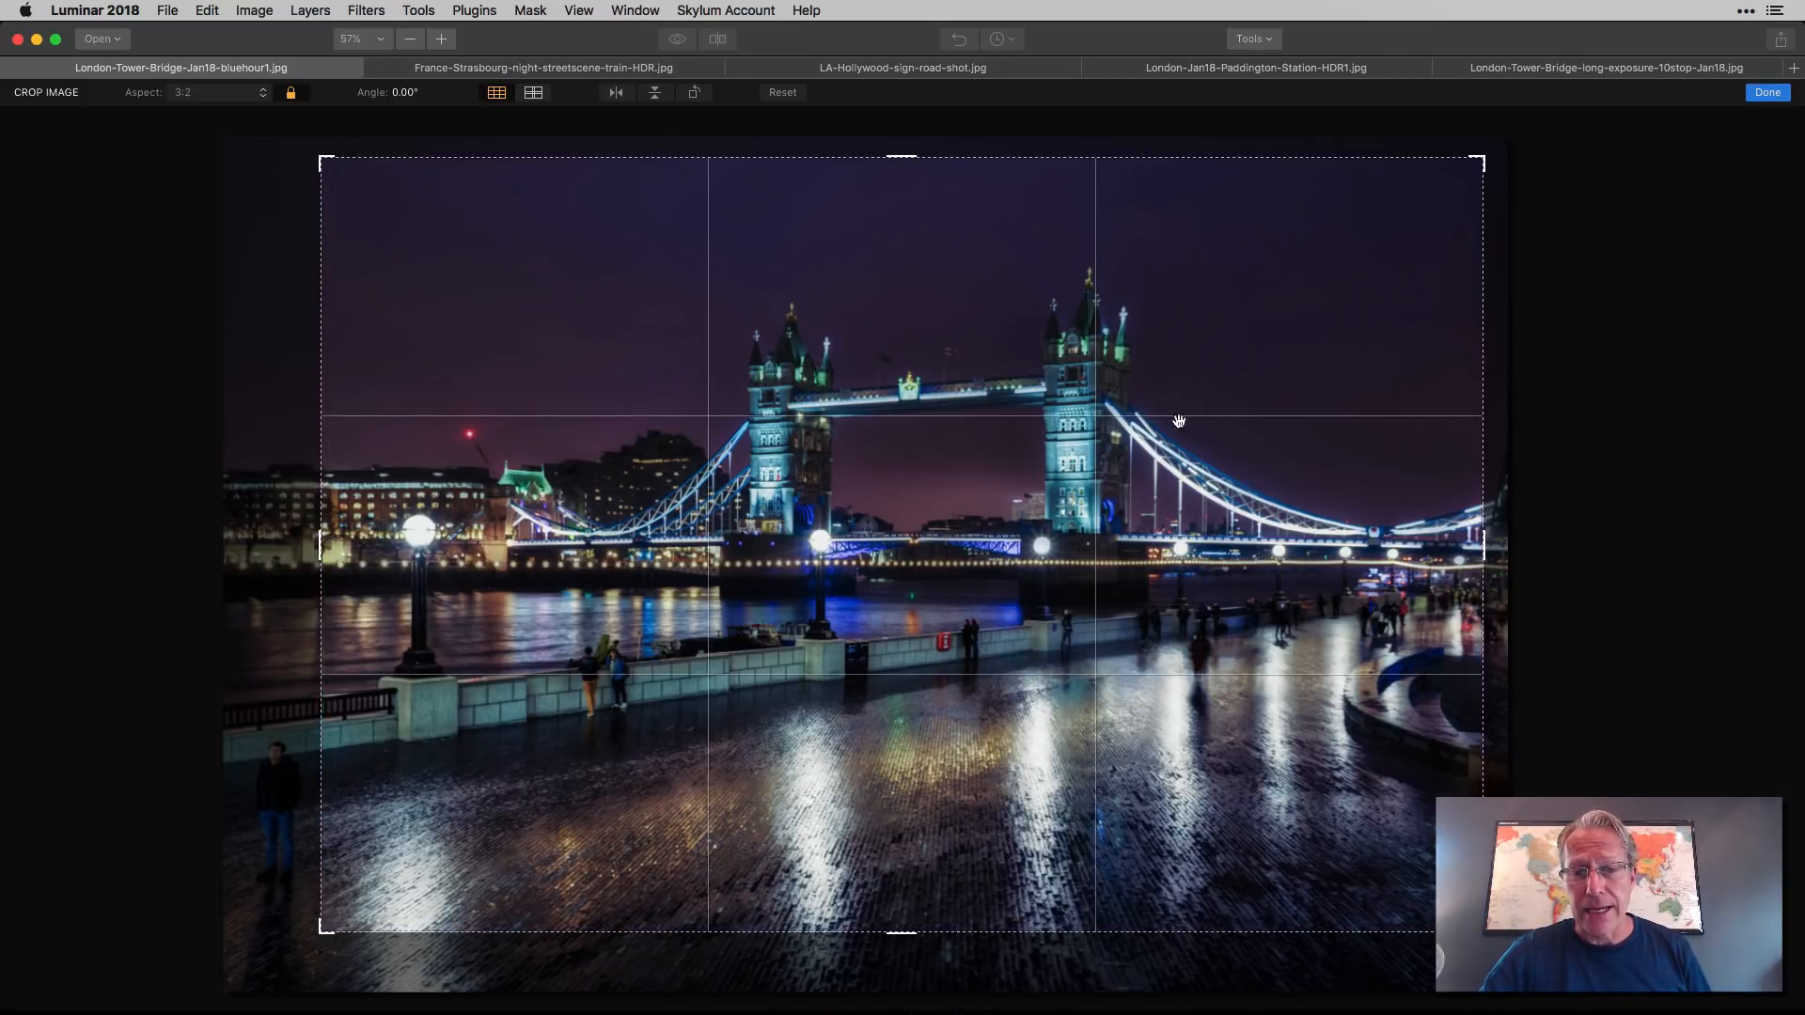
mouse_move(1140, 699)
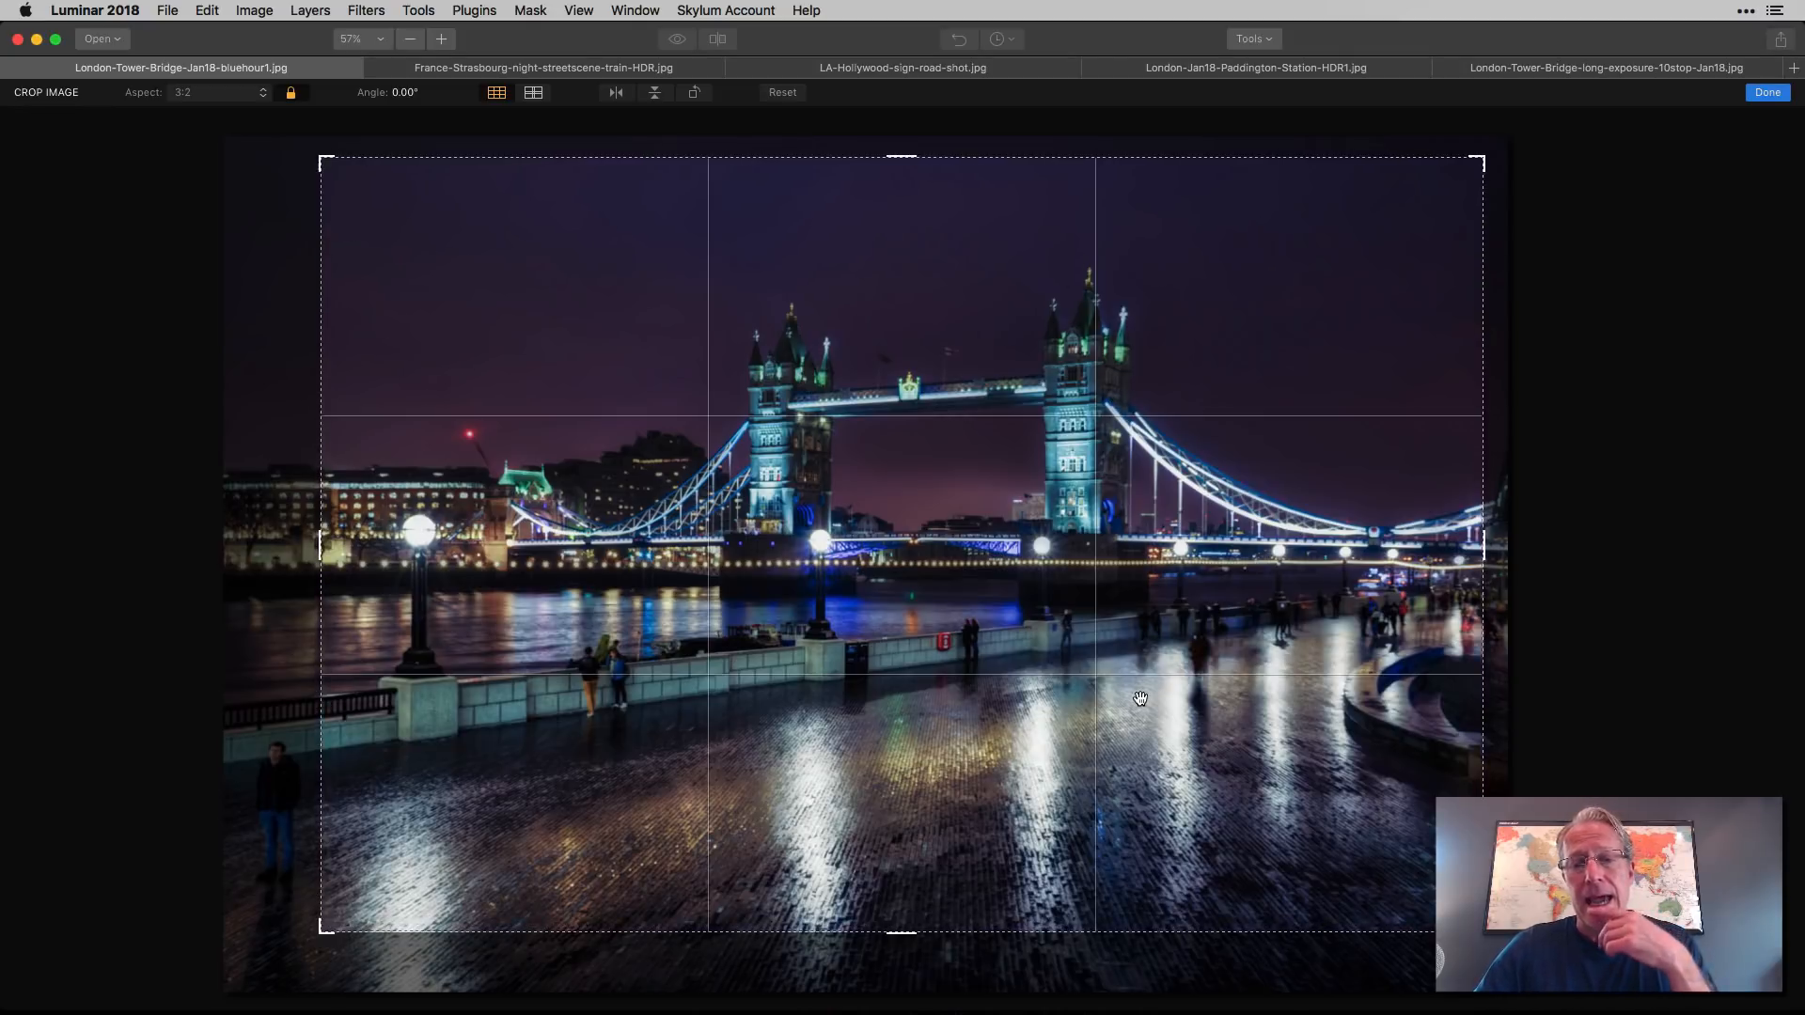
mouse_move(656, 384)
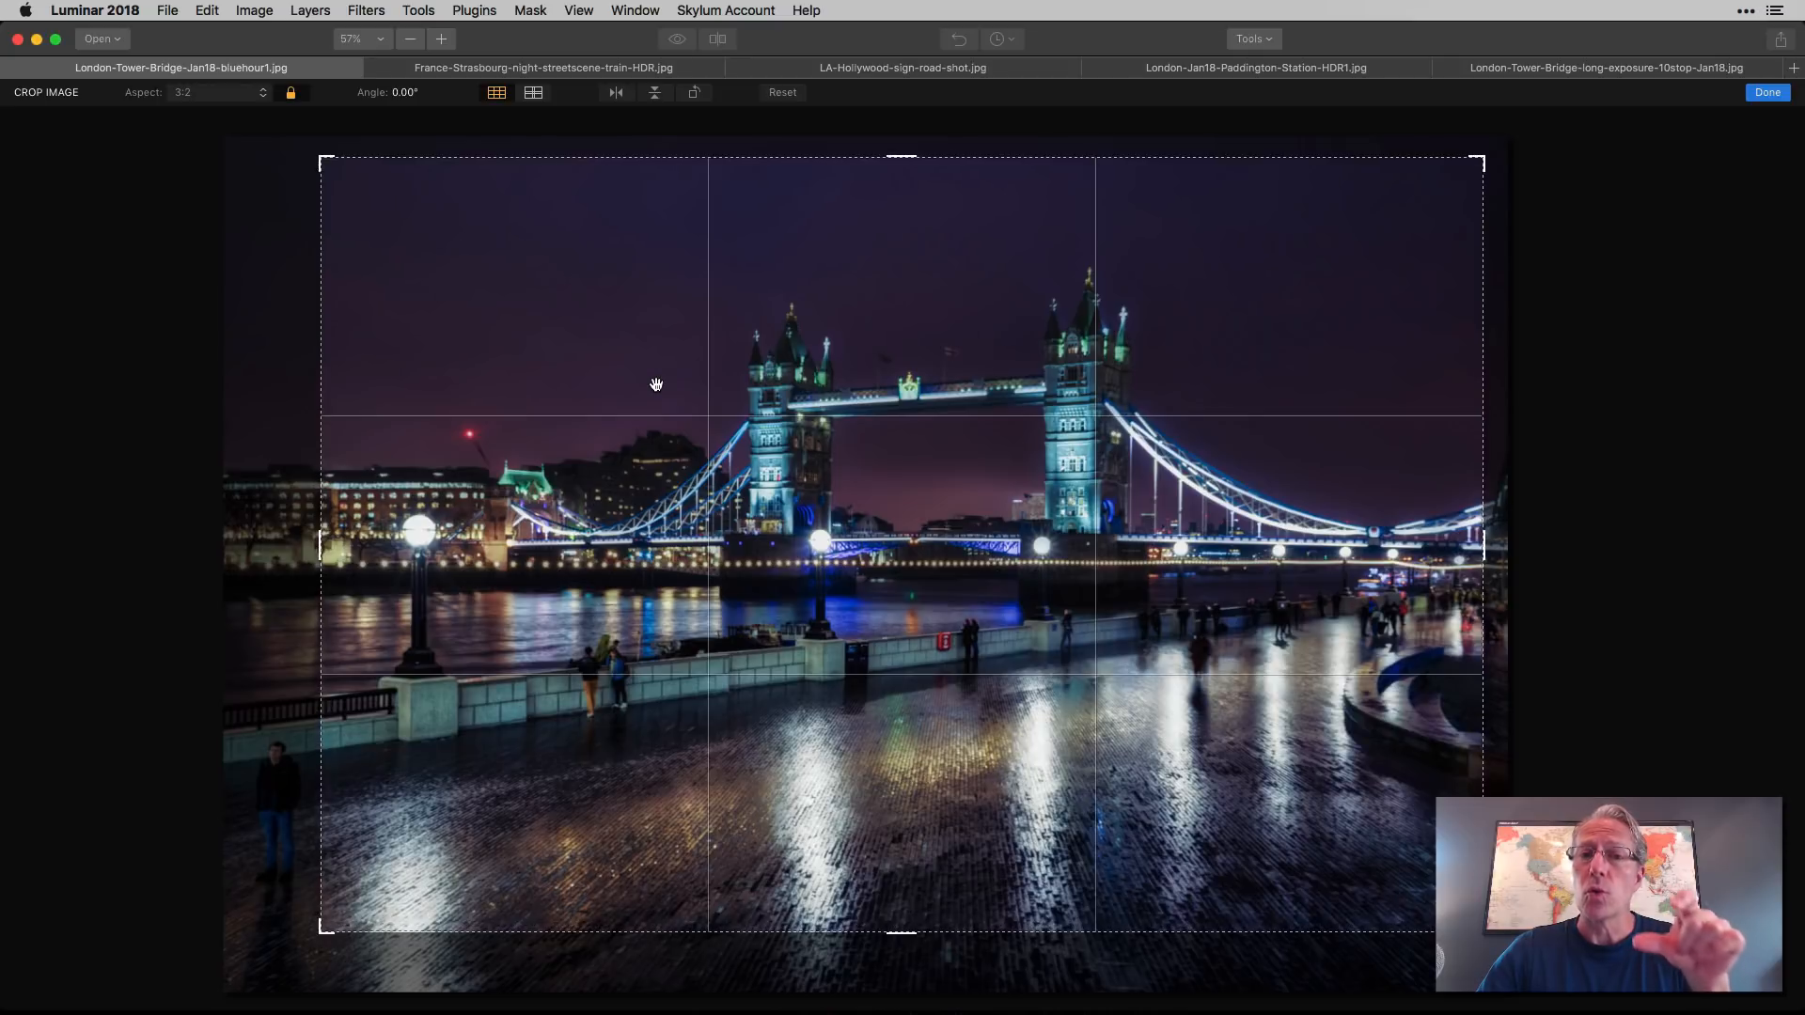
mouse_move(788, 103)
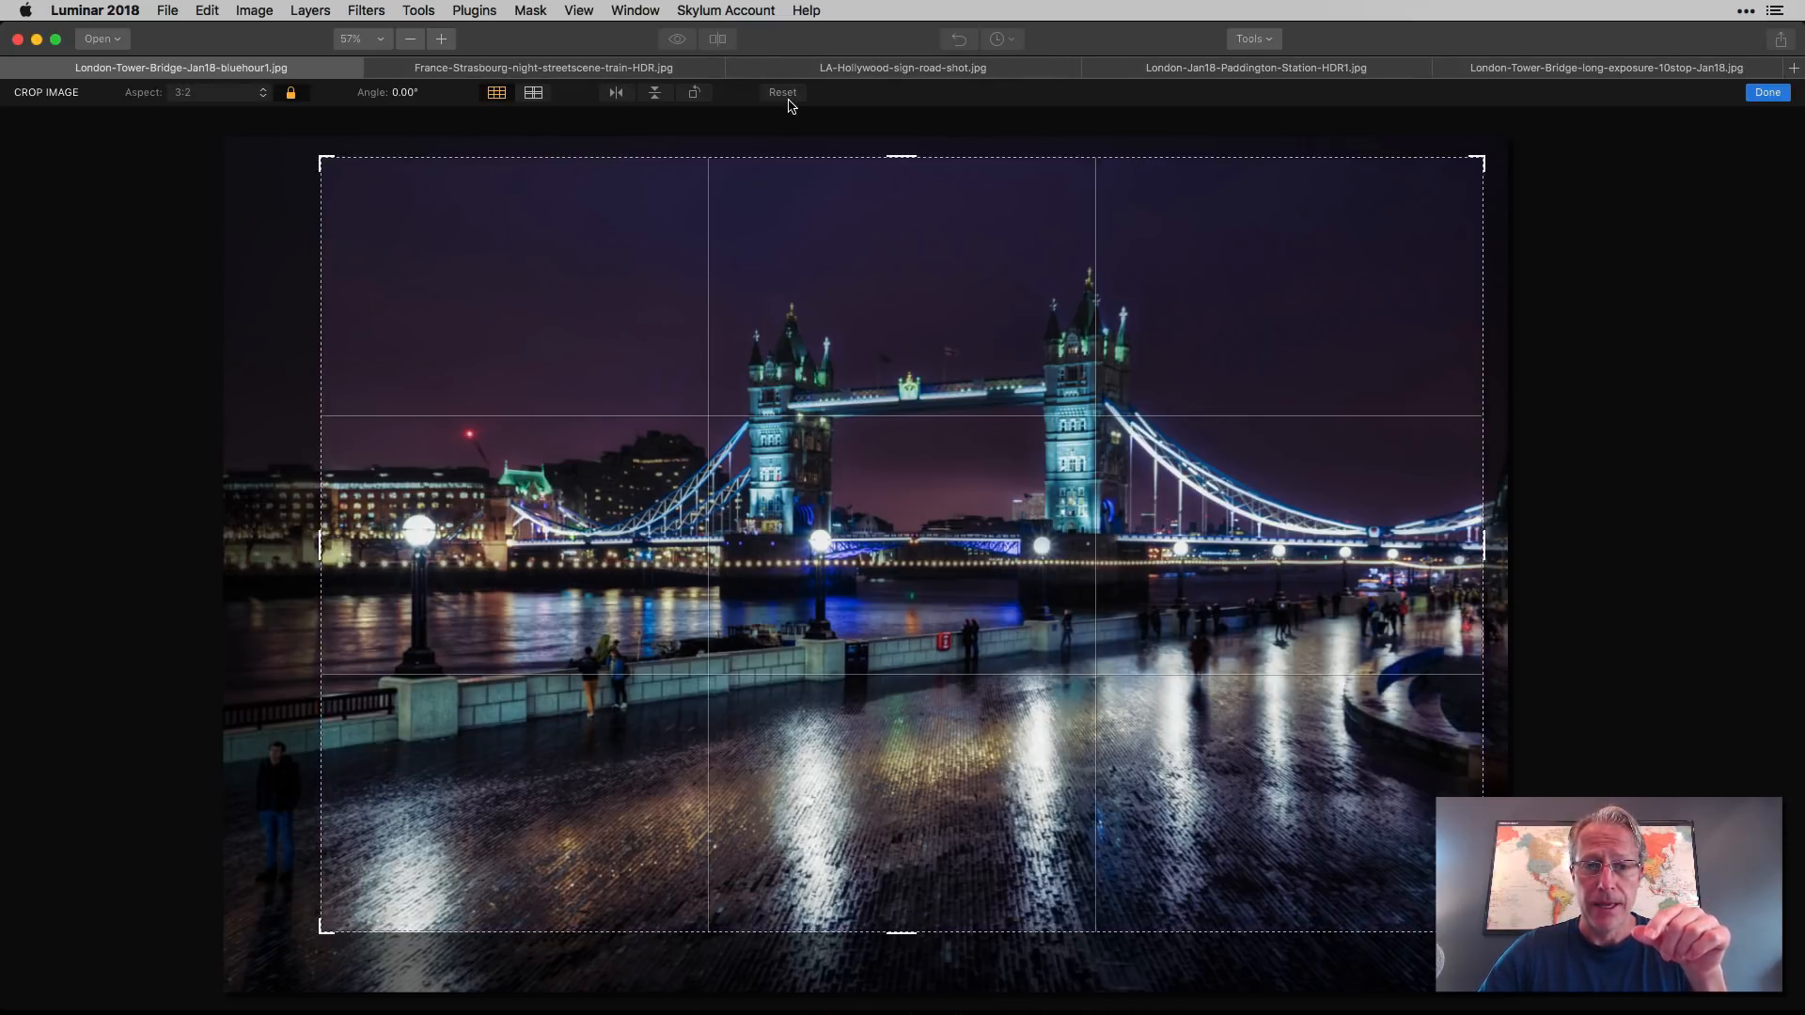
Step: Reset the crop to the full photo with Free aspect
left_click(214, 92)
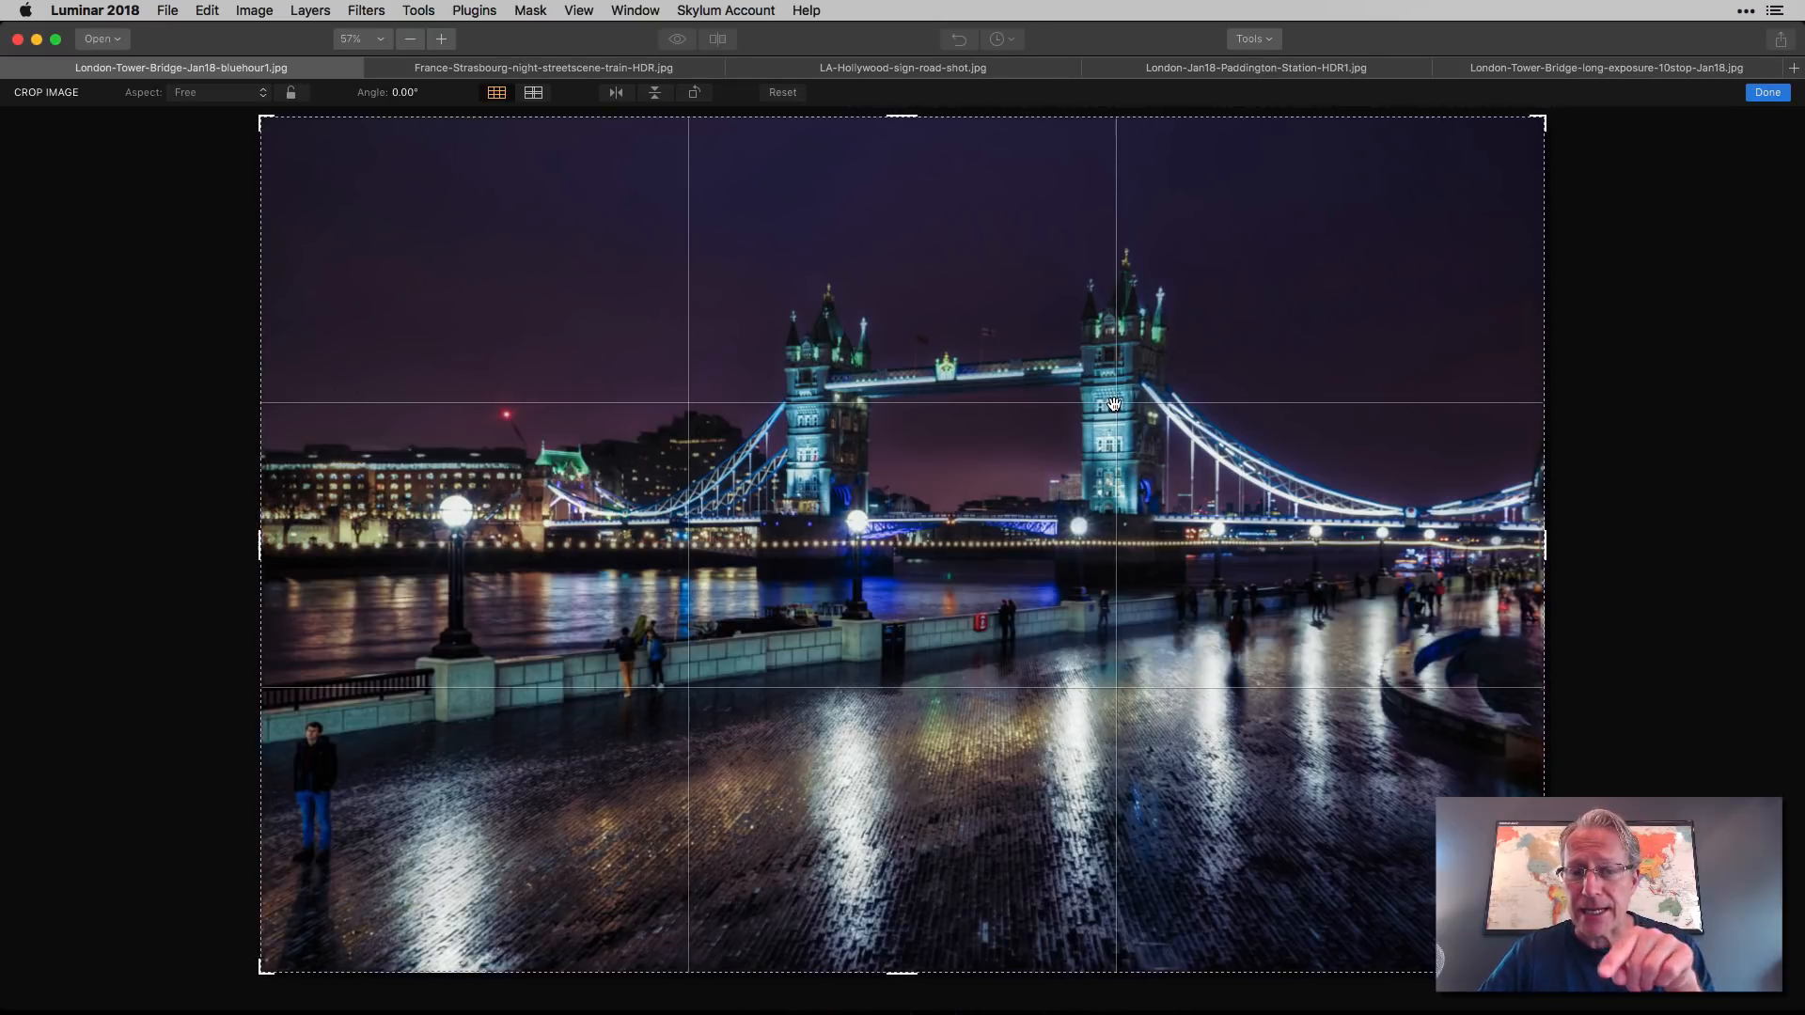
mouse_move(1114, 416)
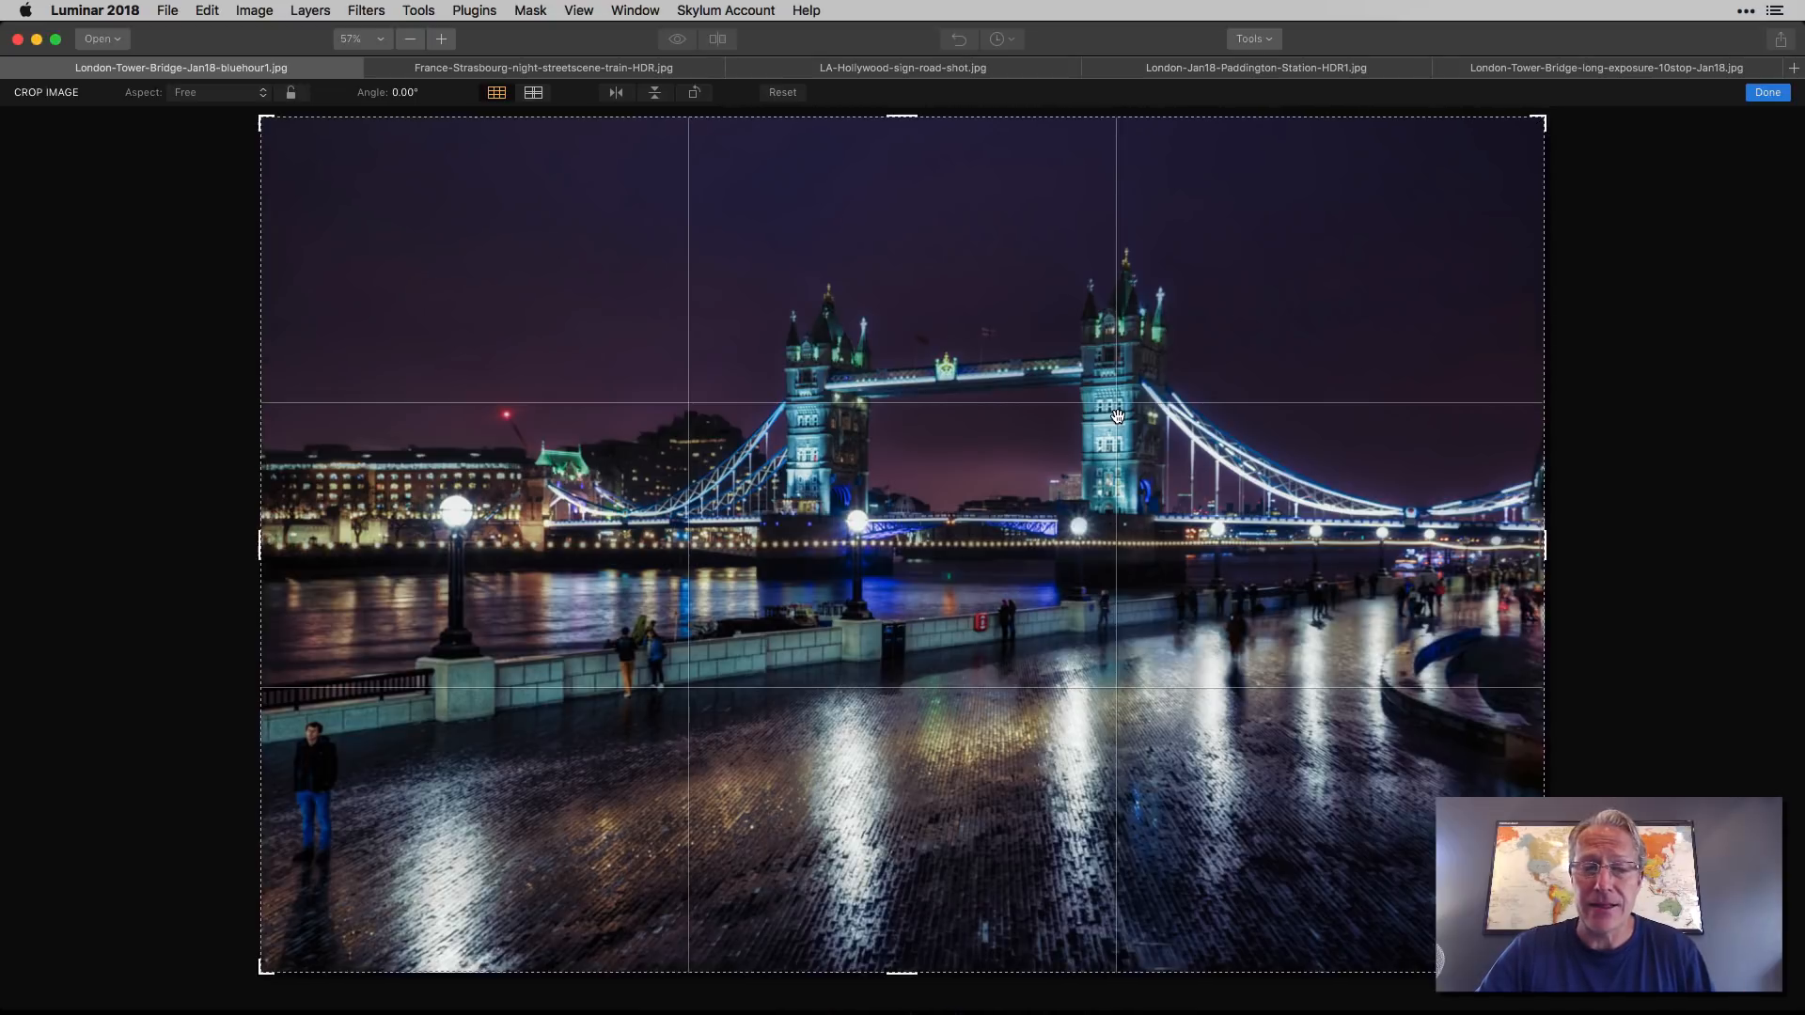
mouse_move(472, 176)
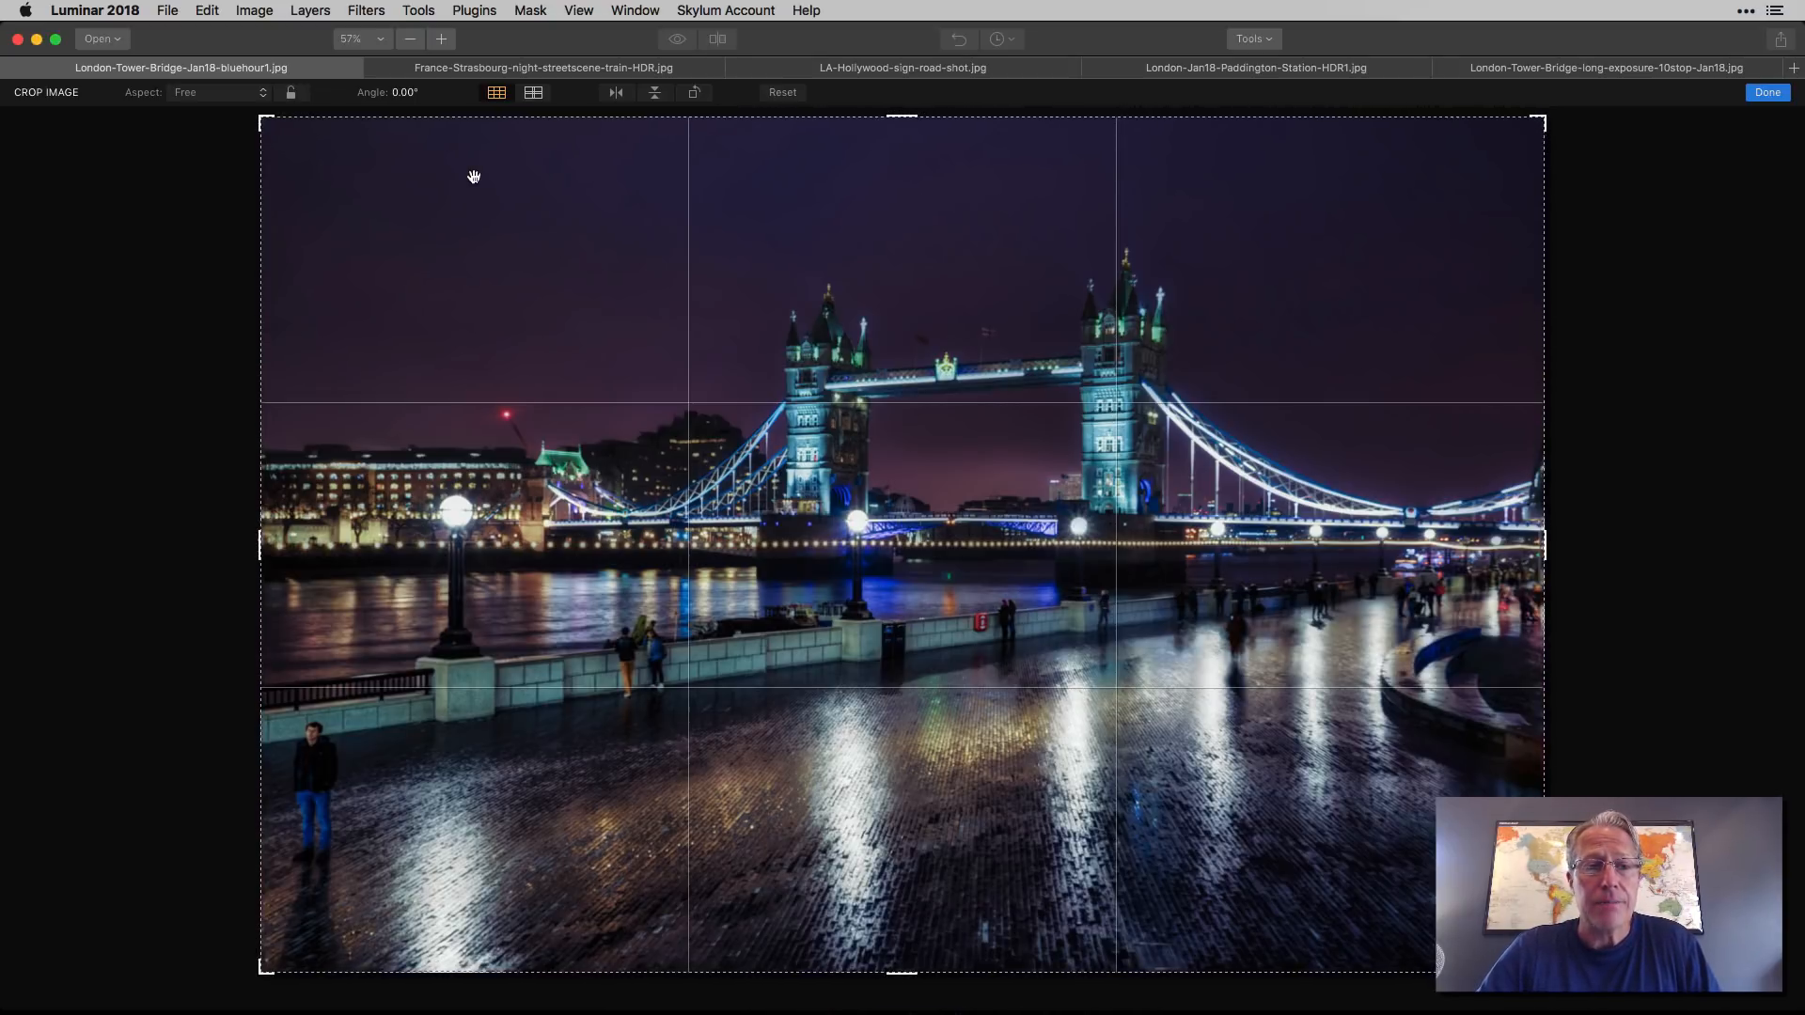
Step: Lock the crop to the original proportions in 2:3 portrait, then reopen the aspect list
left_click(219, 92)
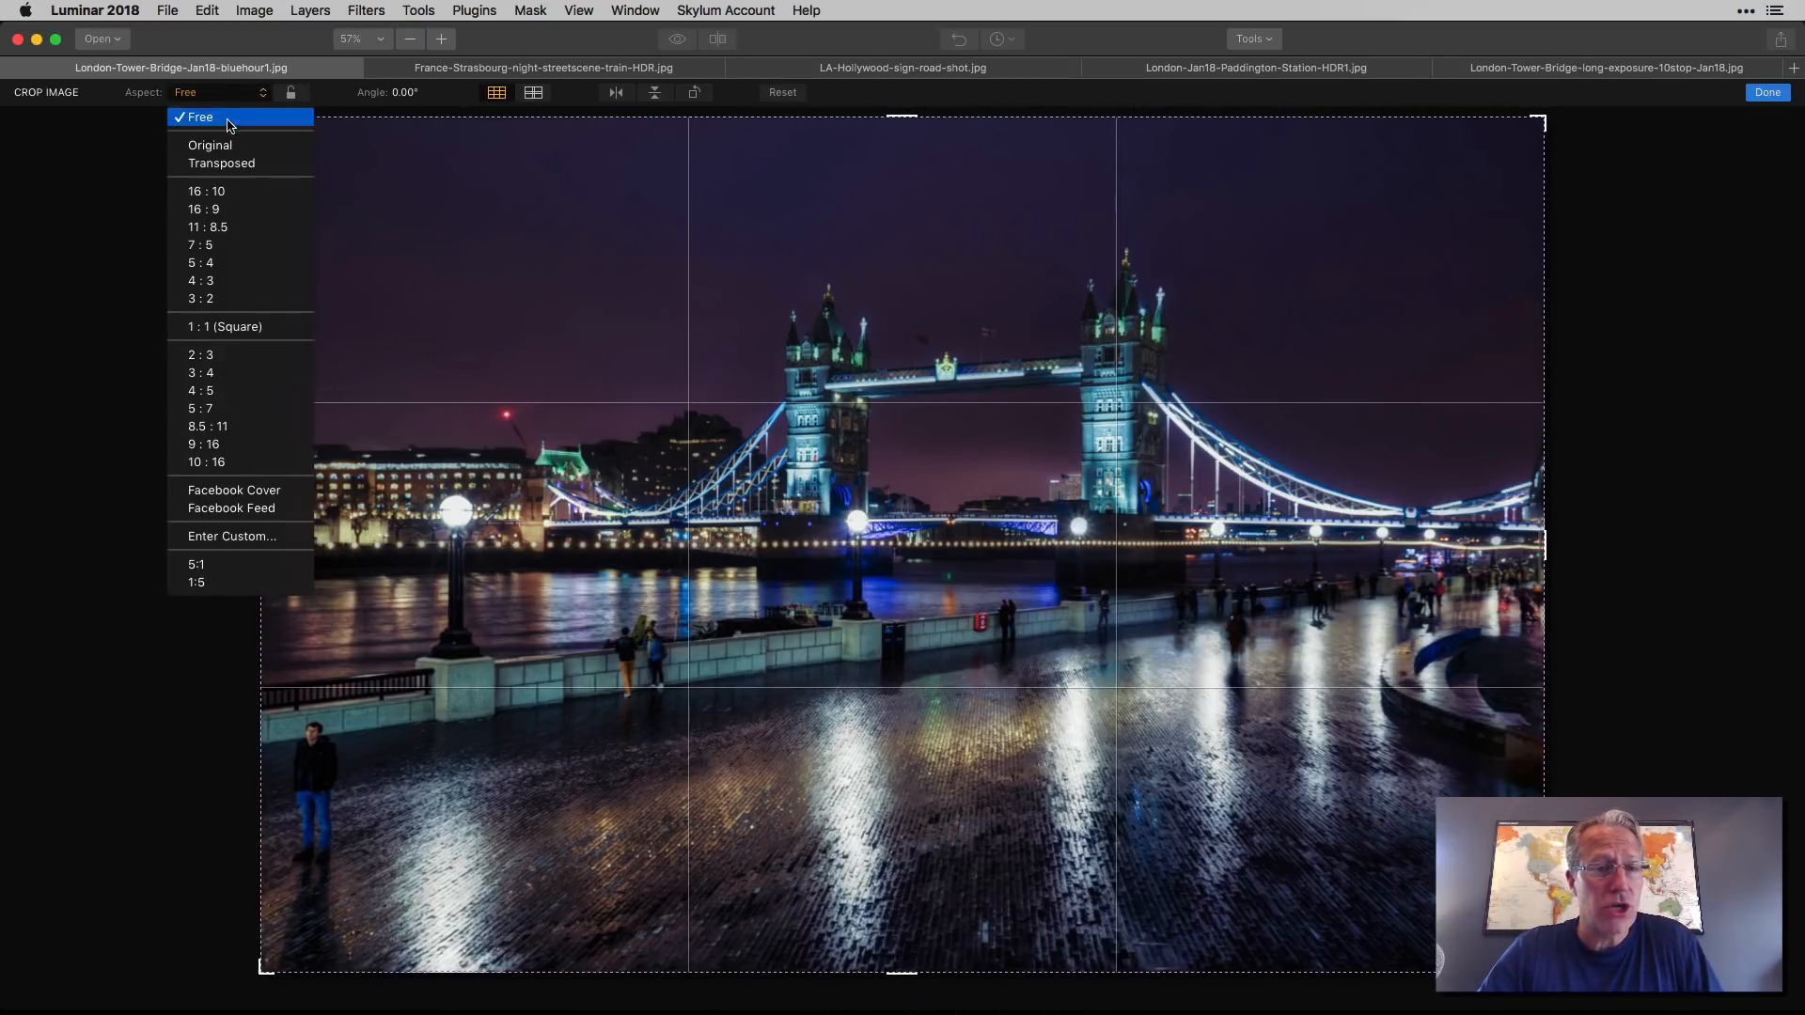
mouse_move(210, 144)
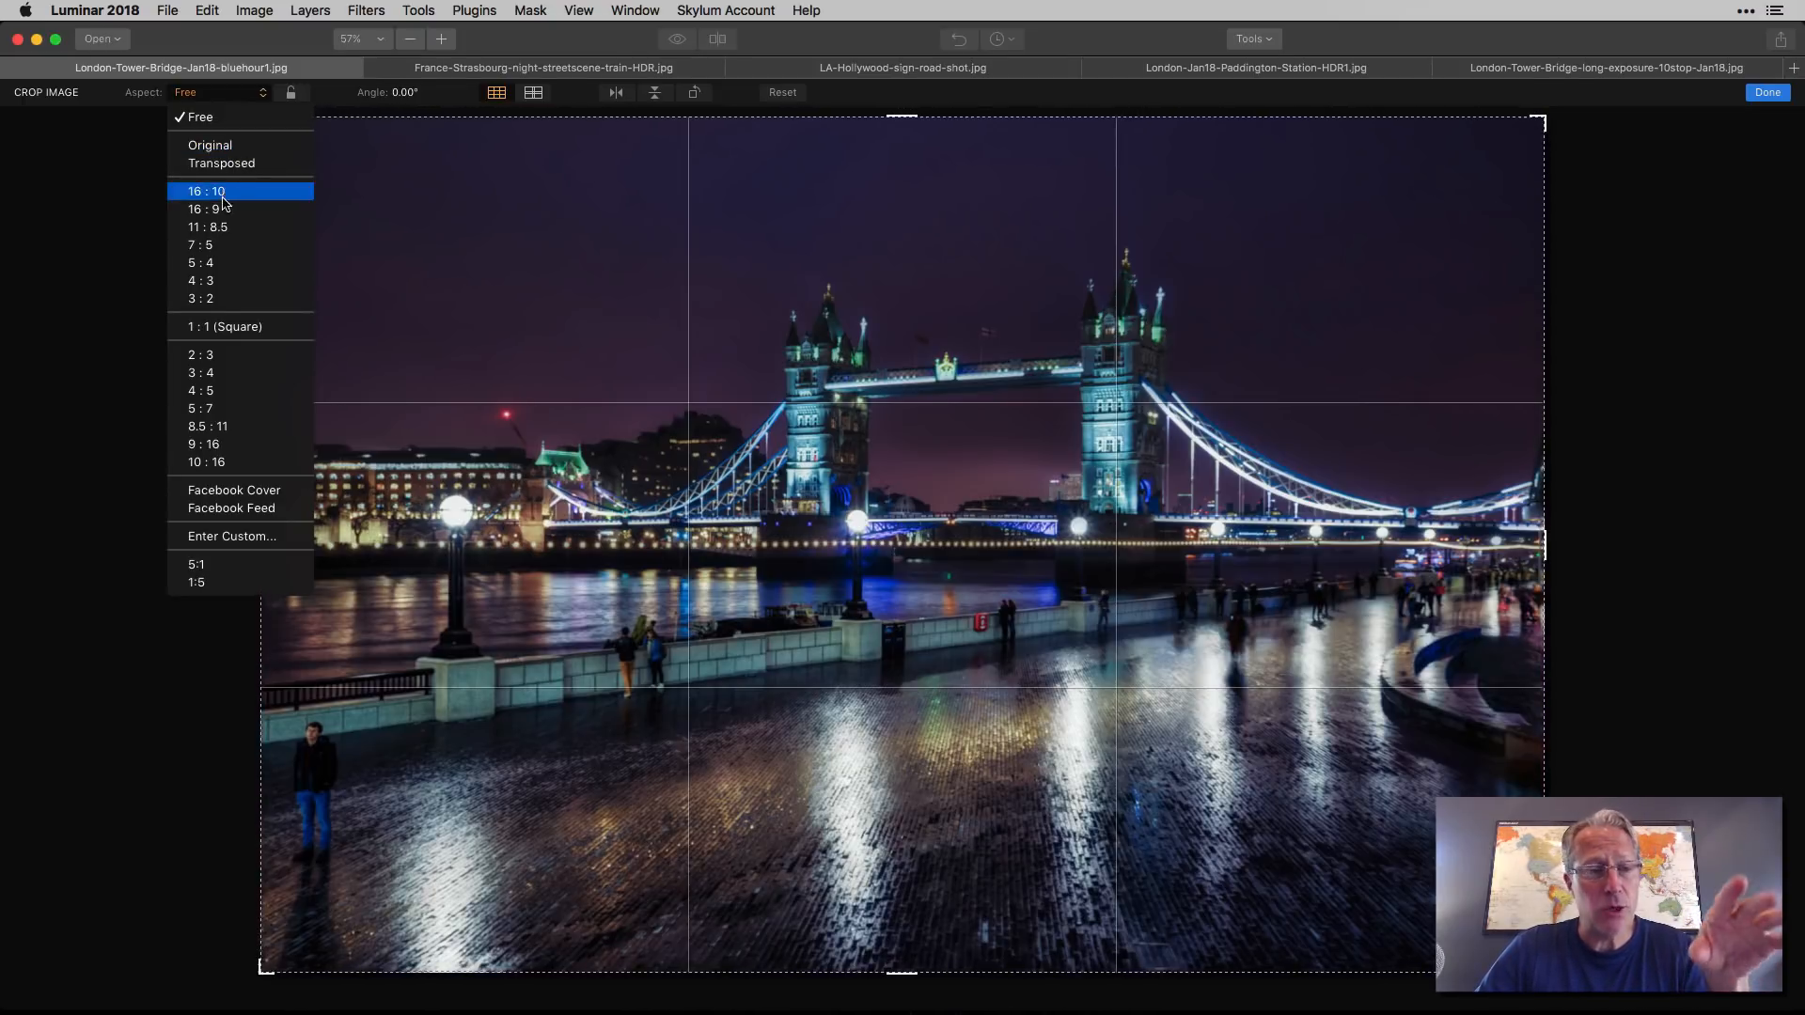
mouse_move(213, 145)
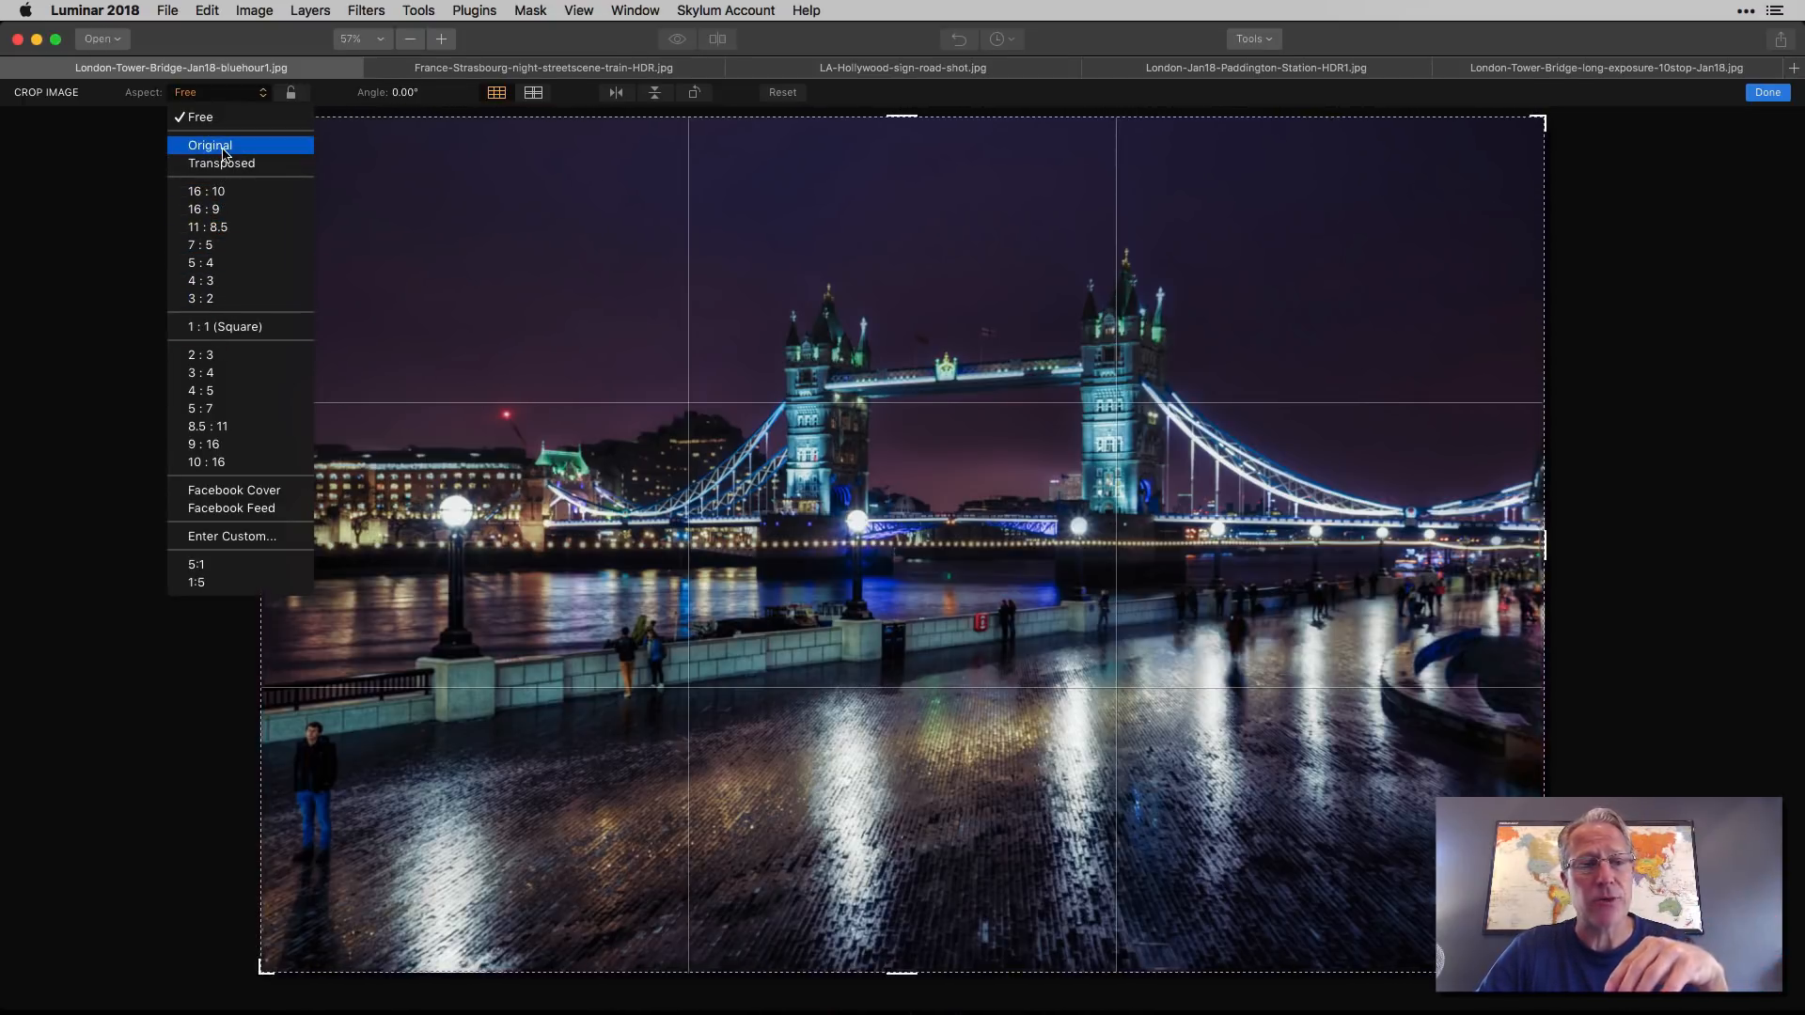
left_click(199, 298)
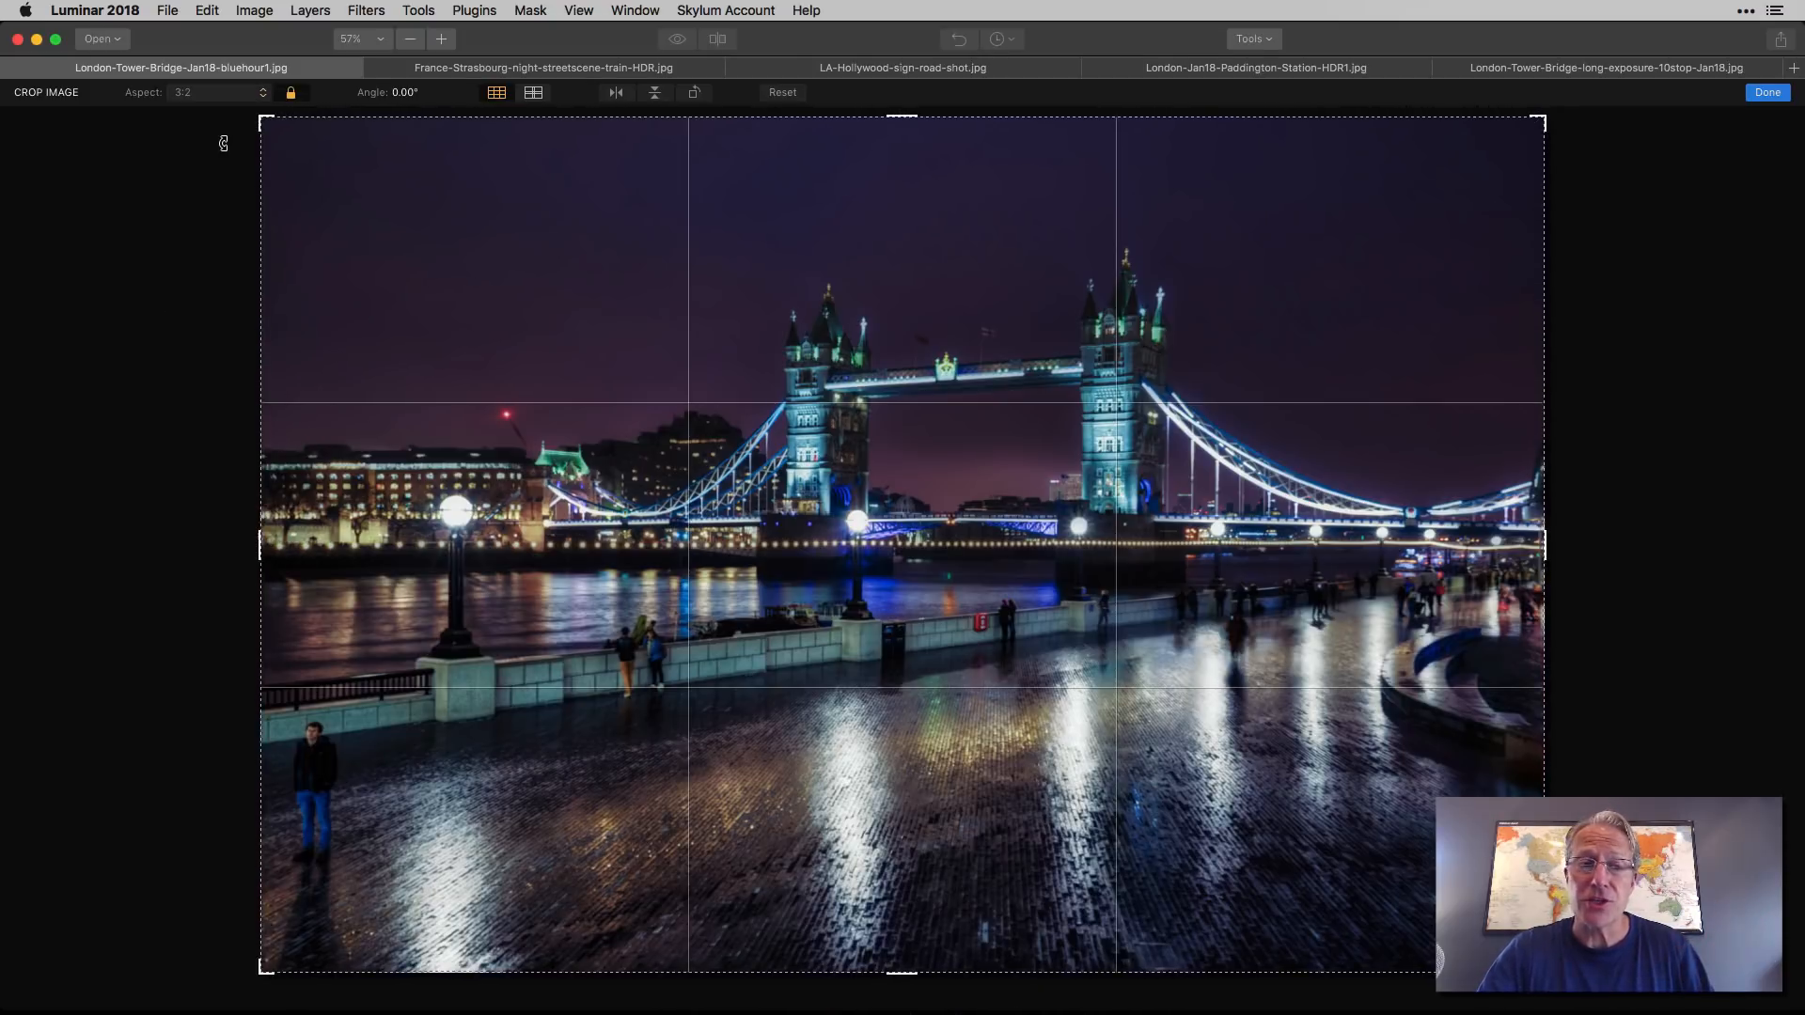
left_click(216, 92)
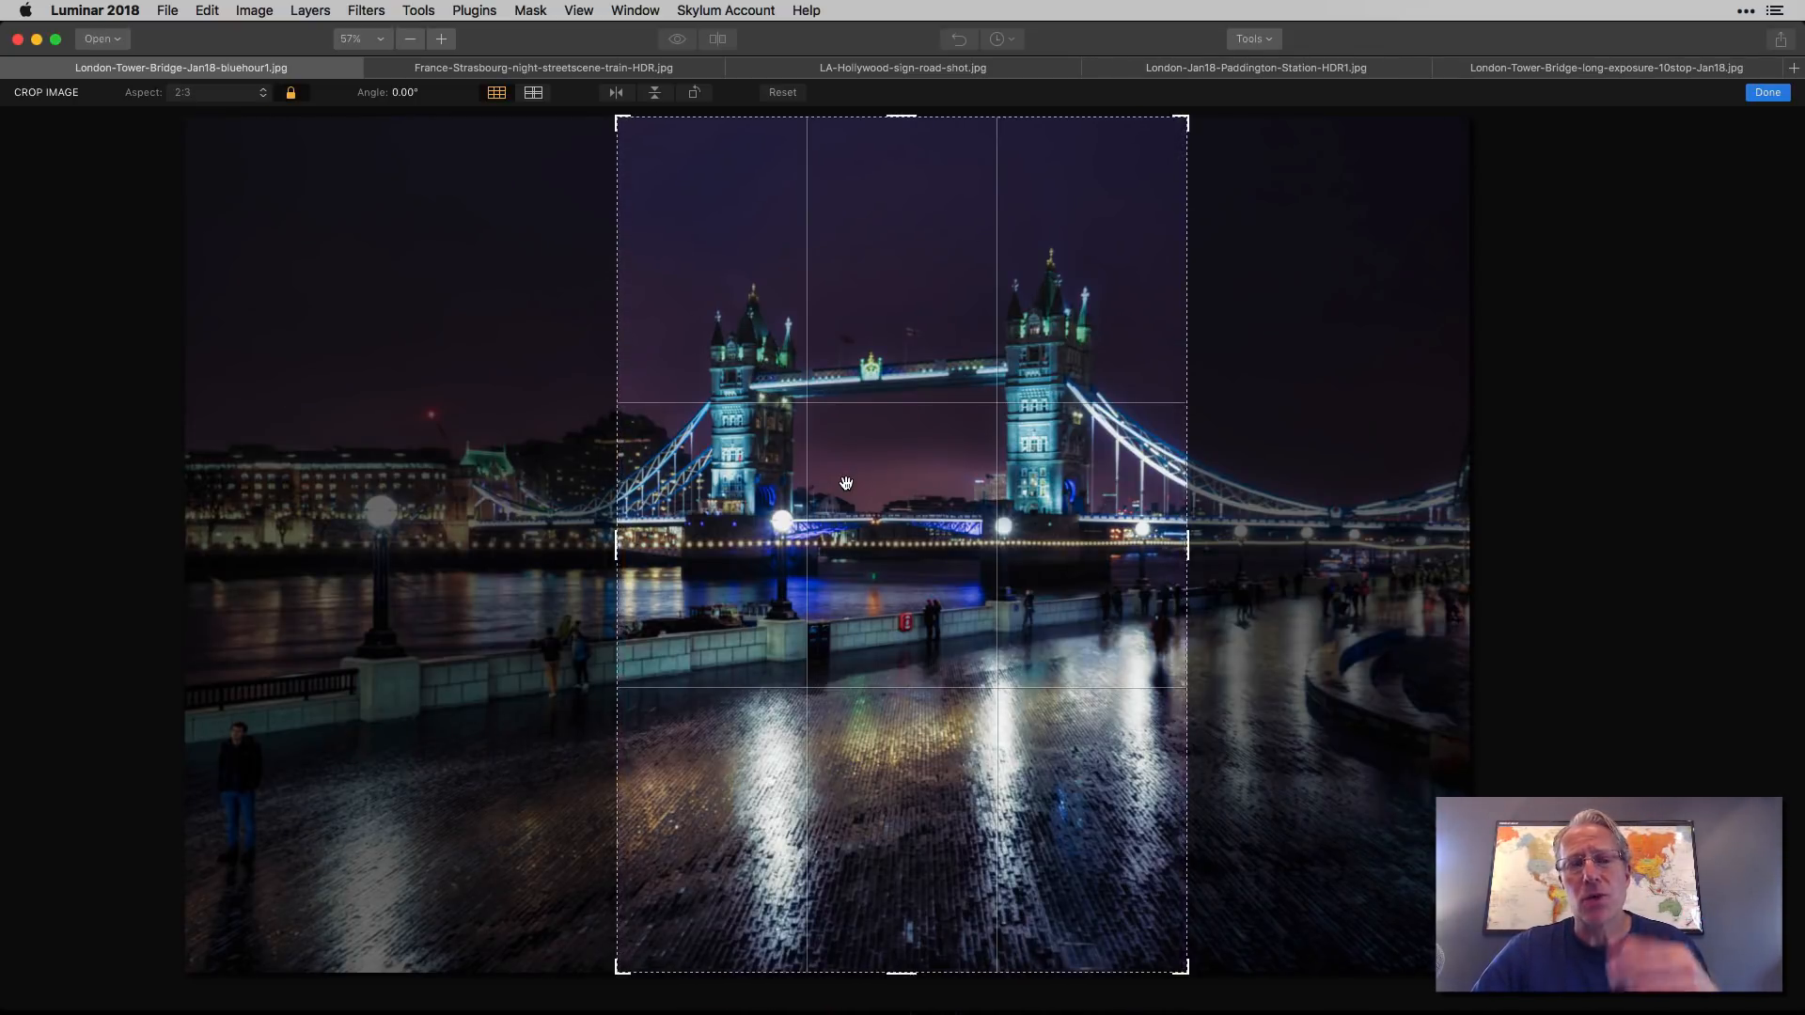
mouse_move(397, 376)
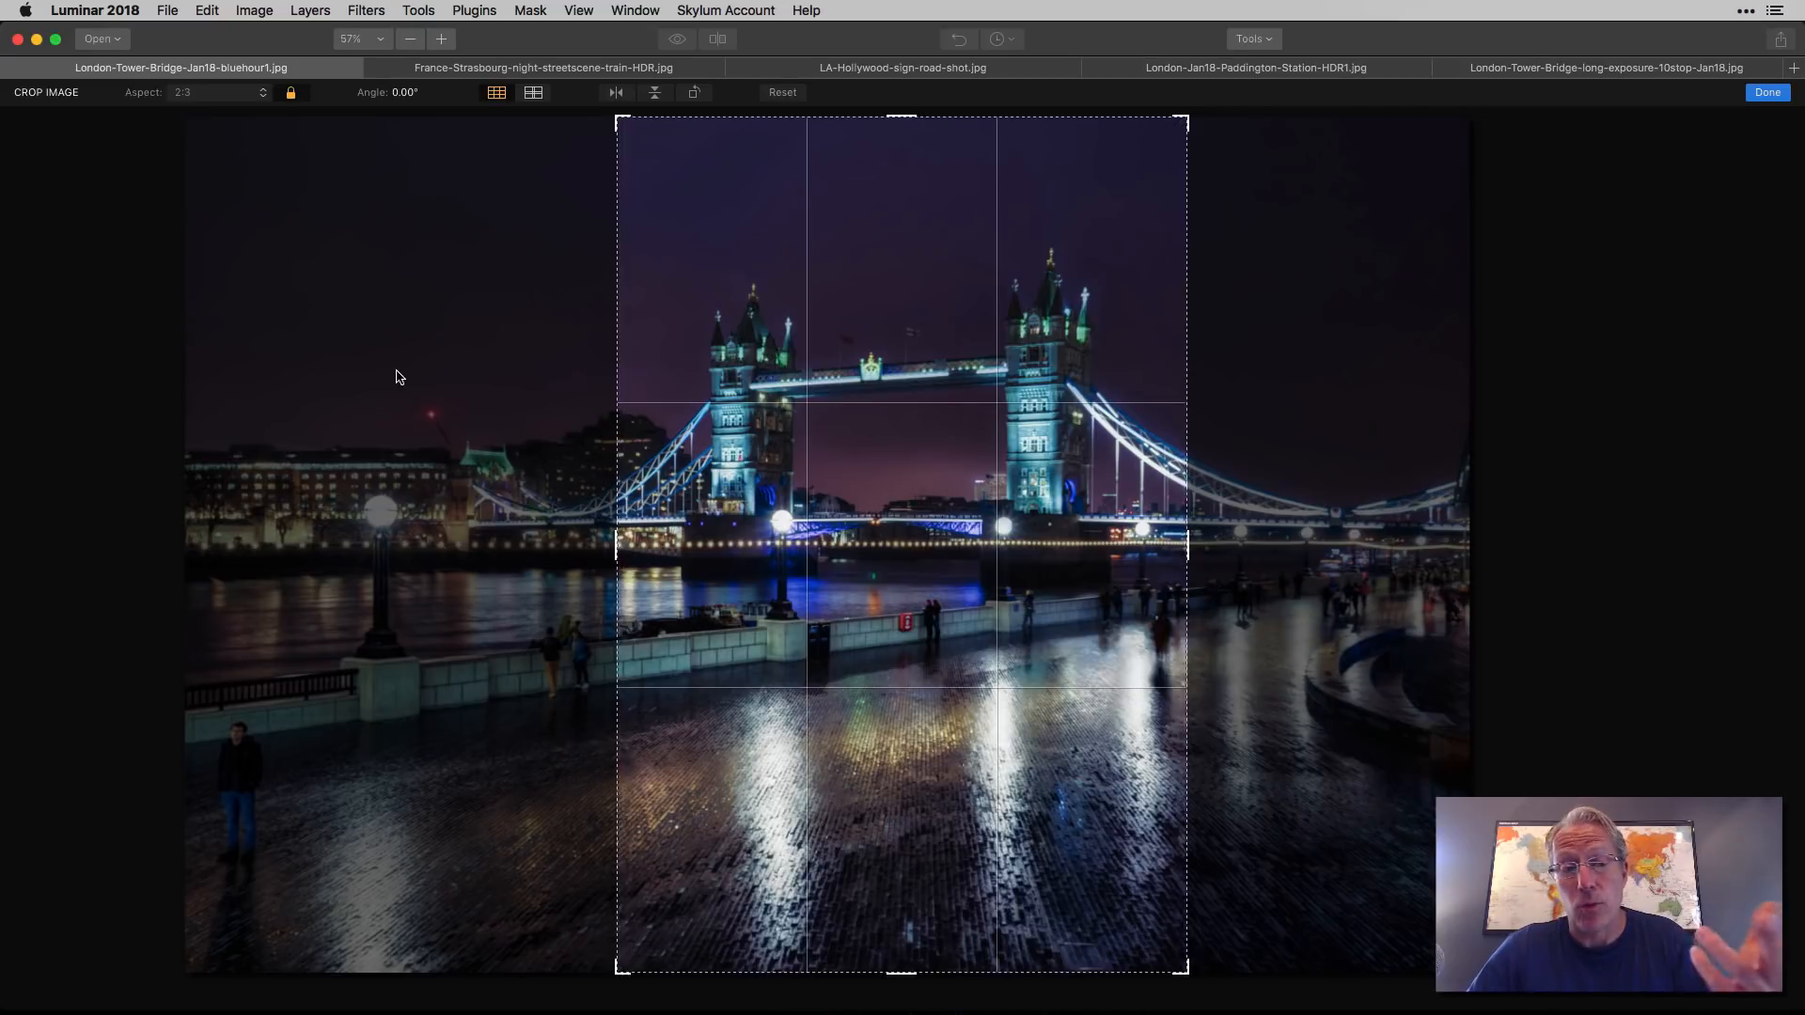
left_click(213, 92)
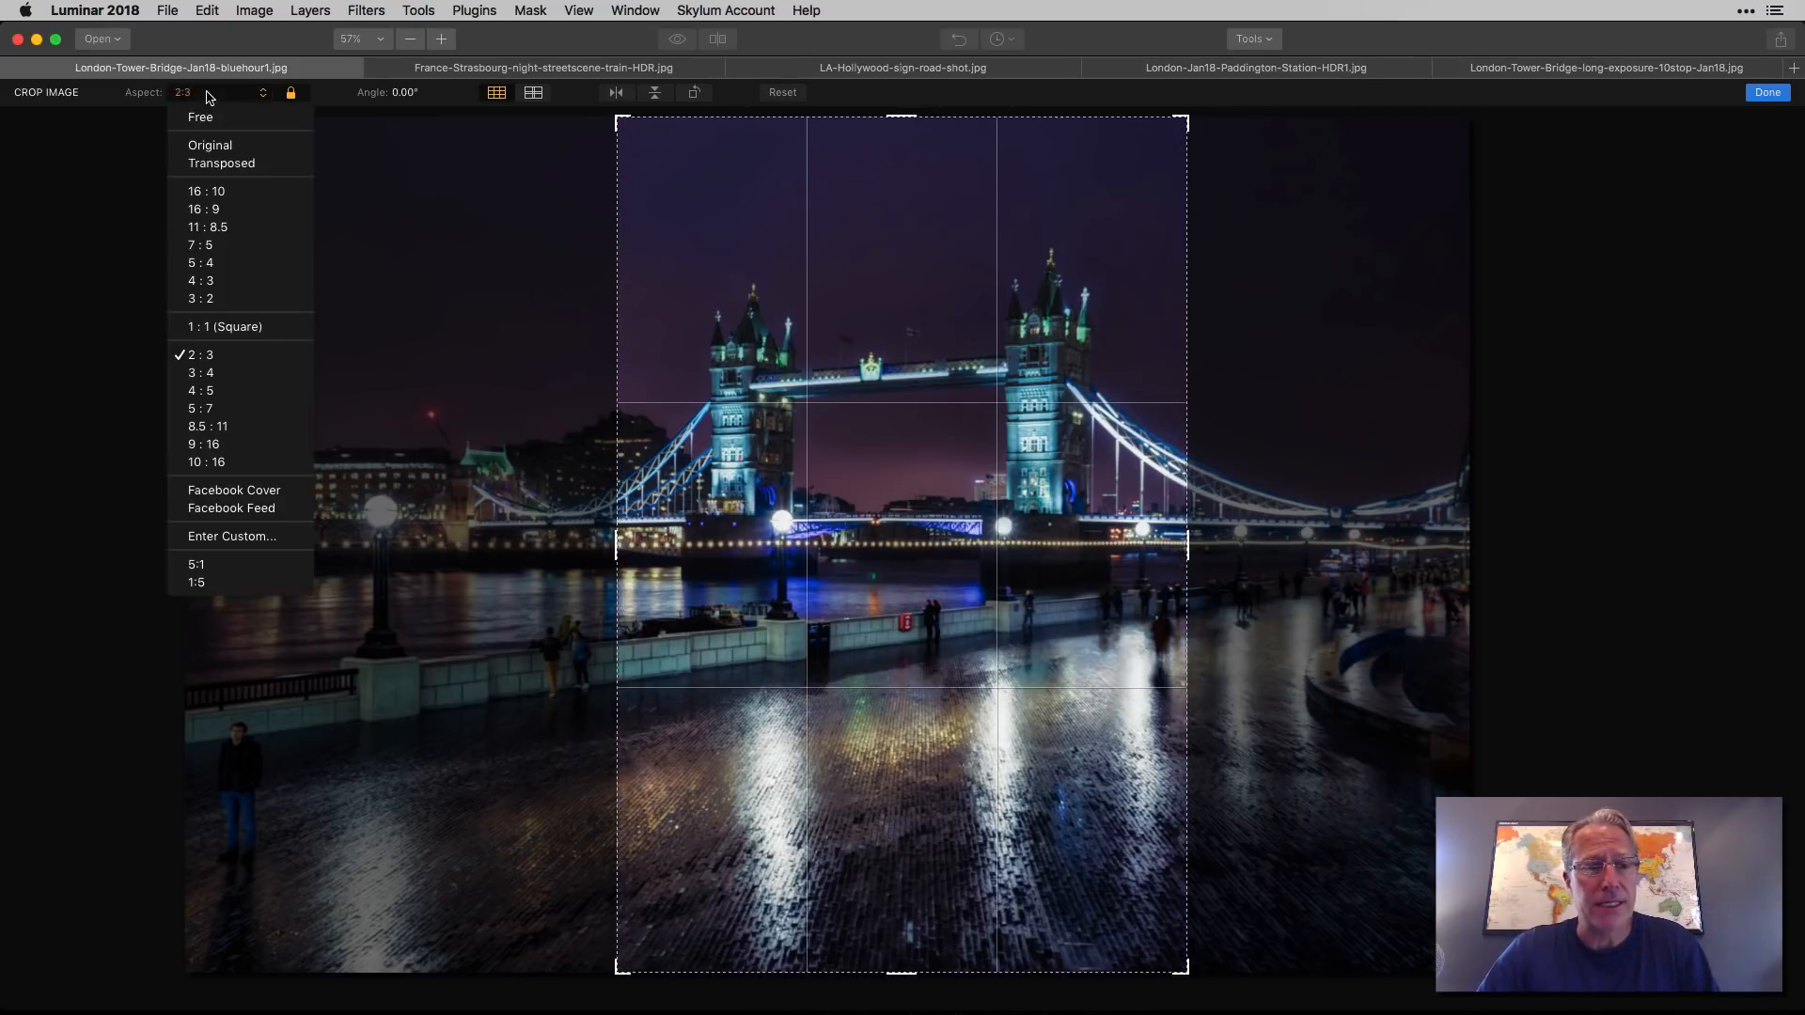
Step: Try 16:10, reset, then lock the crop to 16:9 across the full width
left_click(205, 191)
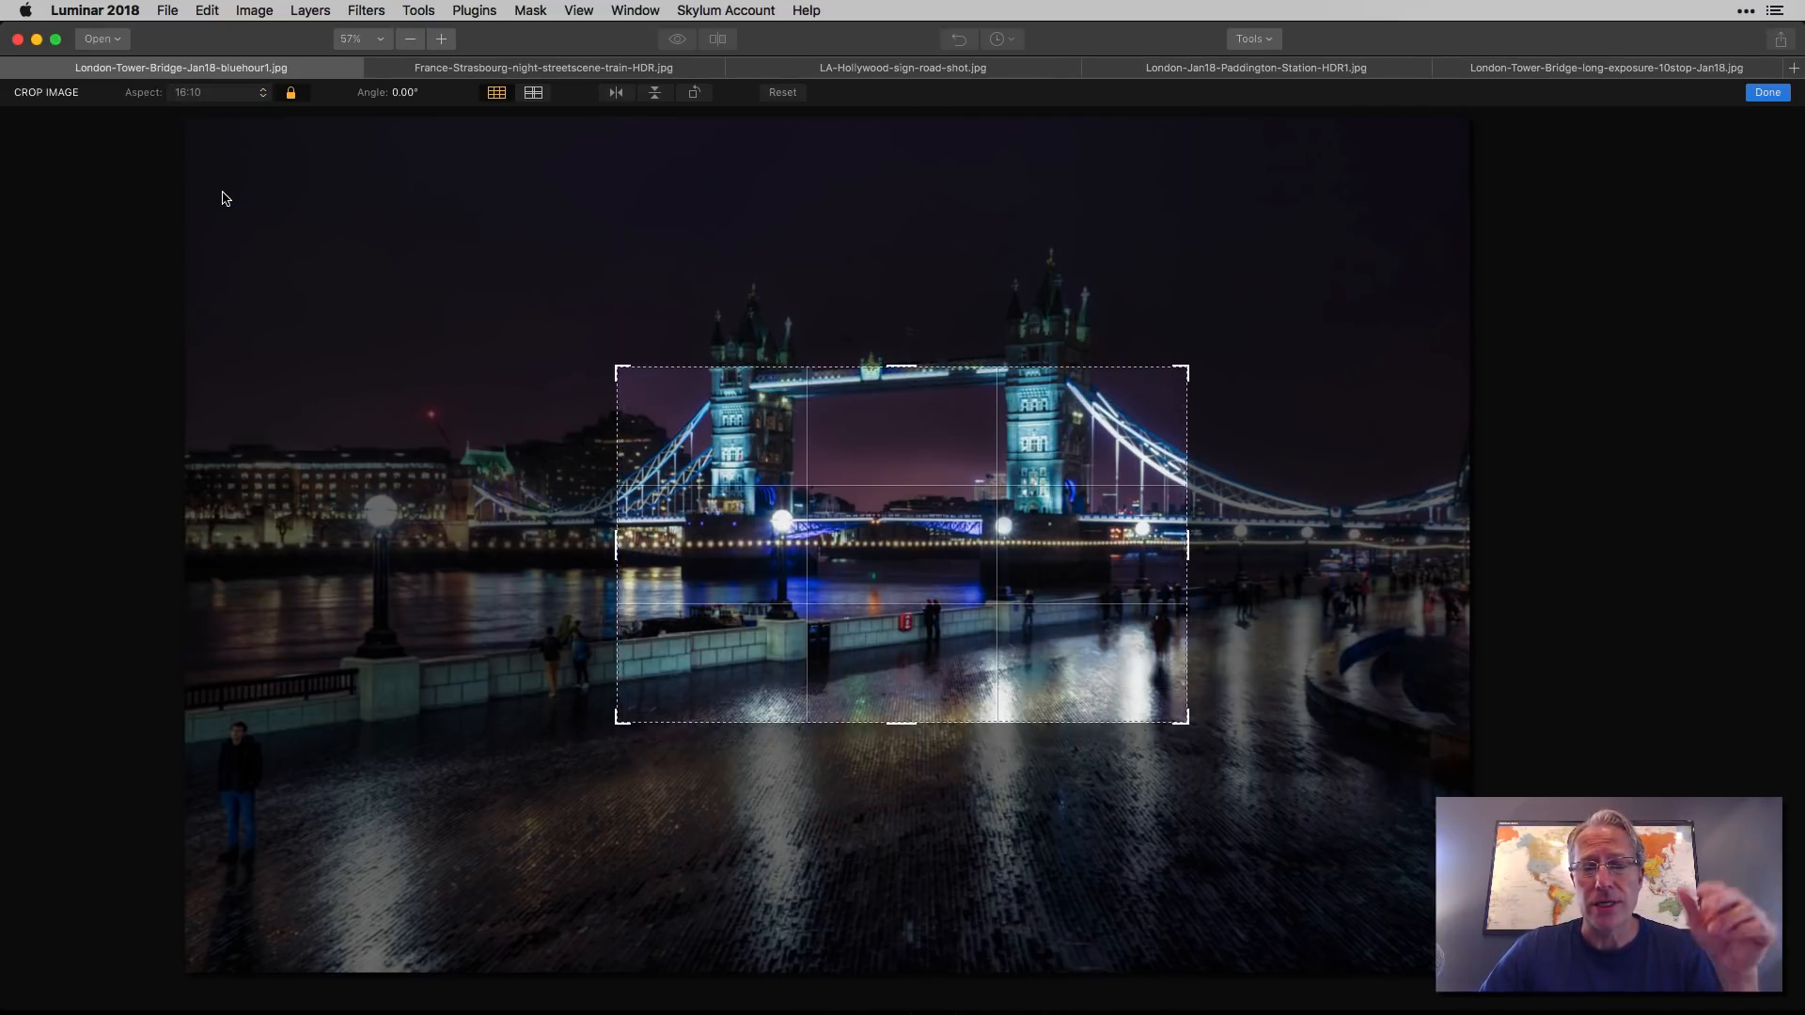
left_click(781, 93)
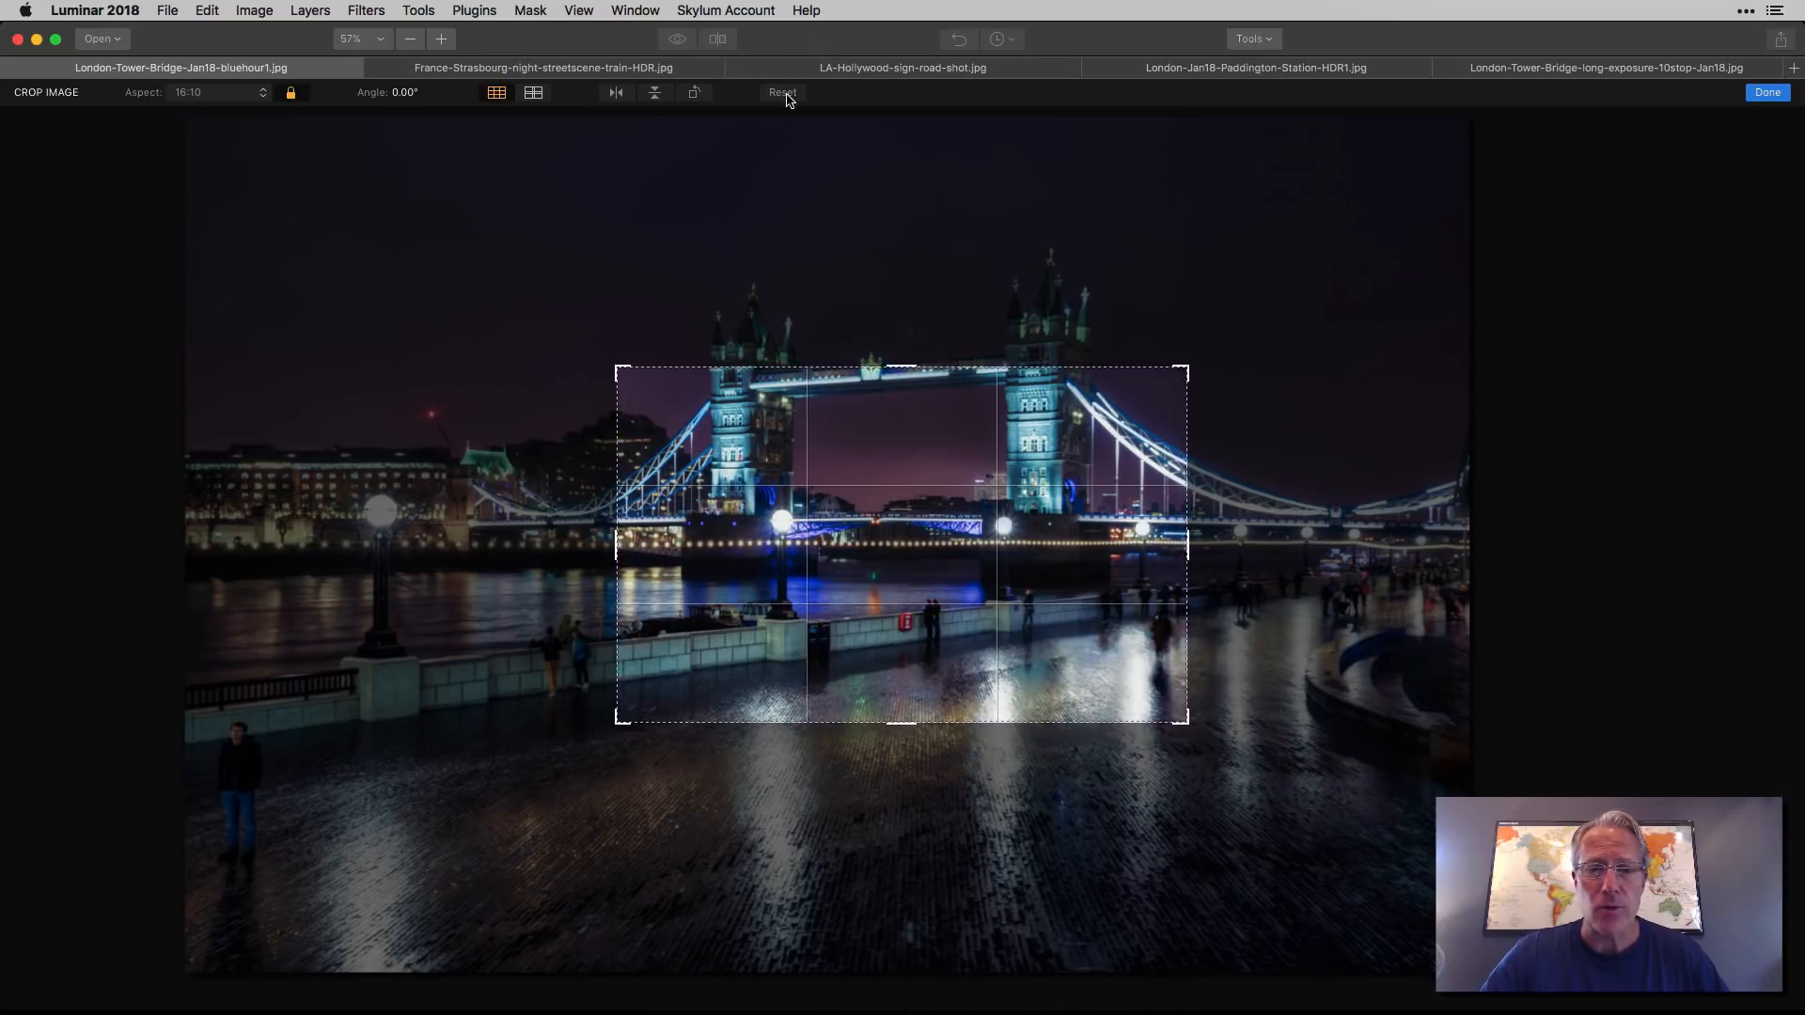
left_click(216, 92)
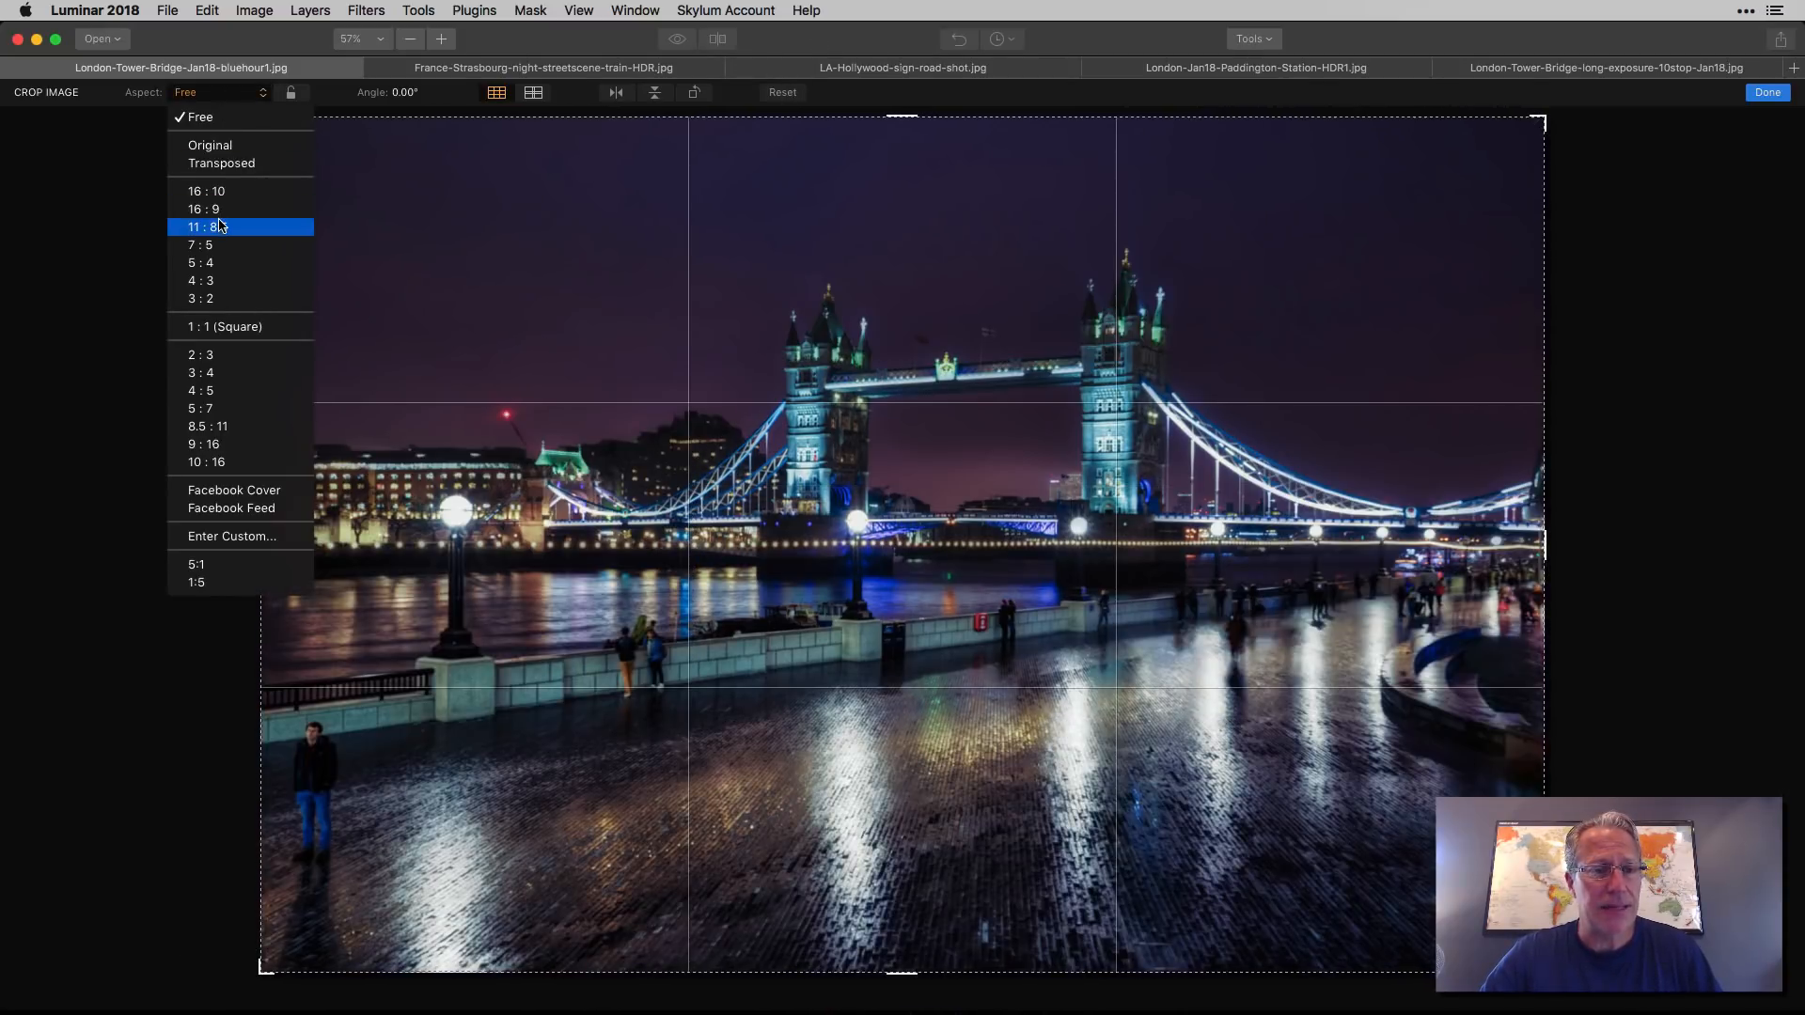
left_click(204, 190)
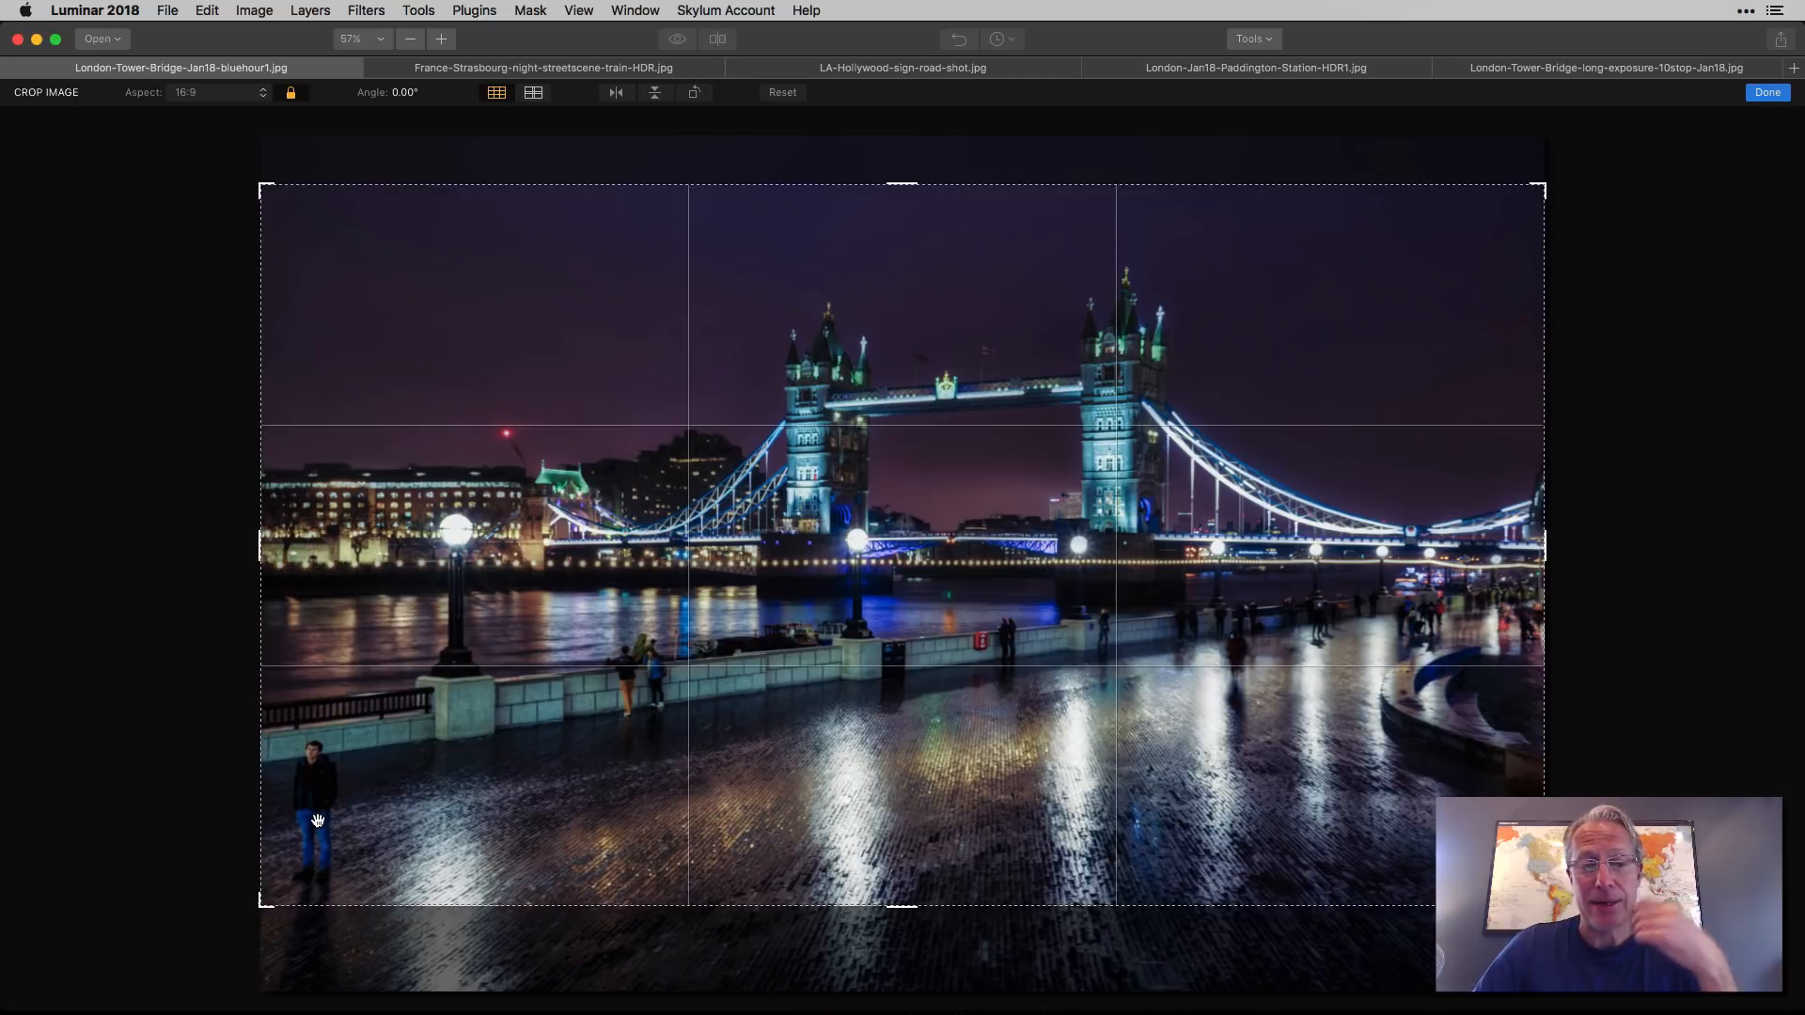
mouse_move(918, 514)
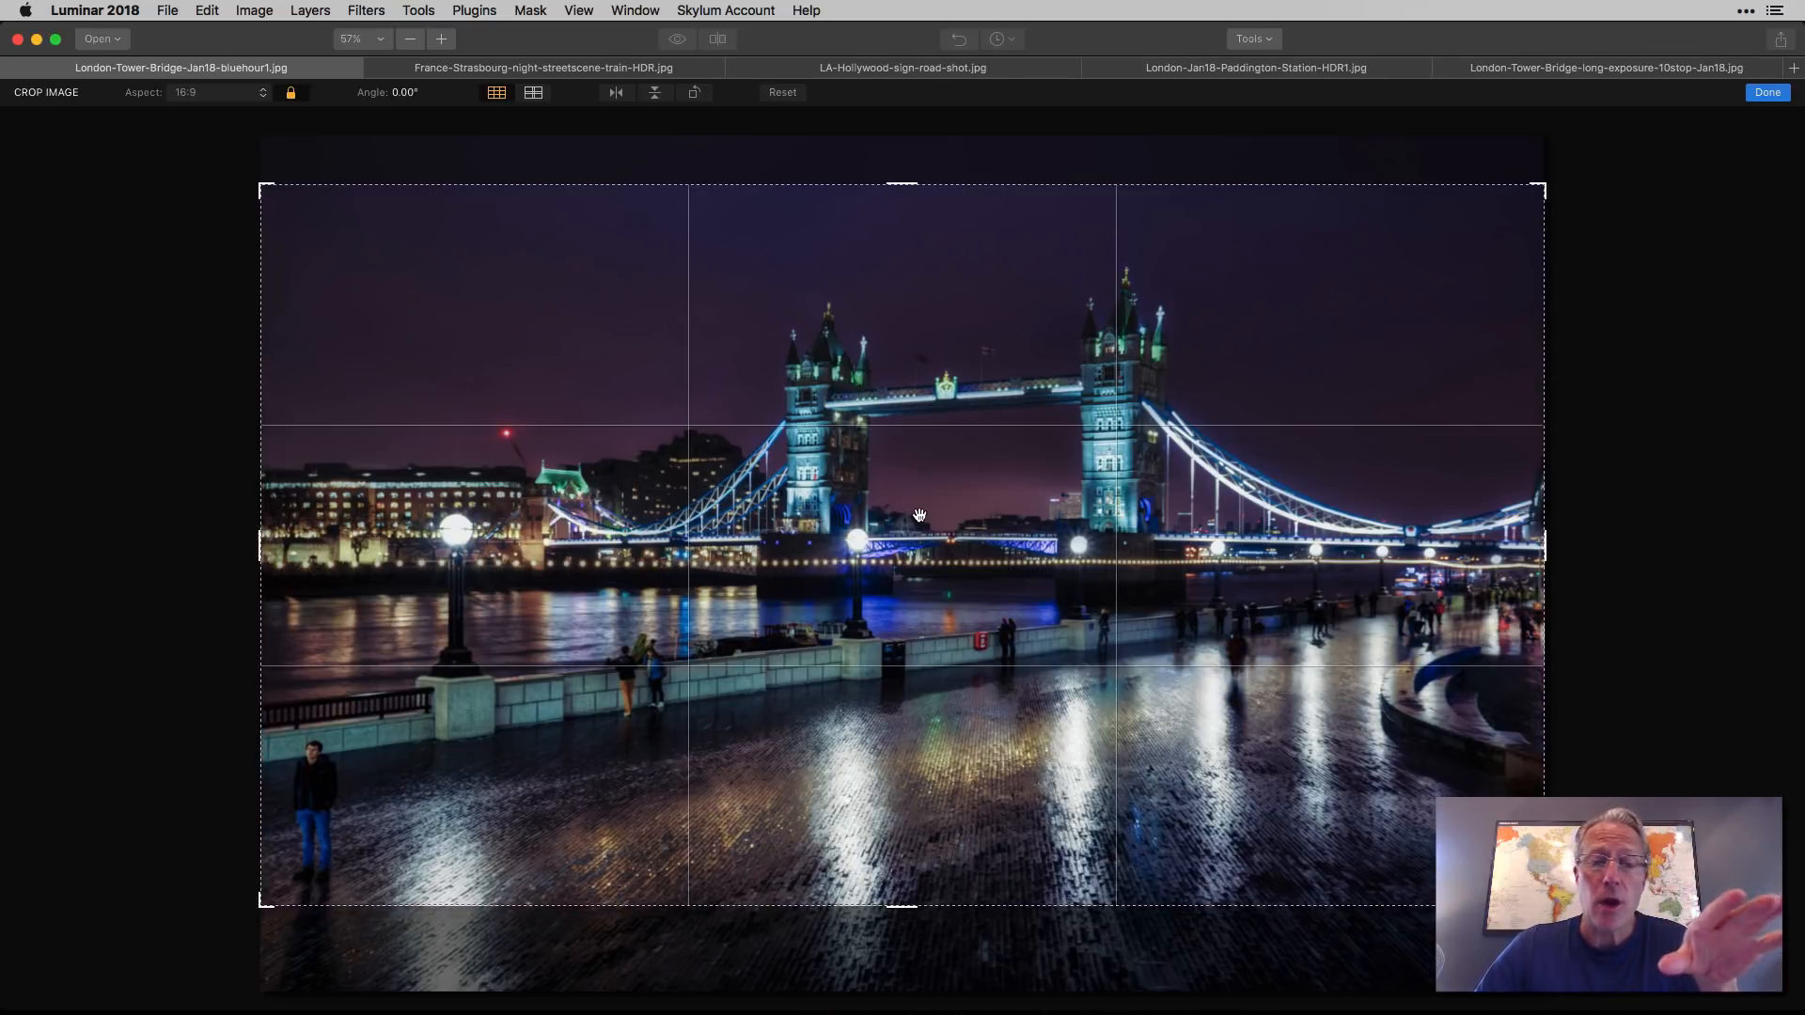
mouse_move(994, 342)
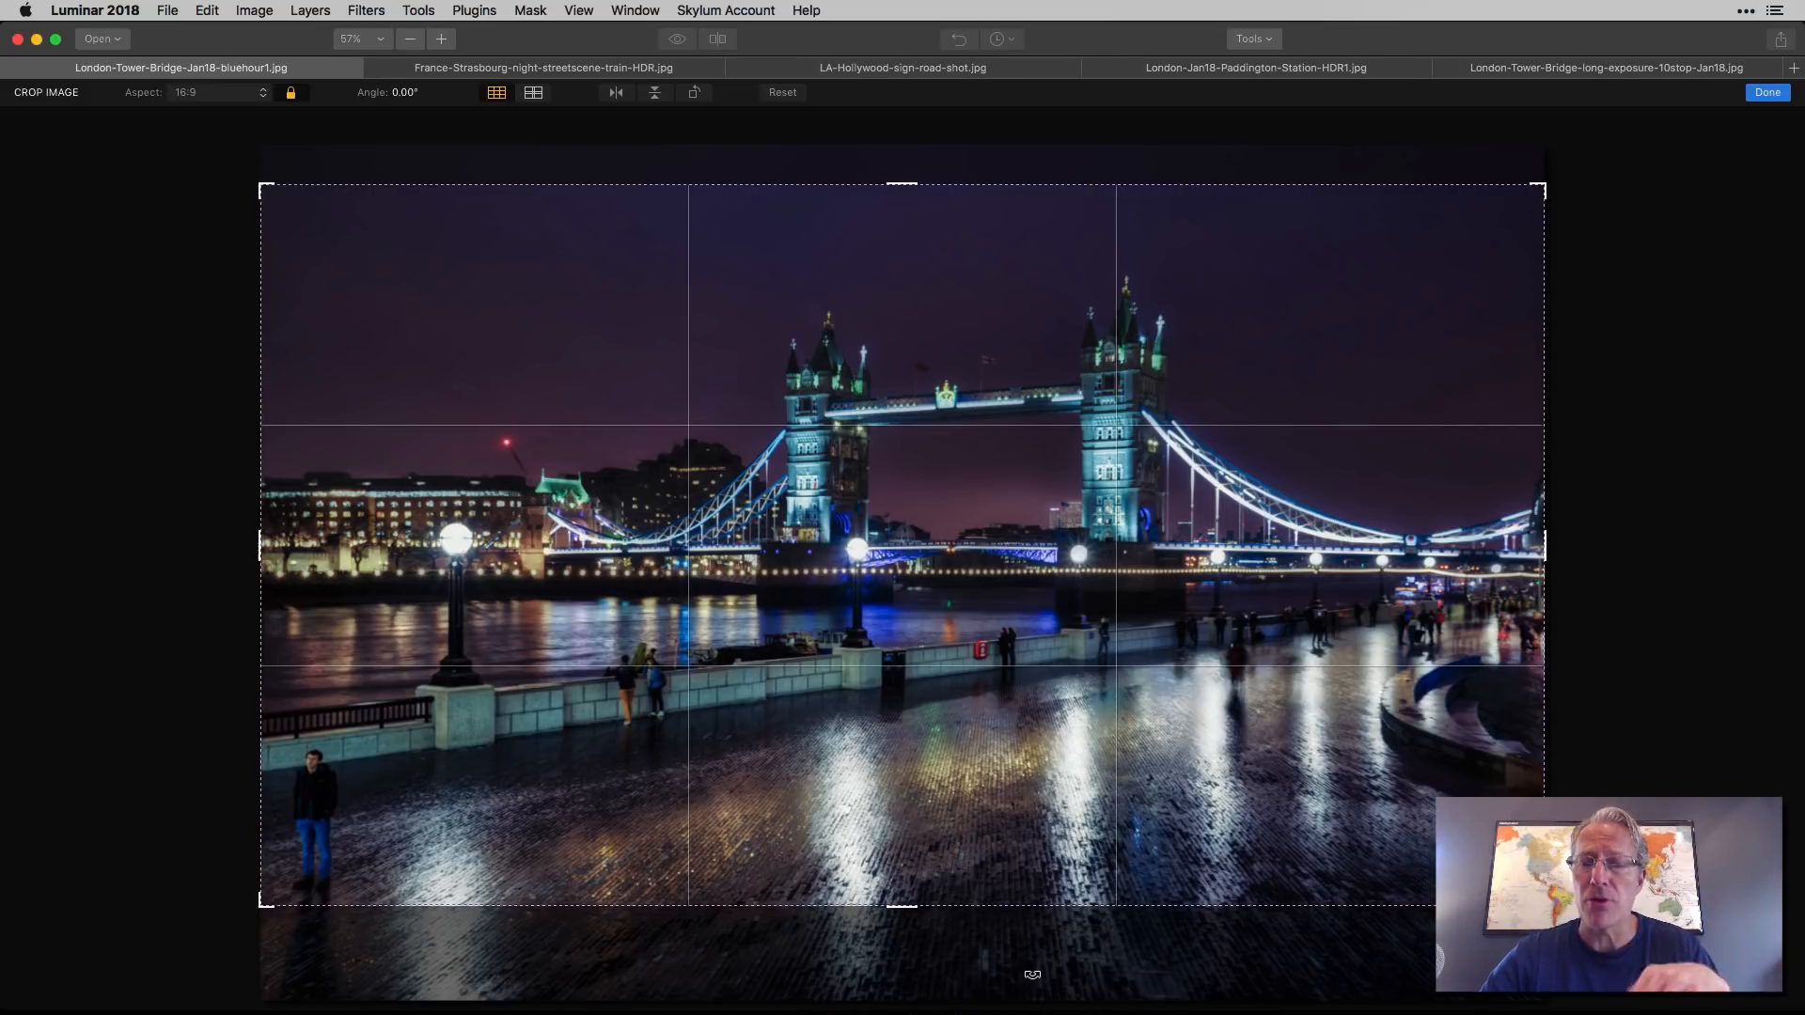
mouse_move(989, 432)
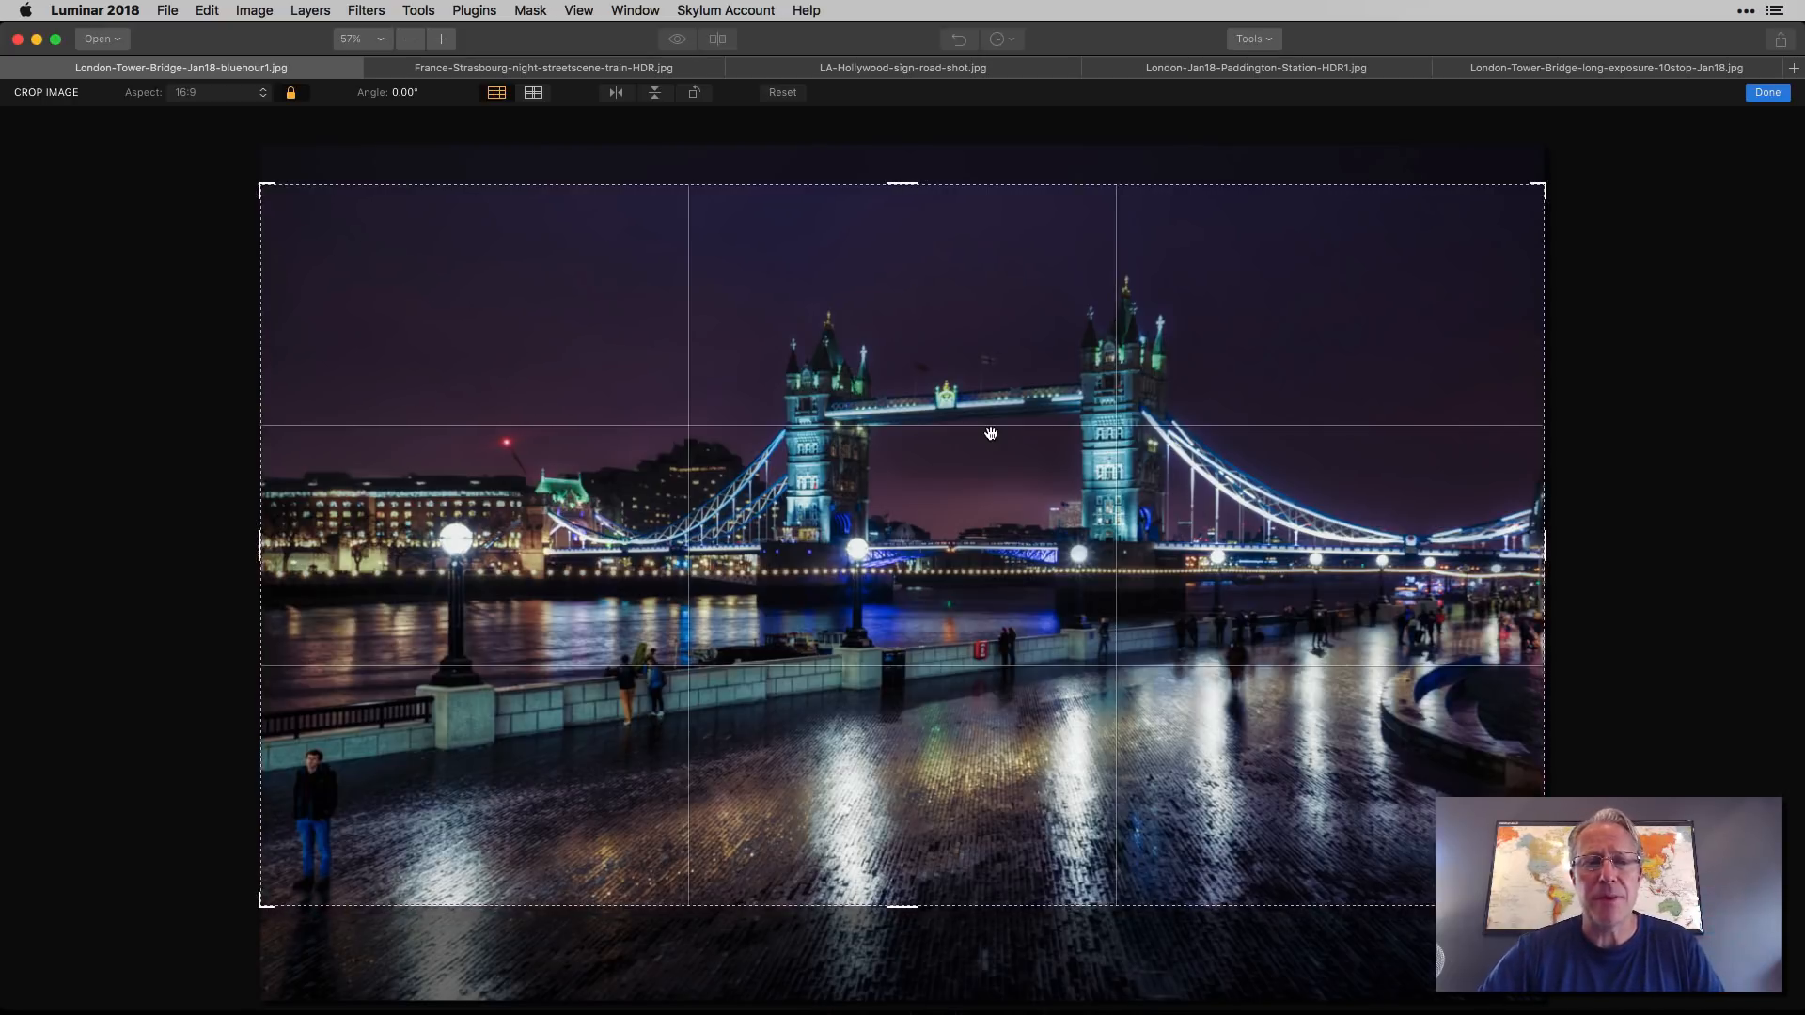
Step: Set Aspect to 4:3 and drag a handle to enlarge the crop
left_click(213, 92)
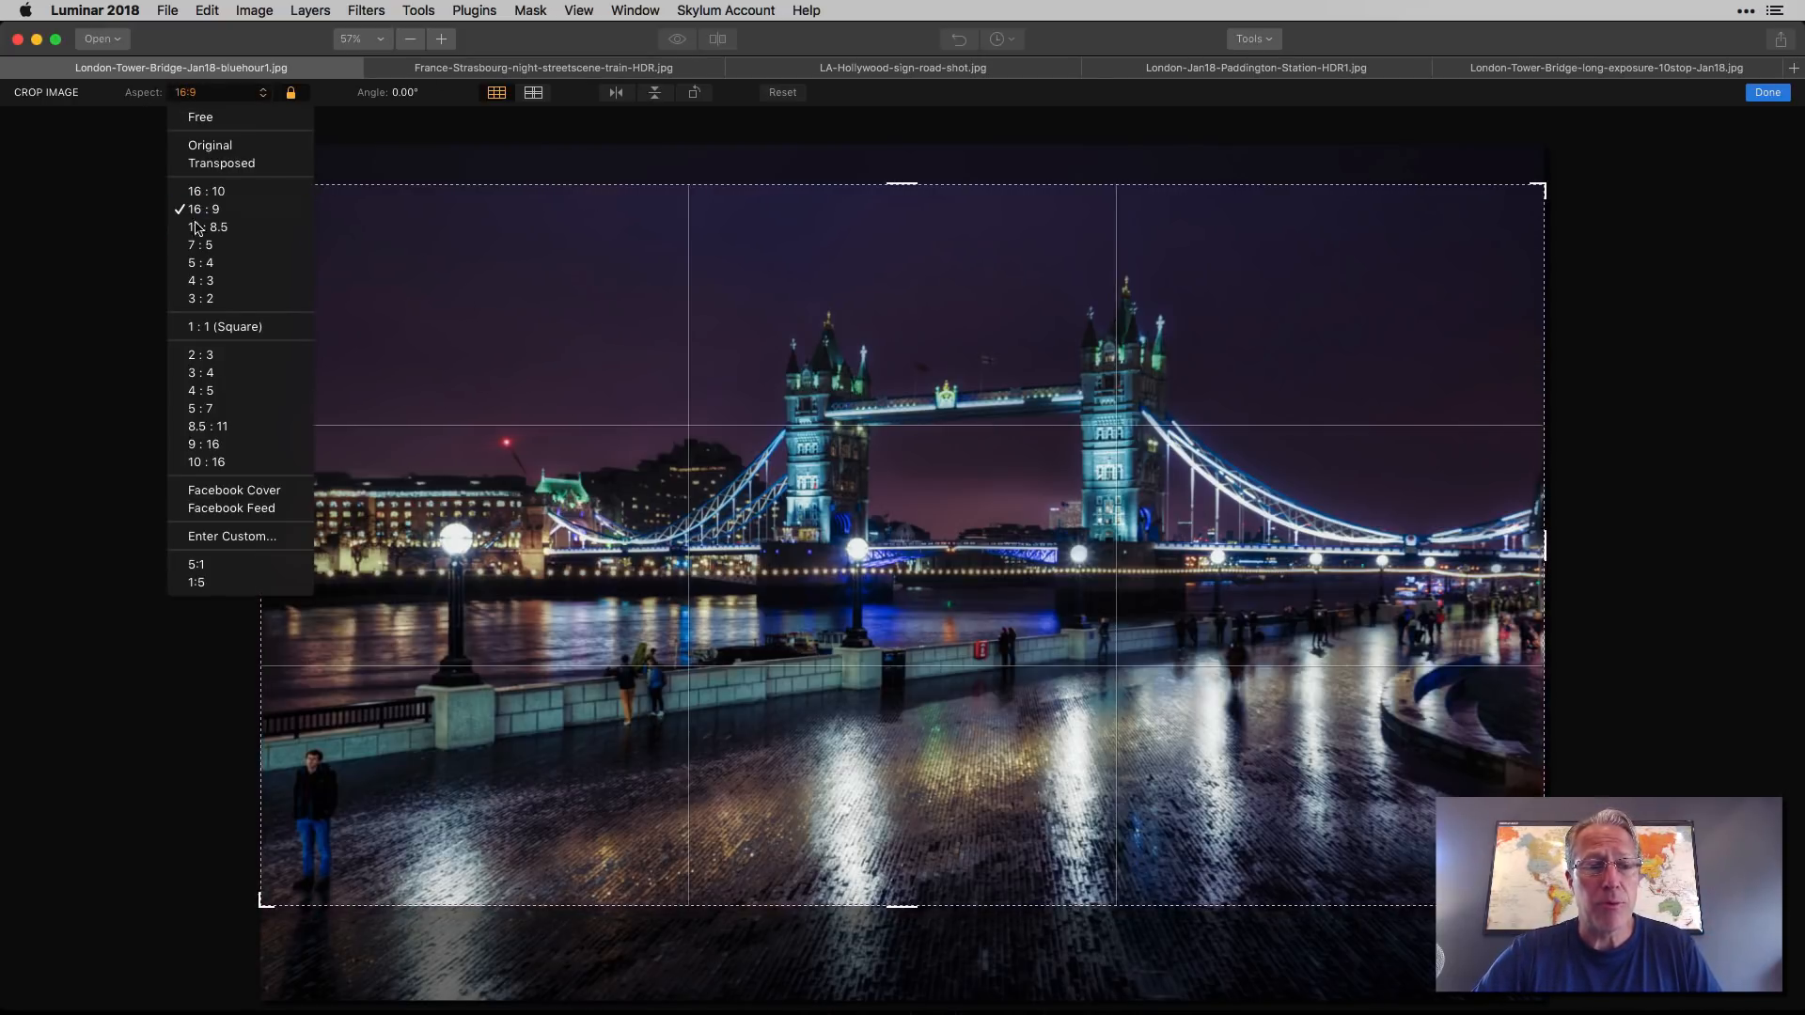
left_click(199, 280)
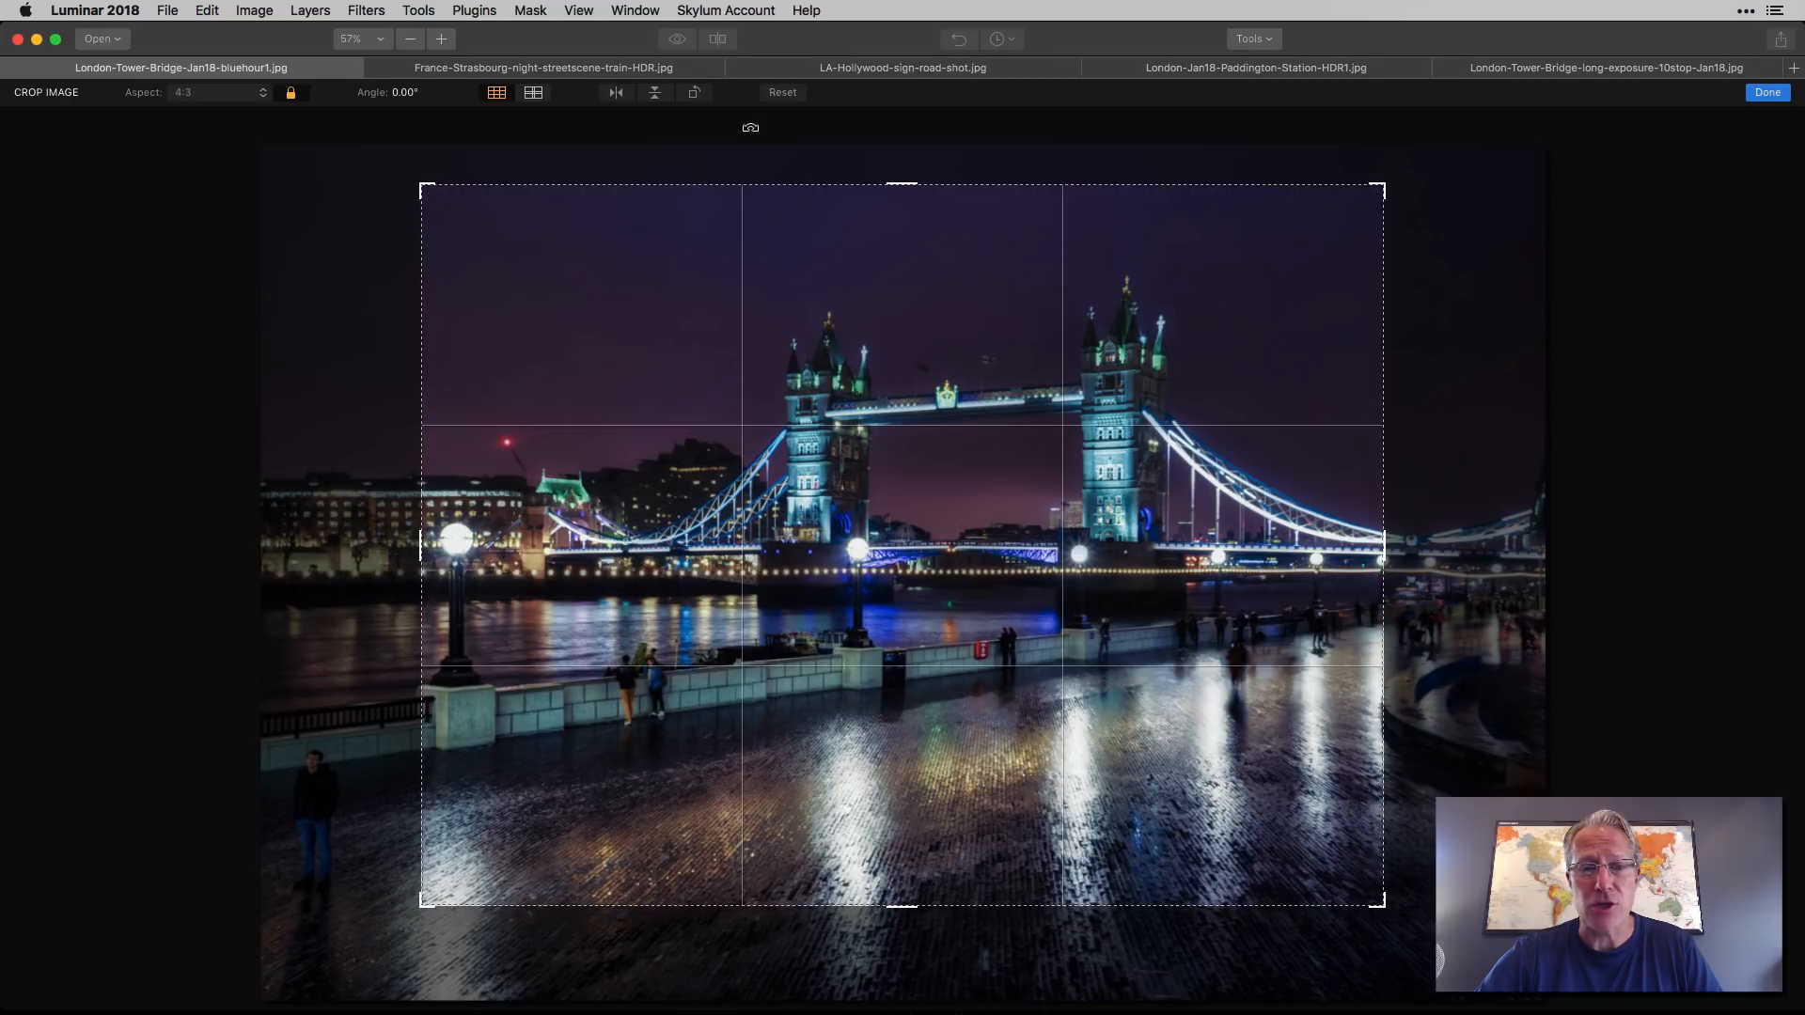
left_click_drag(422, 184, 396, 164)
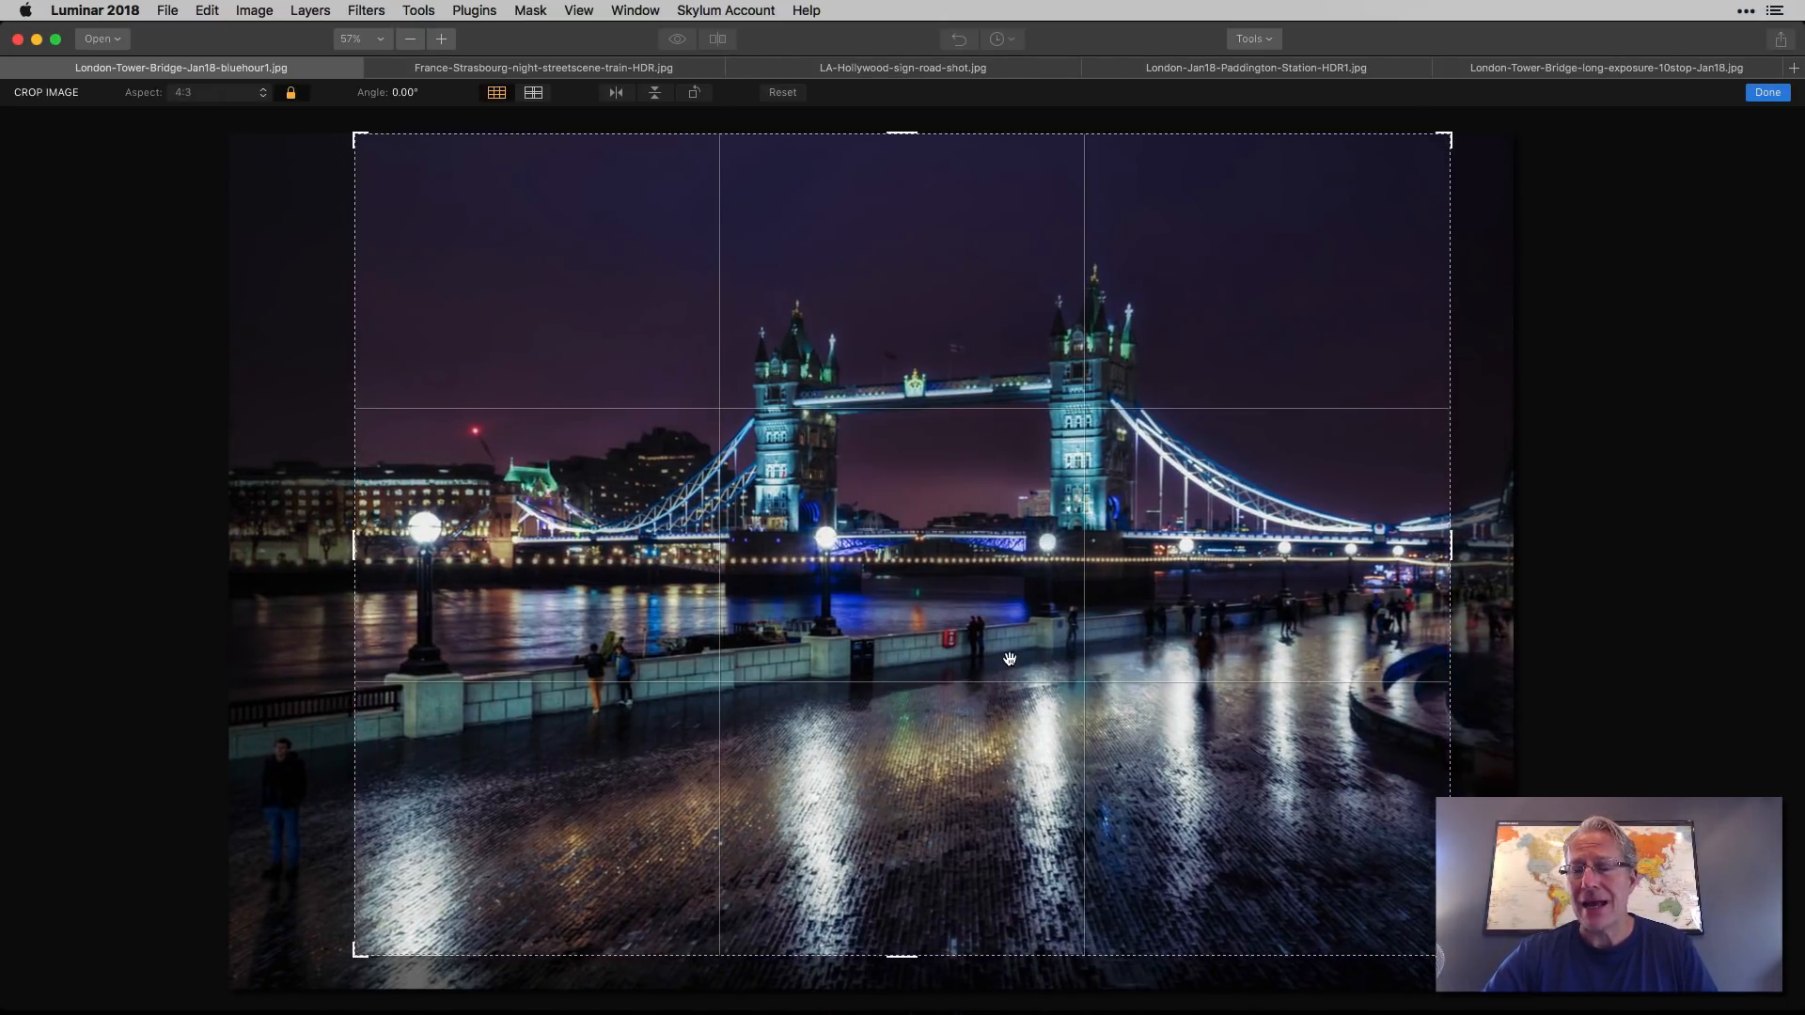
mouse_move(1770, 112)
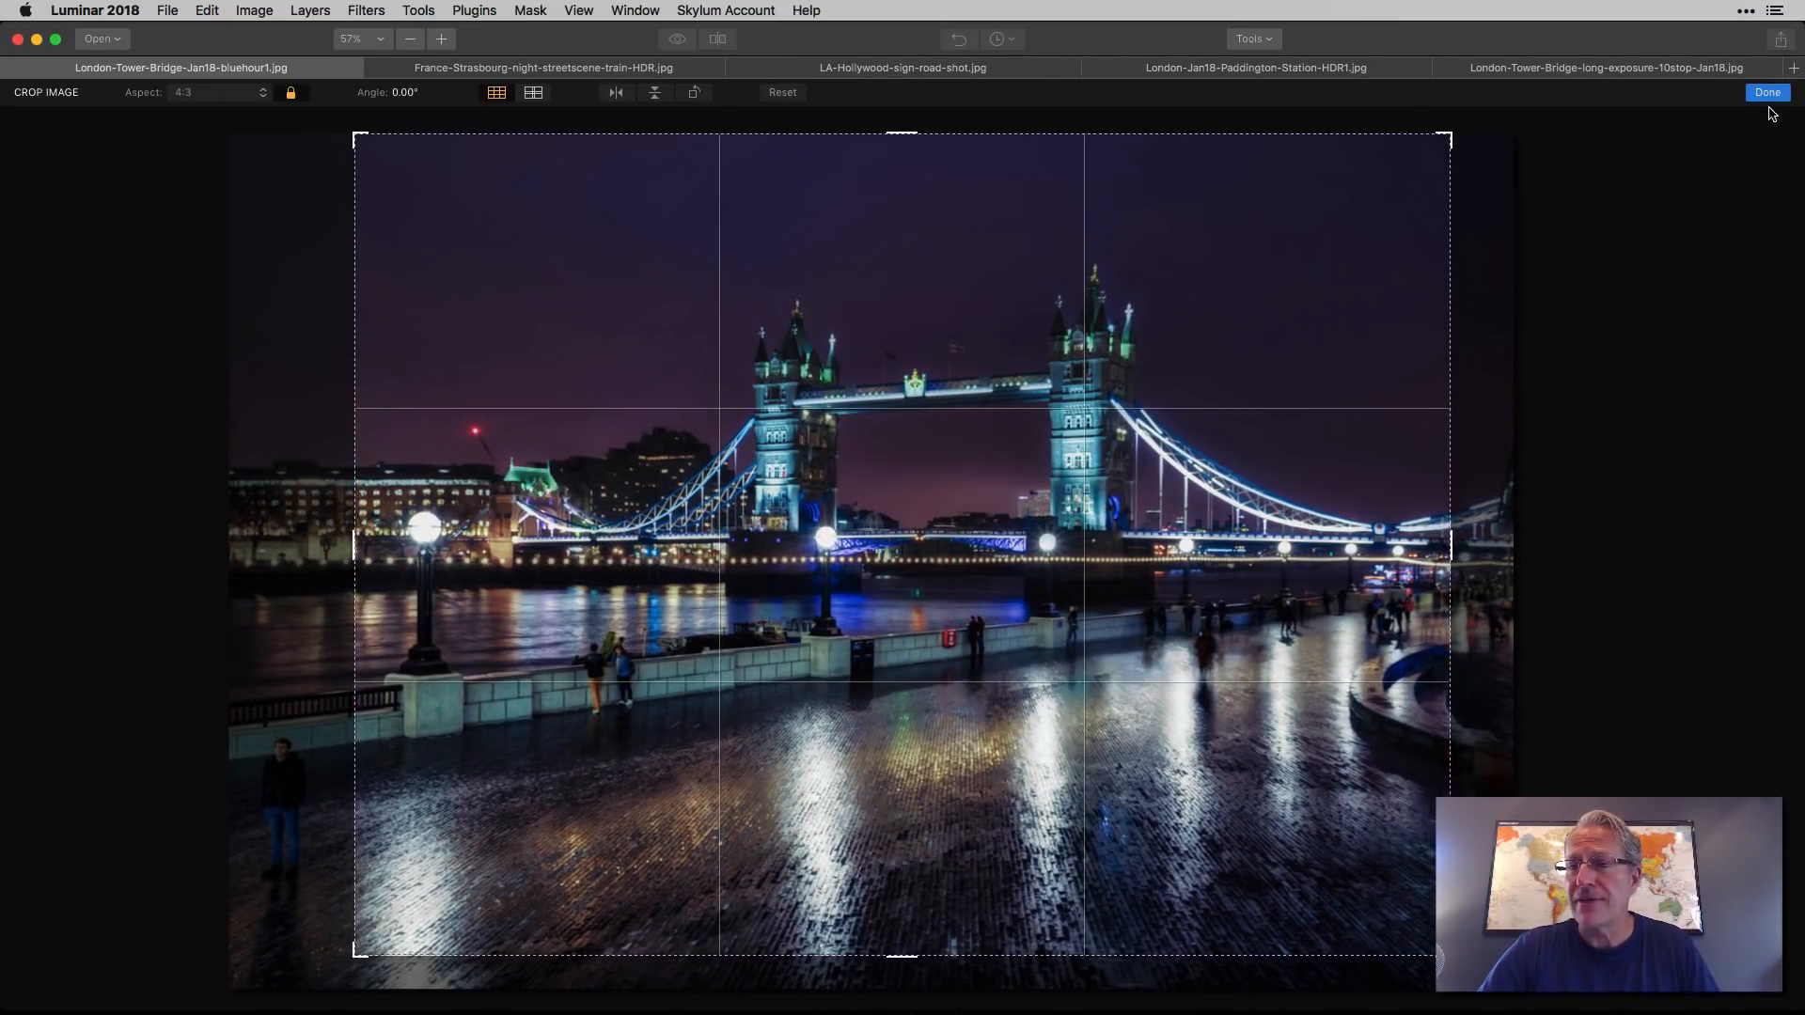
Step: Apply the 4:3 crop with Done and reopen Crop from the Tools menu
left_click(1768, 93)
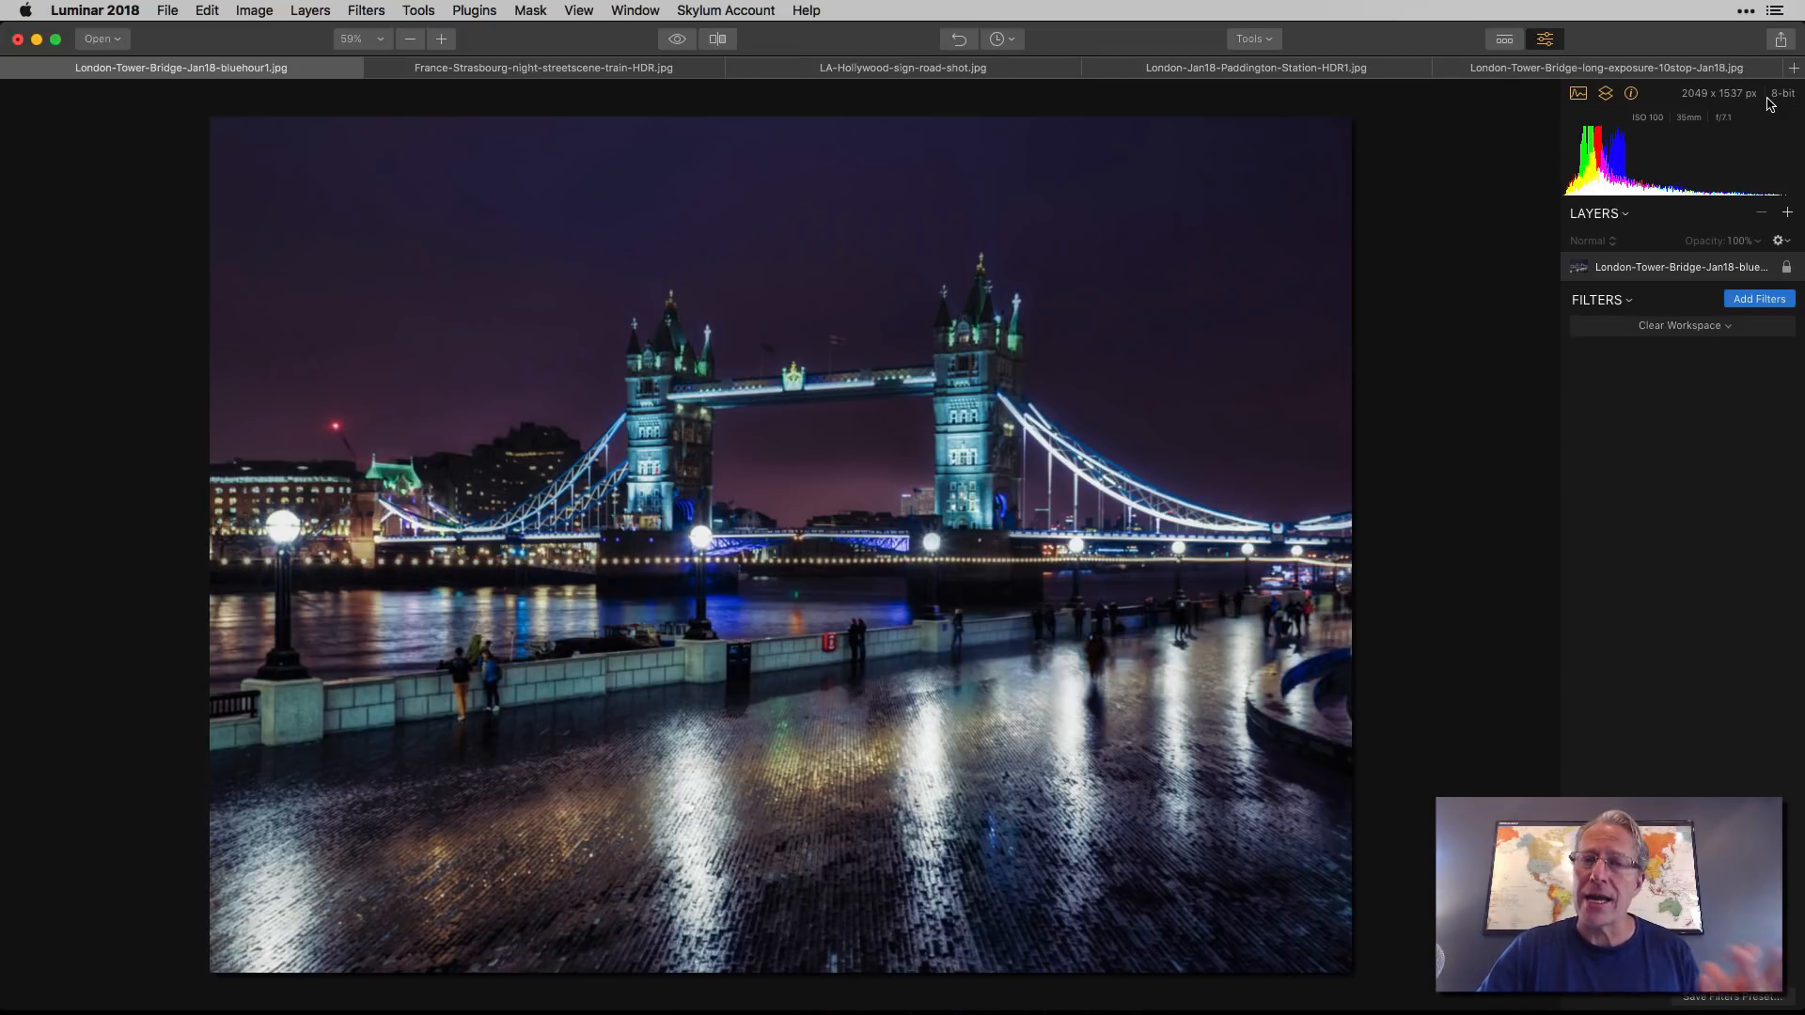
left_click(1250, 37)
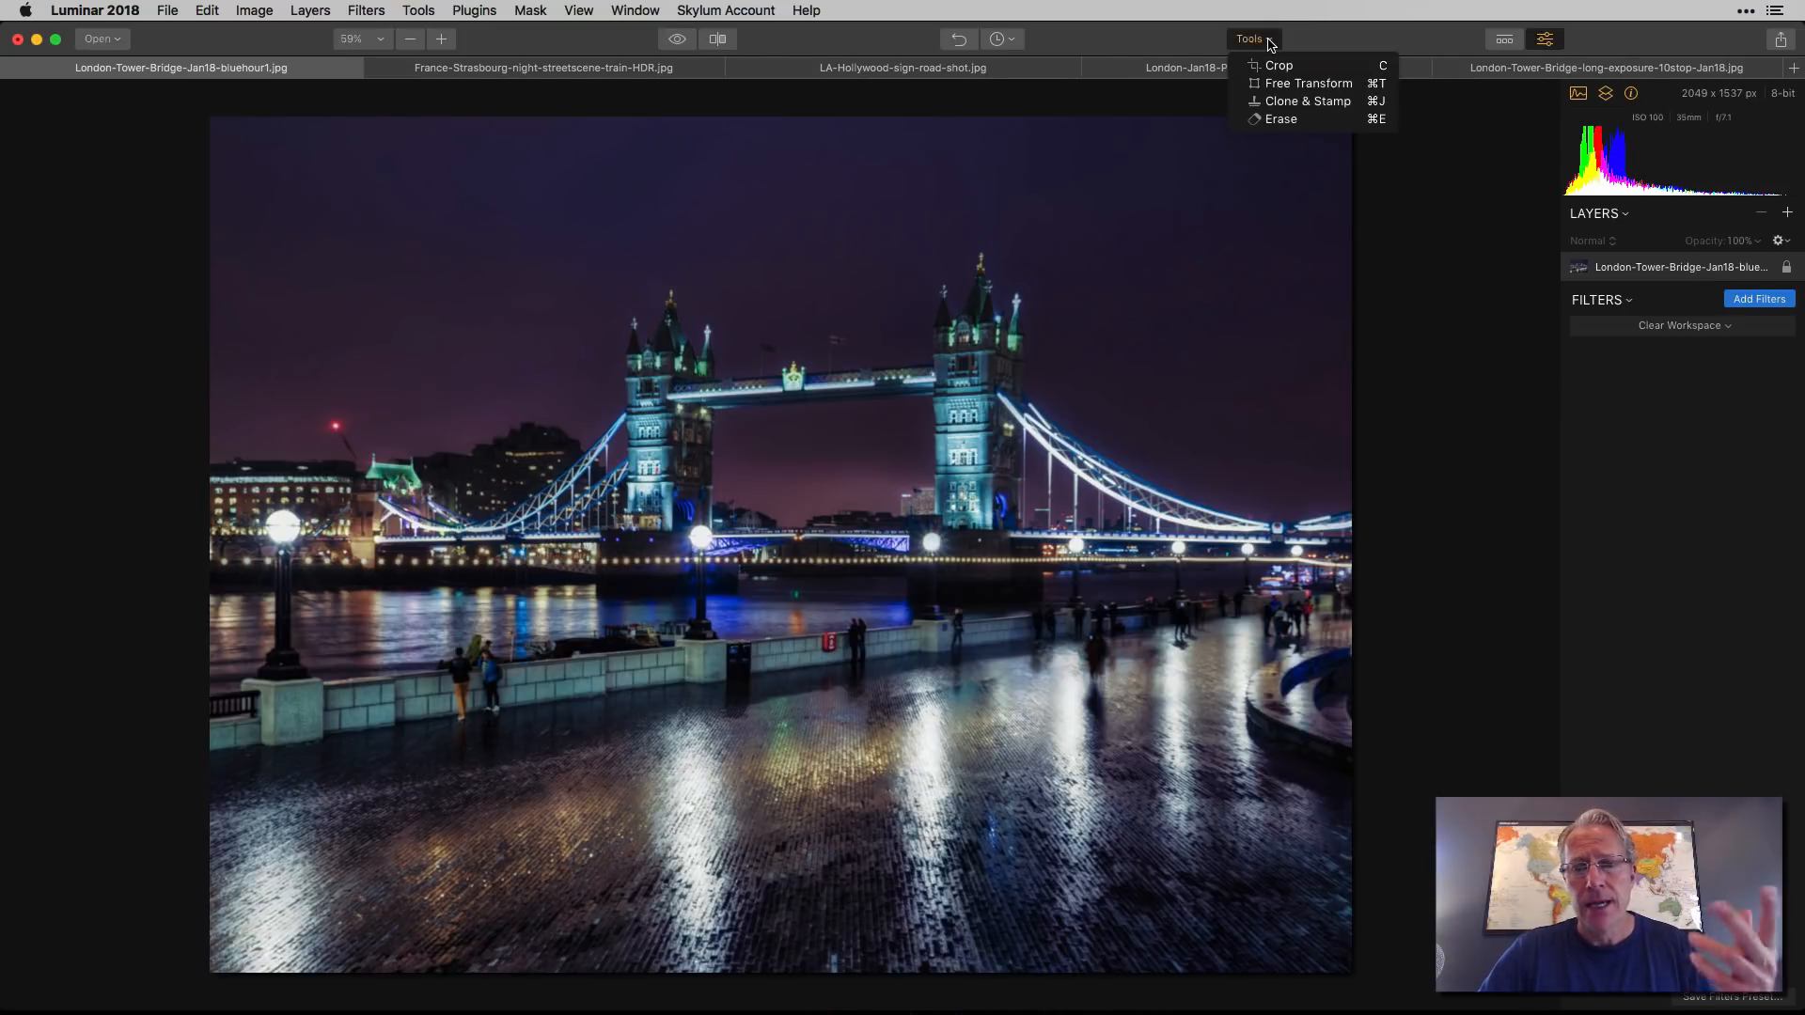
left_click(1276, 65)
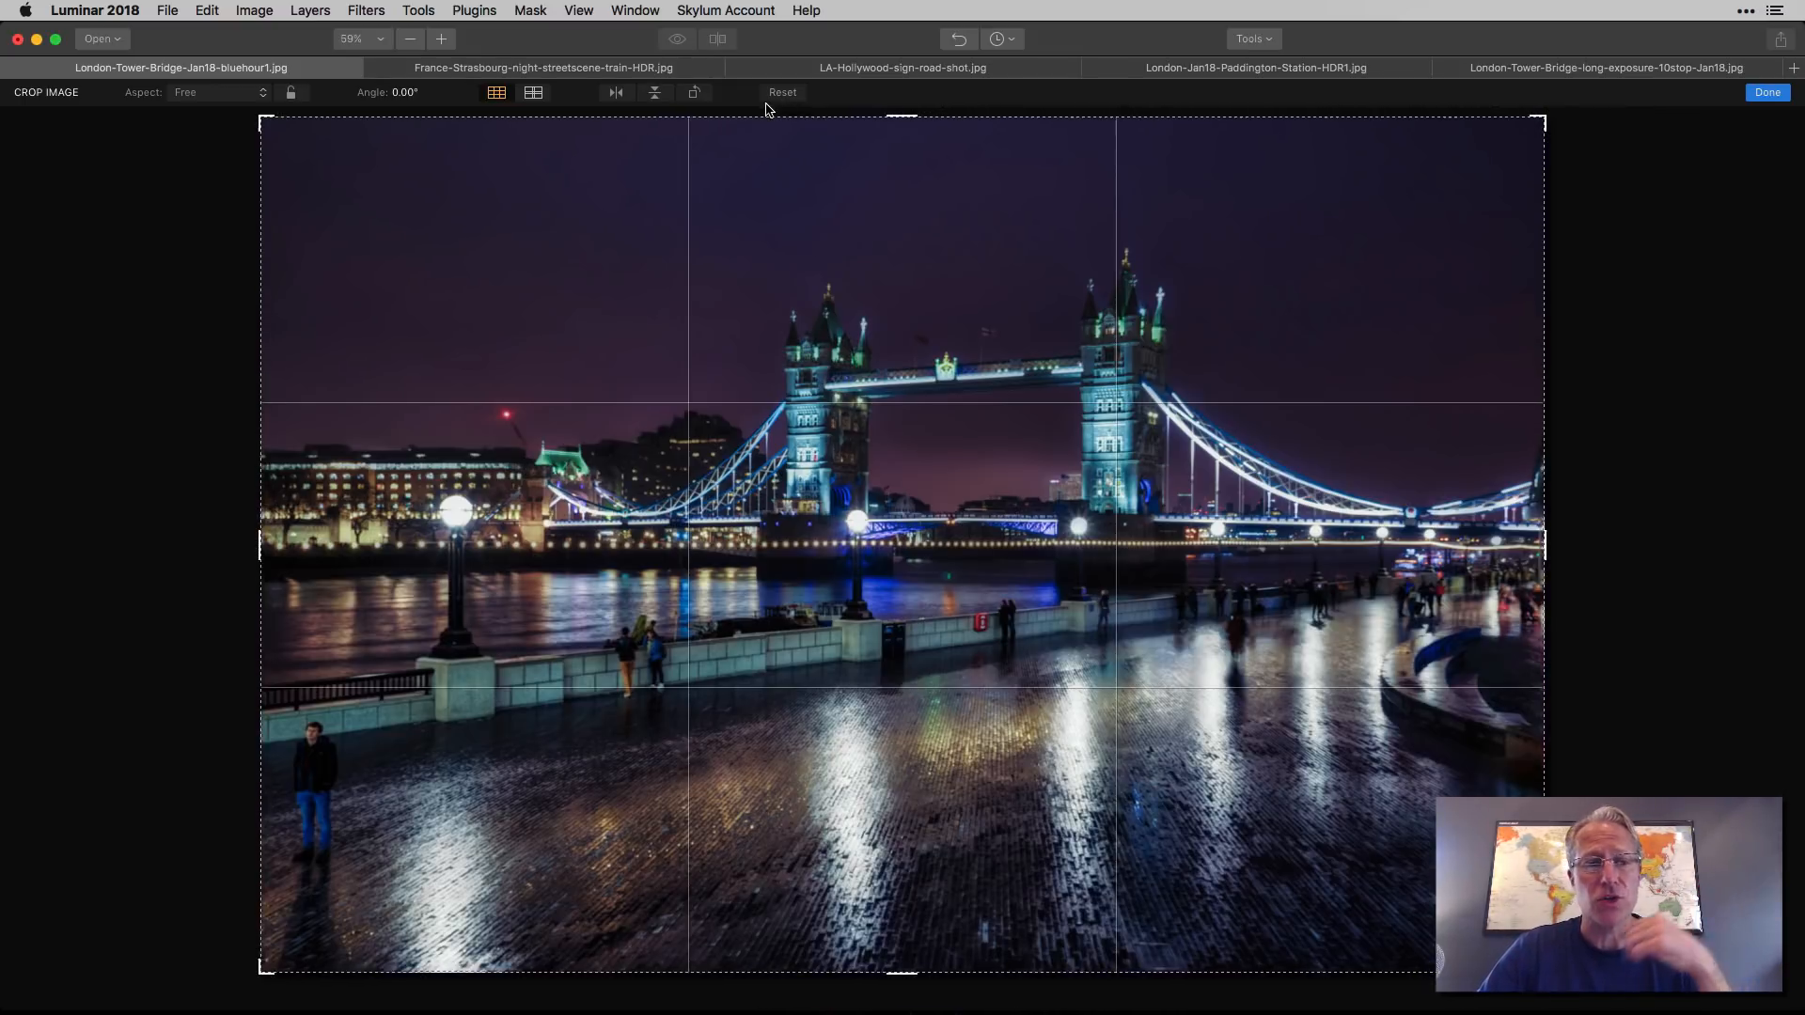
Step: Try a 1:1 square crop, then switch the aspect to a 5:1 panorama
left_click(217, 93)
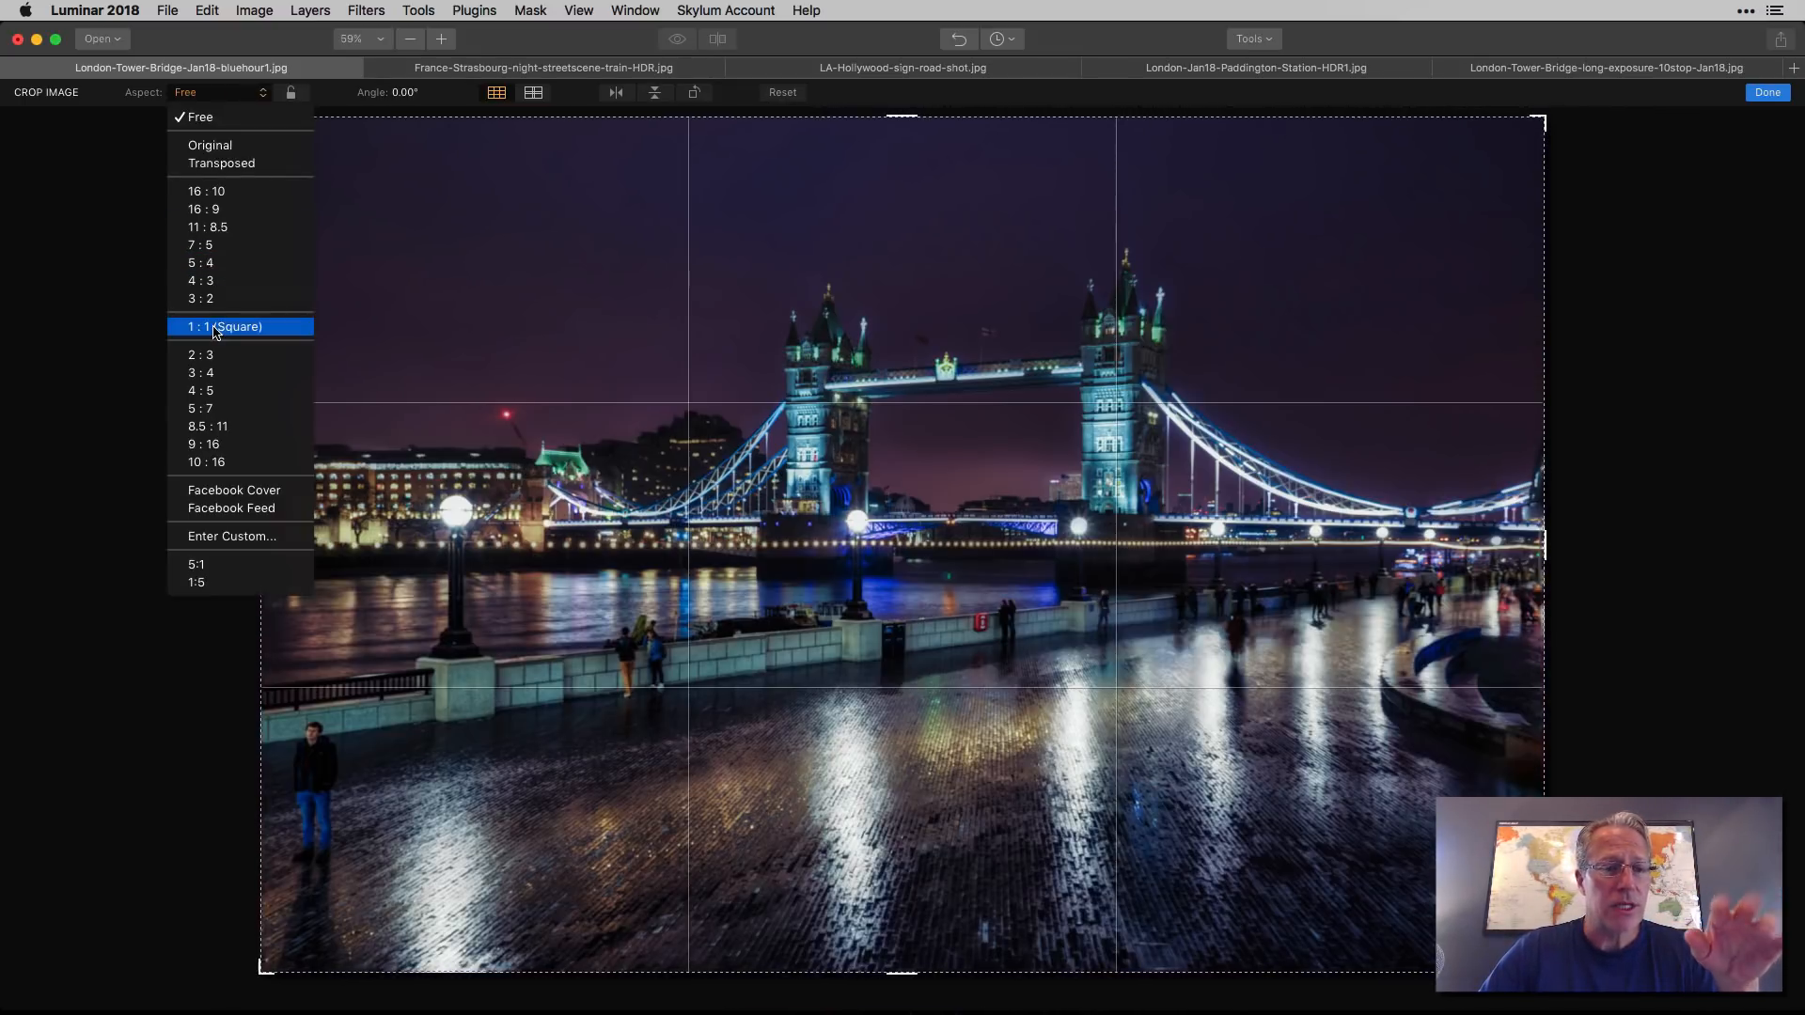
left_click(223, 326)
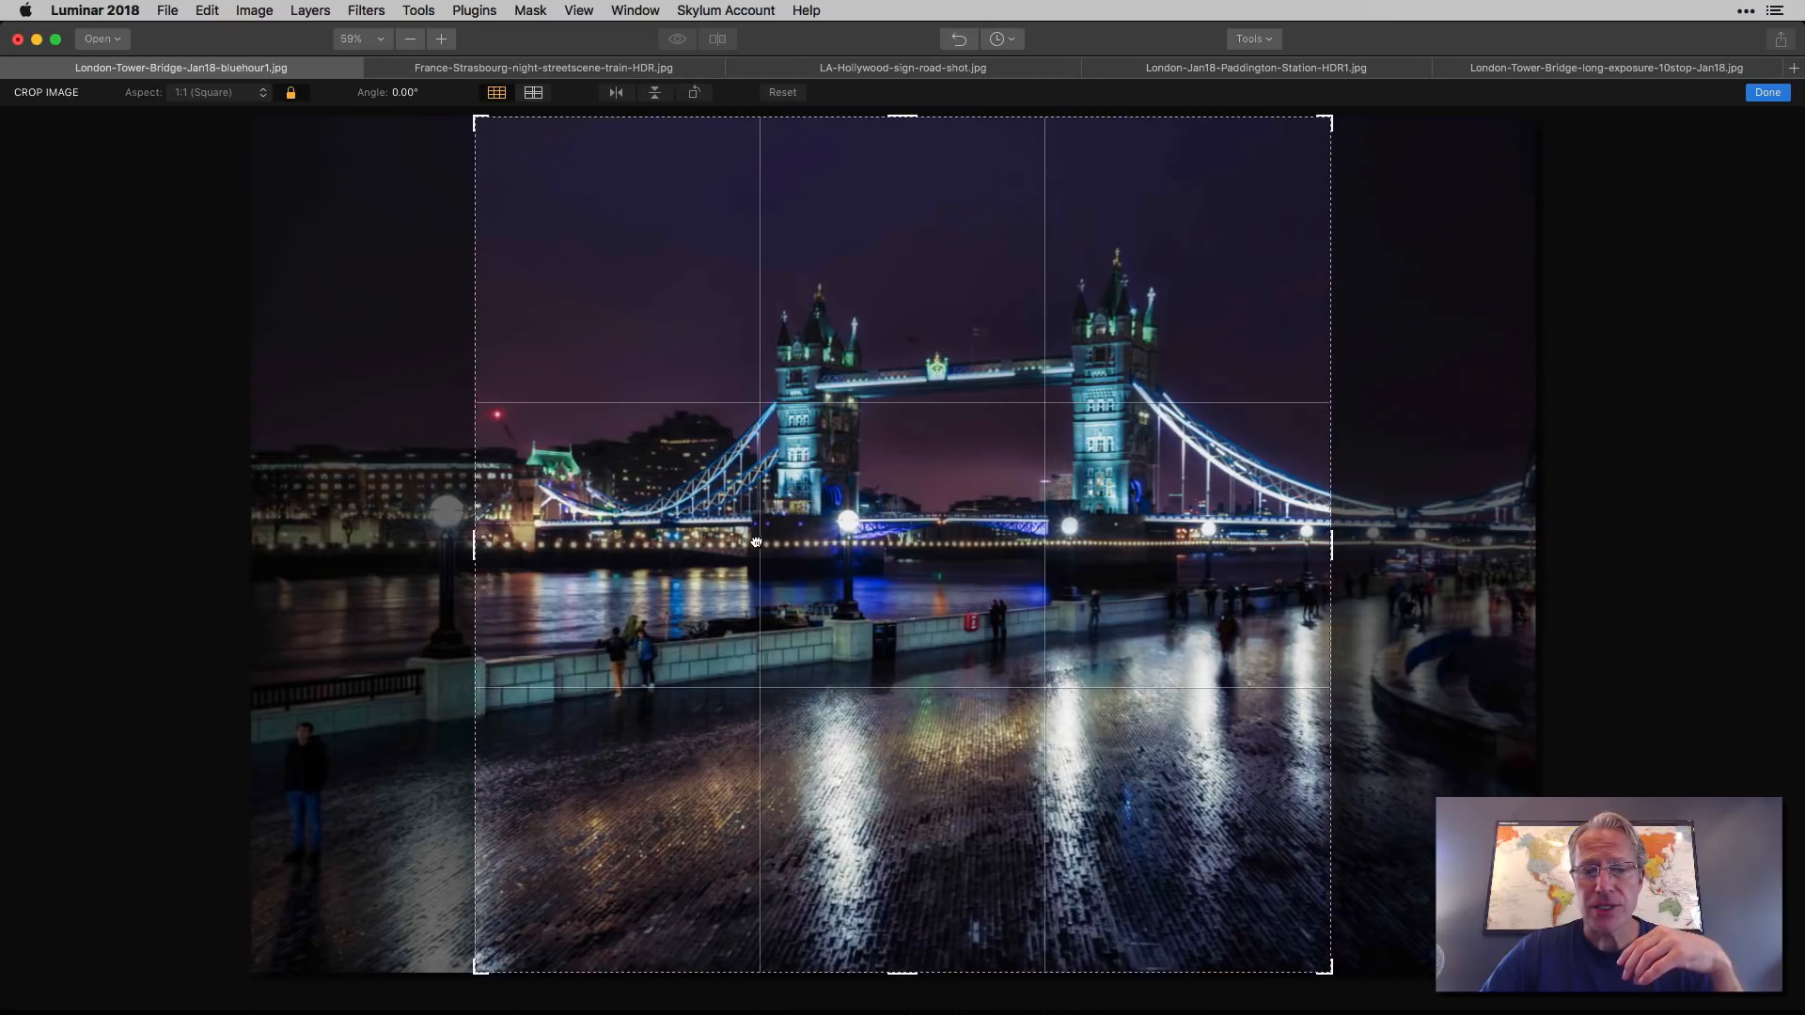
left_click(216, 92)
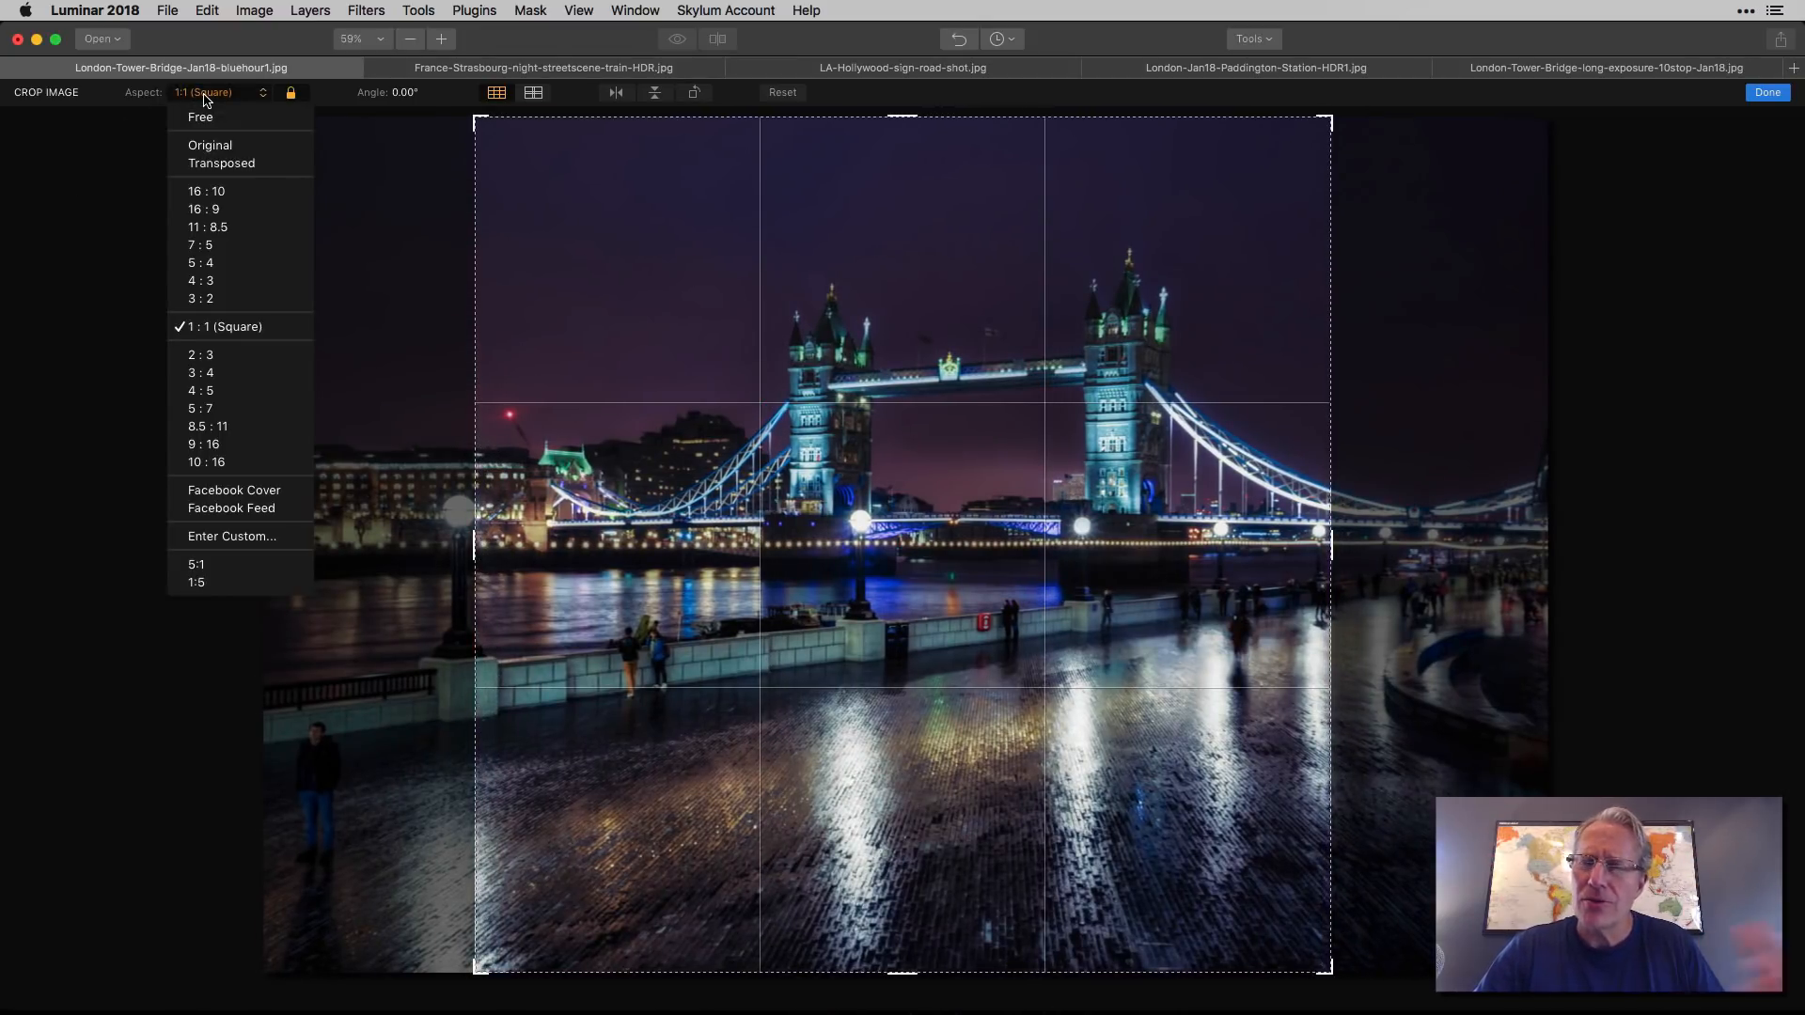
mouse_move(201, 299)
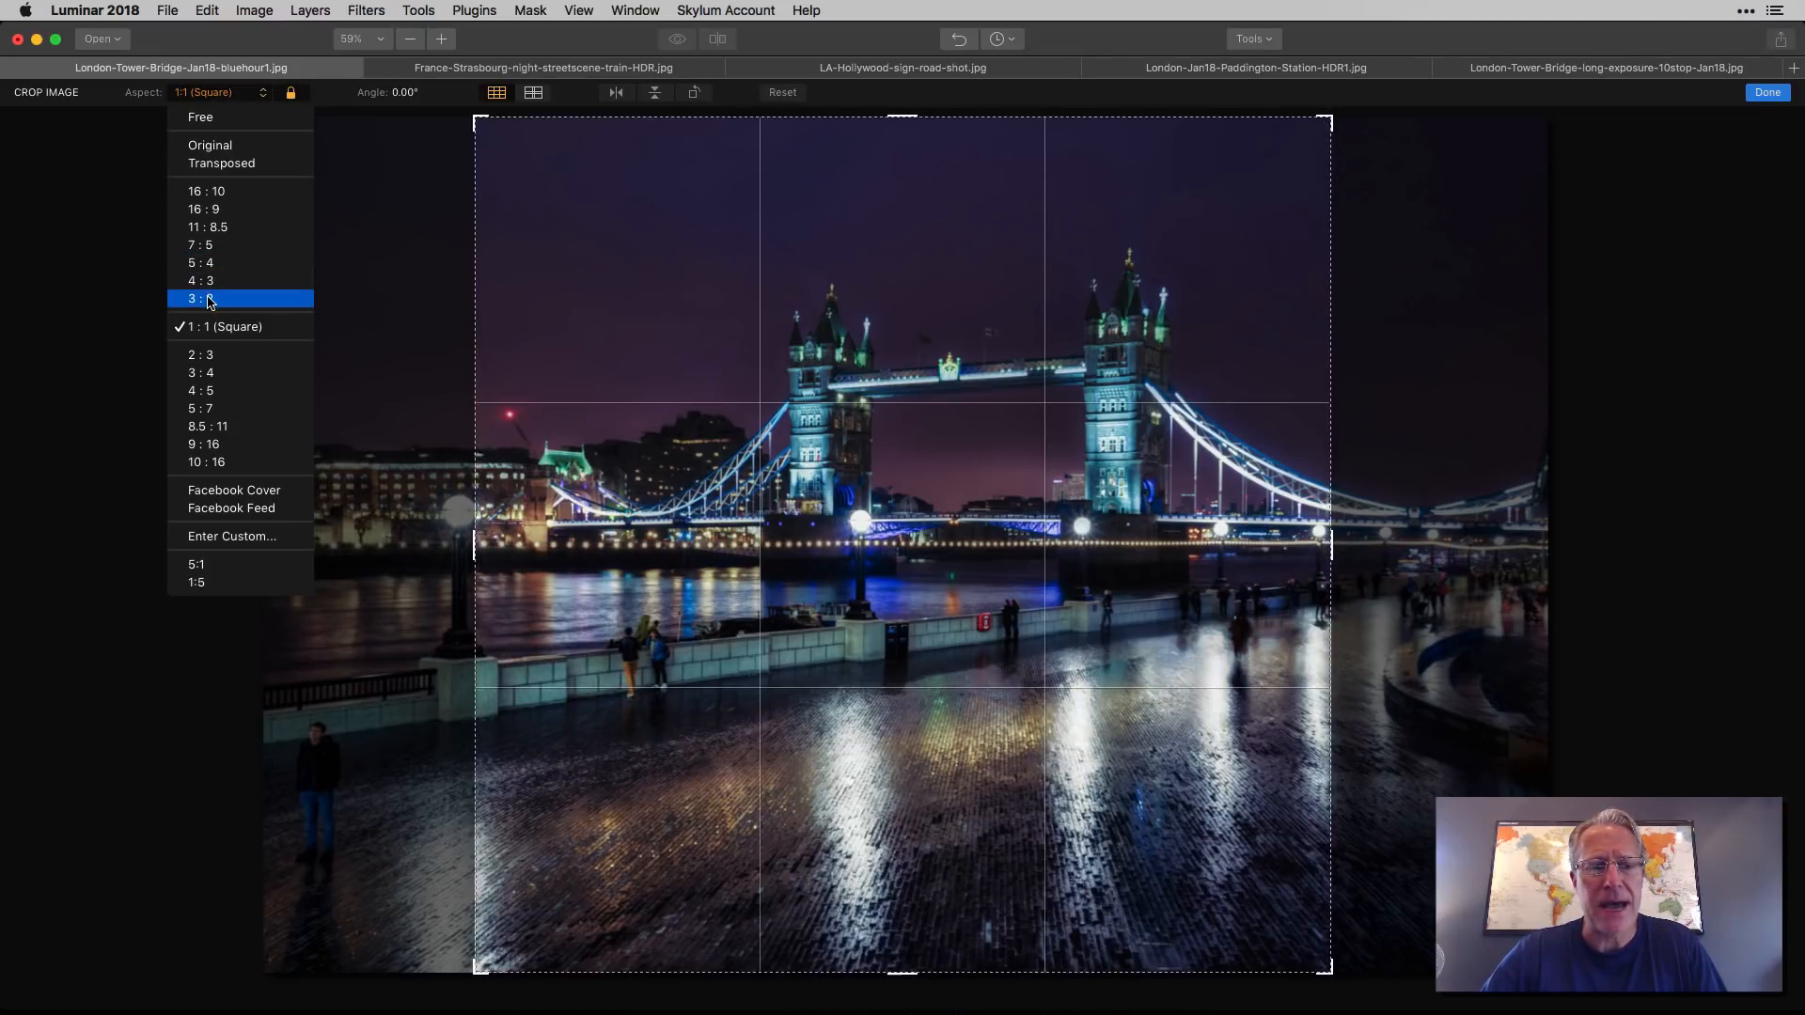
mouse_move(212, 366)
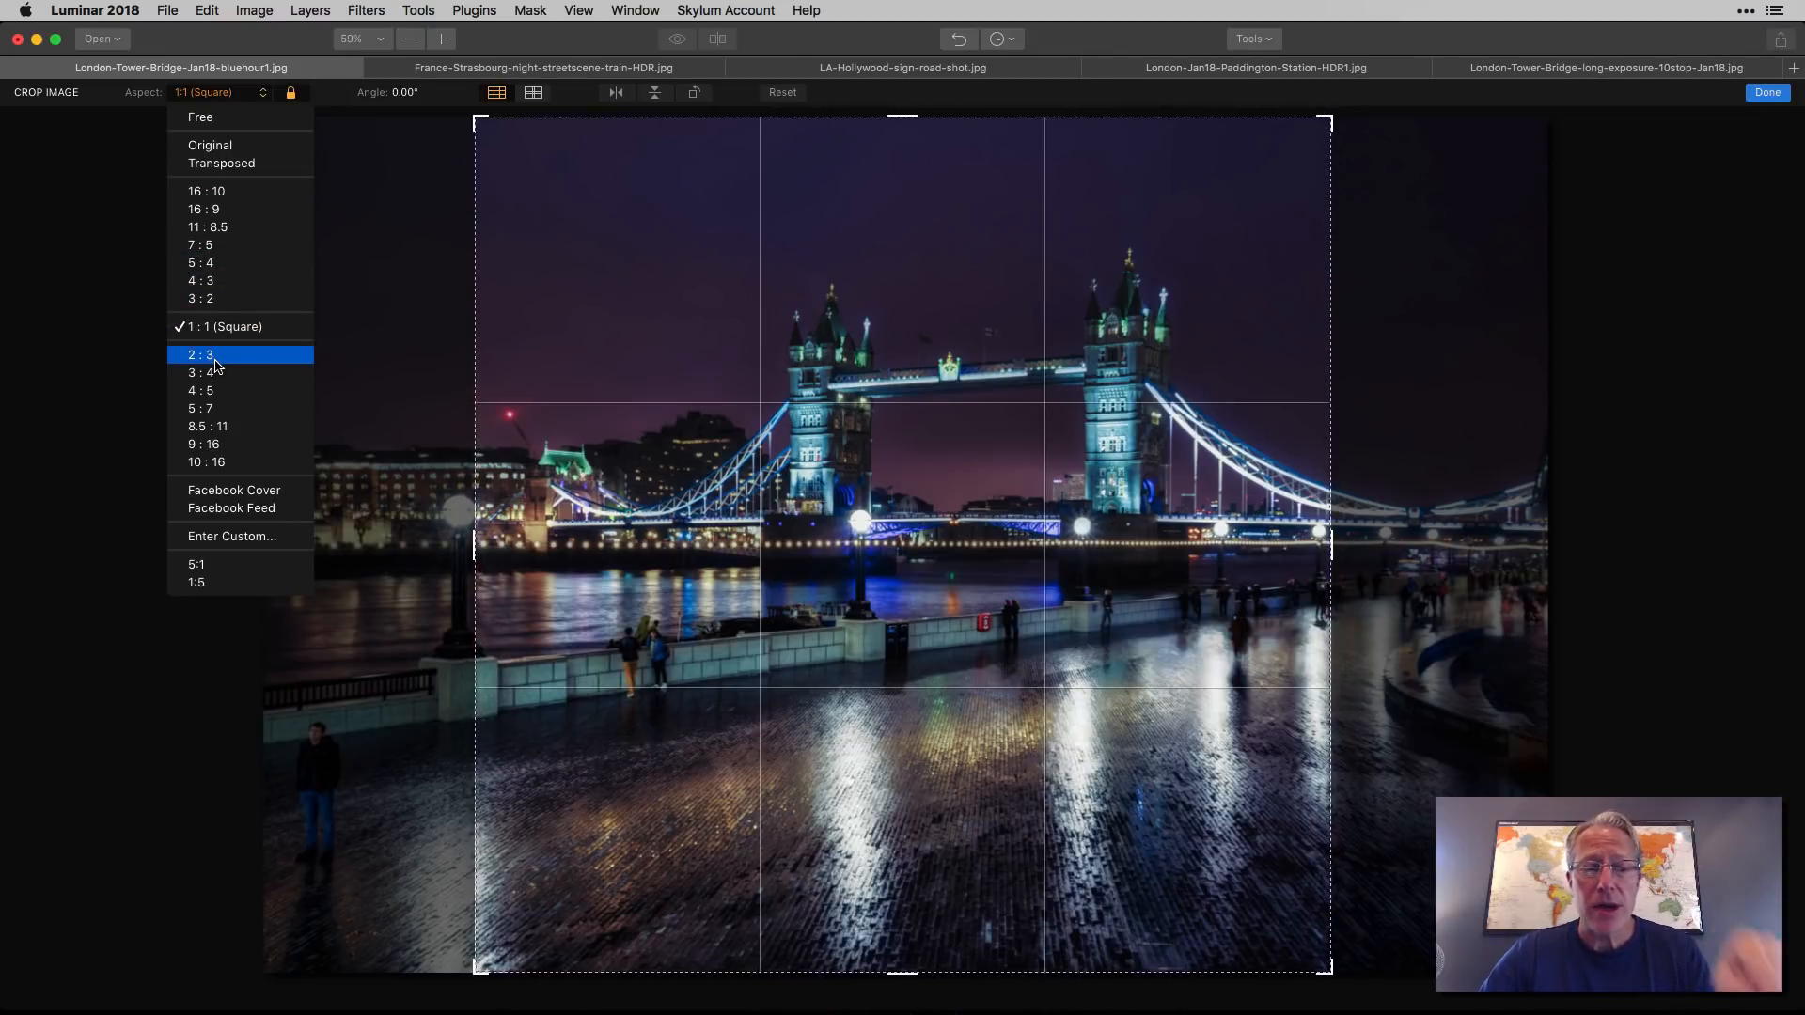
mouse_move(210, 299)
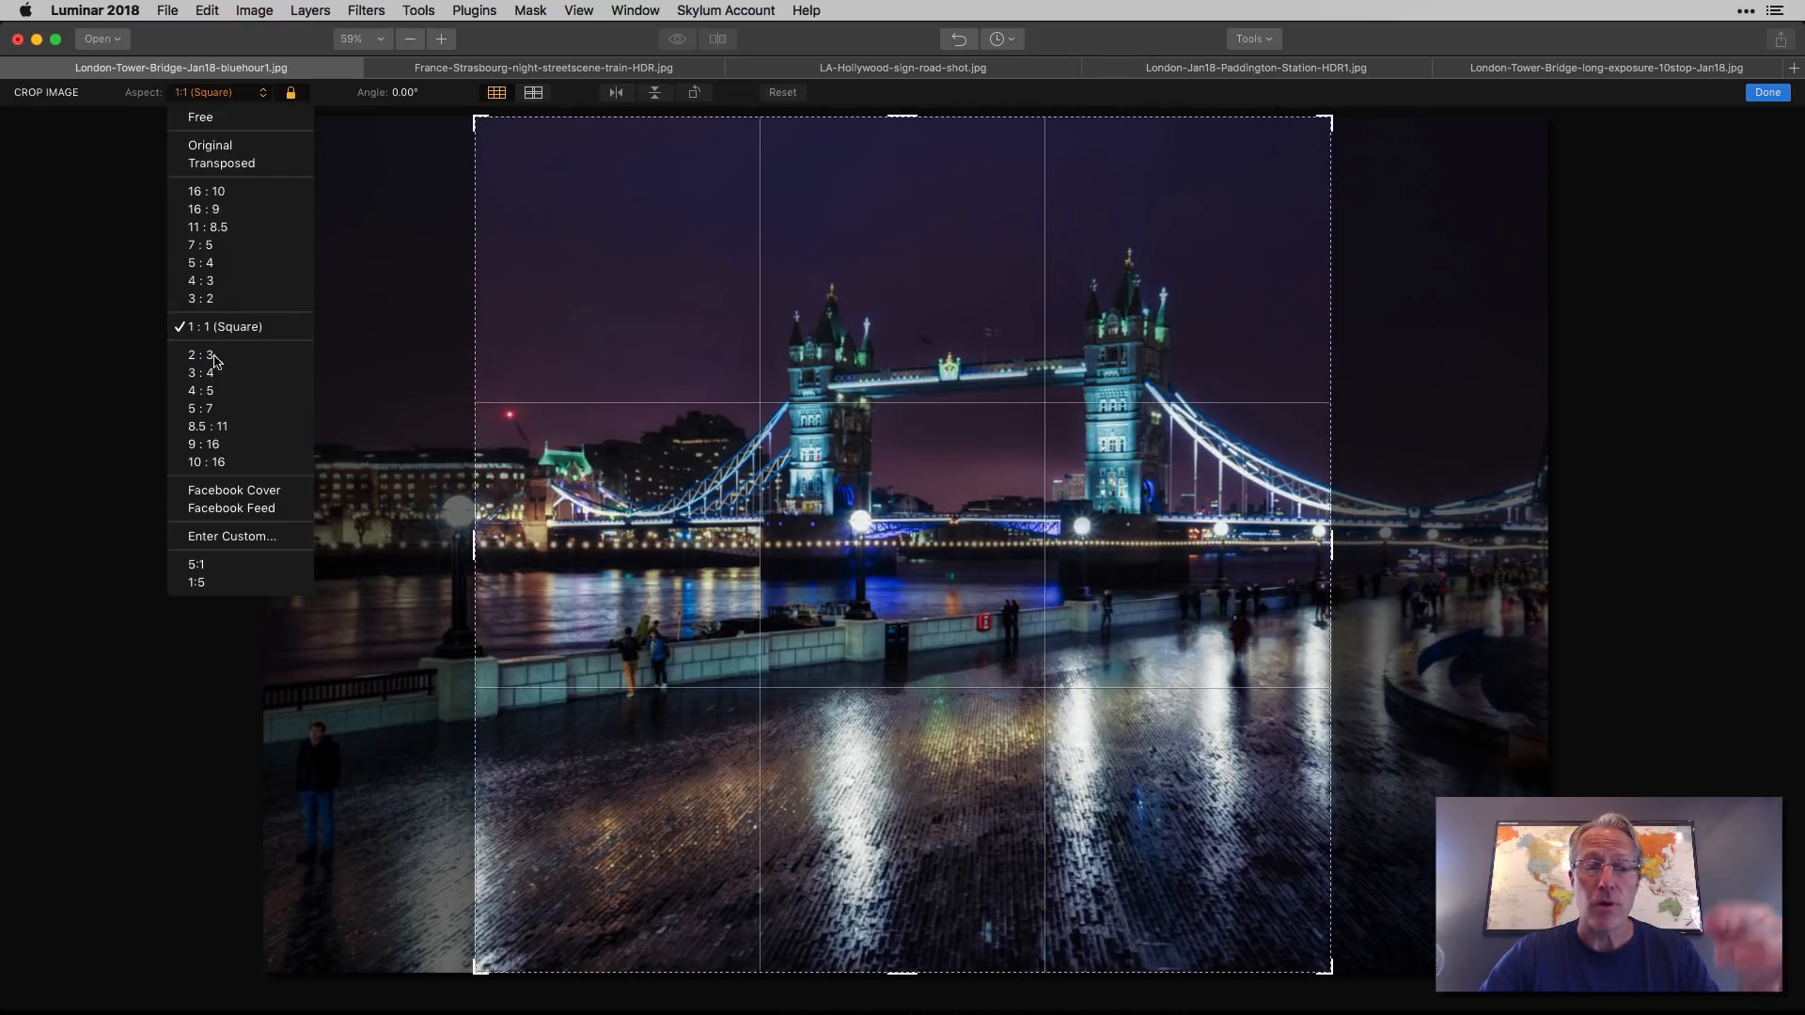
mouse_move(200, 262)
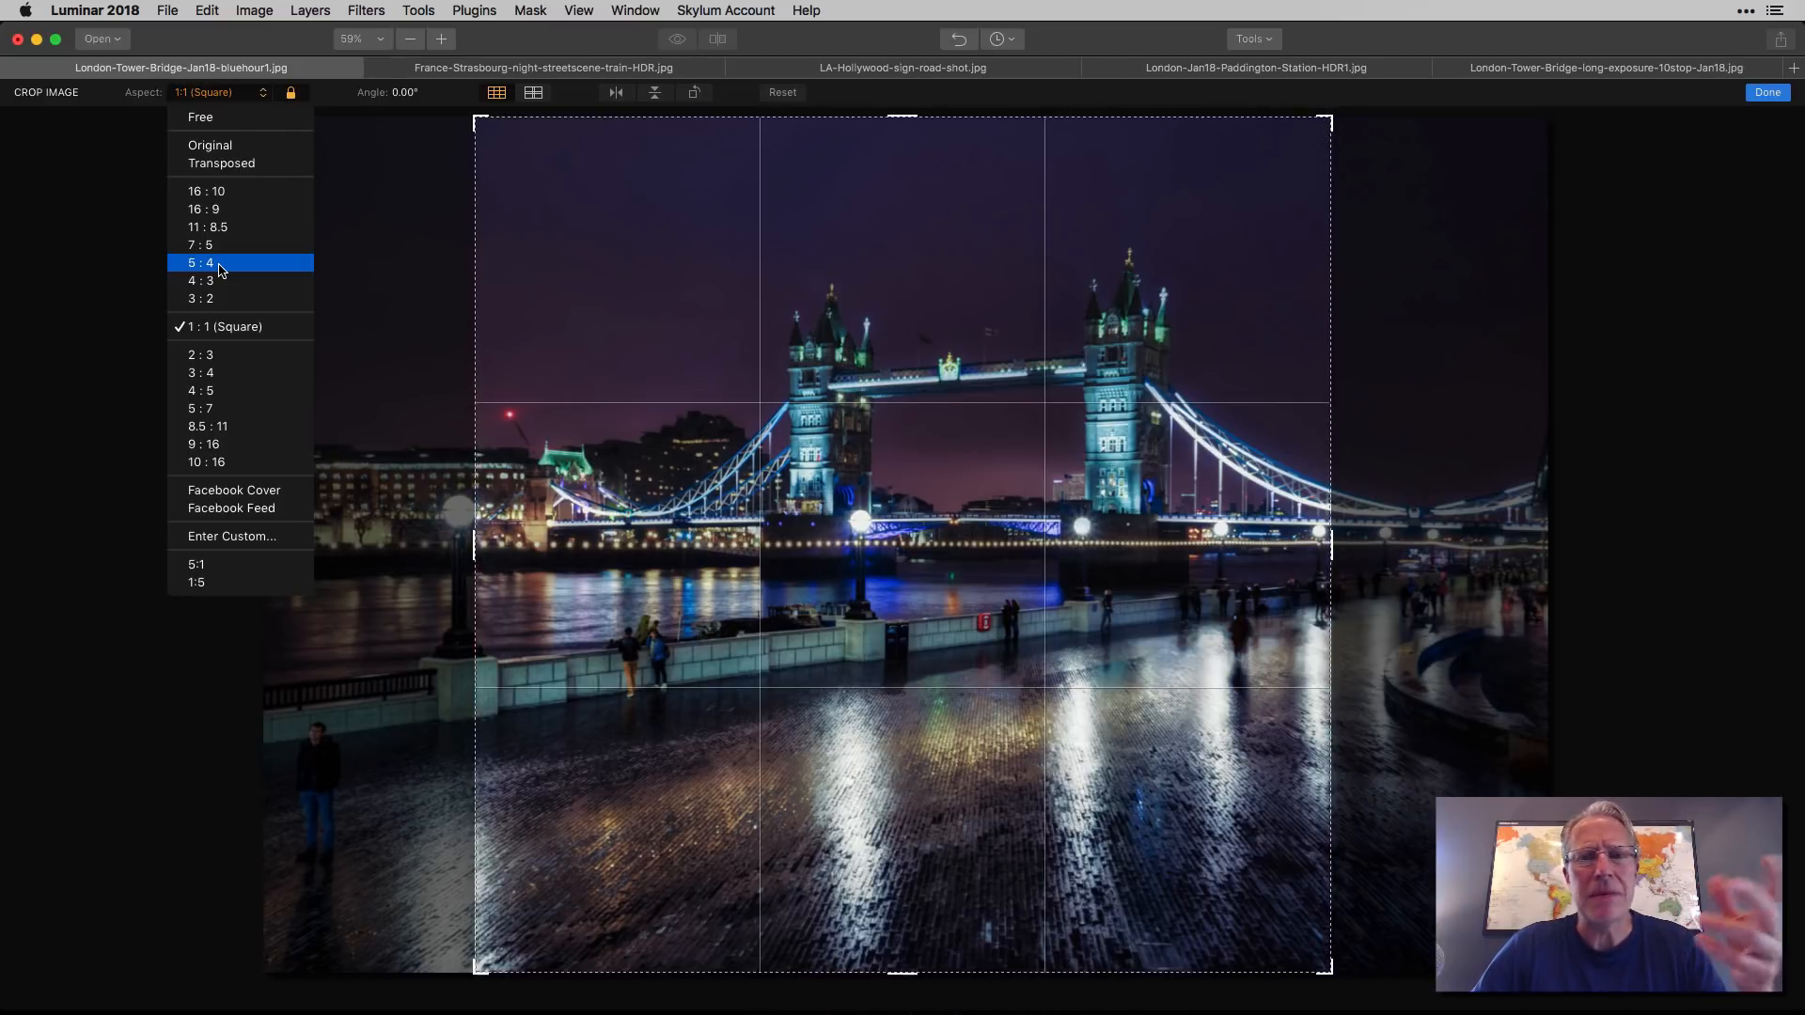
mouse_move(242, 518)
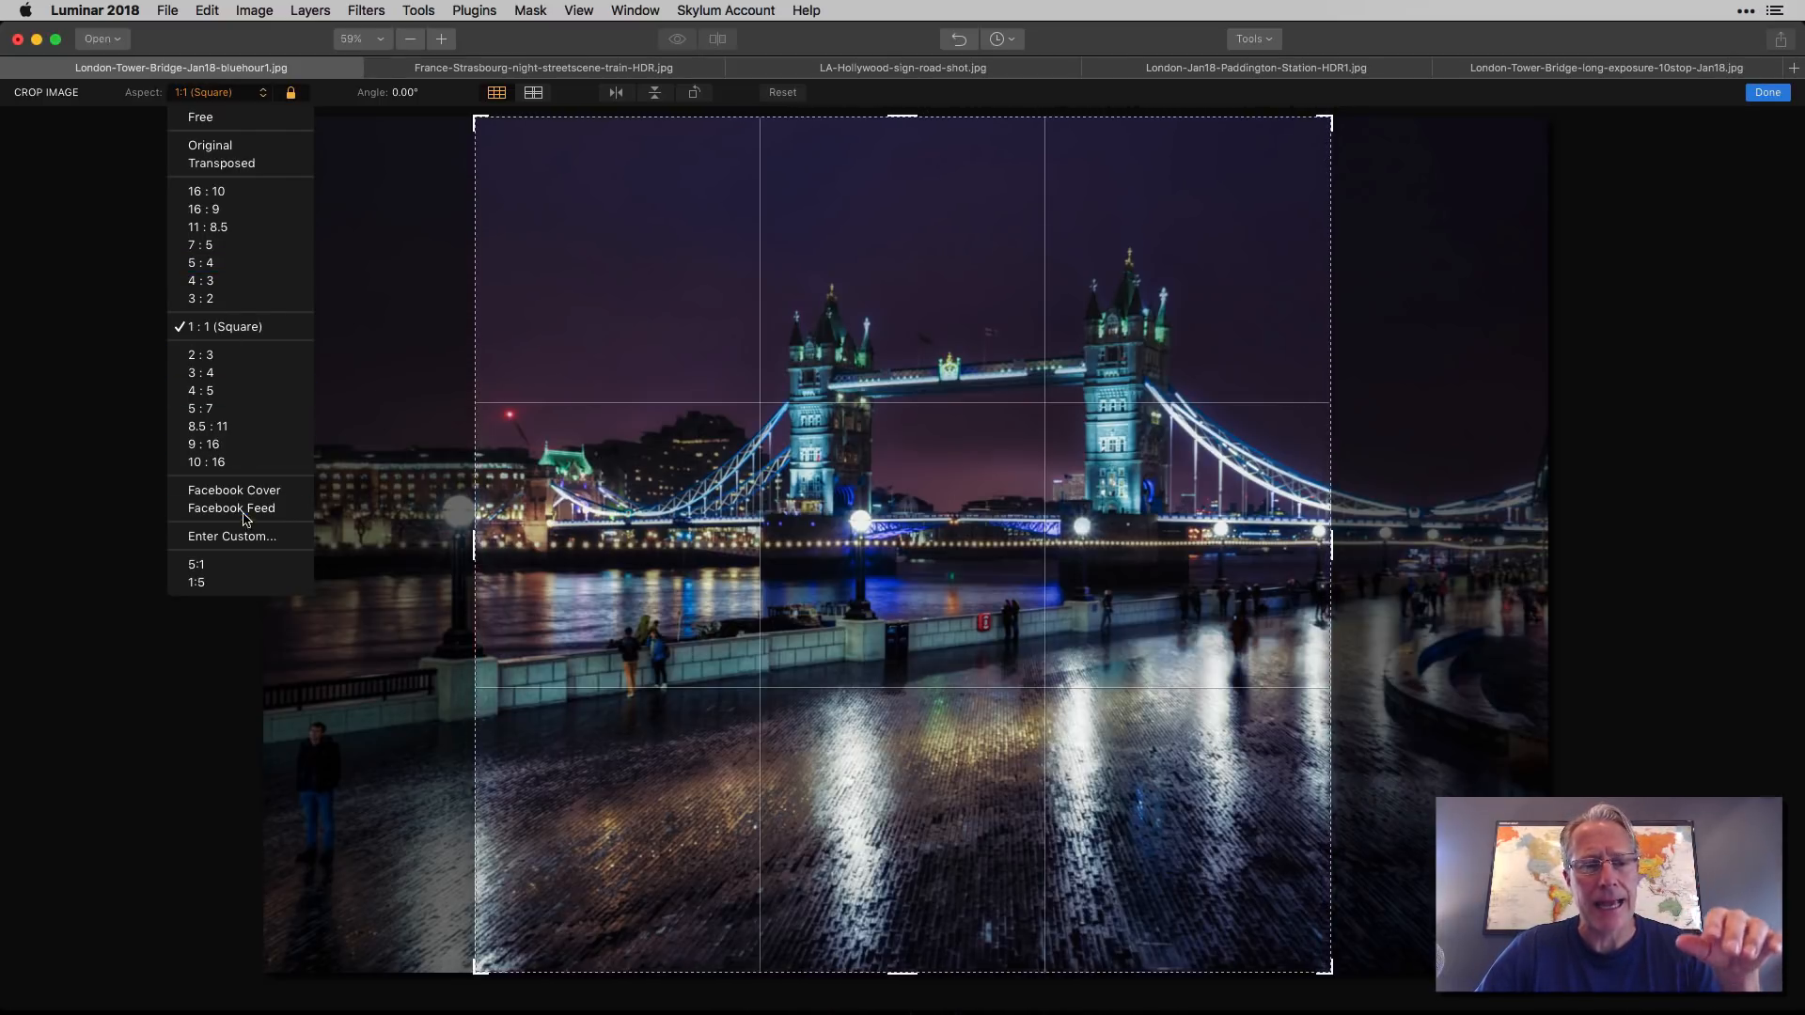
mouse_move(234, 488)
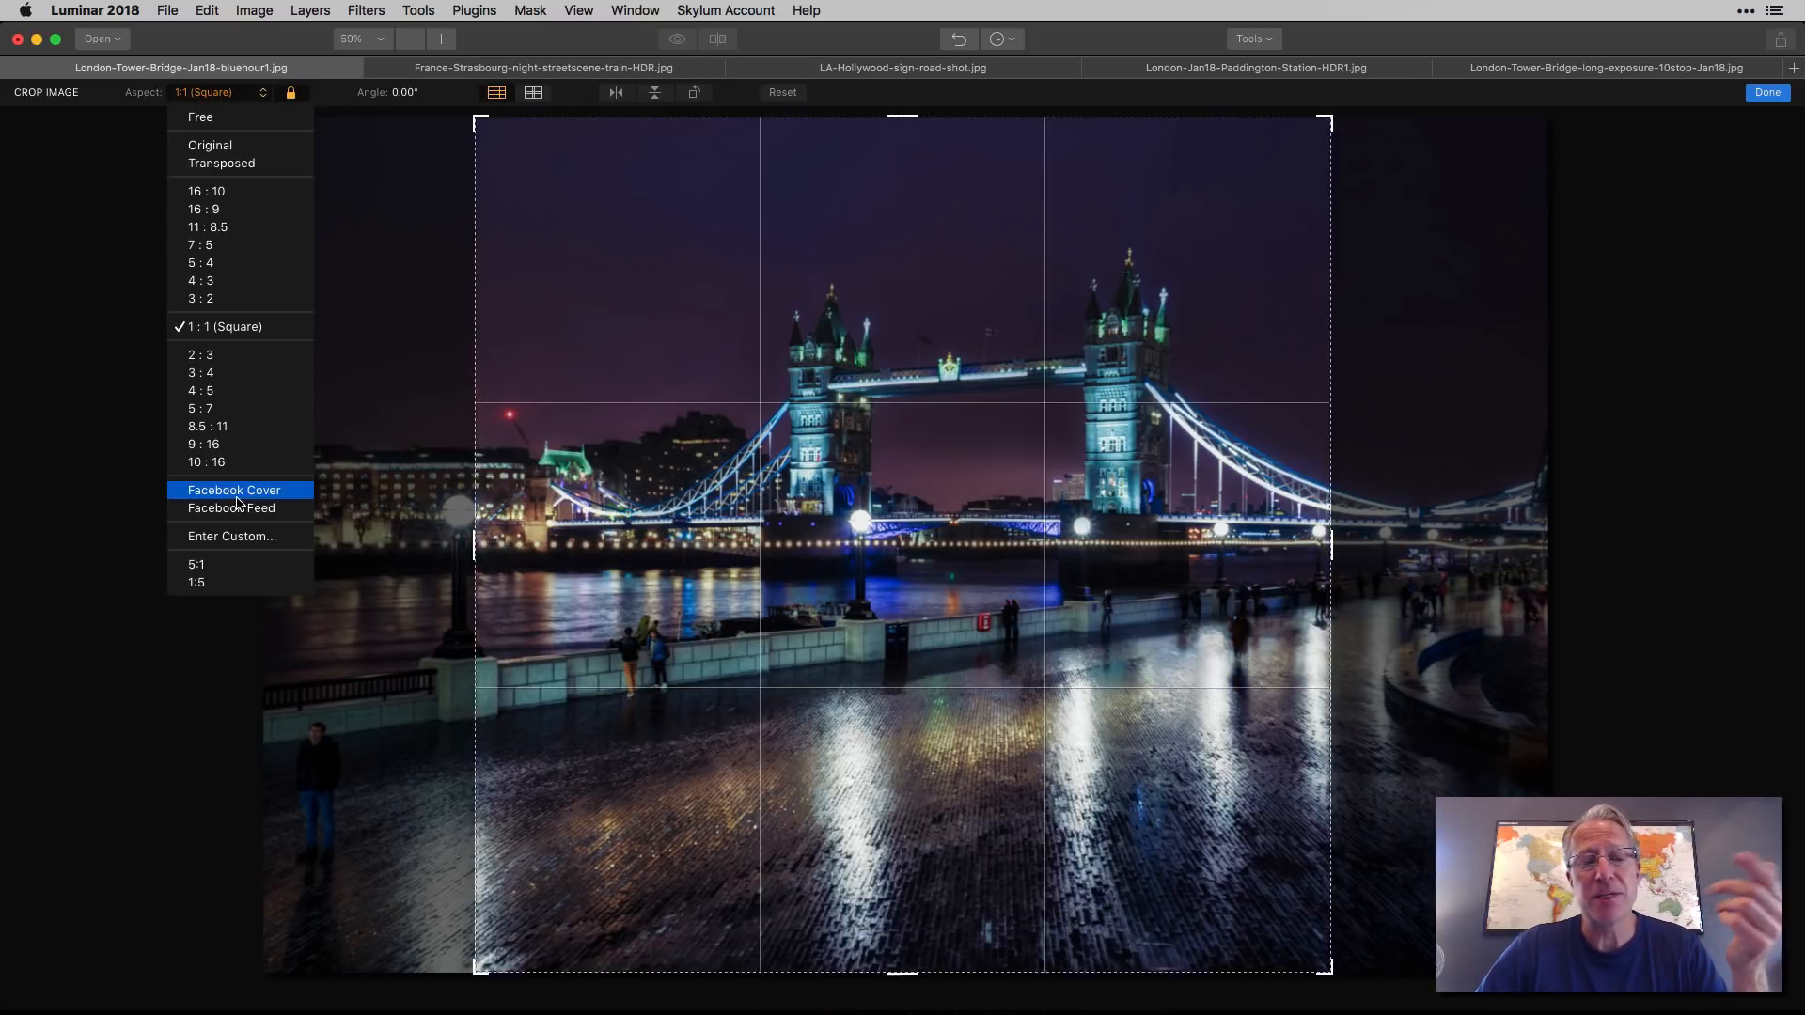
mouse_move(232, 508)
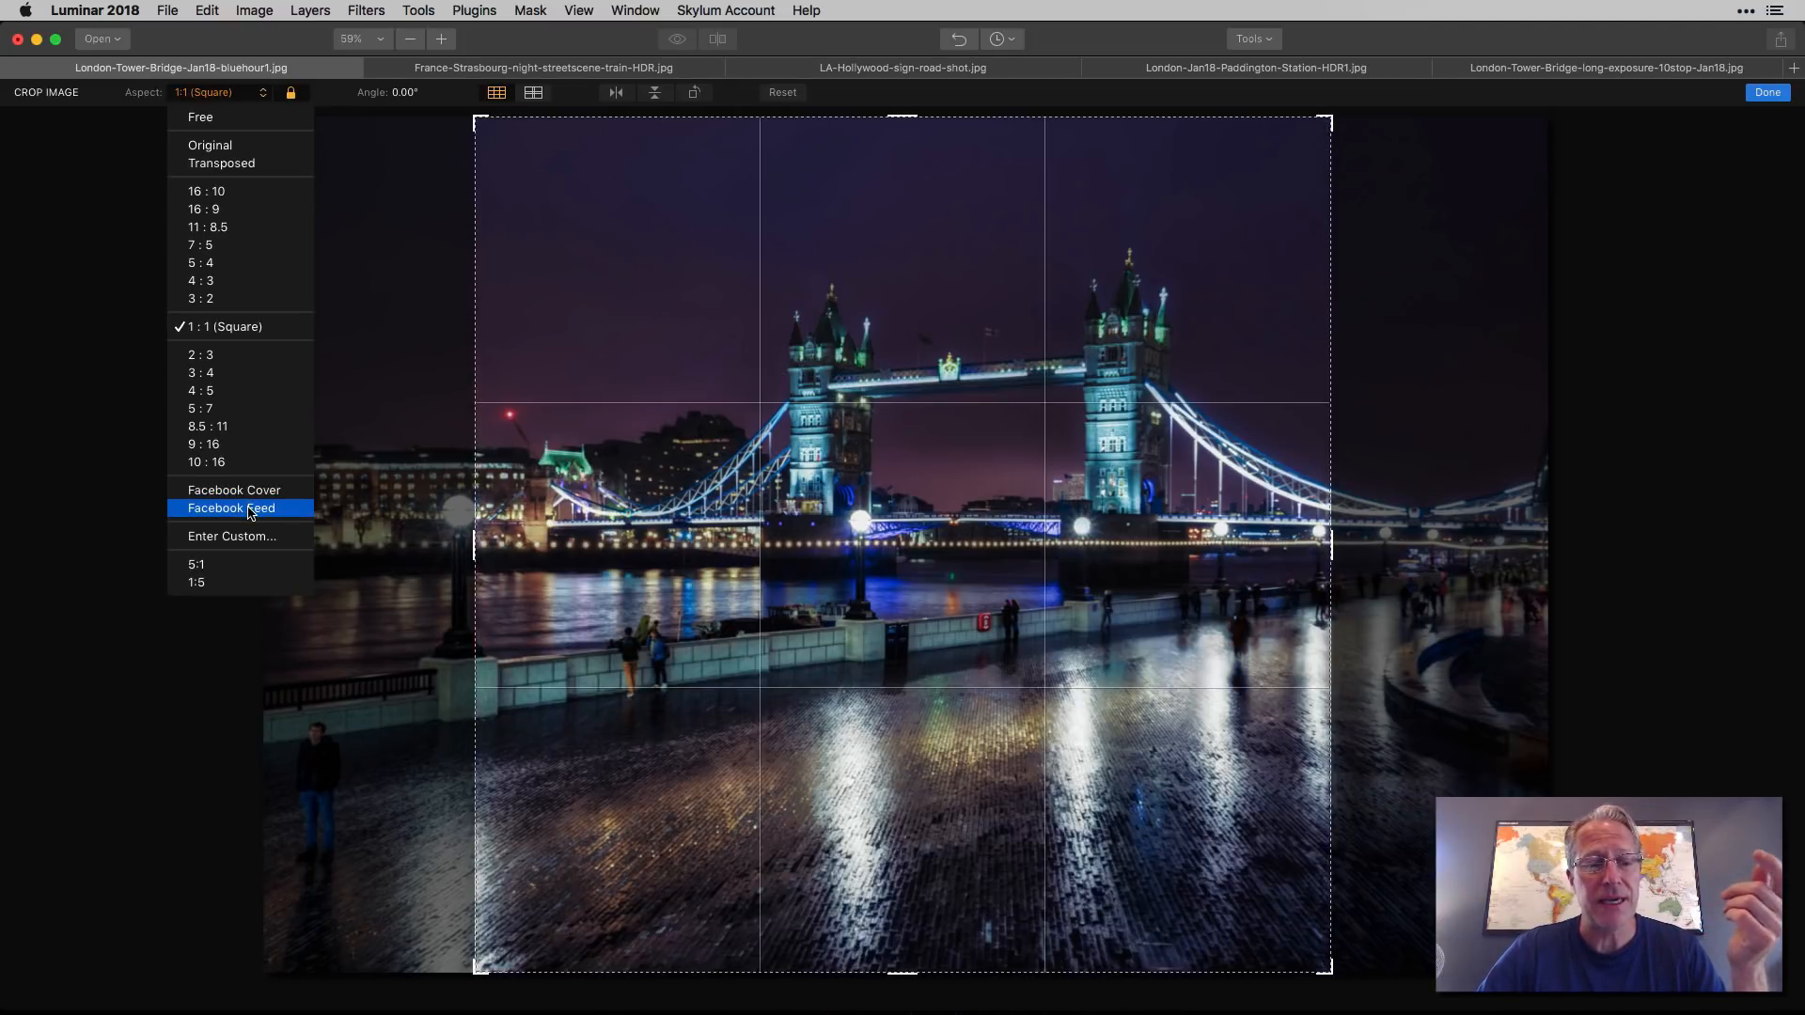
mouse_move(241, 535)
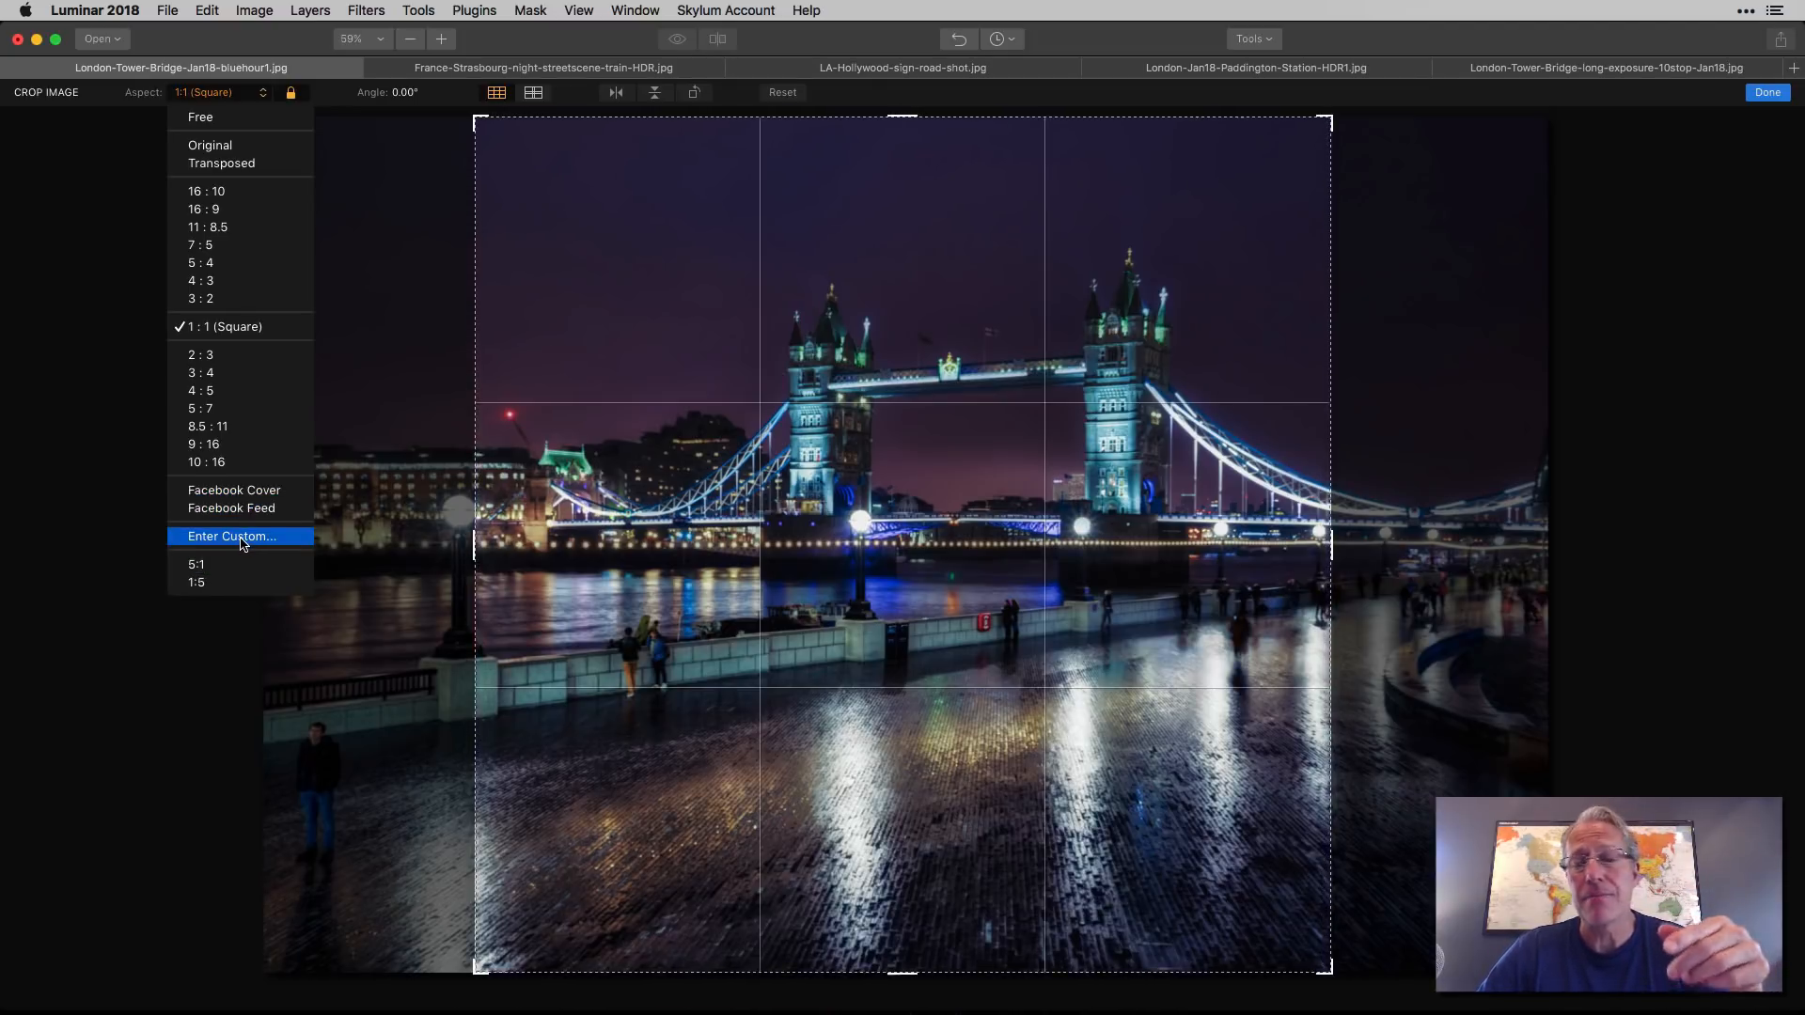
left_click(196, 564)
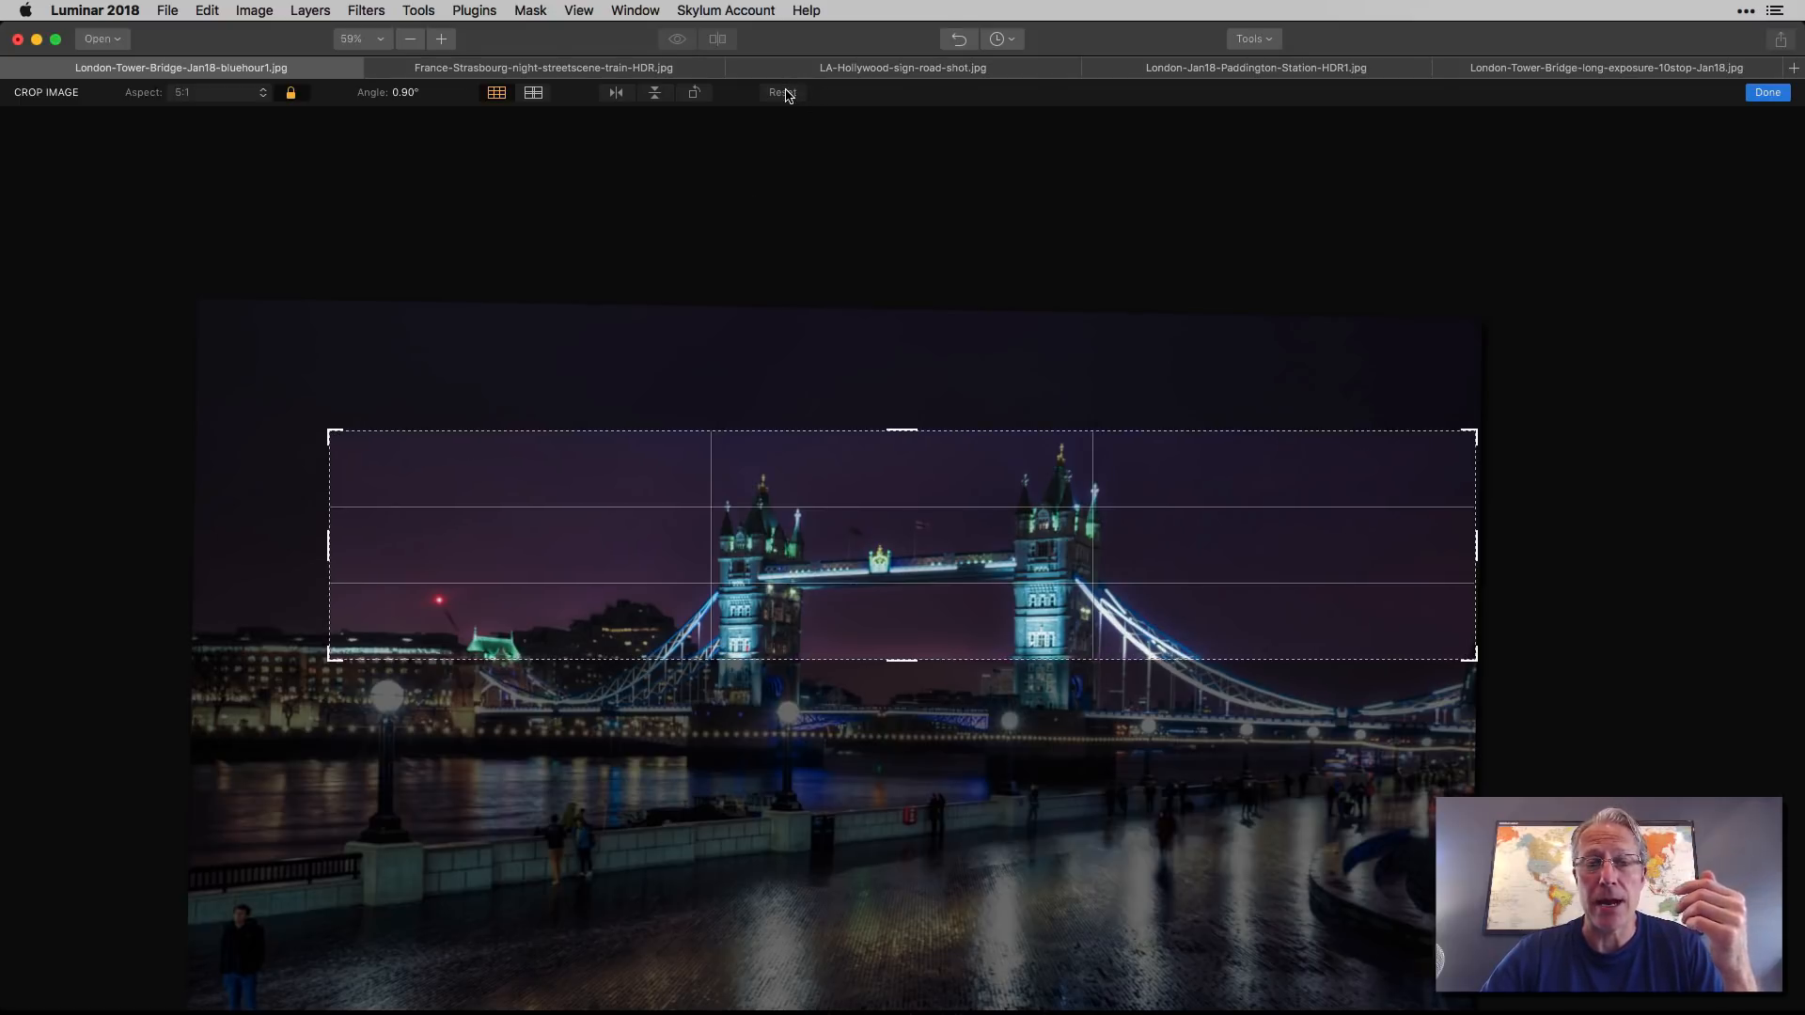
Step: Reset the crop to the full photo and unlock it to a Free ratio
left_click(781, 92)
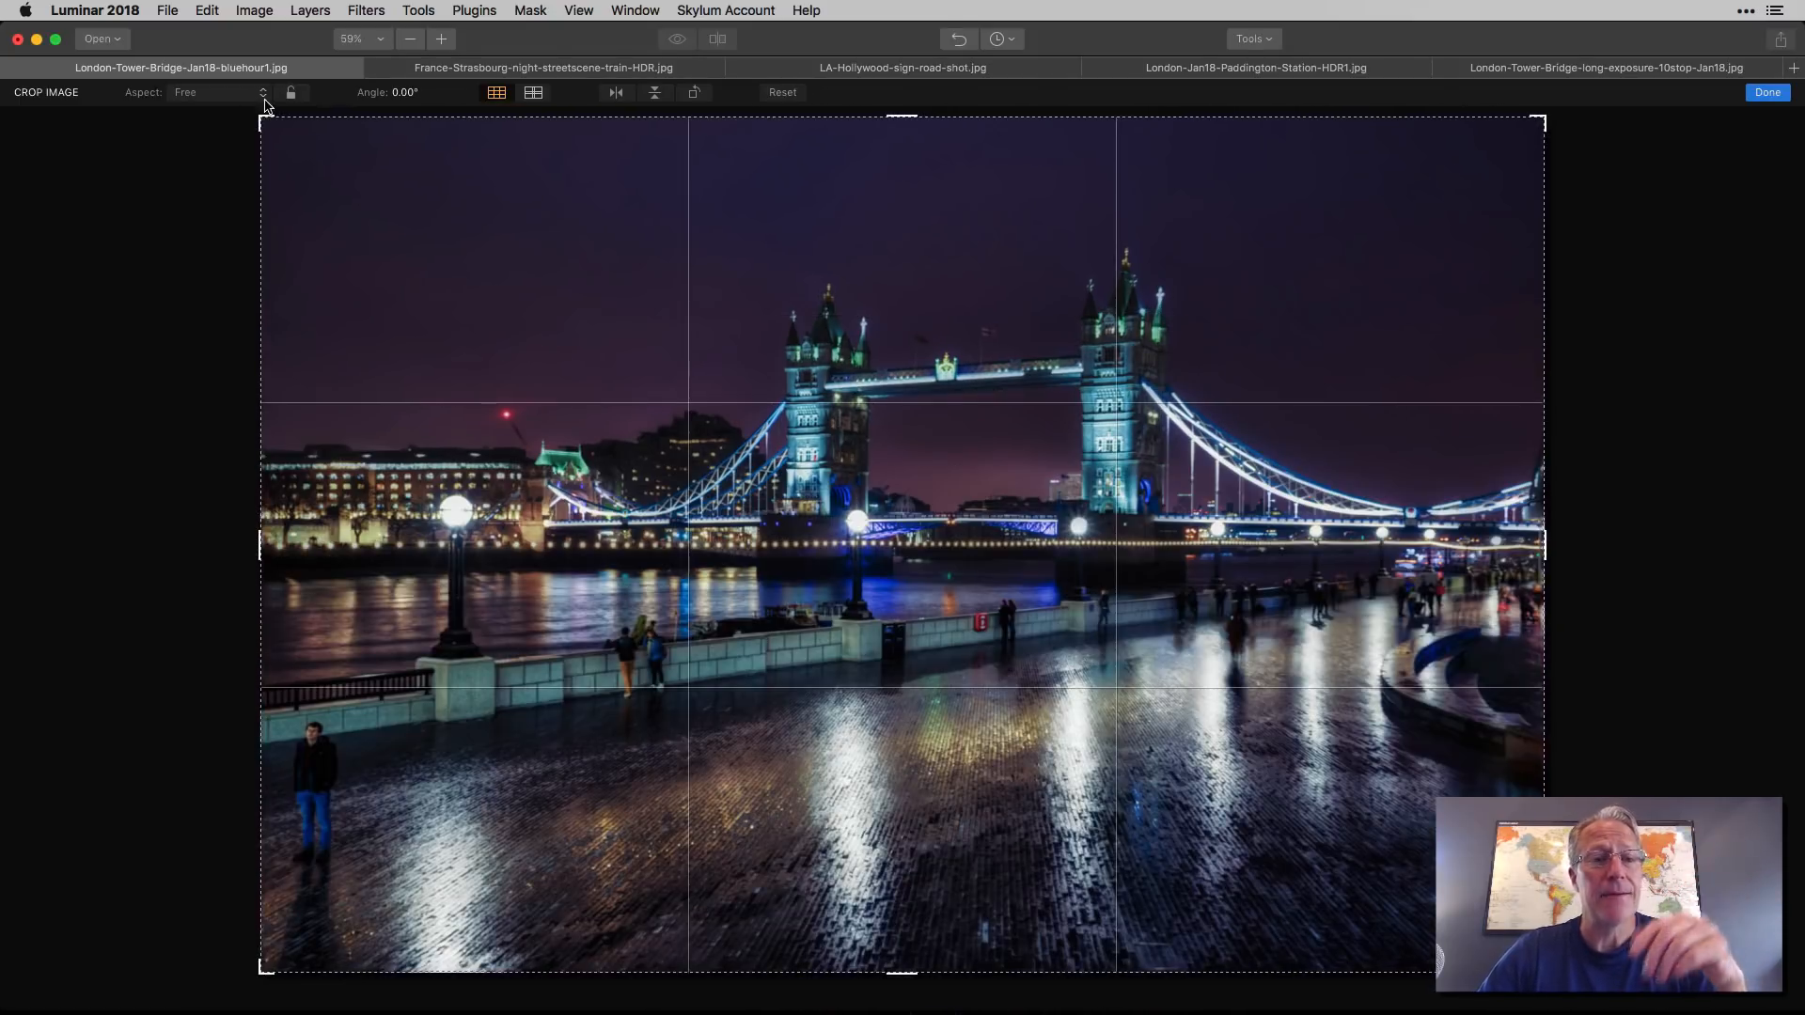
left_click(290, 92)
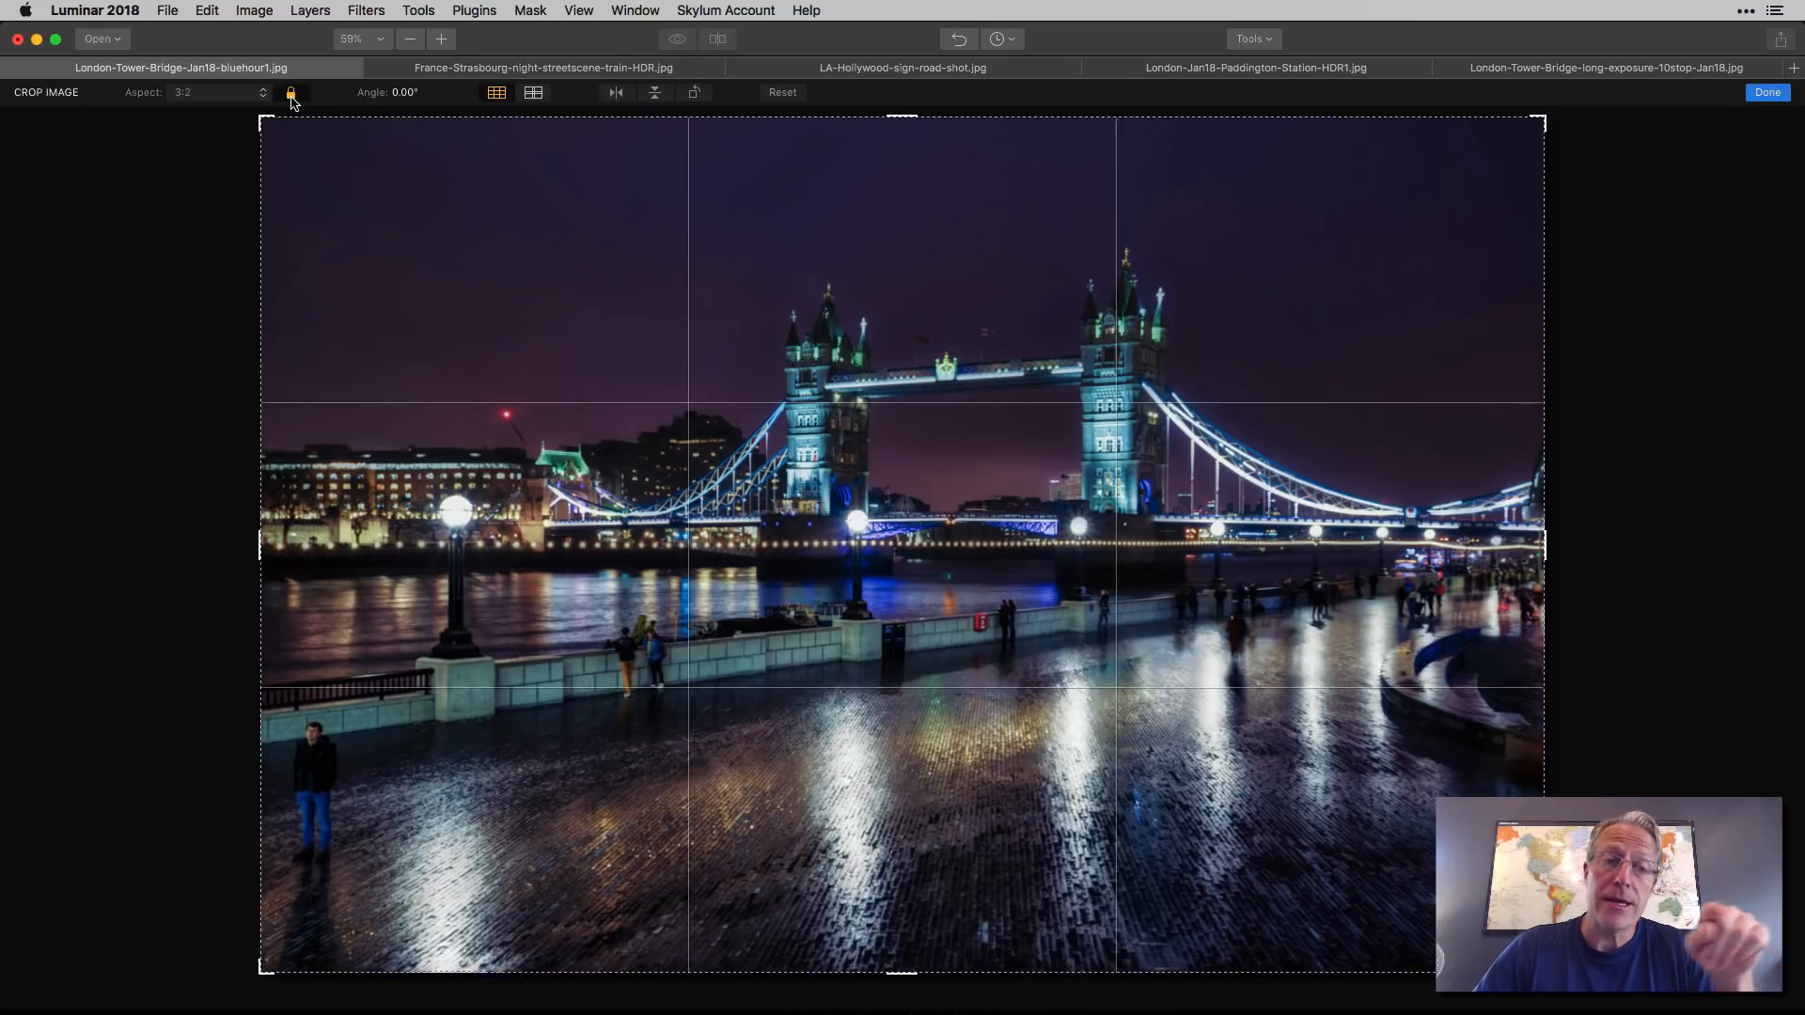
left_click(290, 93)
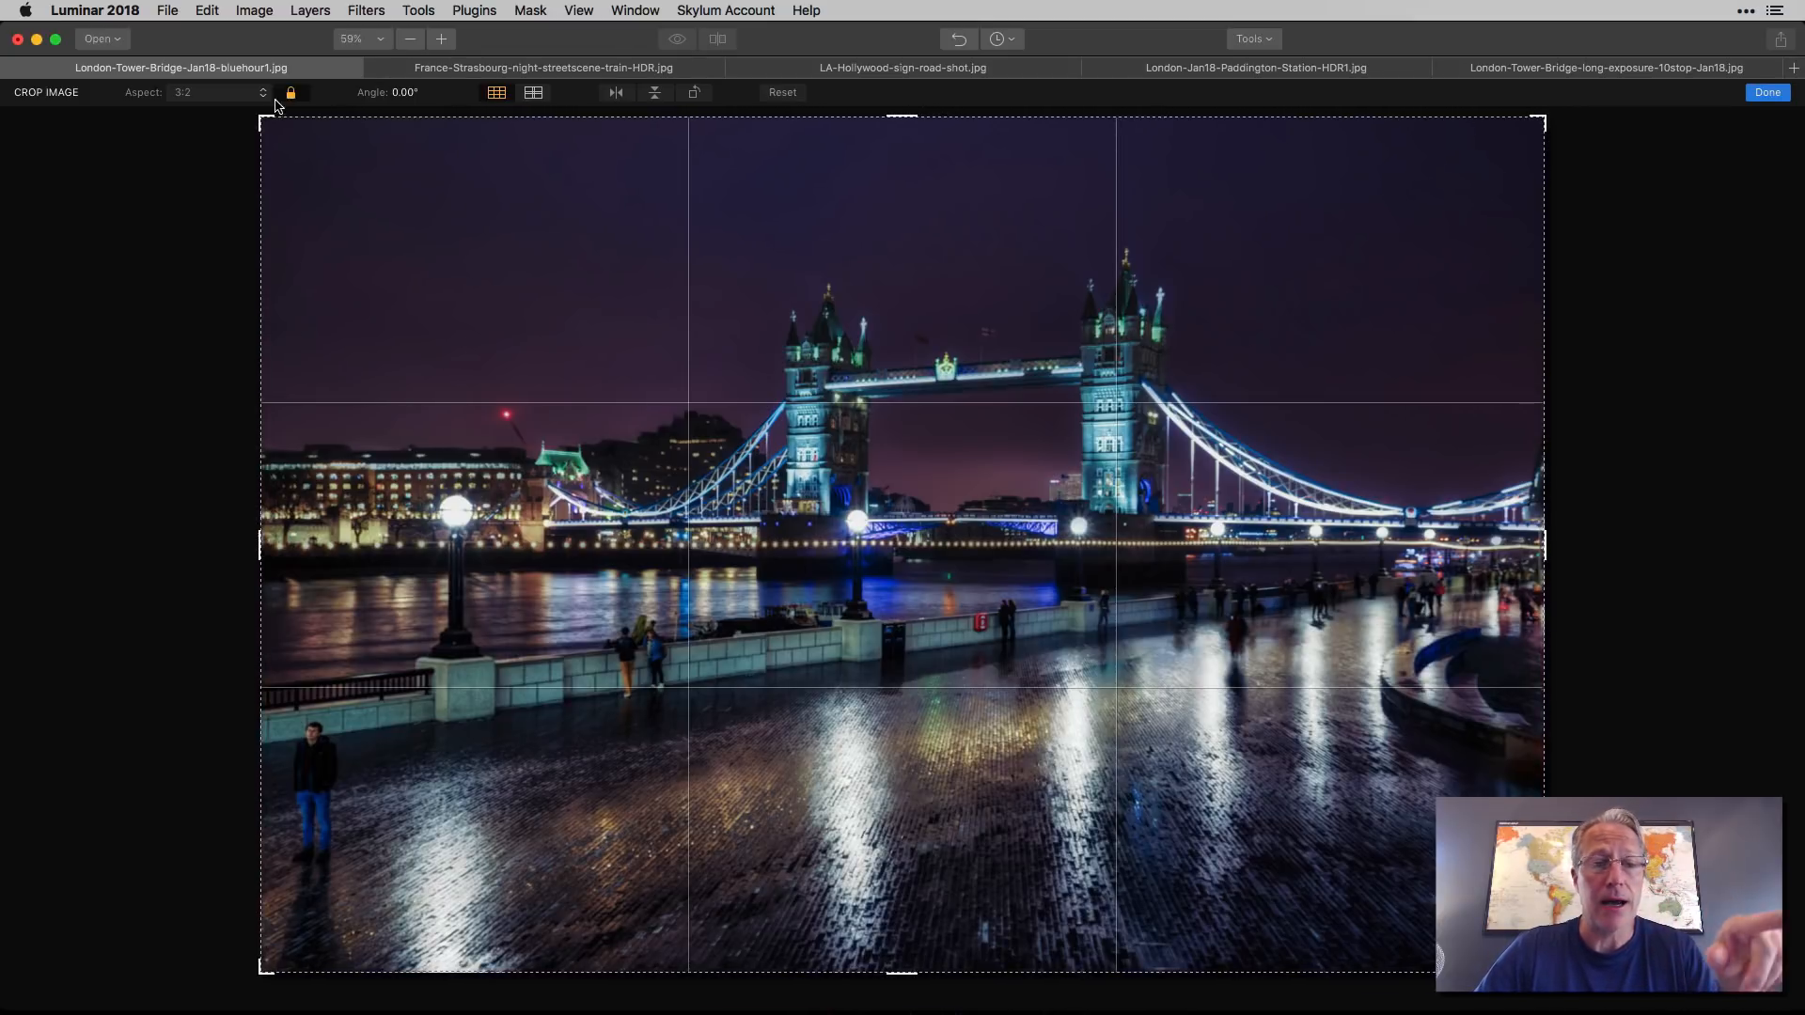
left_click(288, 93)
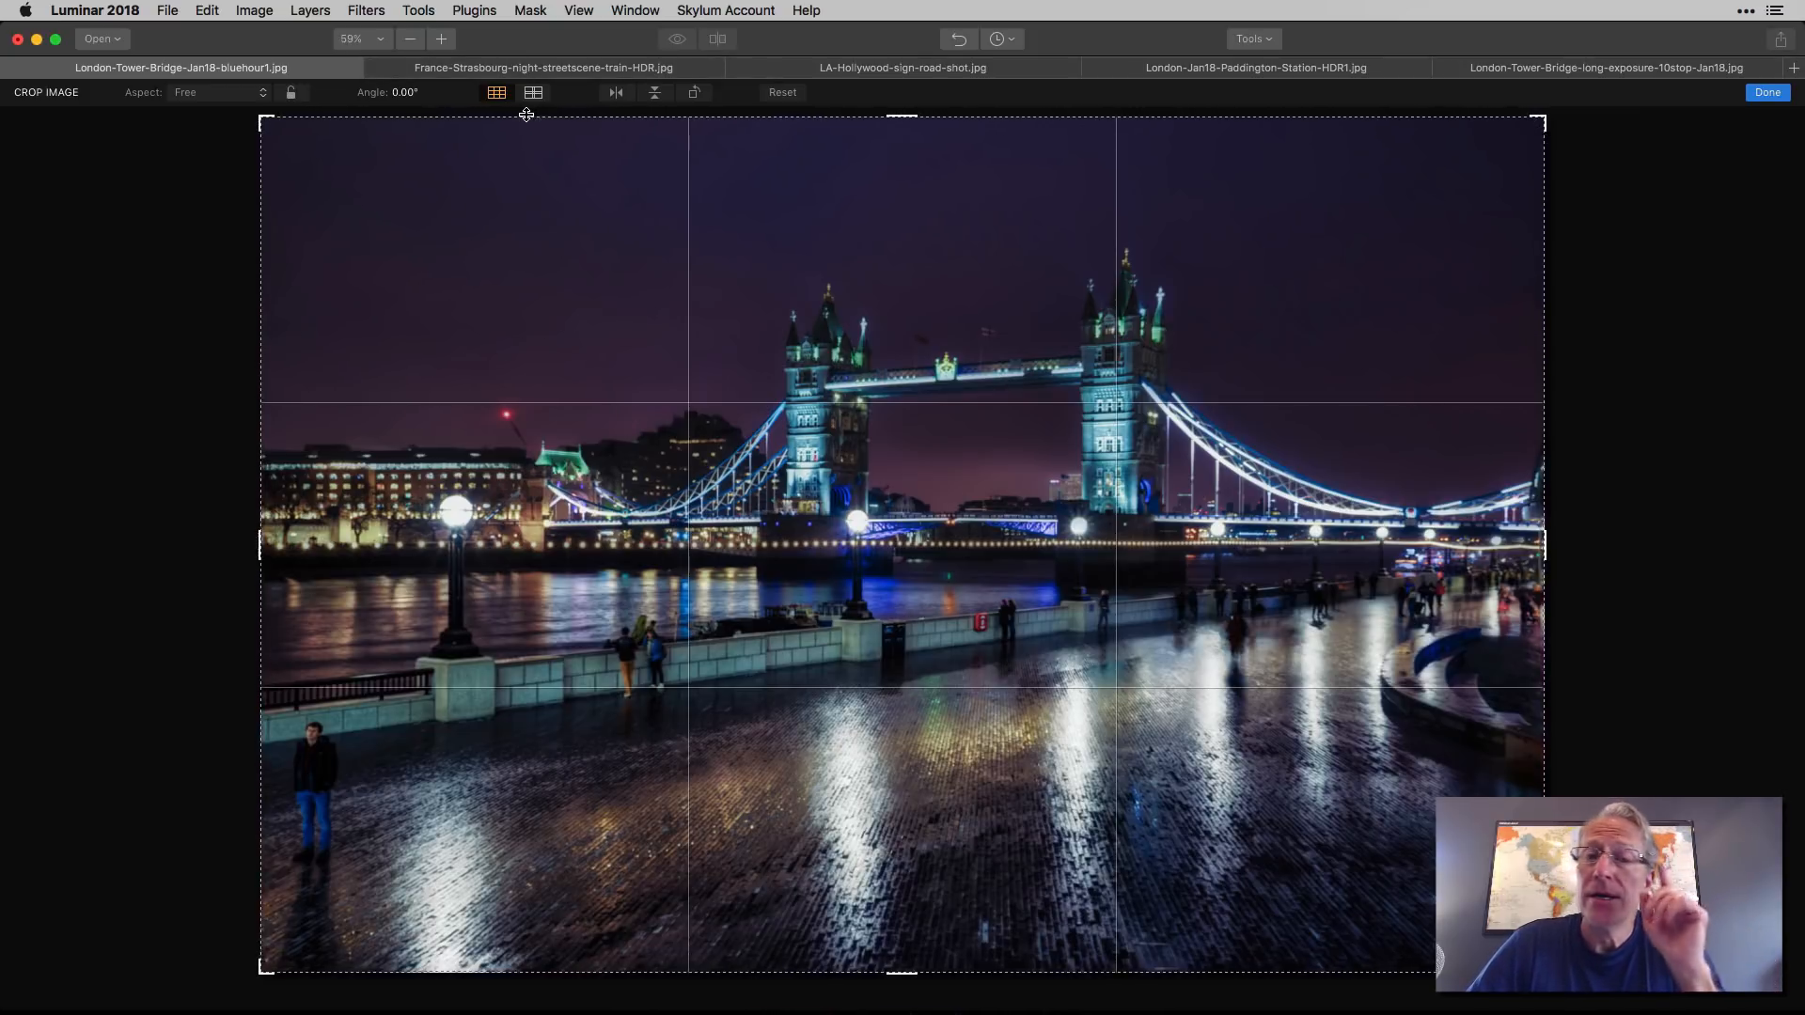
mouse_move(863, 227)
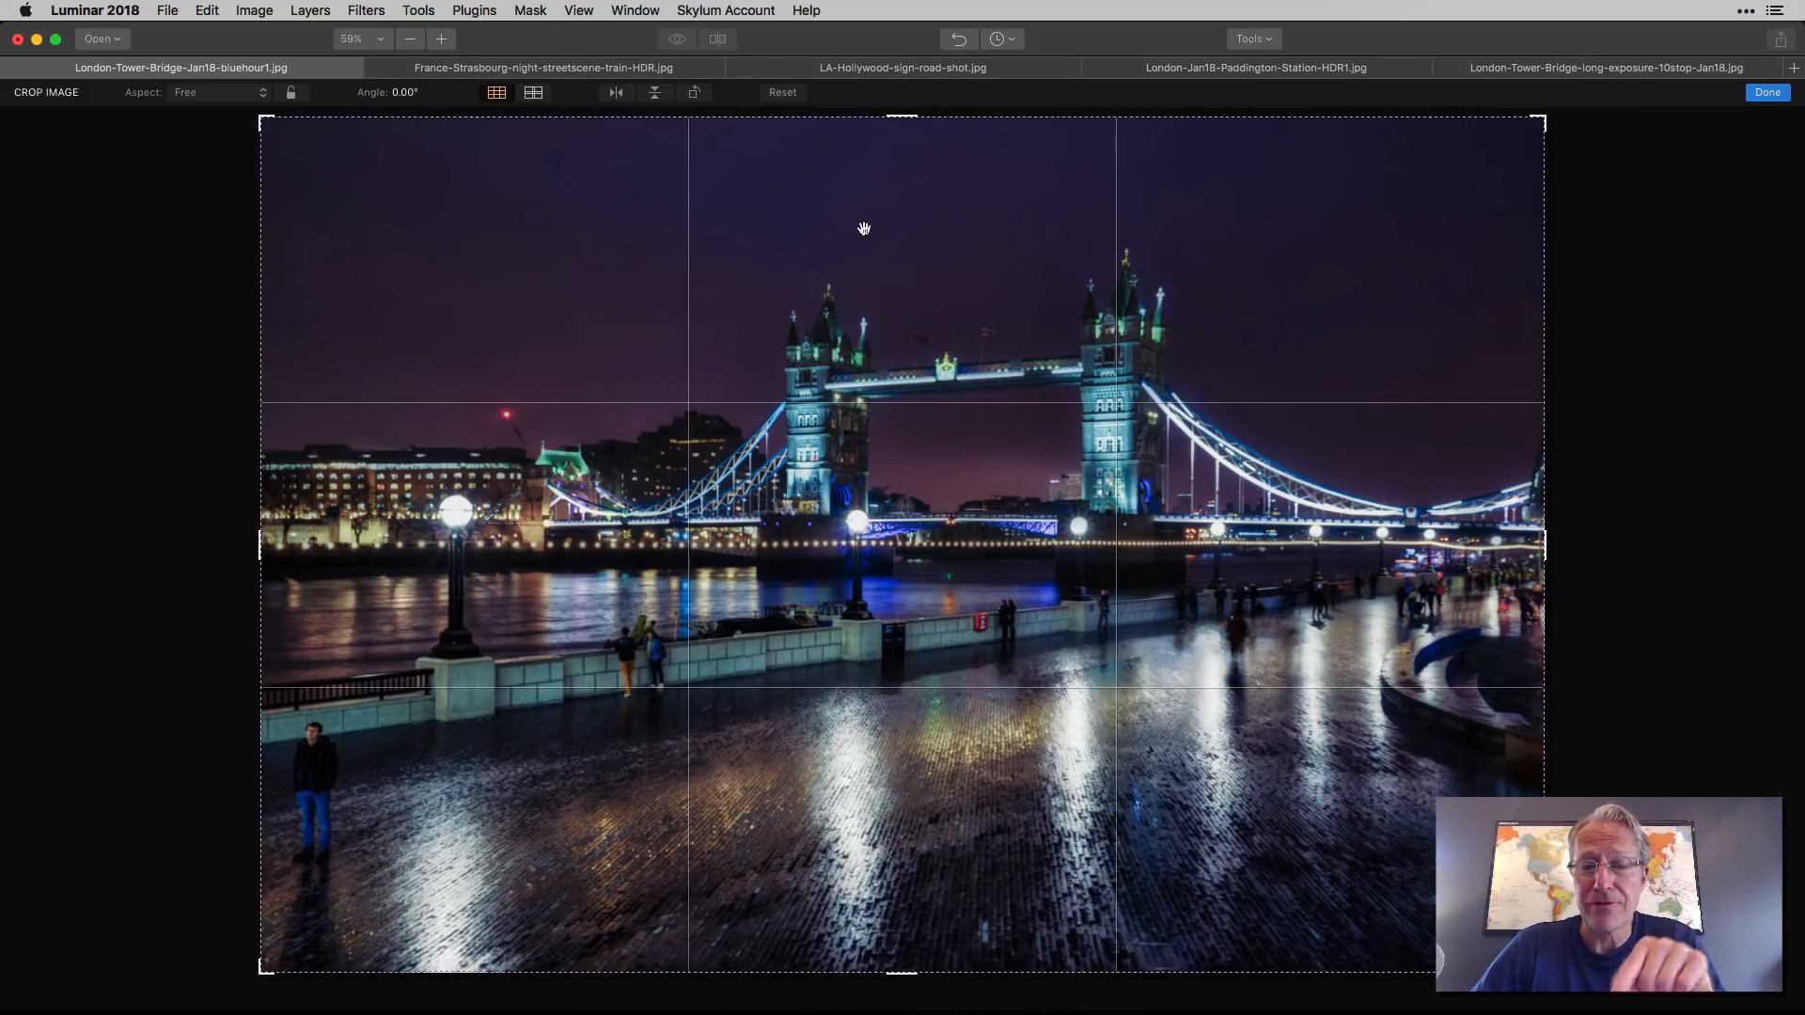
left_click(533, 92)
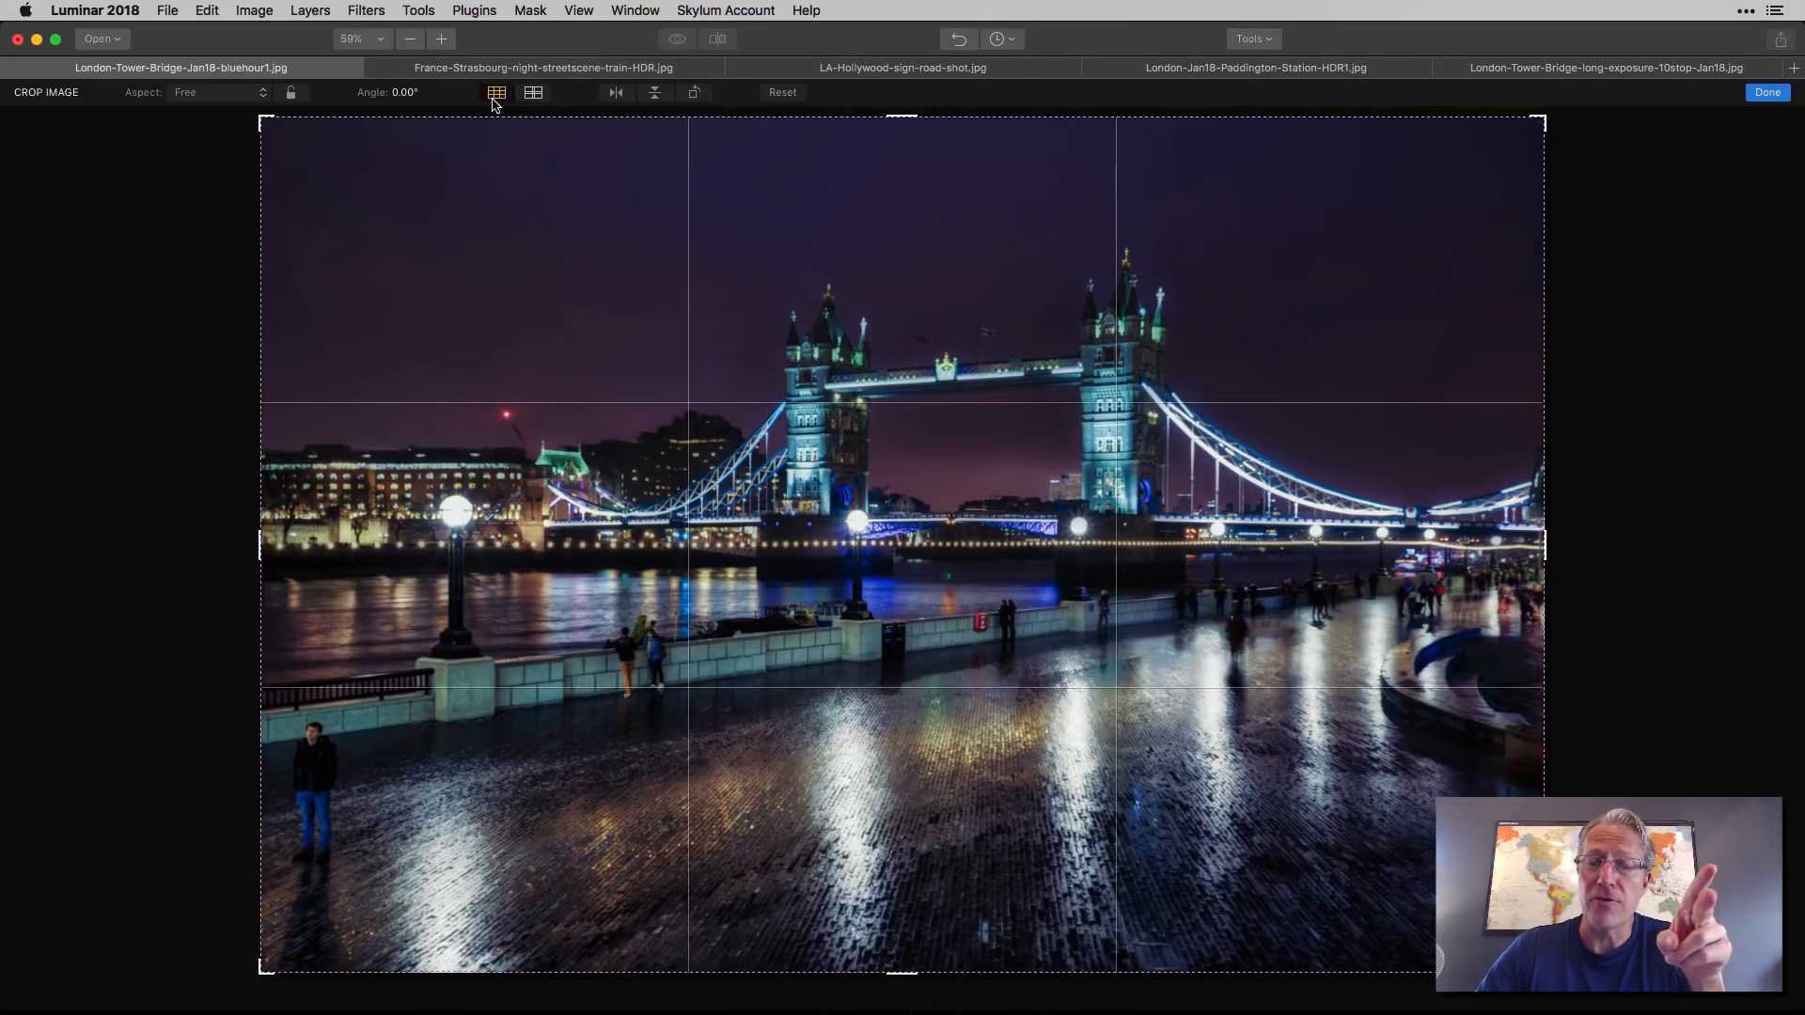
Step: Switch the crop overlay to a golden-ratio grid
left_click(534, 92)
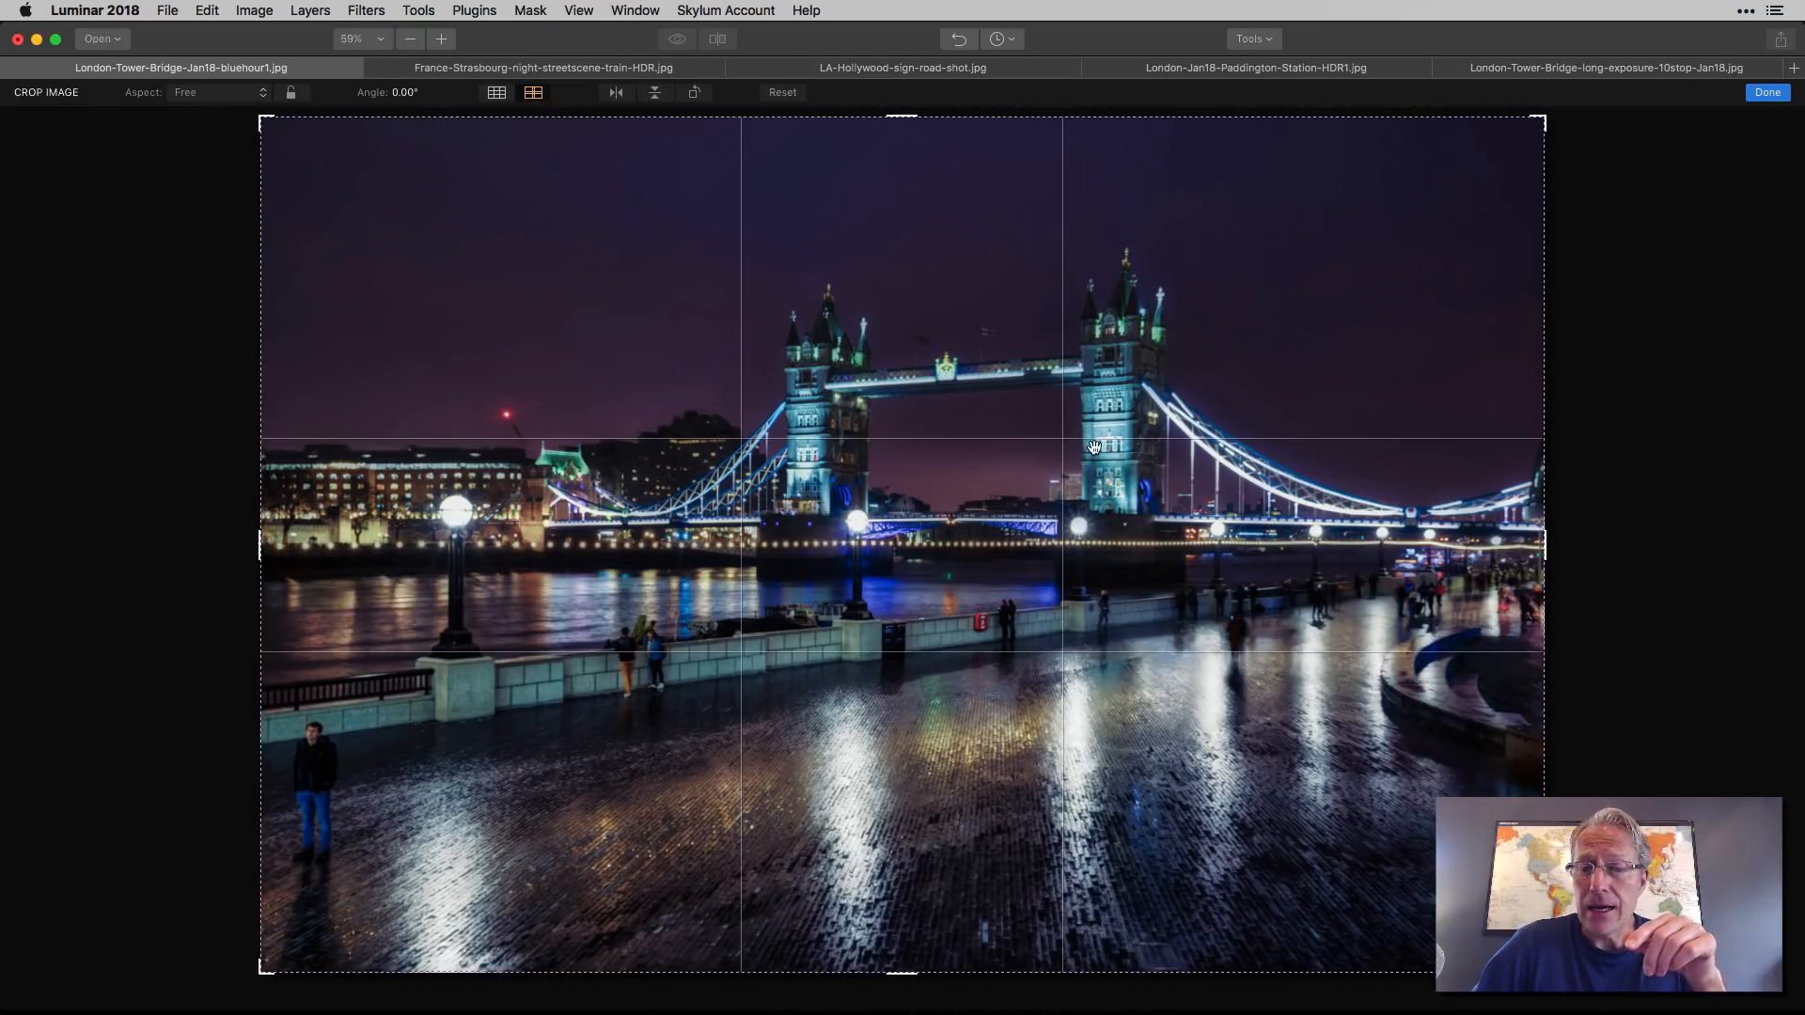
mouse_move(1020, 478)
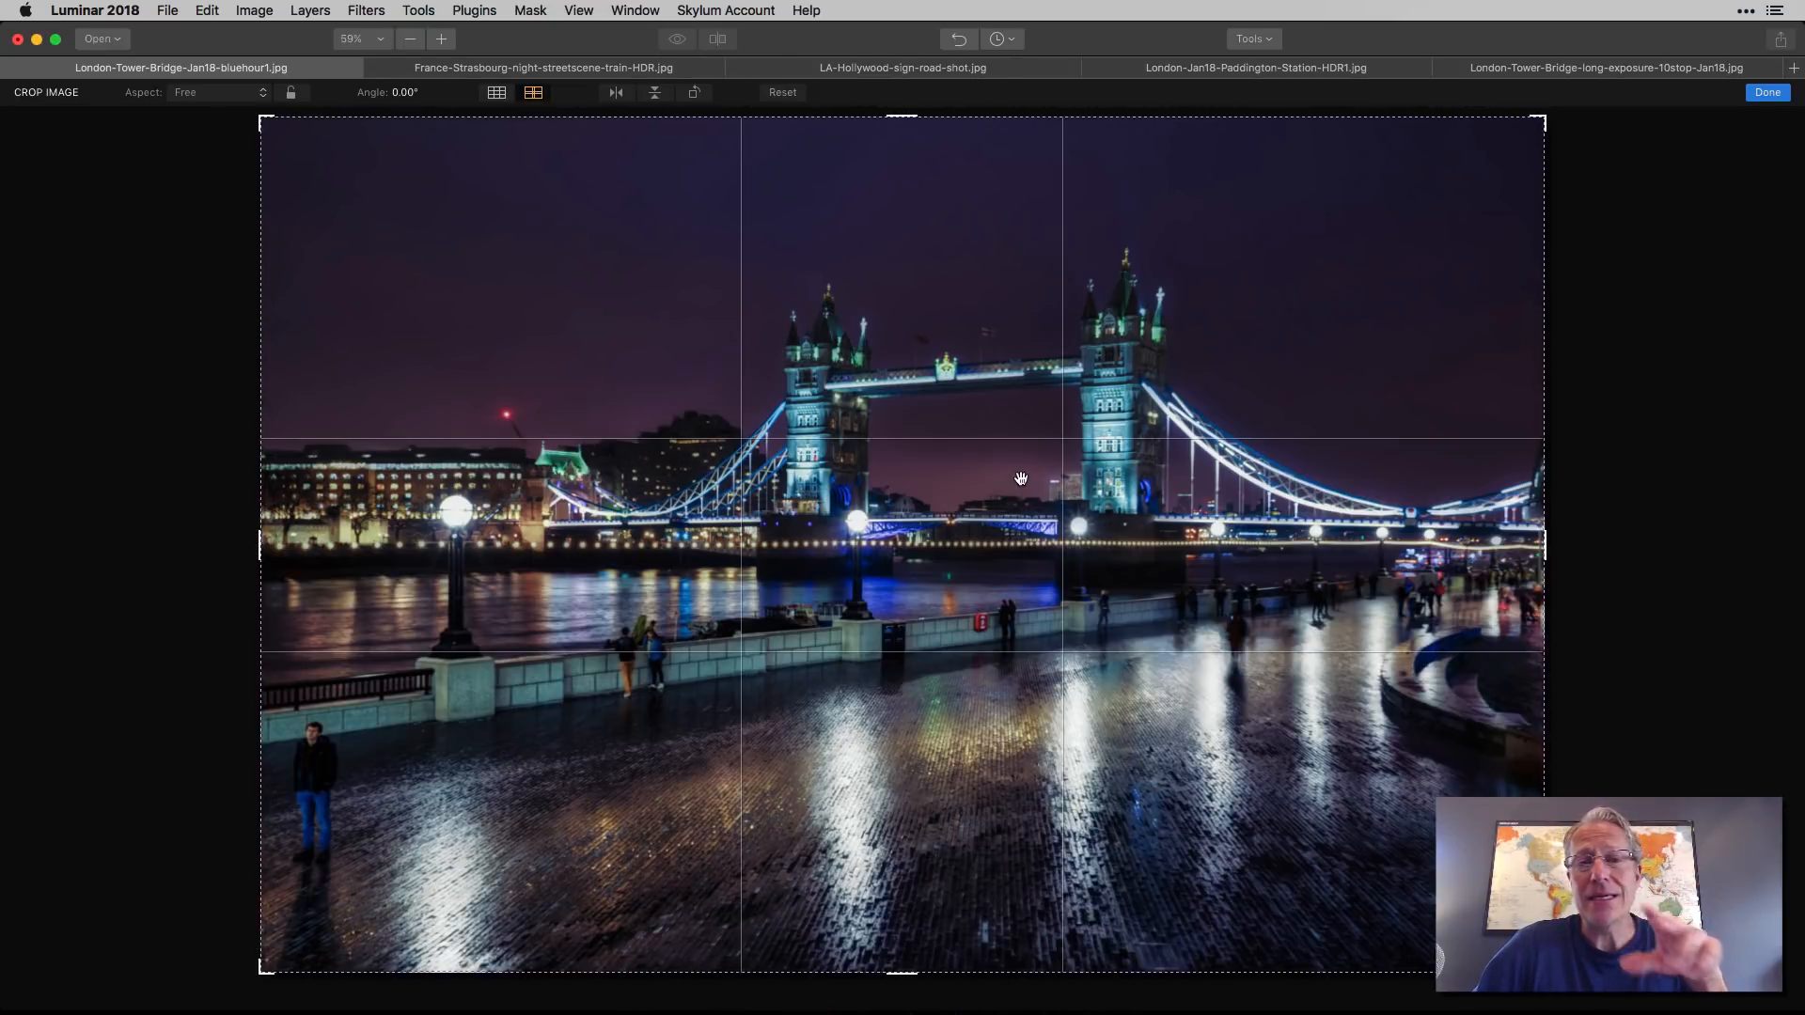
mouse_move(583, 140)
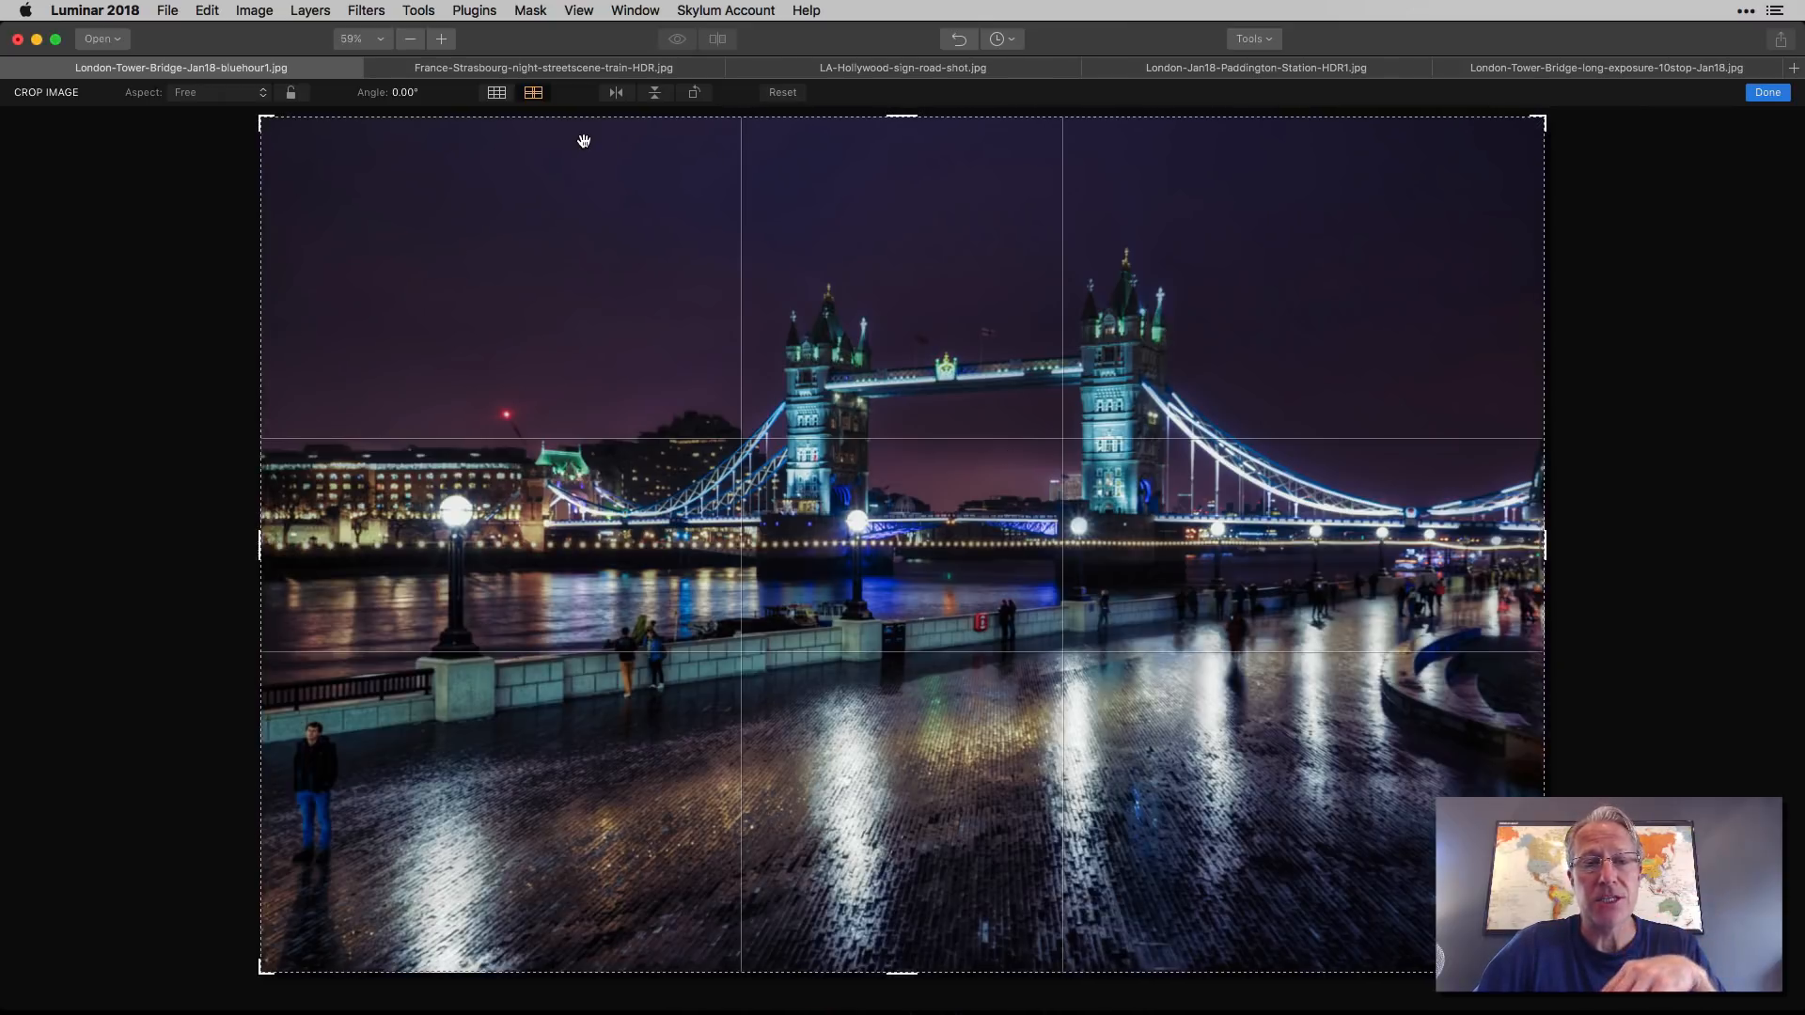
mouse_move(614, 97)
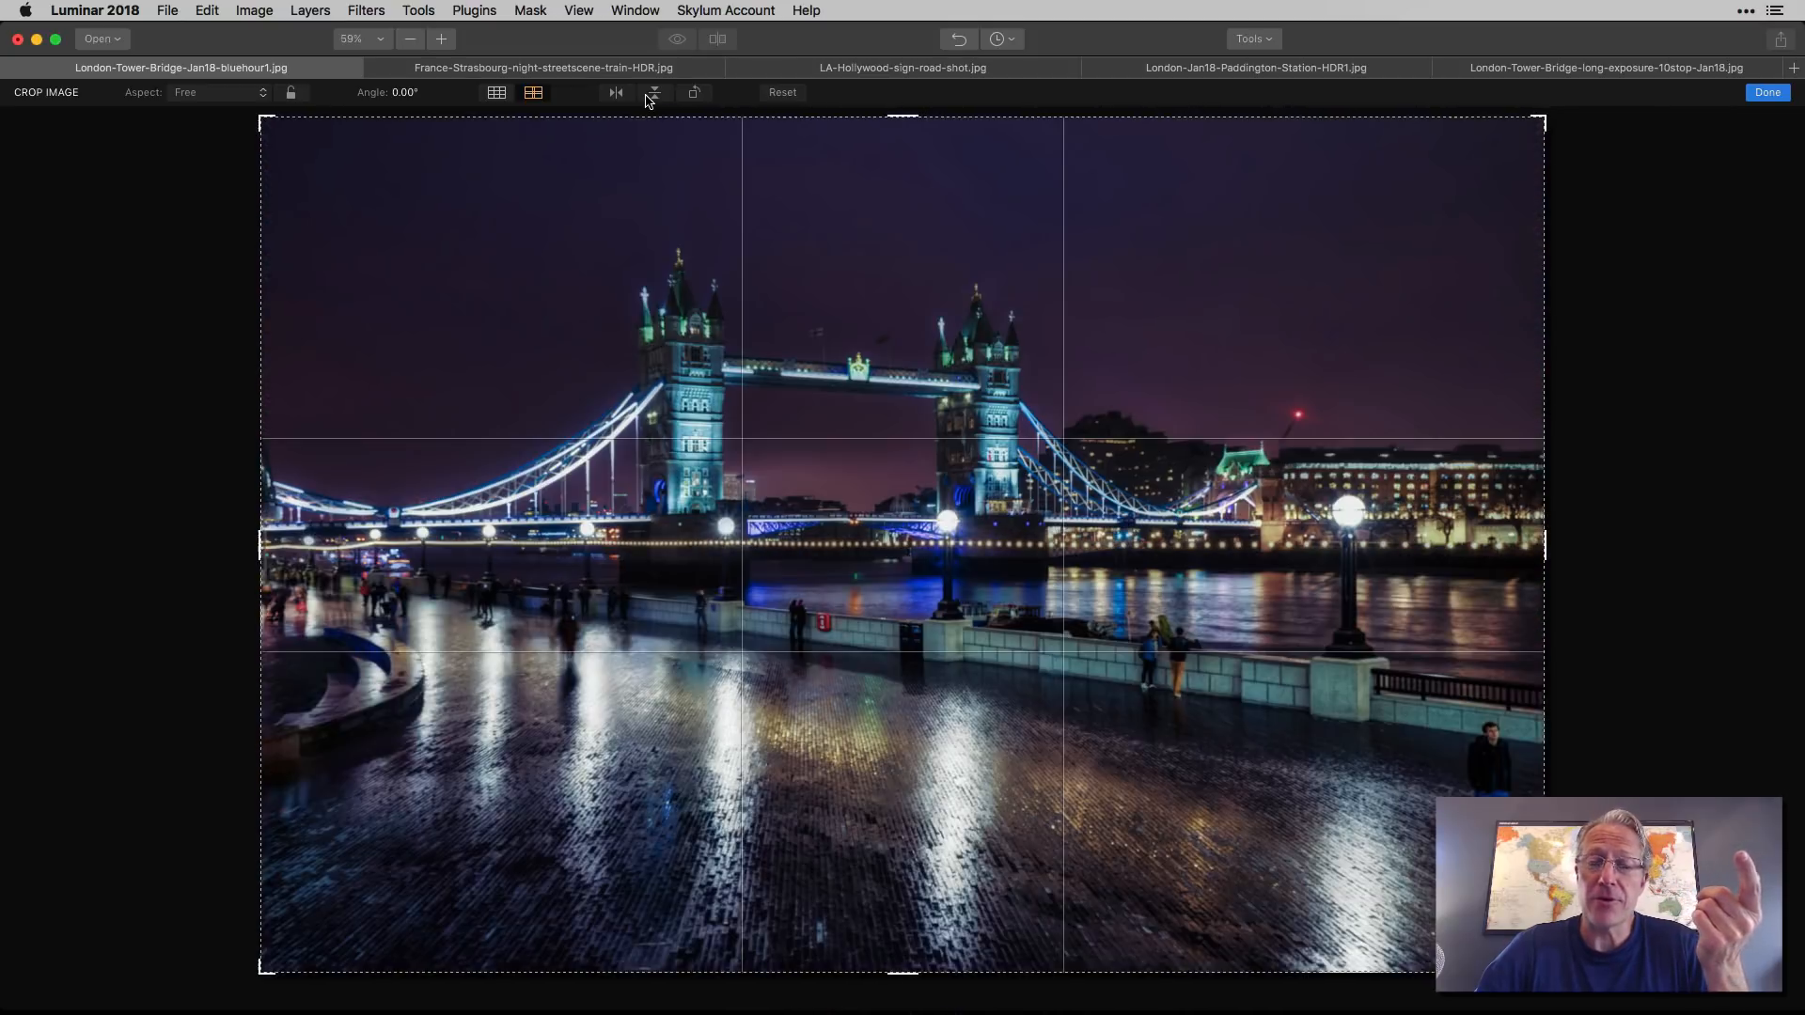
Step: Commit the left-to-right mirrored Tower Bridge crop and leave crop mode
left_click(694, 92)
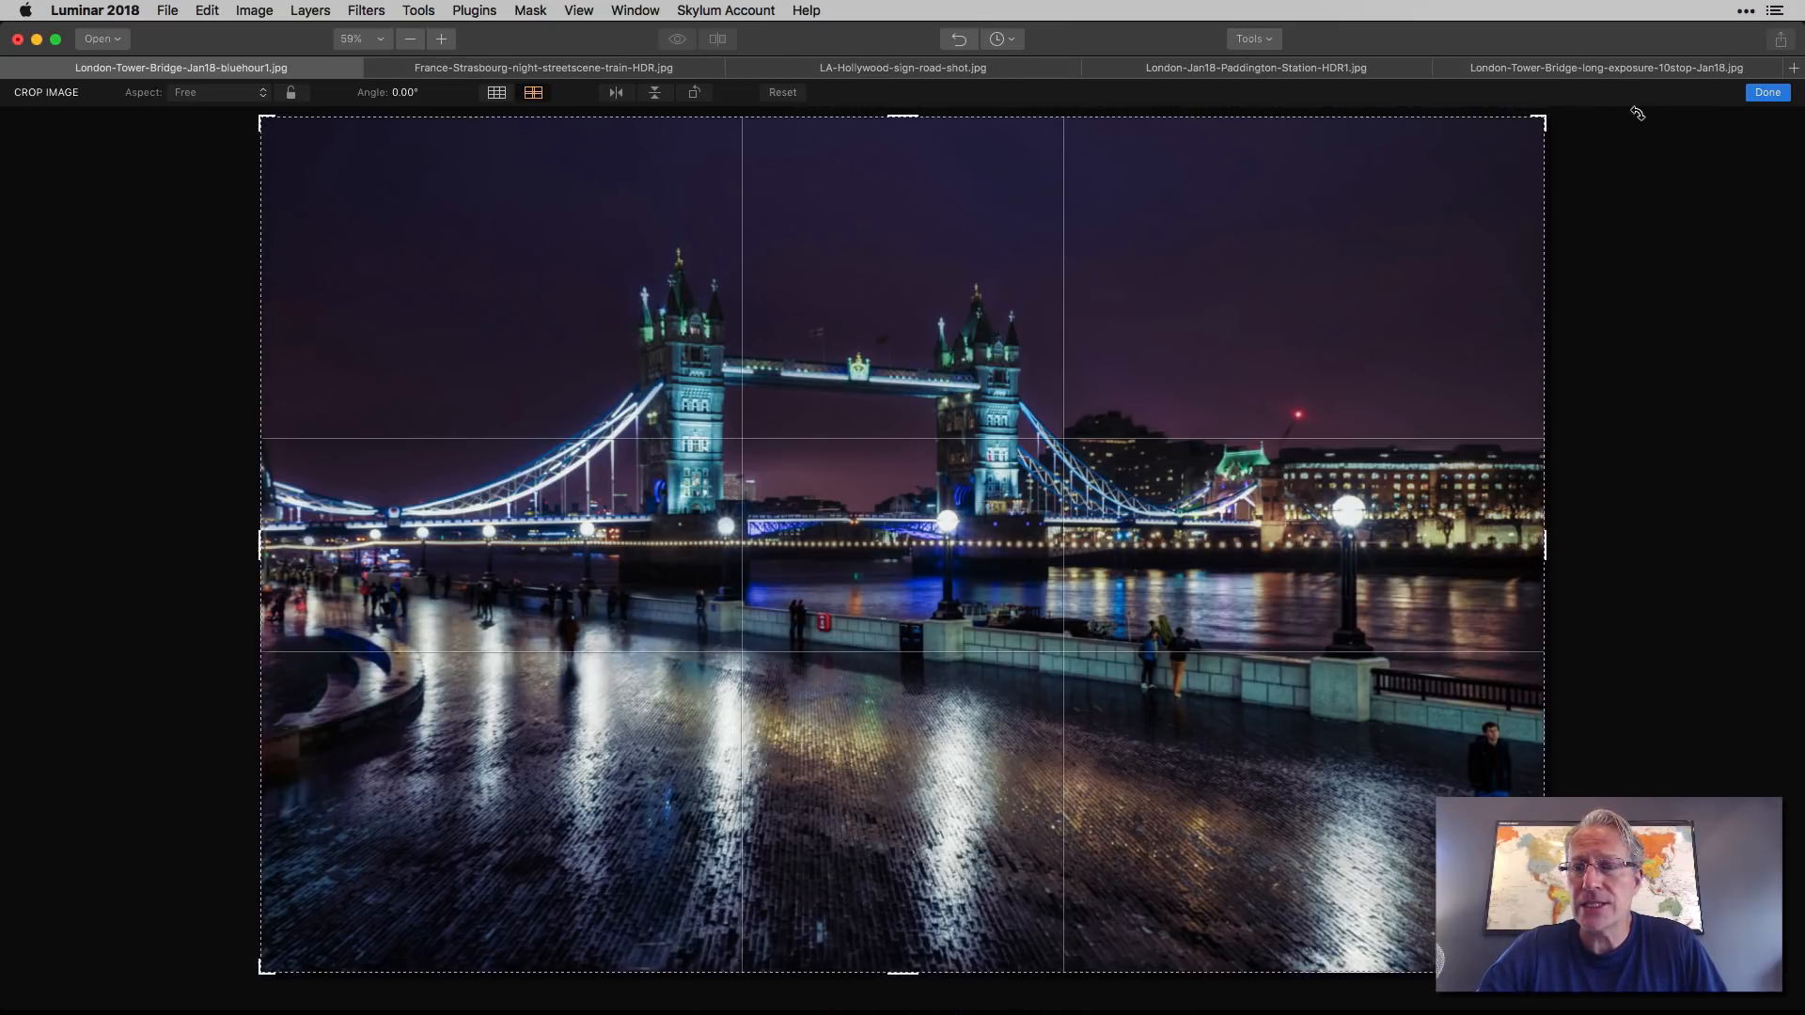
left_click(1765, 92)
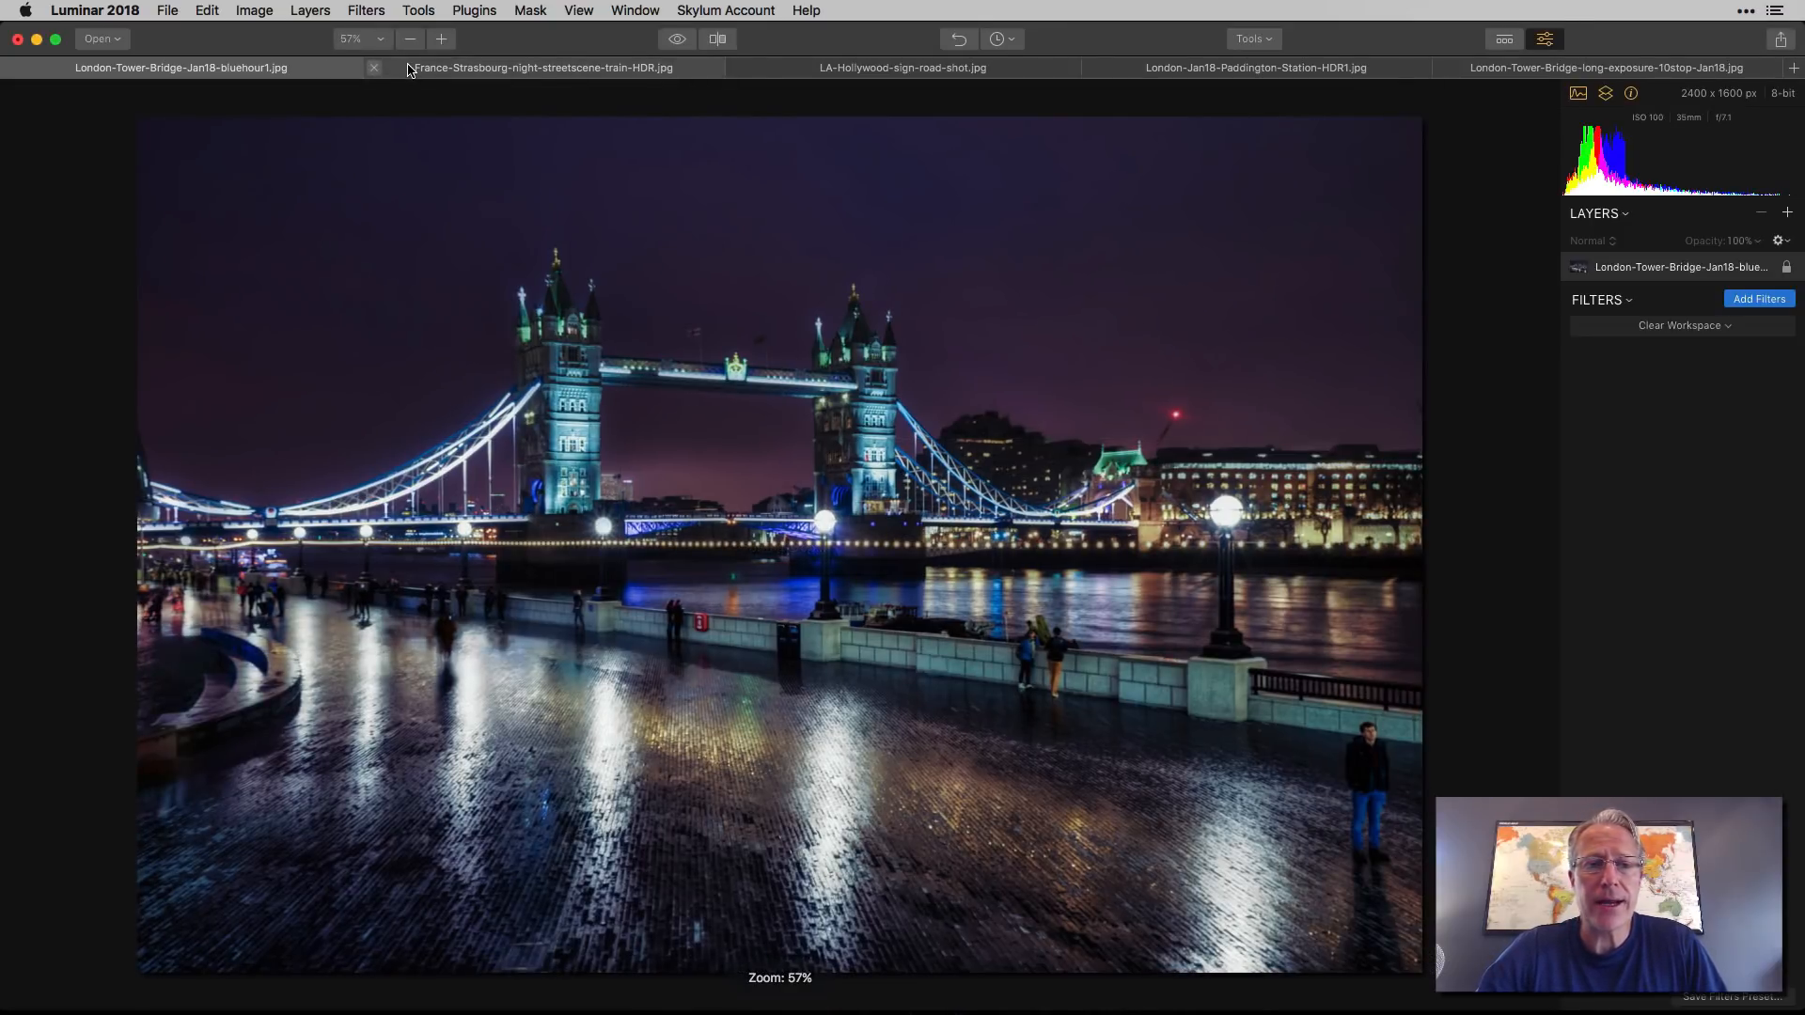
Step: Crop the Strasbourg tram photo, trying 16:9 before reverting to a Free full-frame crop
left_click(542, 67)
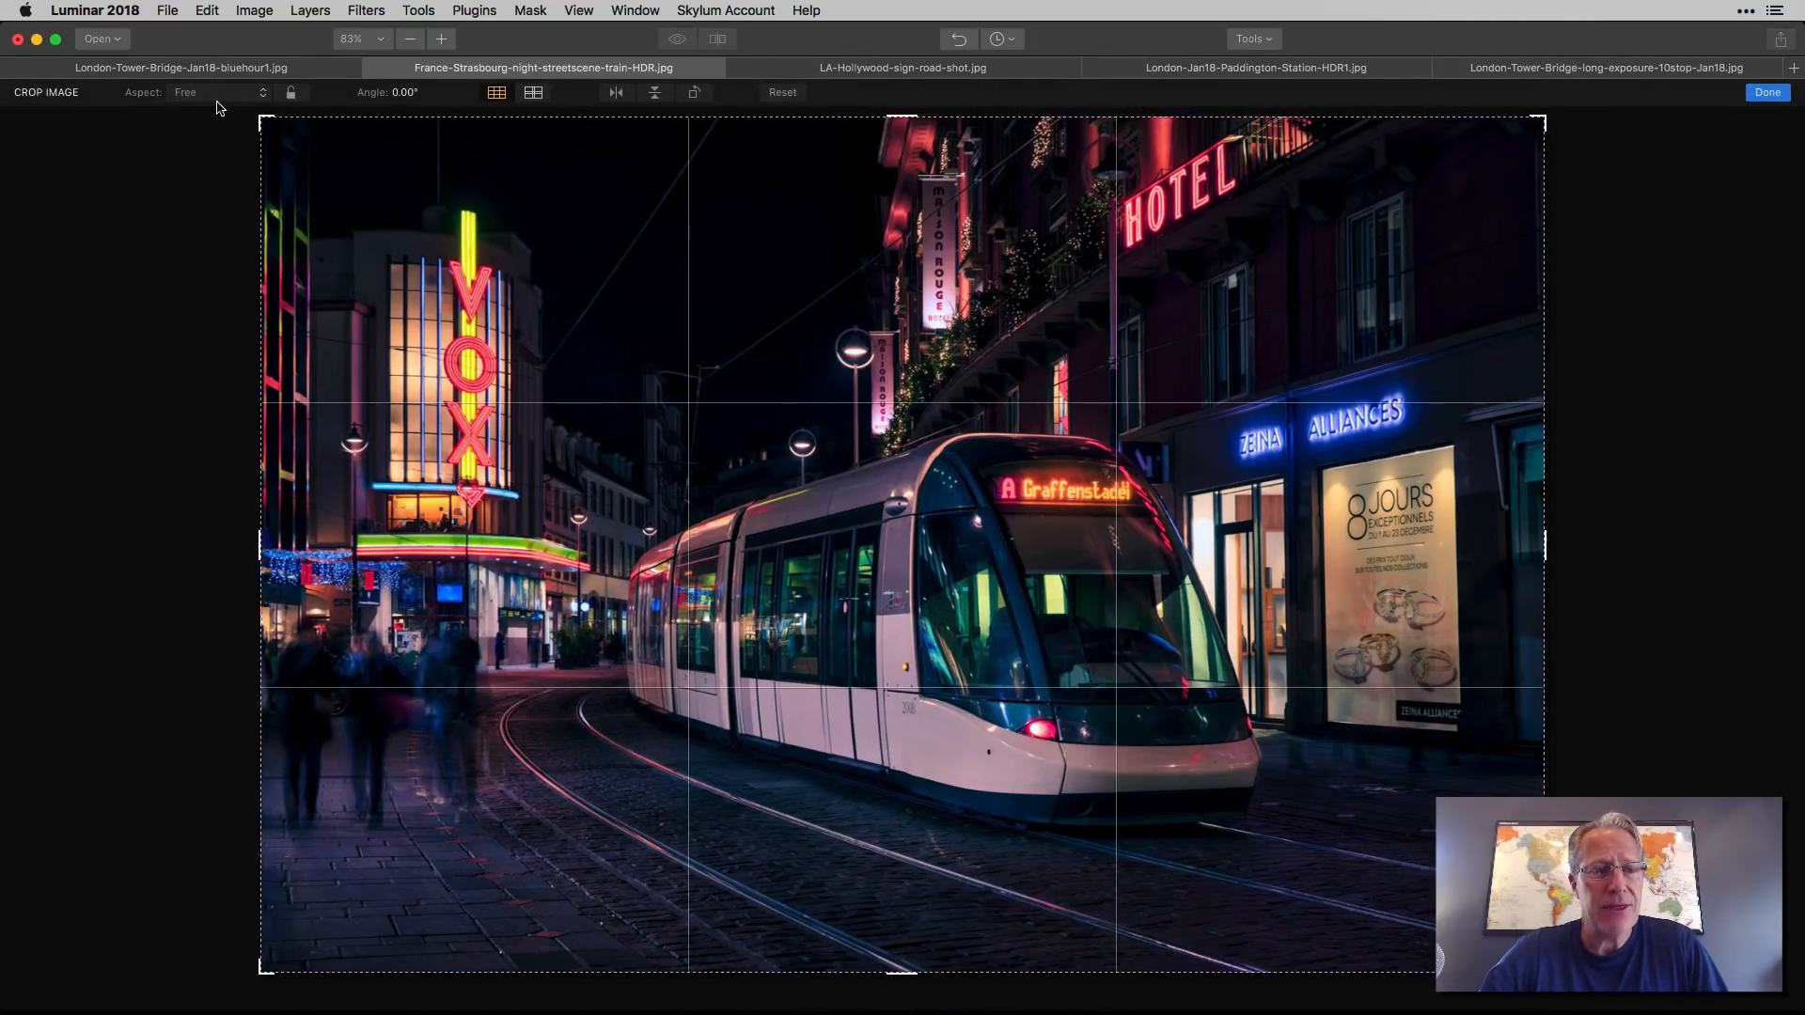
left_click(213, 93)
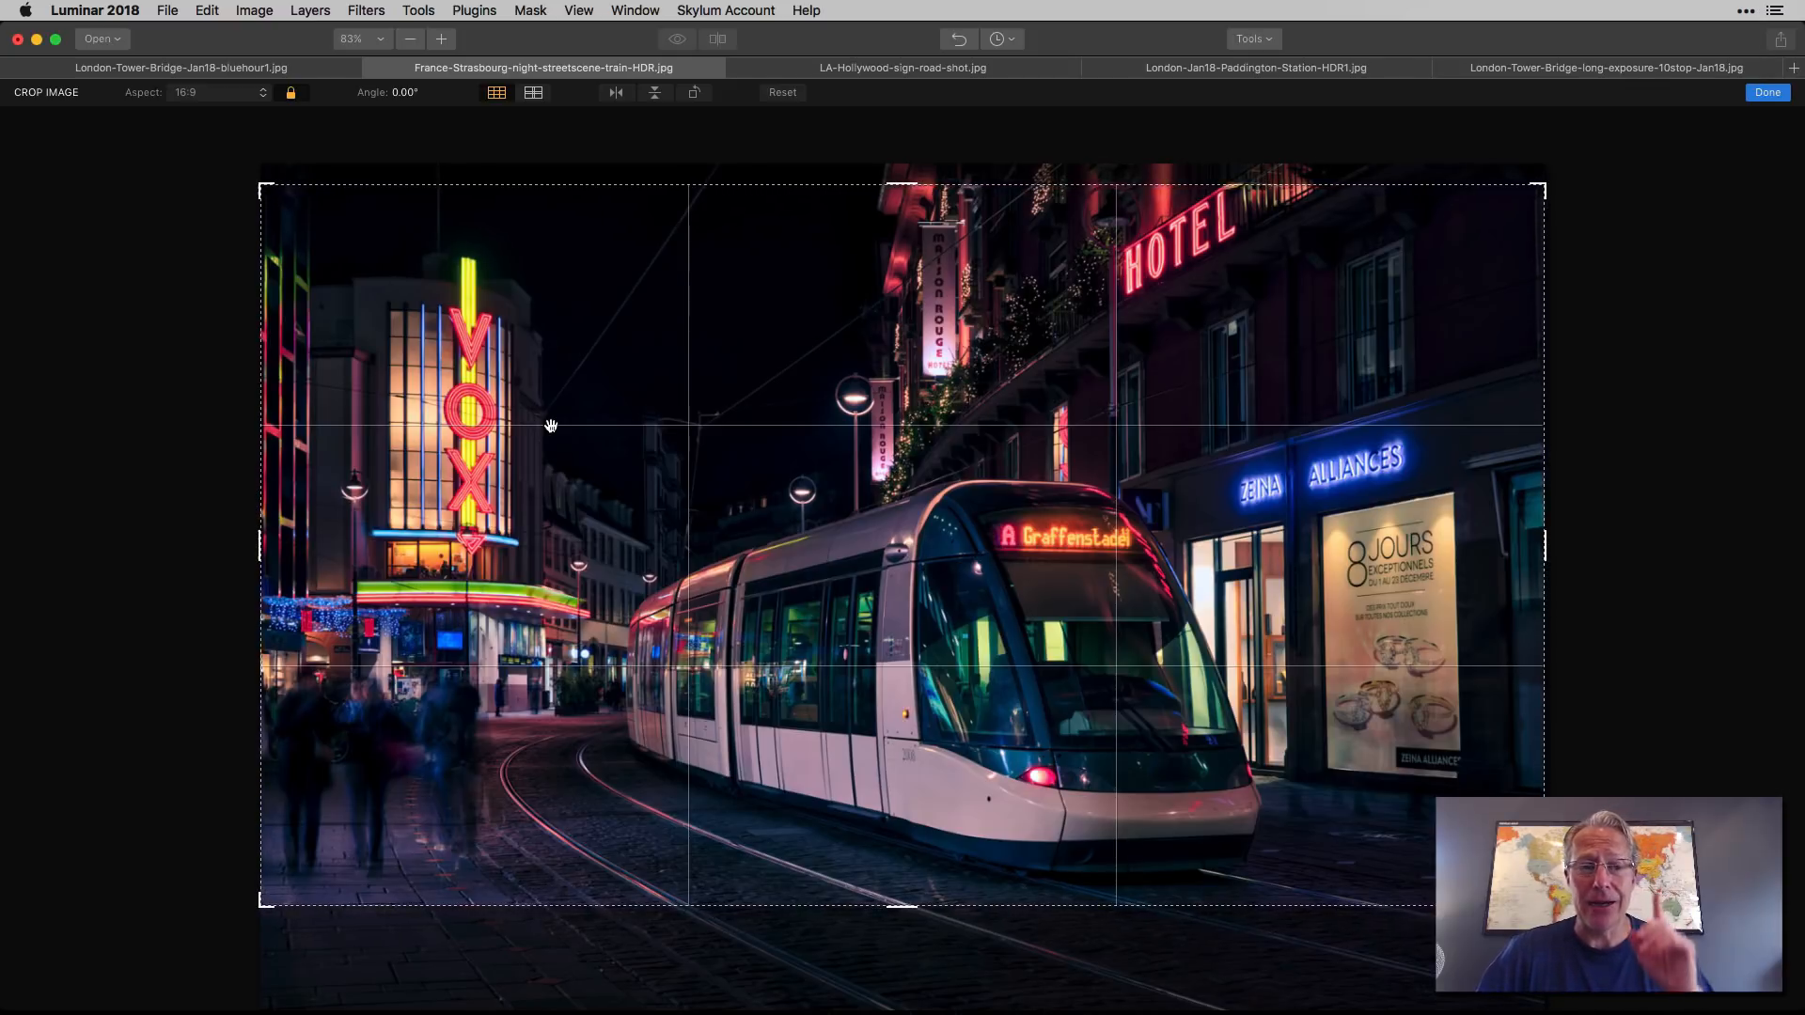
left_click(207, 93)
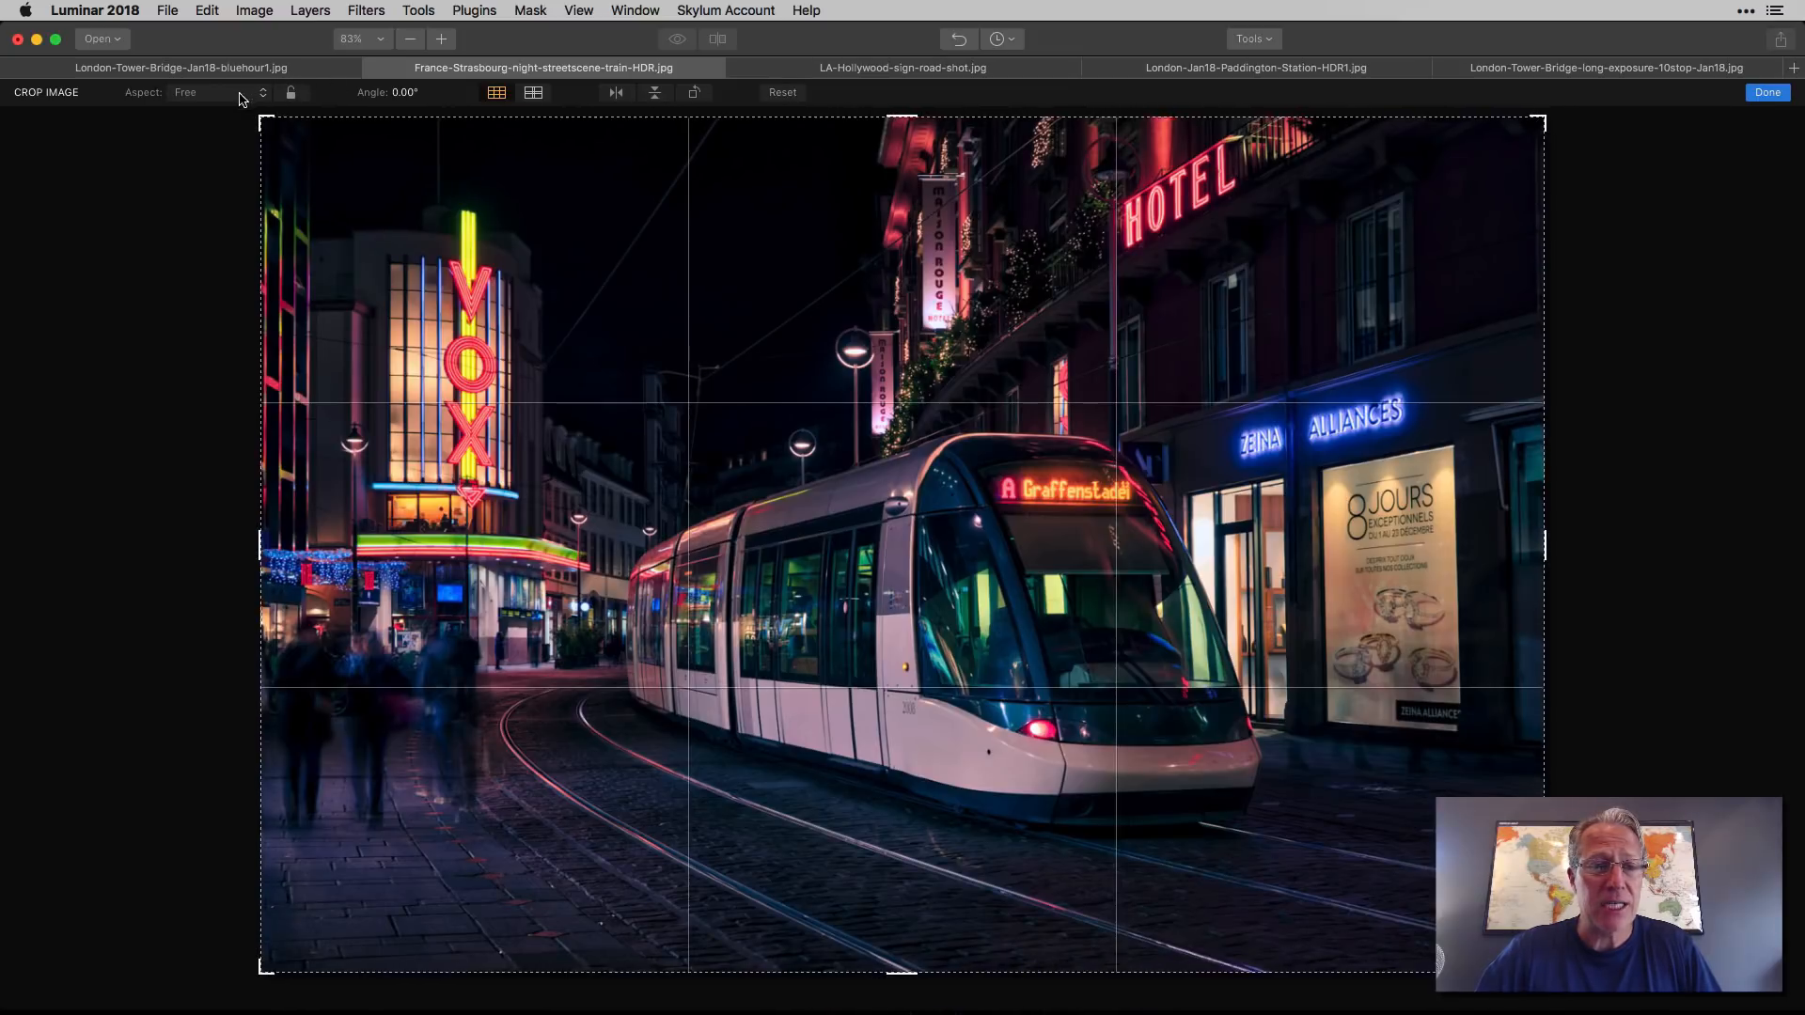
left_click(219, 92)
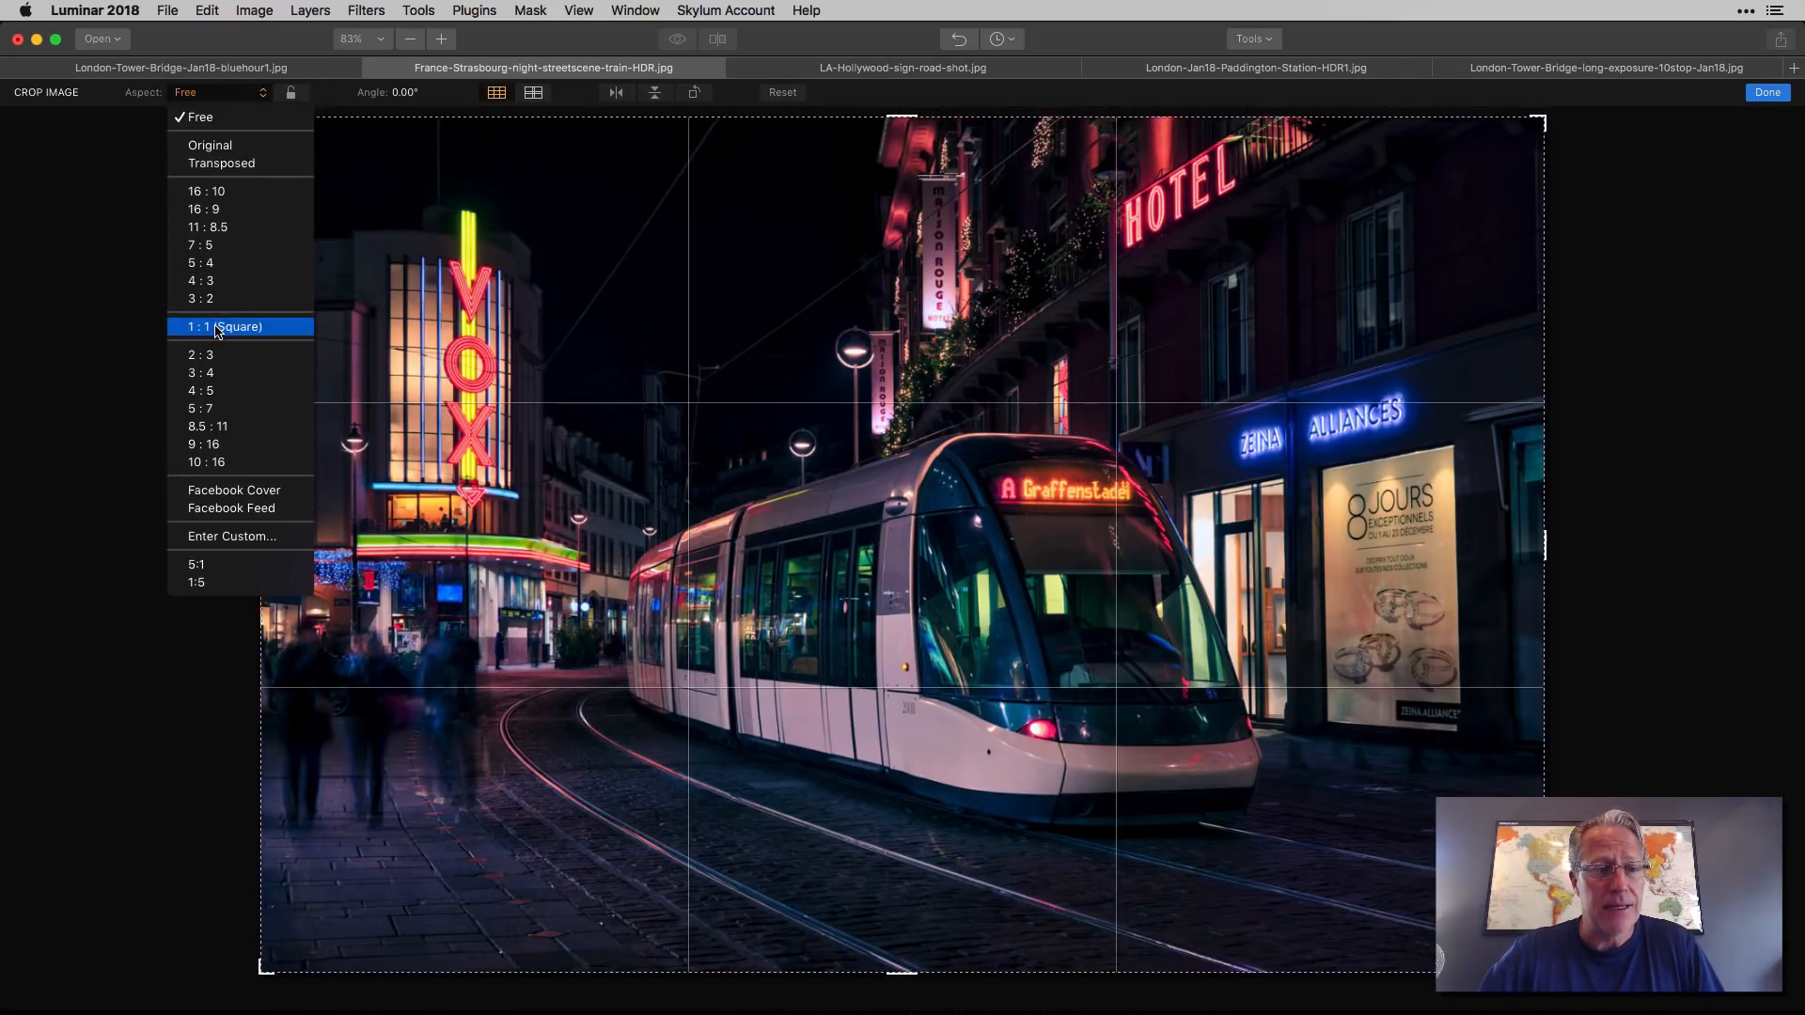
left_click(223, 326)
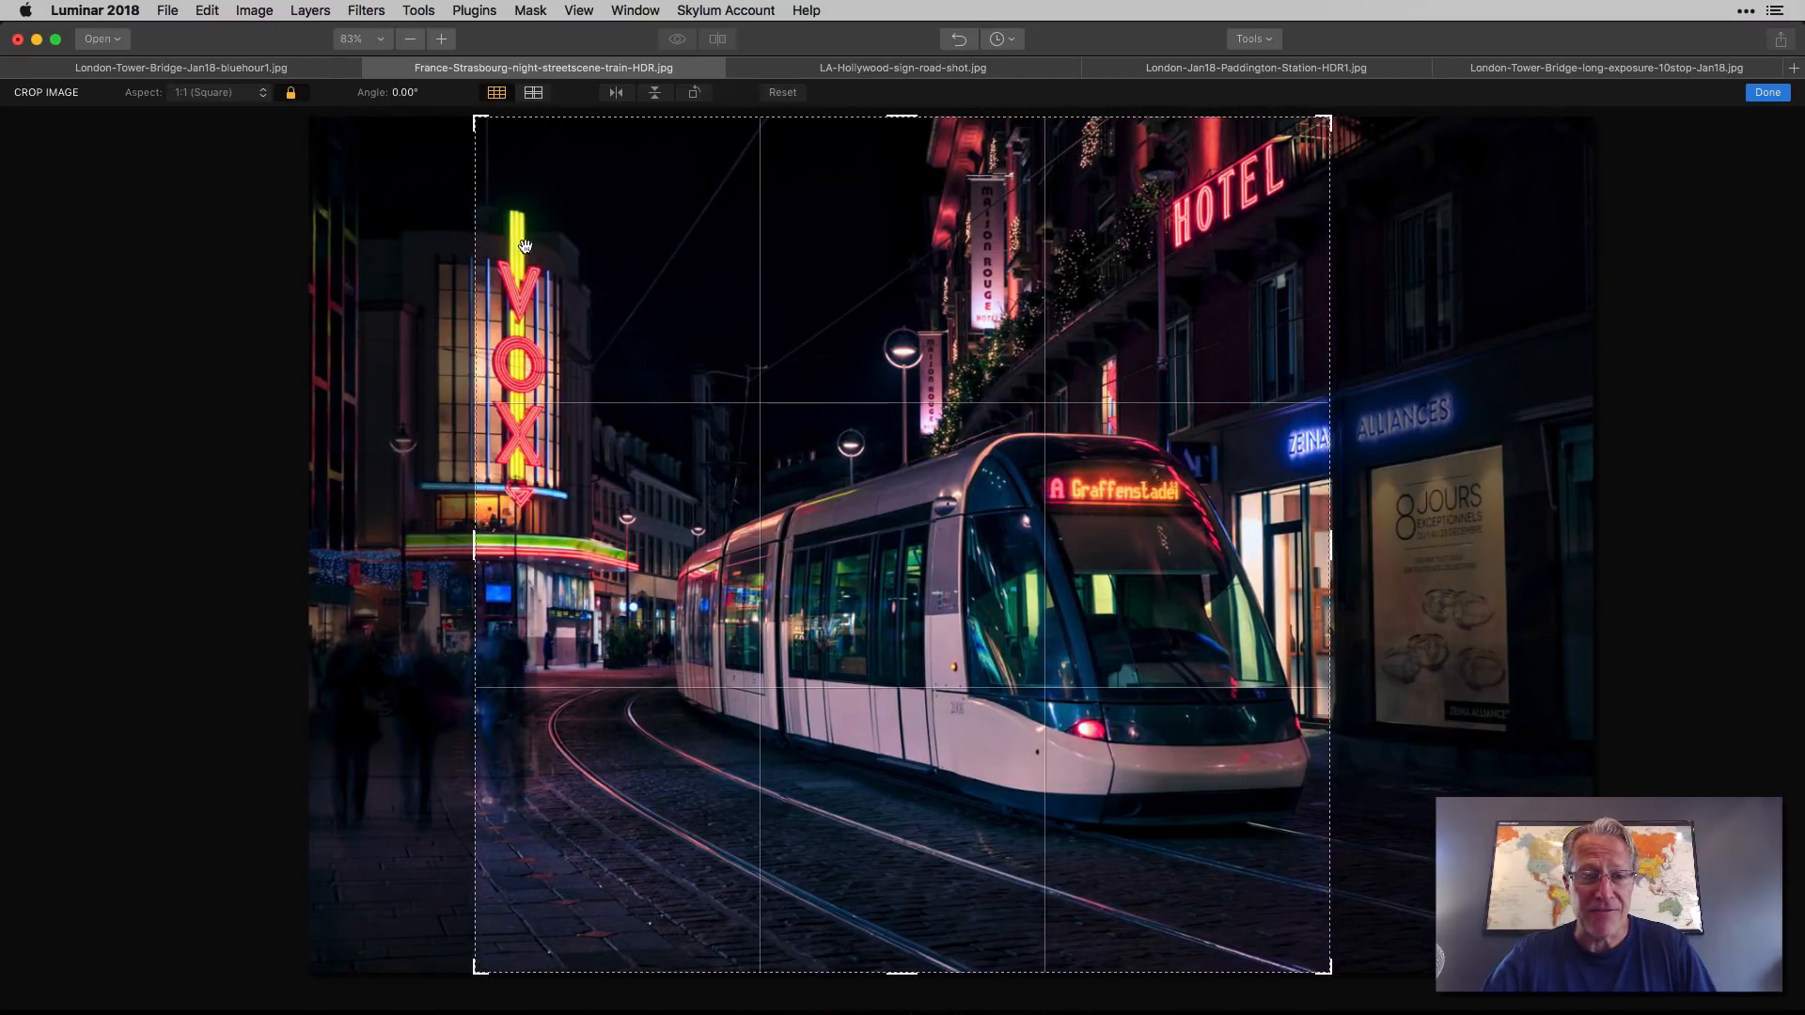
mouse_move(1230, 210)
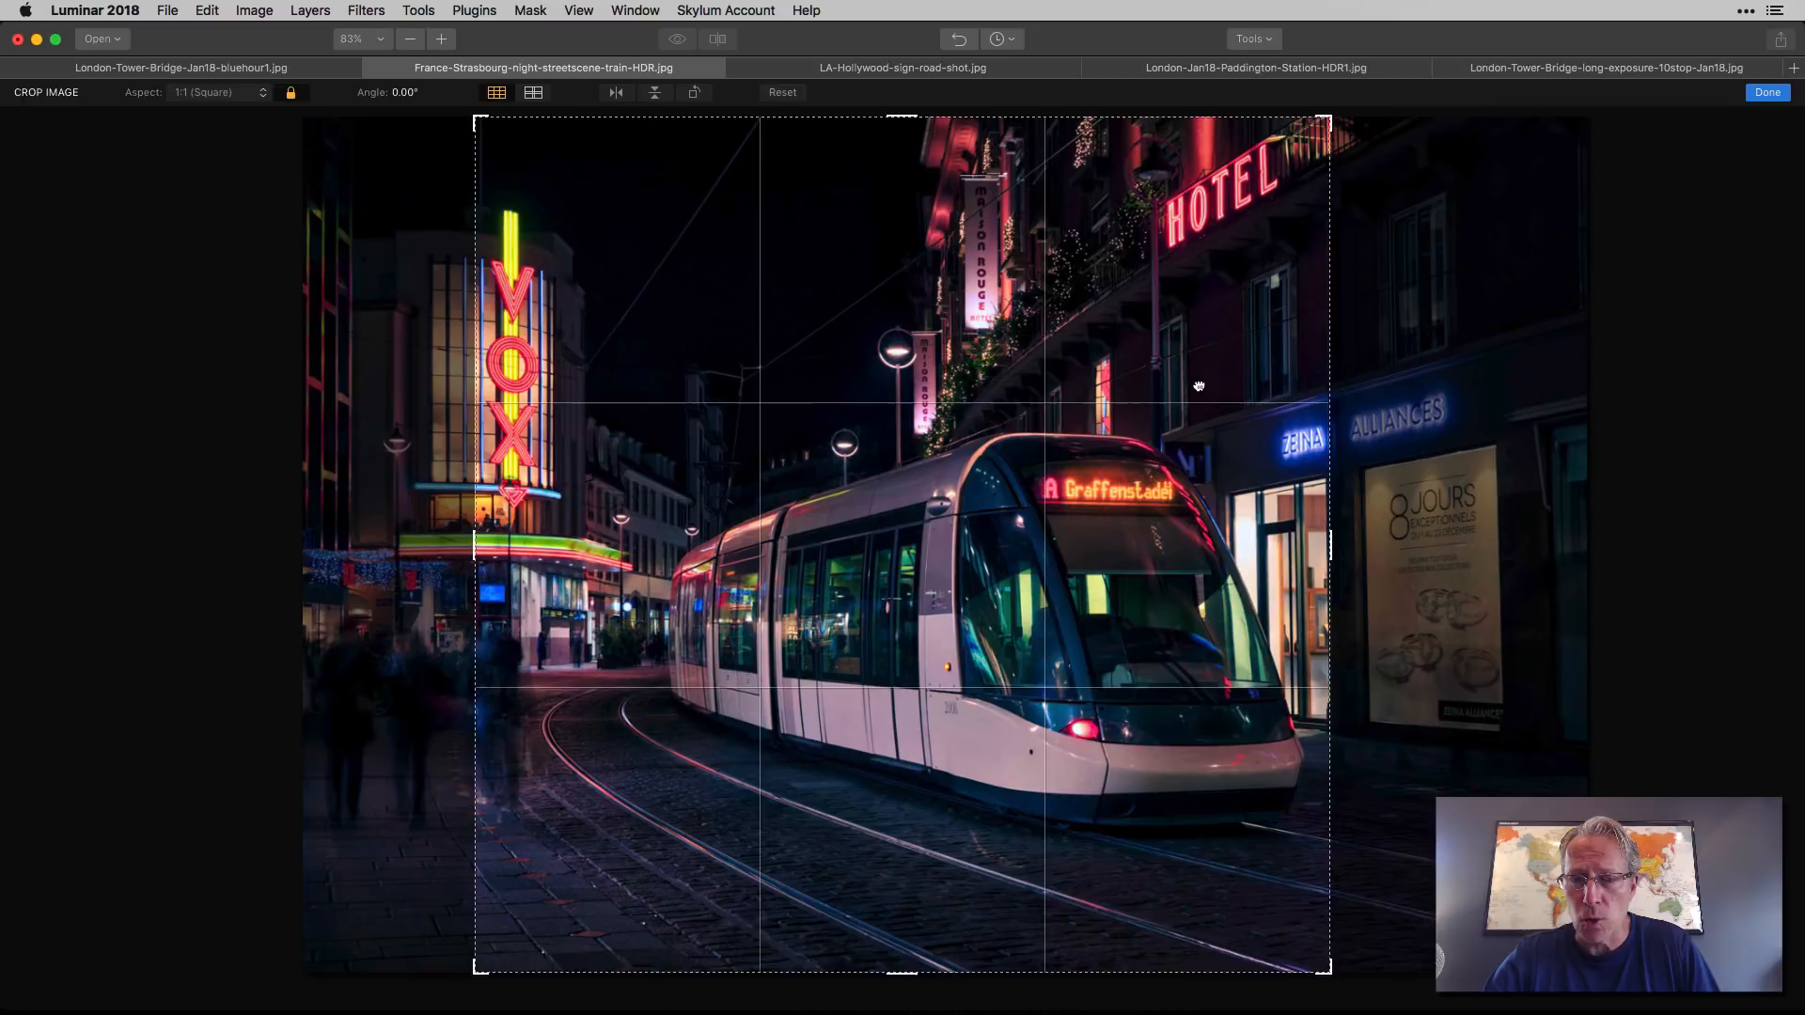
mouse_move(1060, 824)
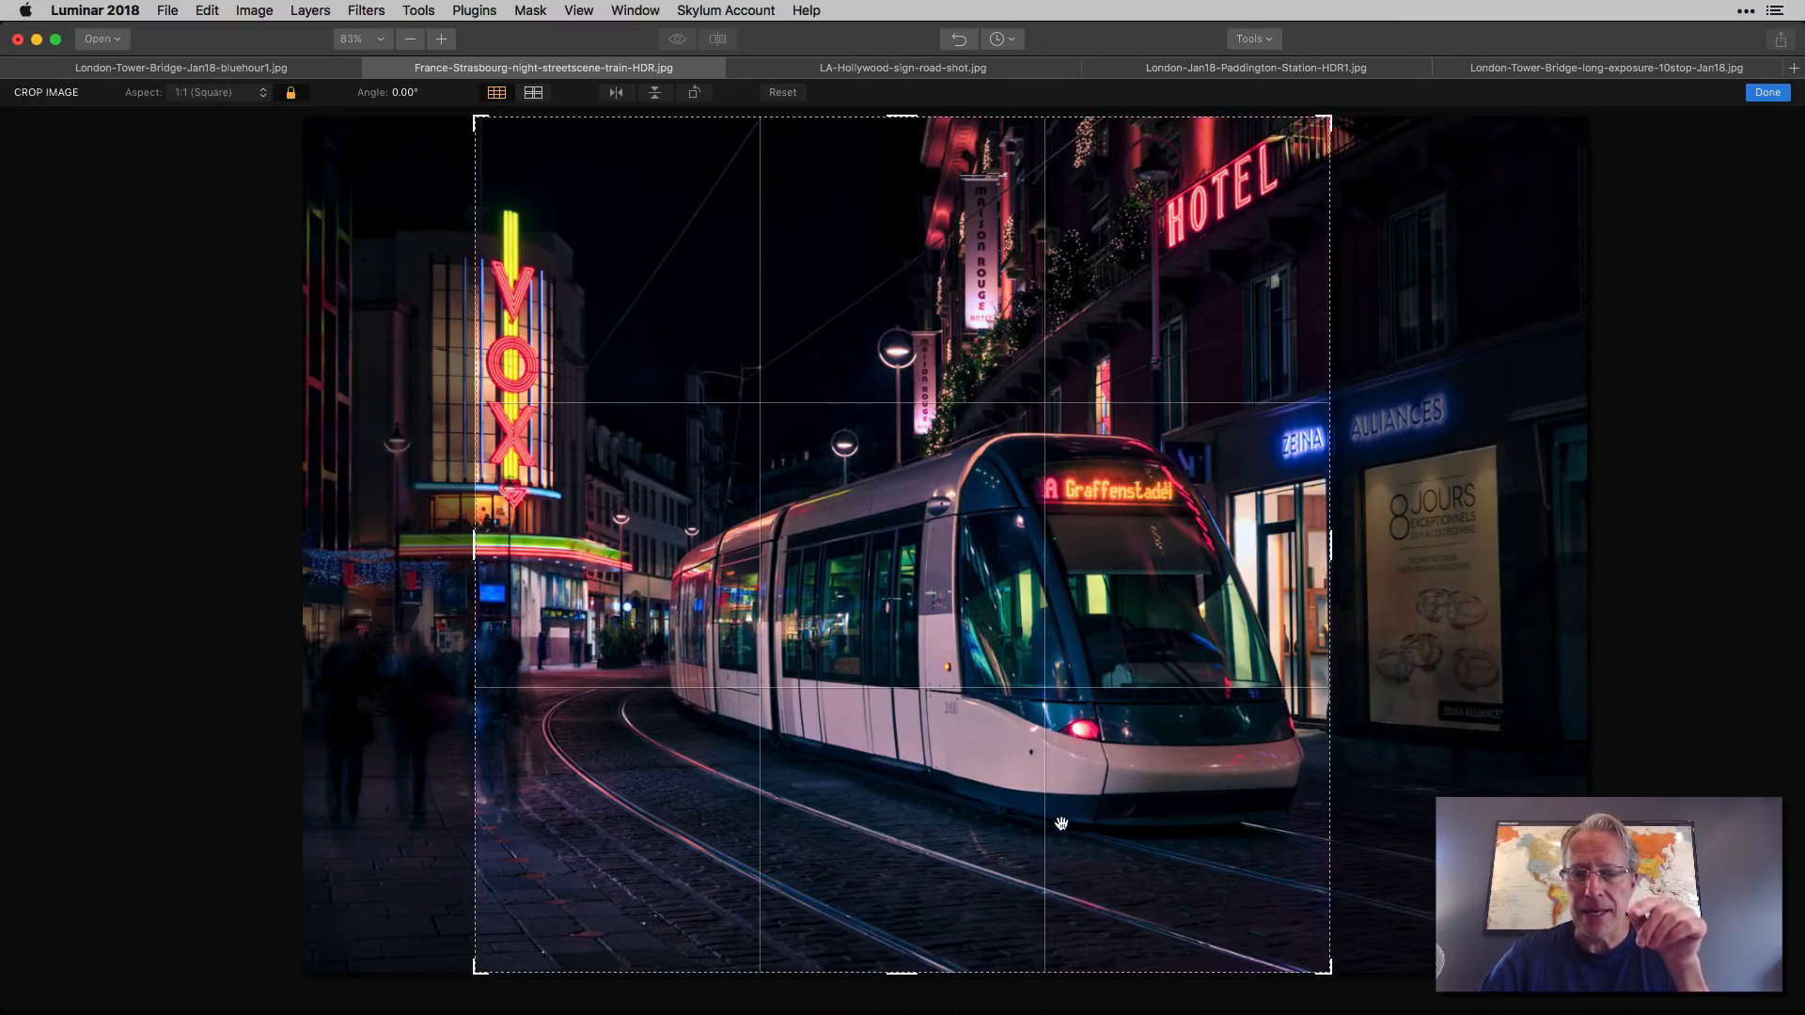
mouse_move(694, 743)
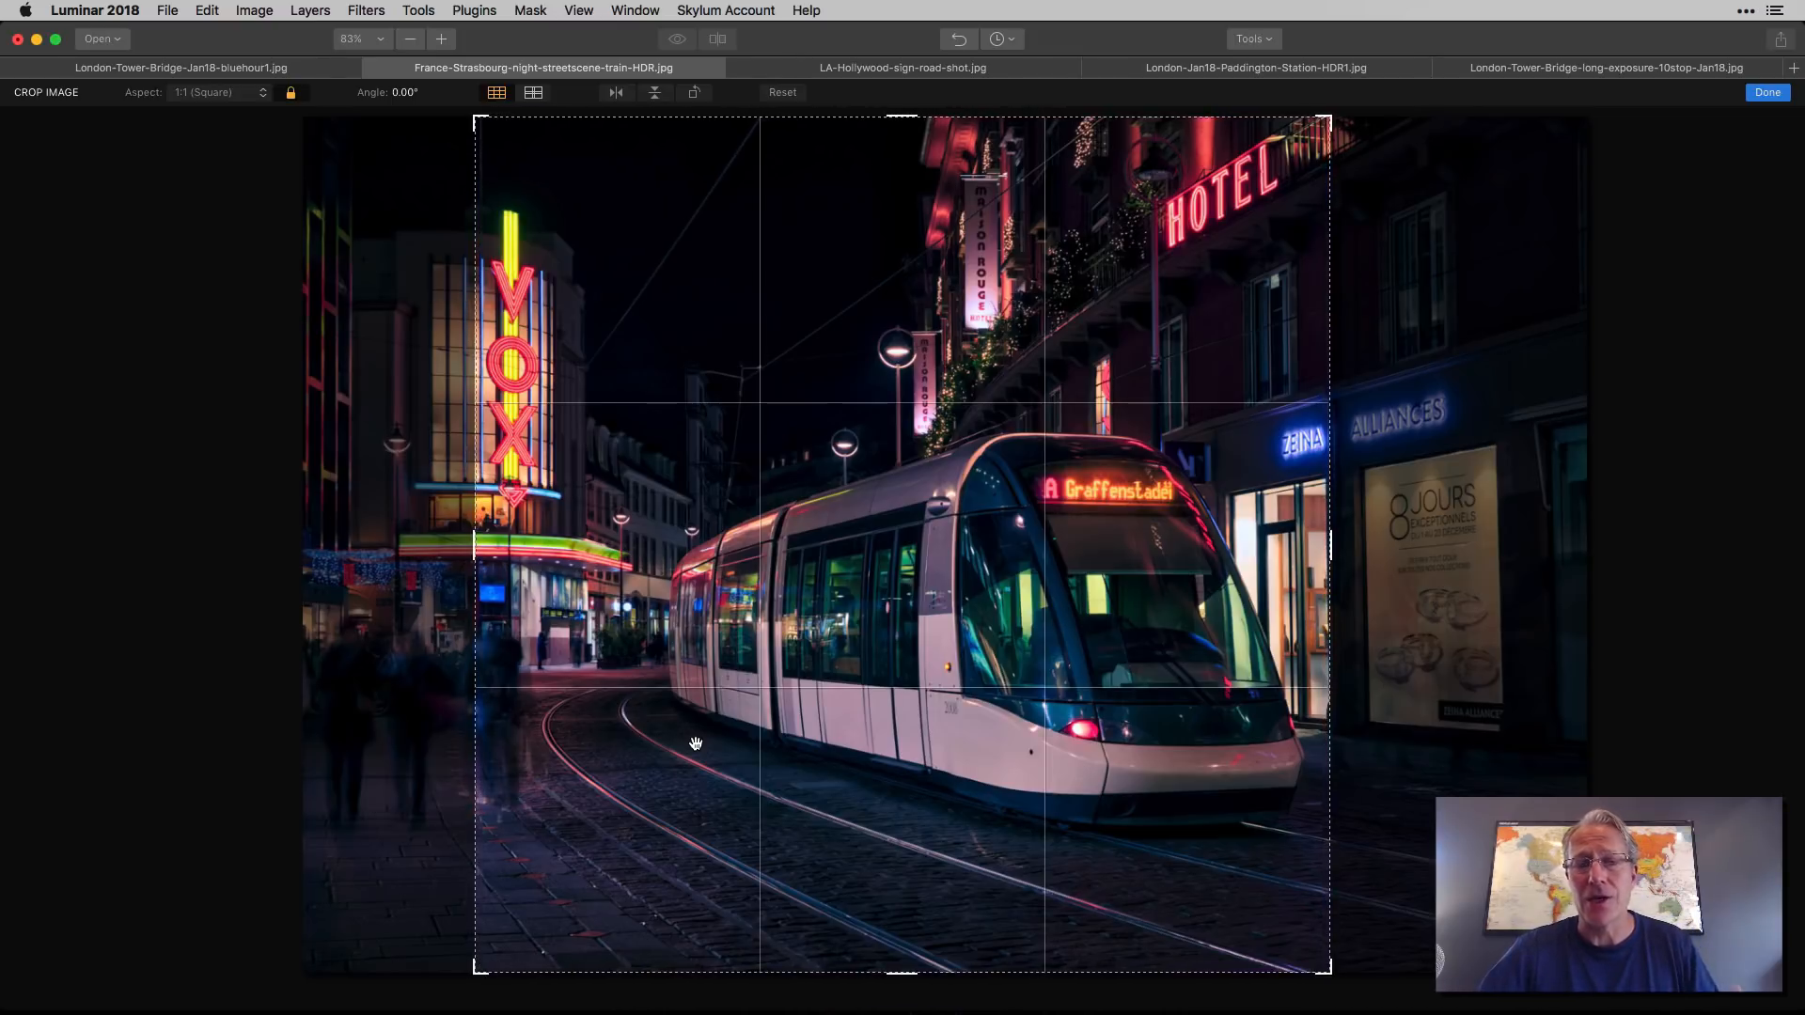
mouse_move(241, 110)
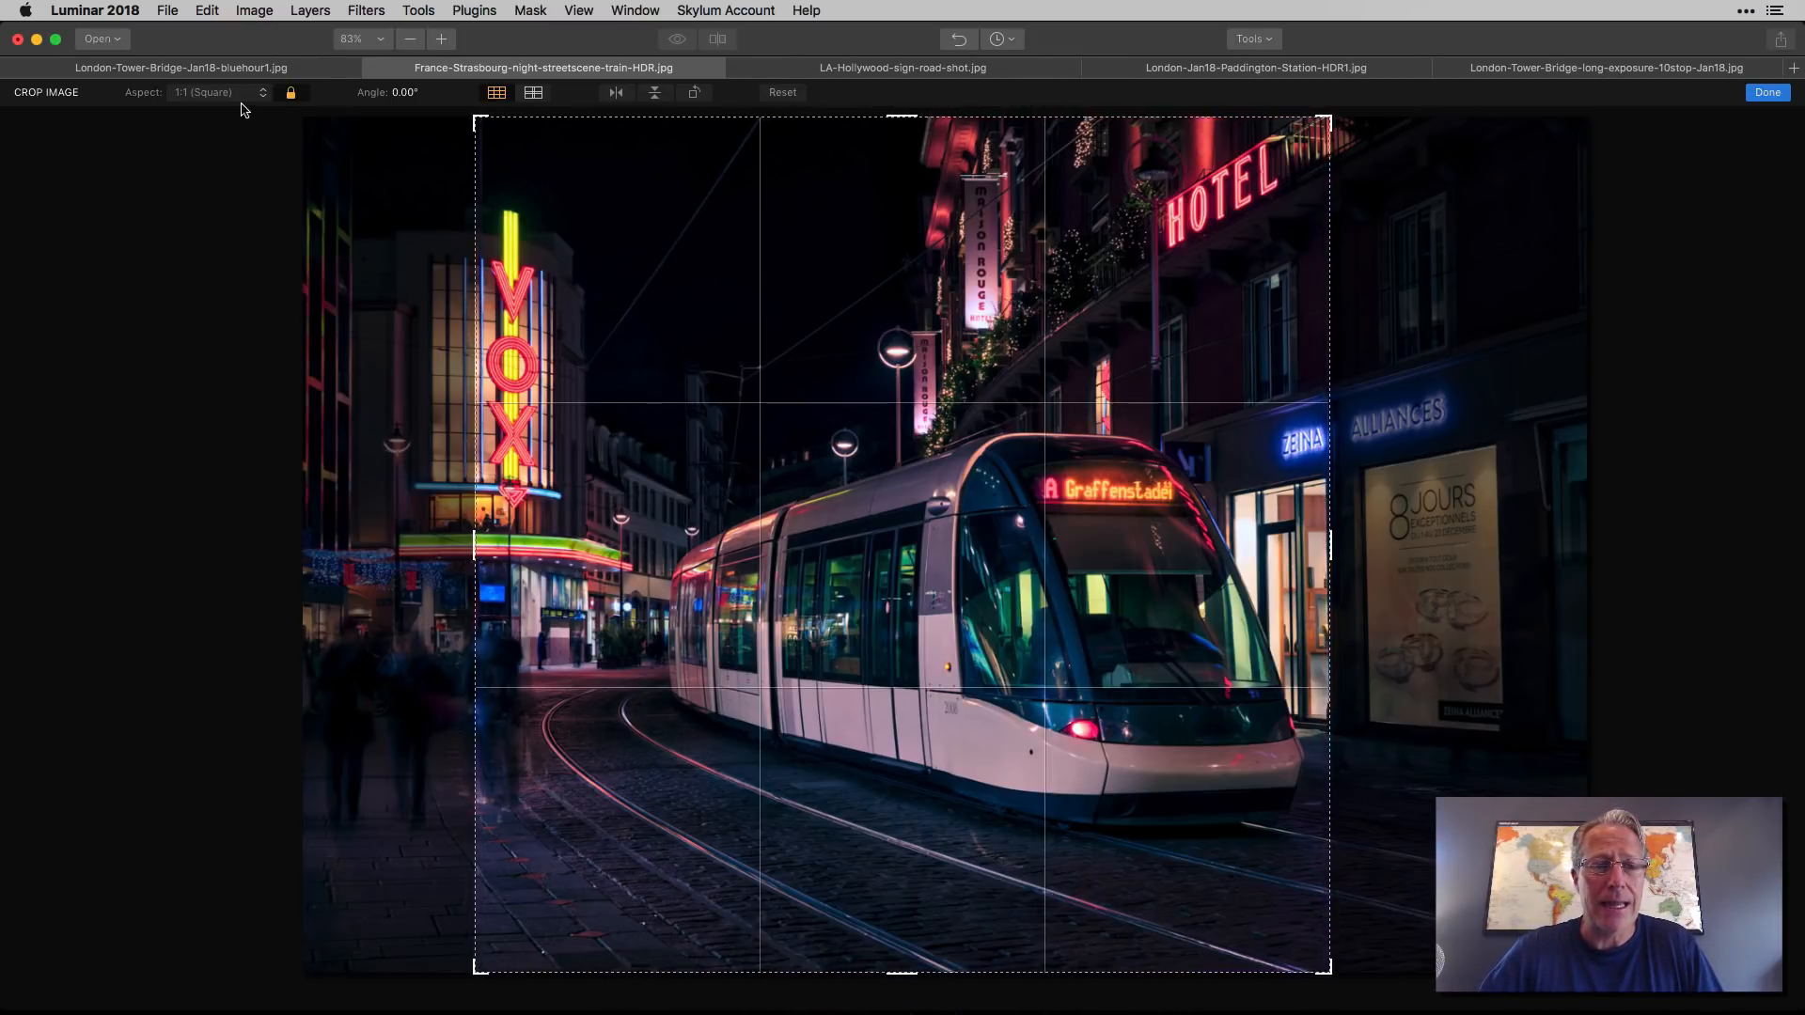
left_click(213, 92)
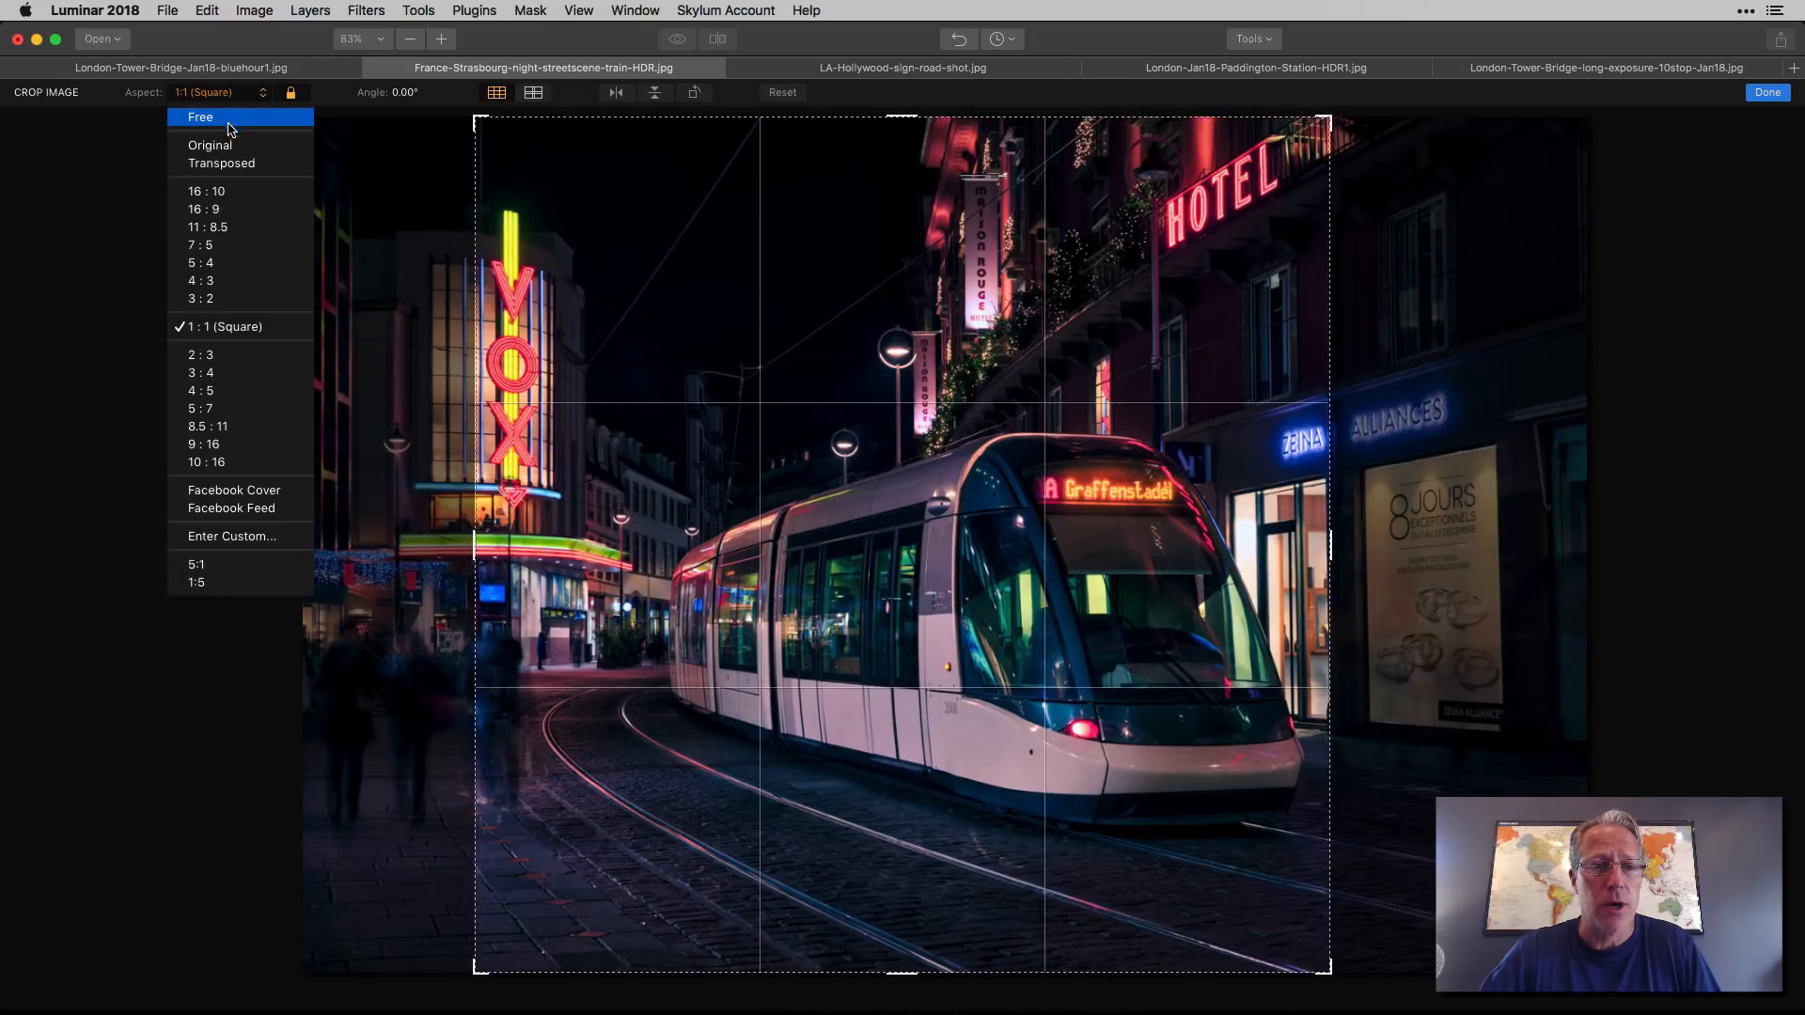
left_click(200, 117)
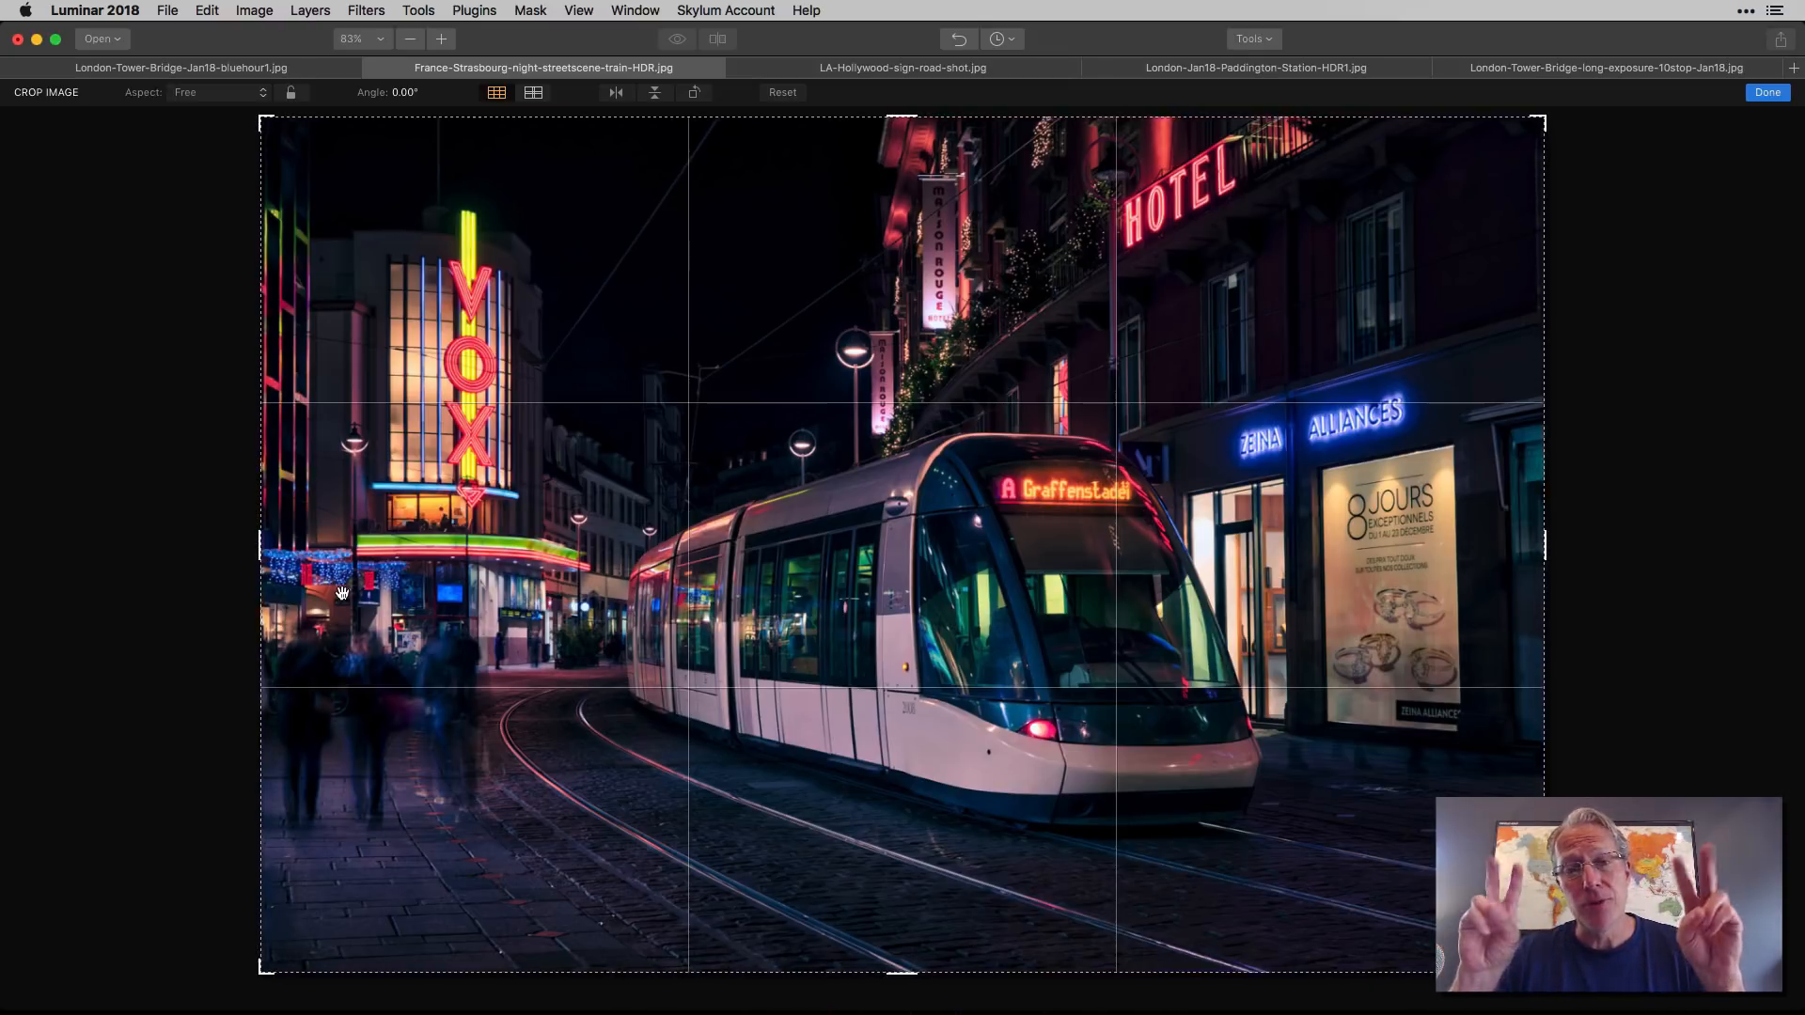
mouse_move(1031, 262)
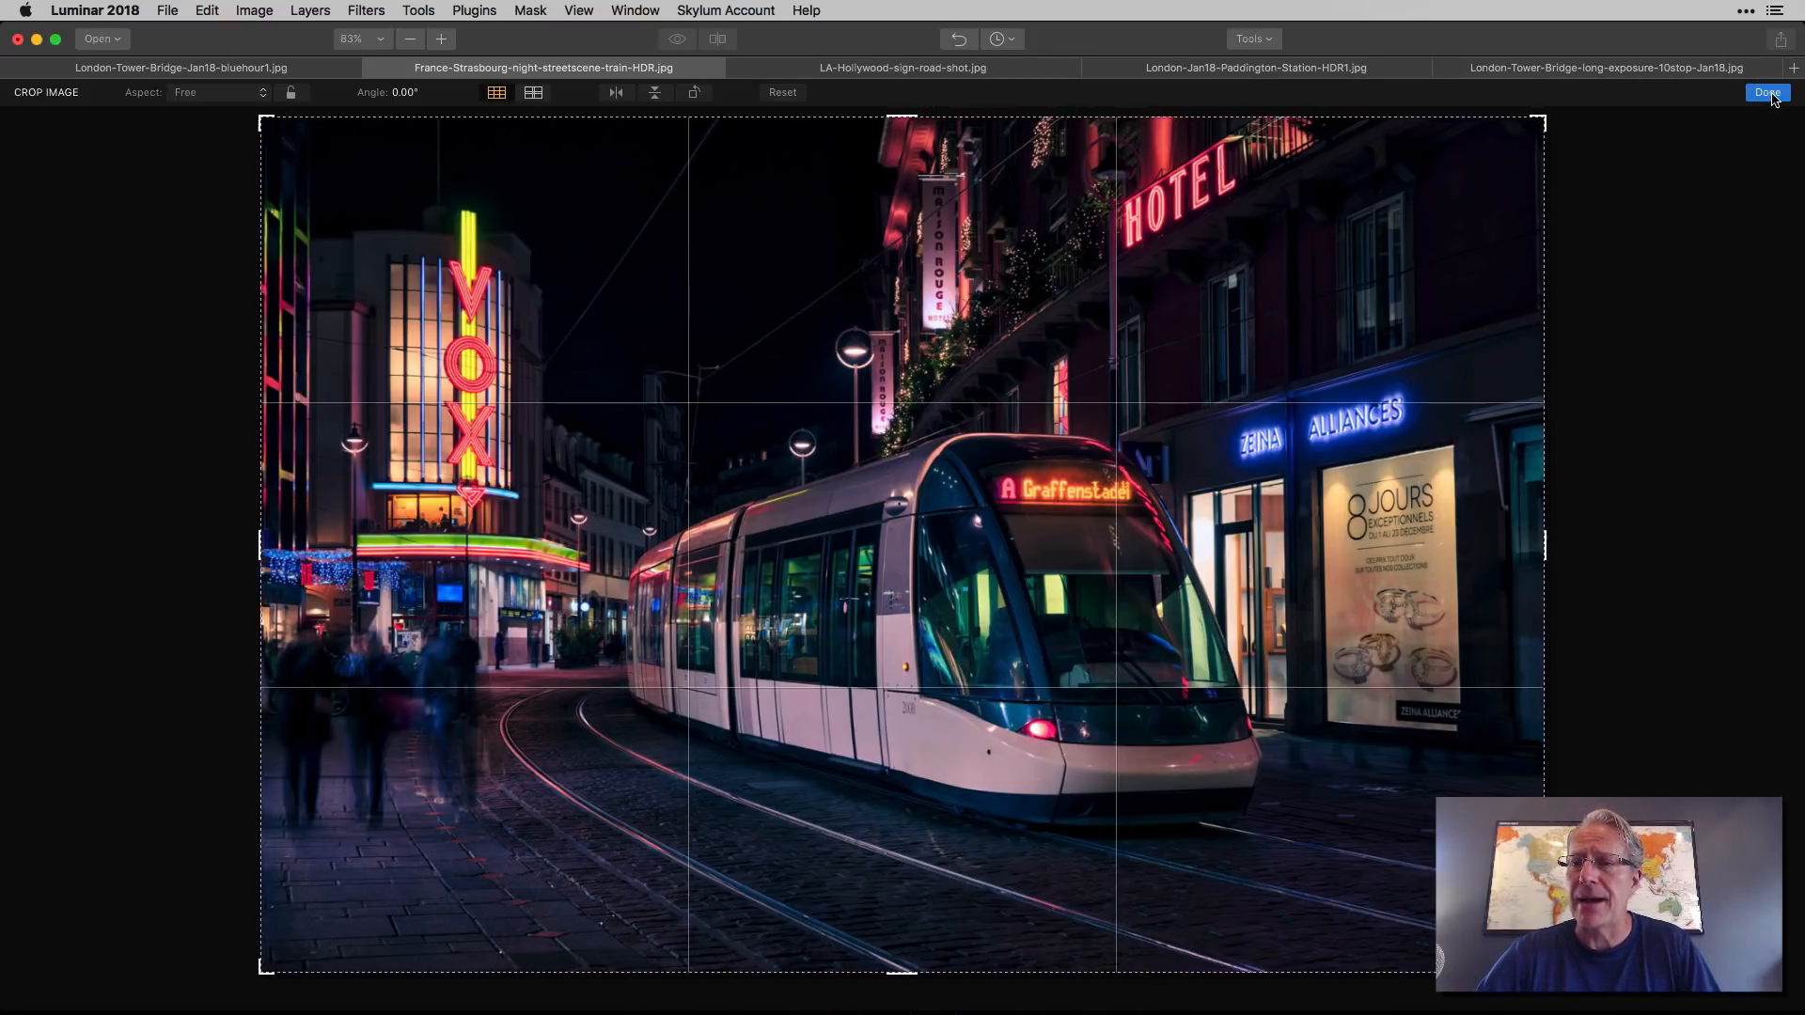
left_click(901, 67)
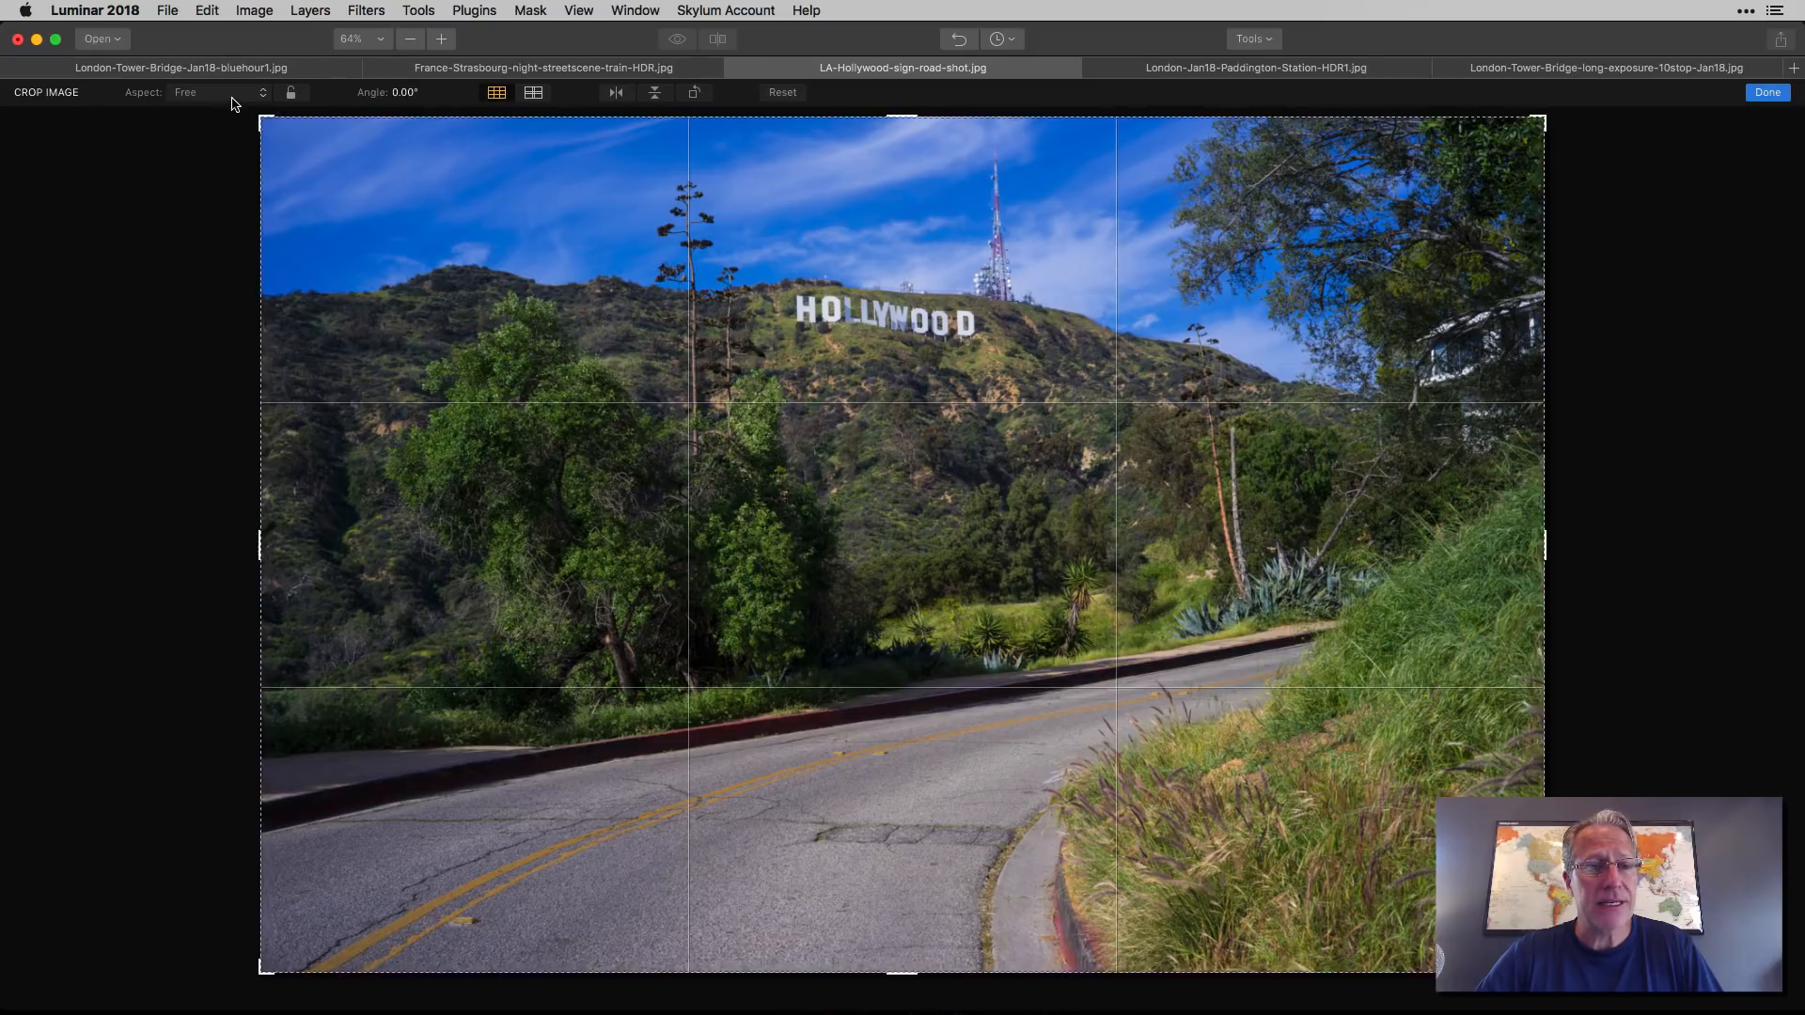
Step: Apply a square crop to the Hollywood sign photo and switch to Paddington Station
left_click(214, 92)
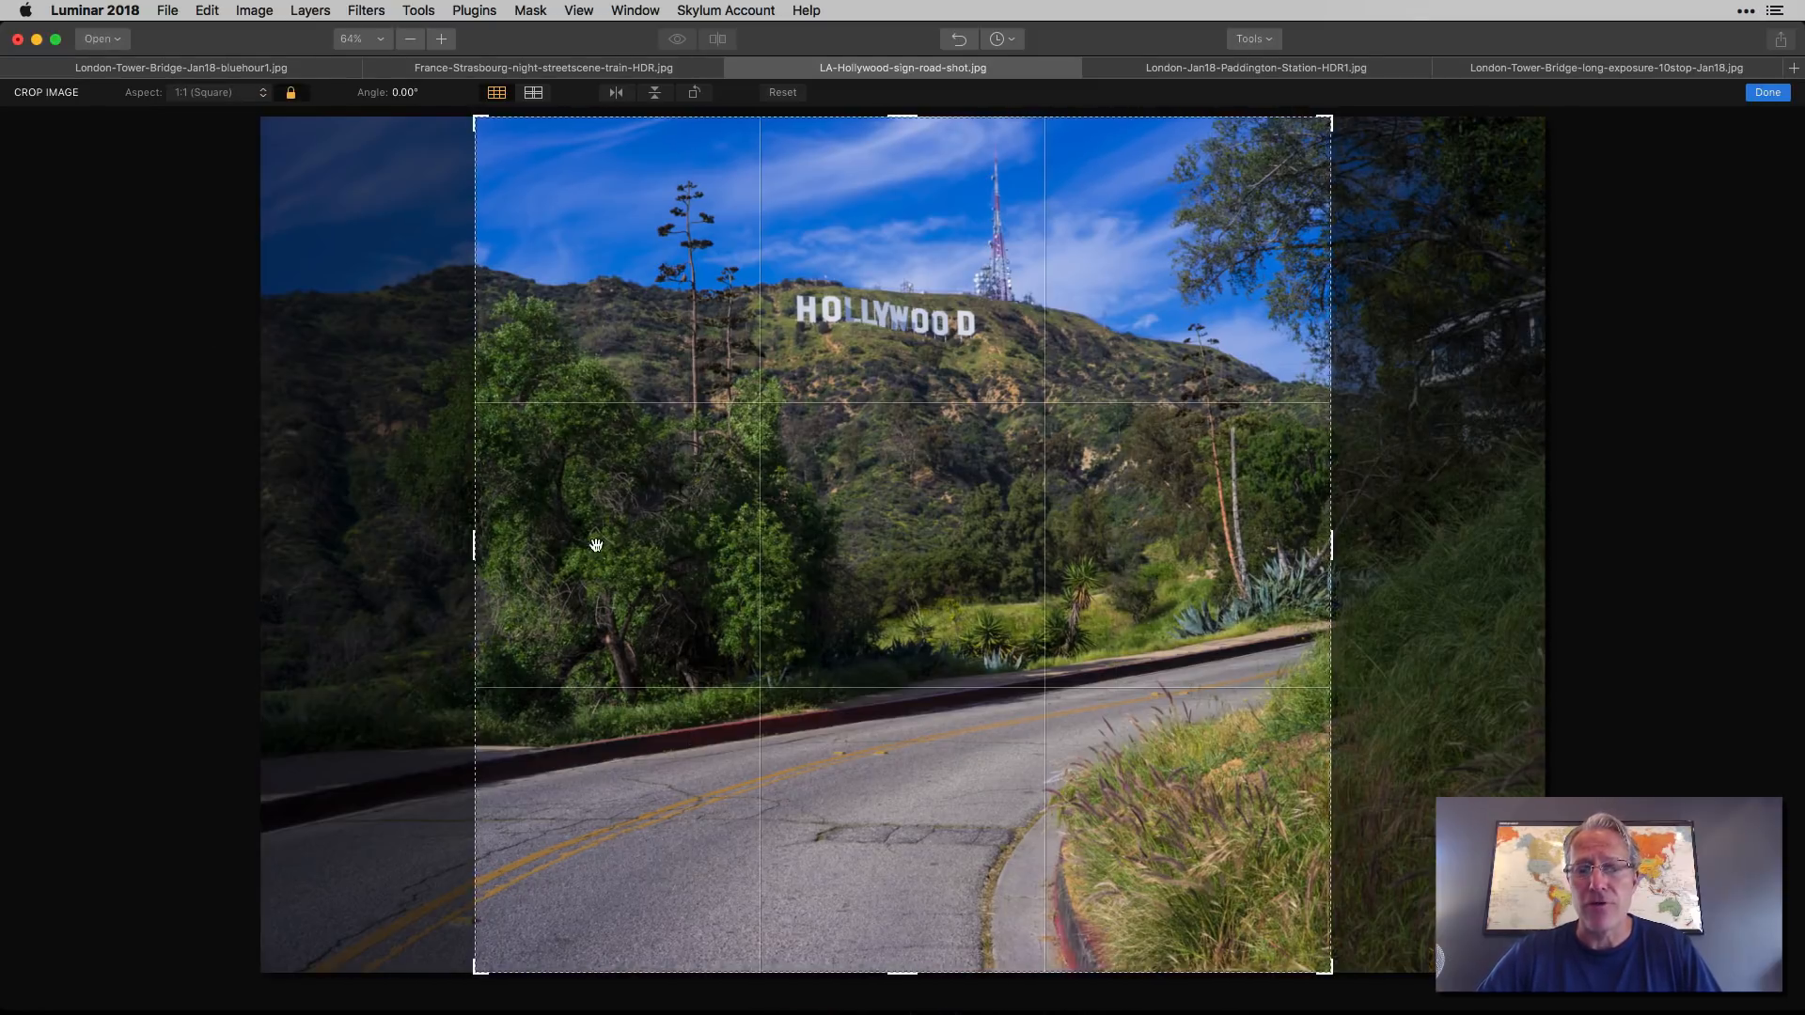
mouse_move(1437, 359)
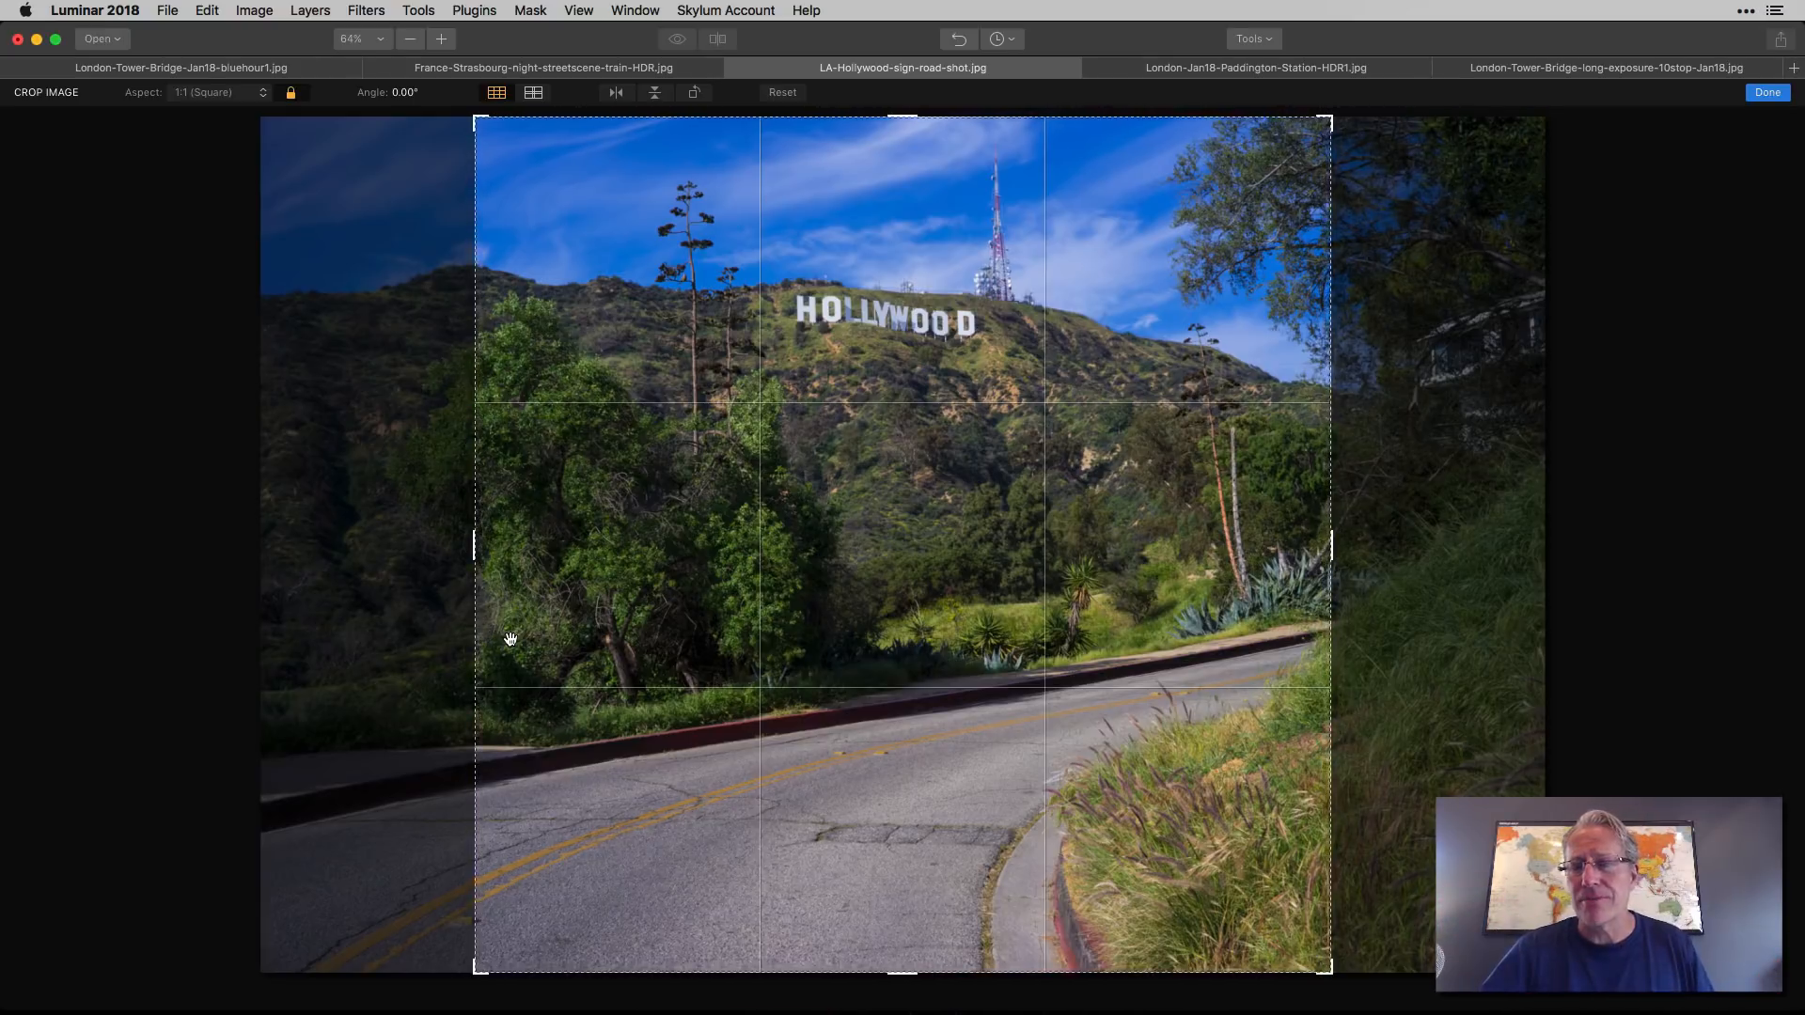
mouse_move(725, 672)
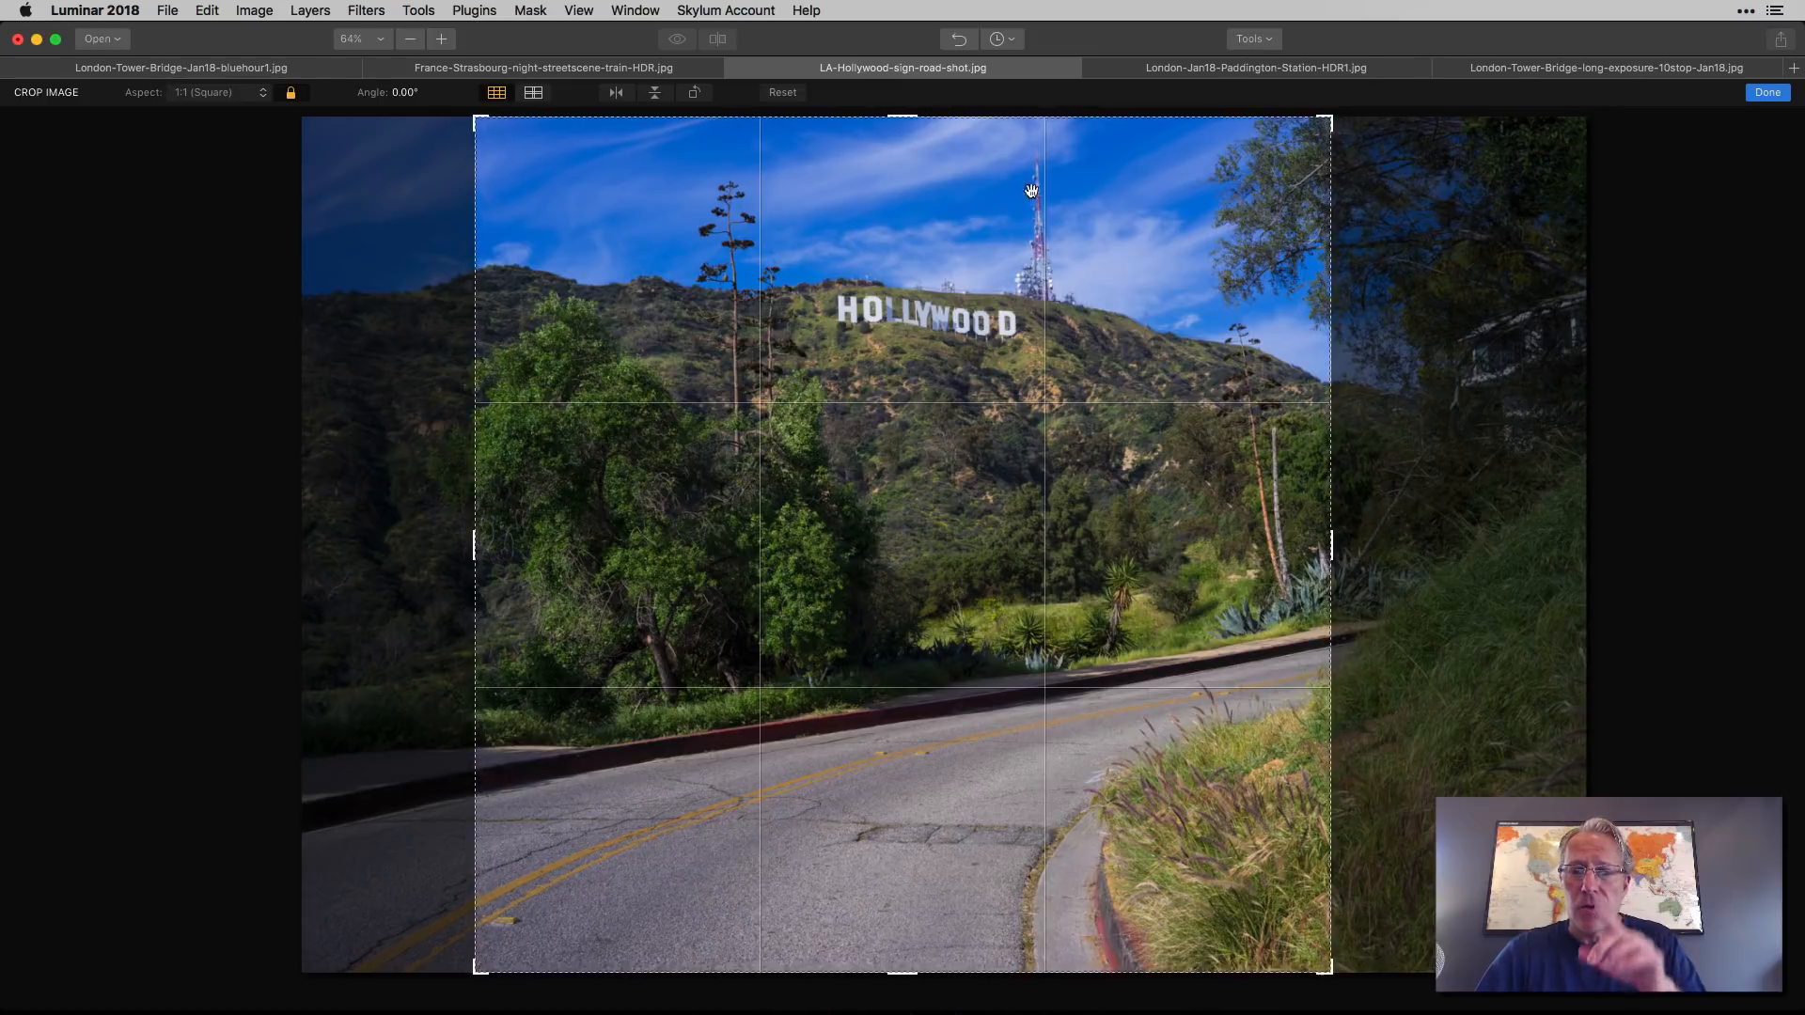
mouse_move(746, 379)
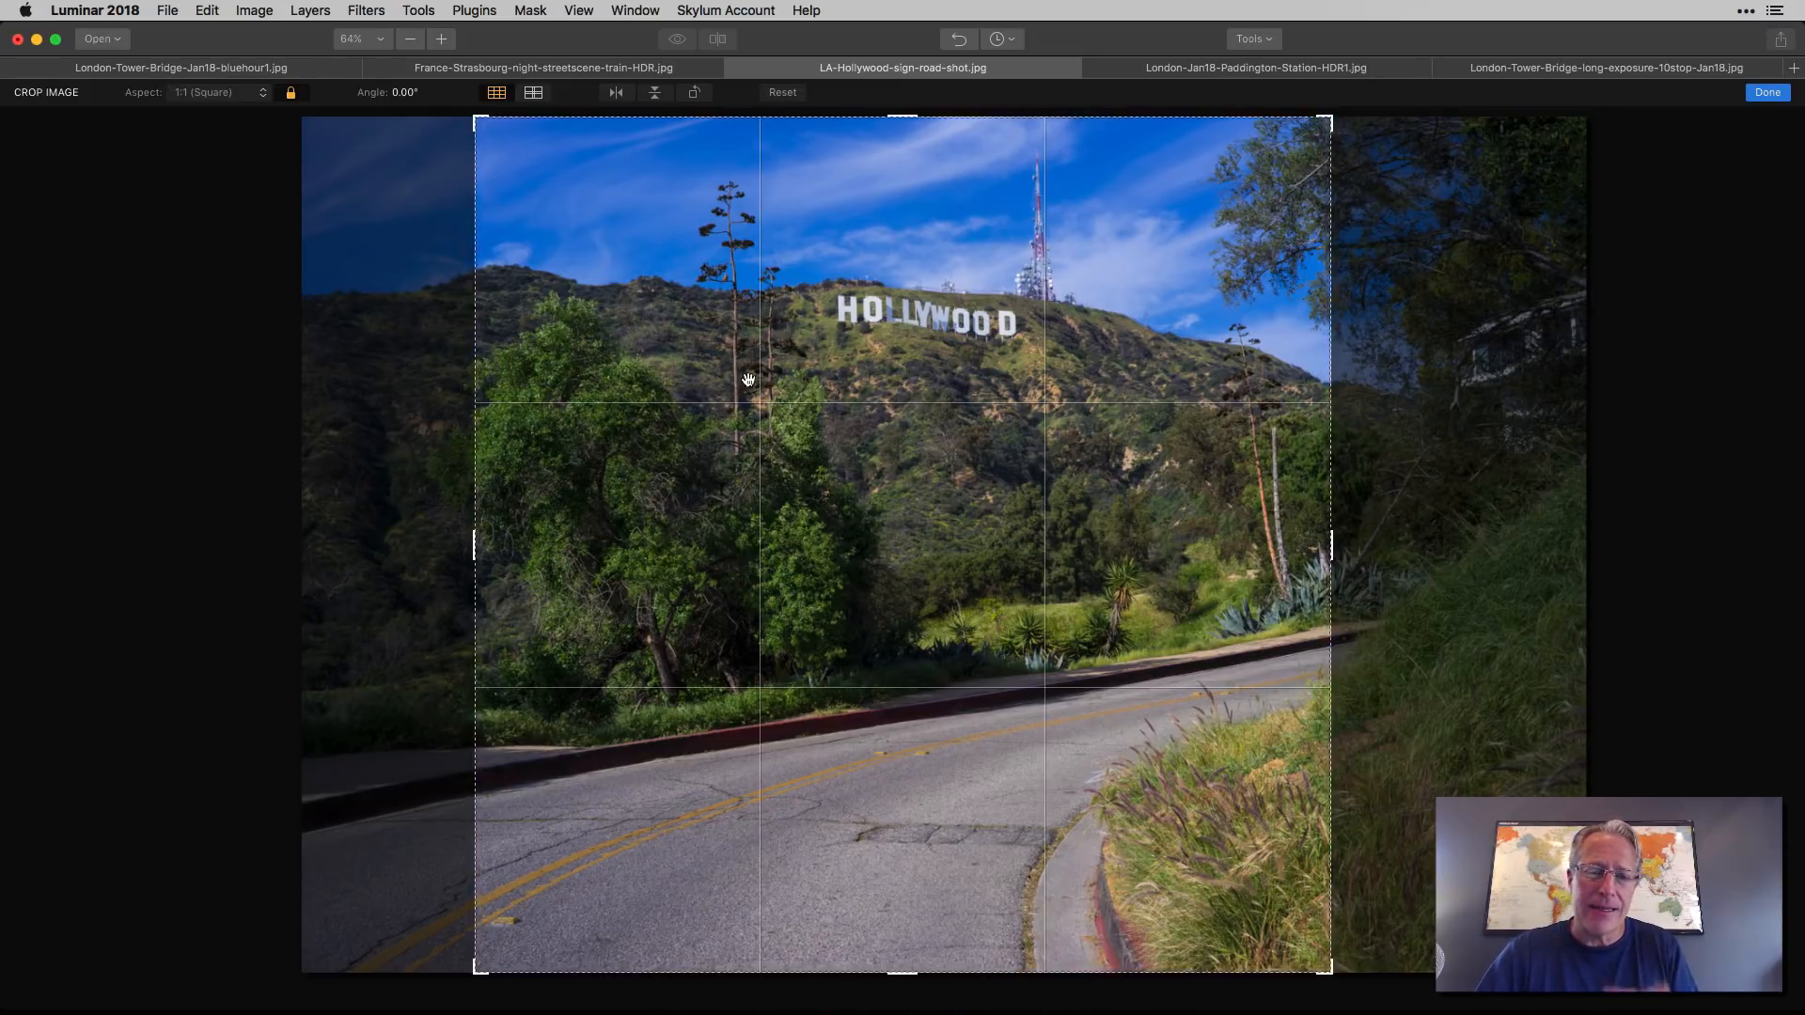
mouse_move(962, 388)
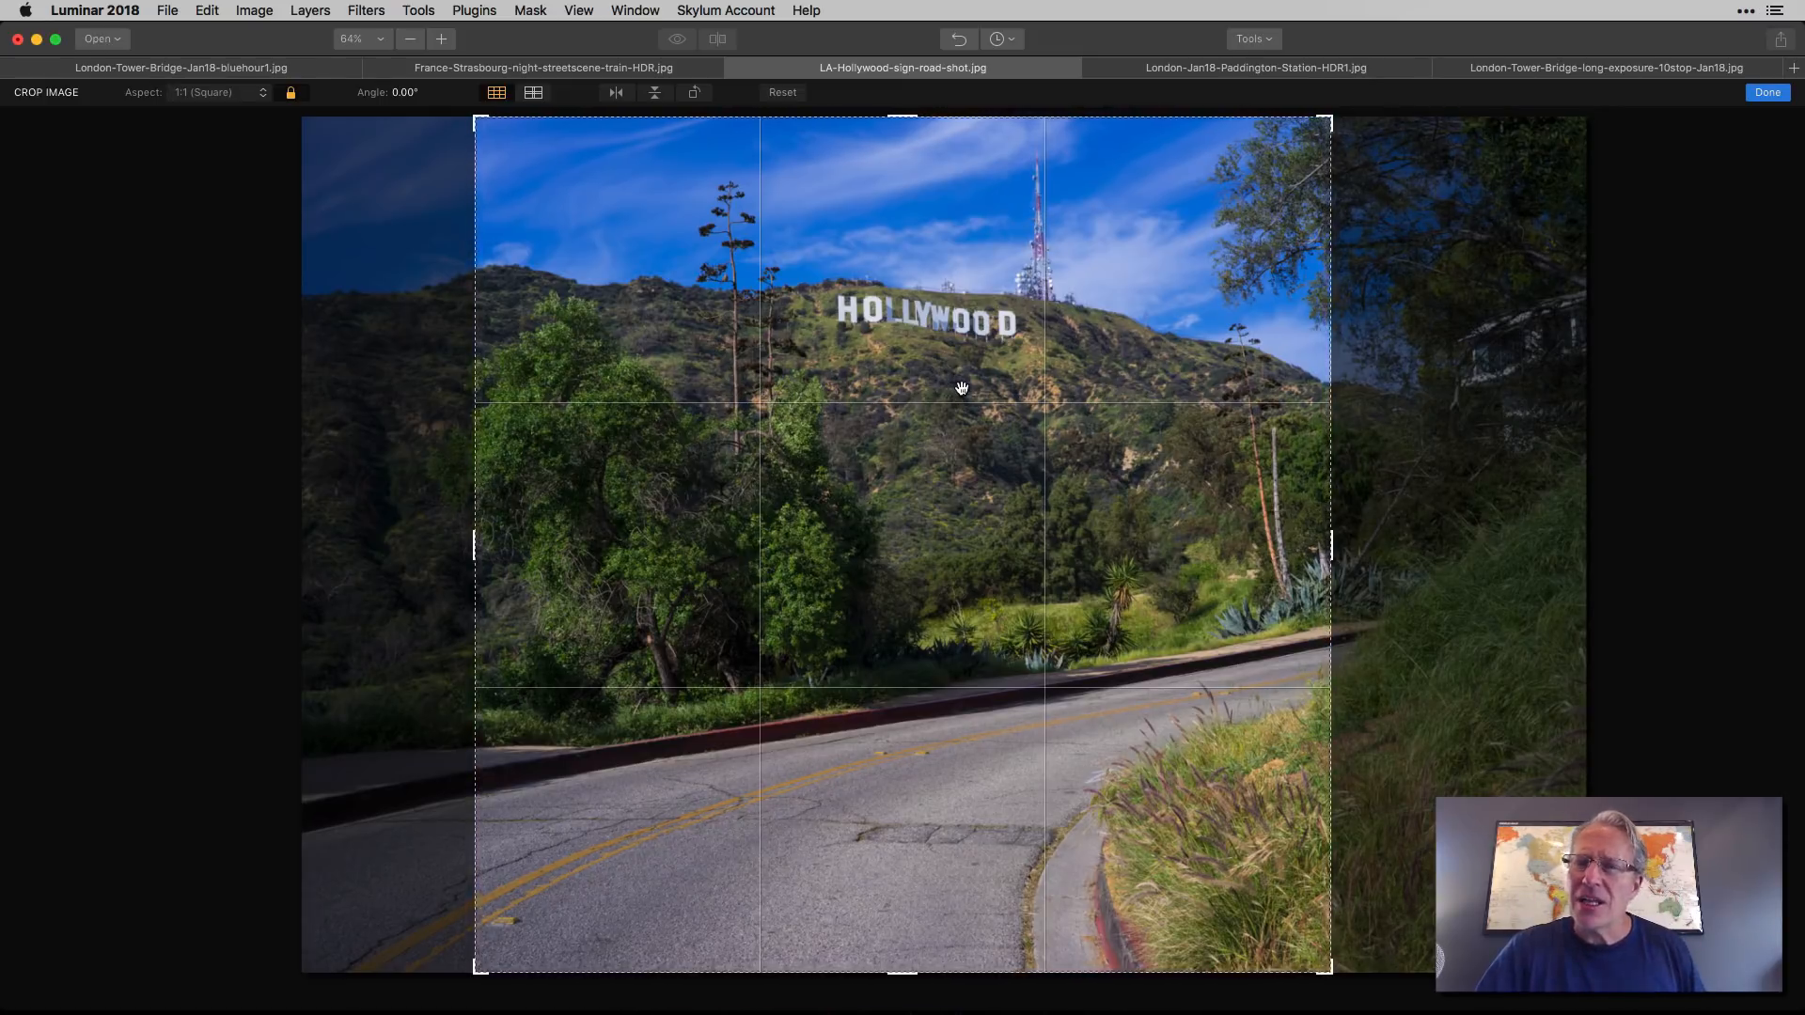
left_click(1767, 92)
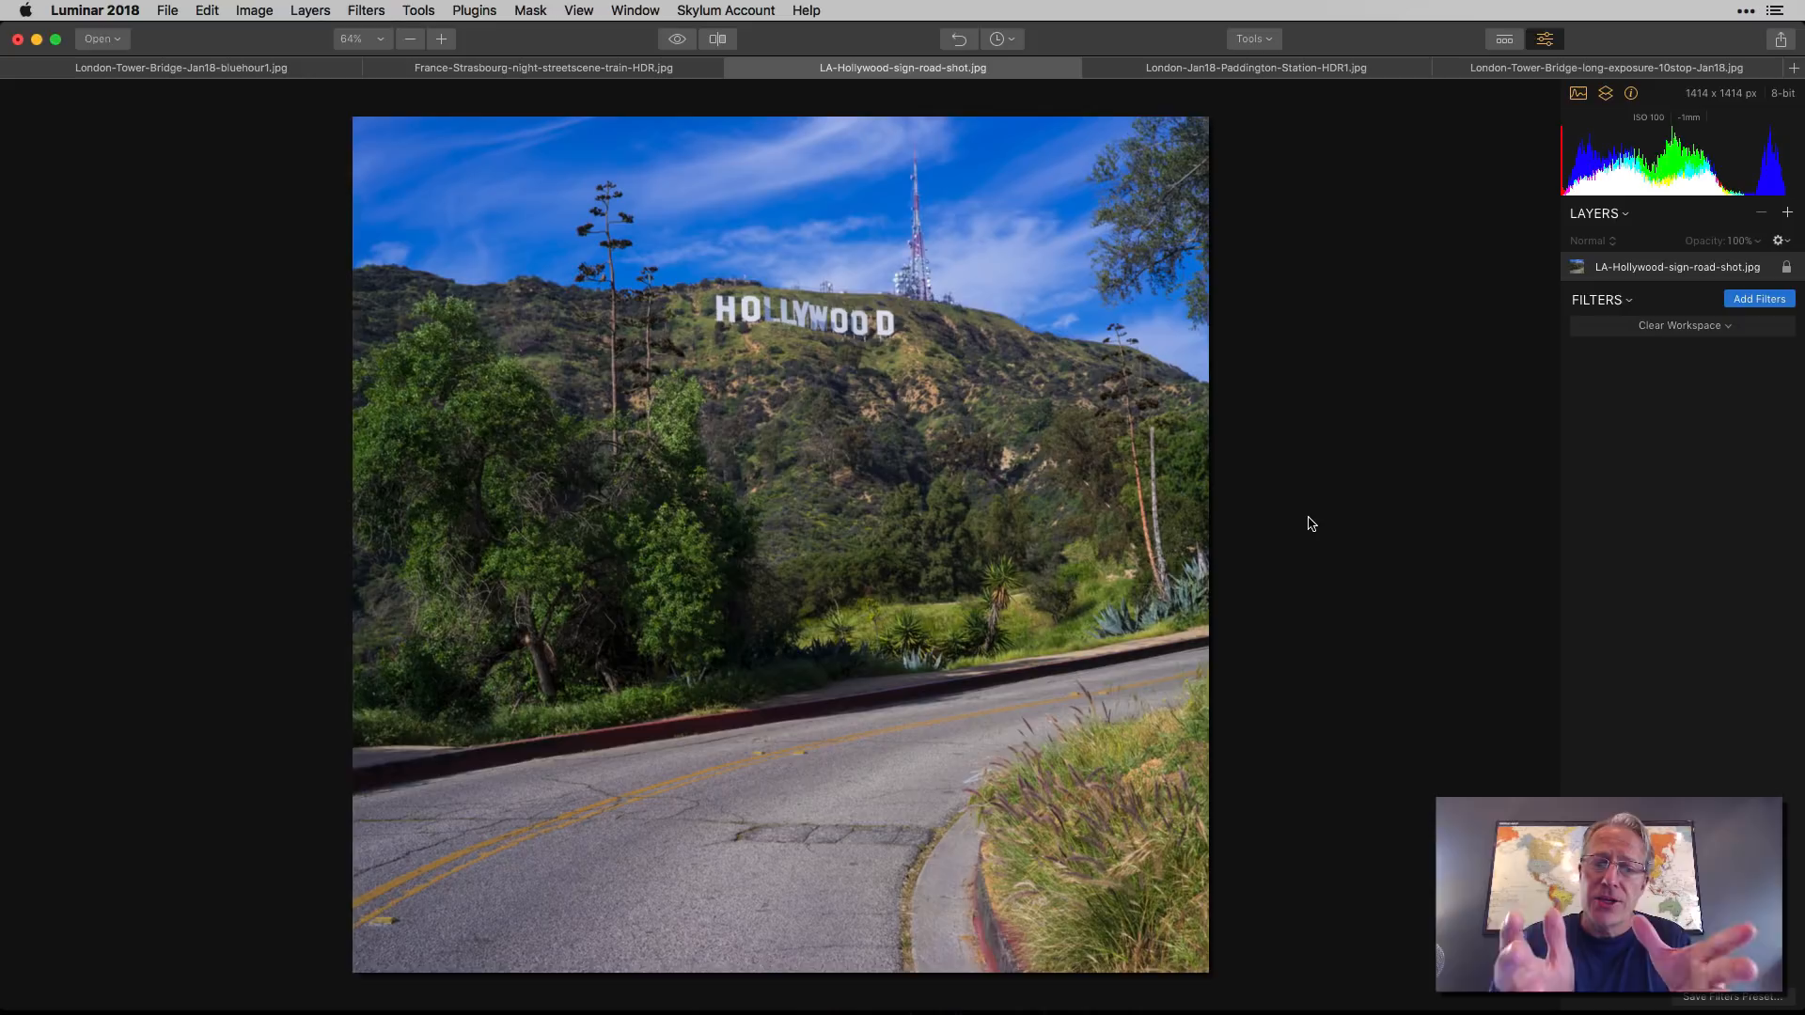
mouse_move(1281, 144)
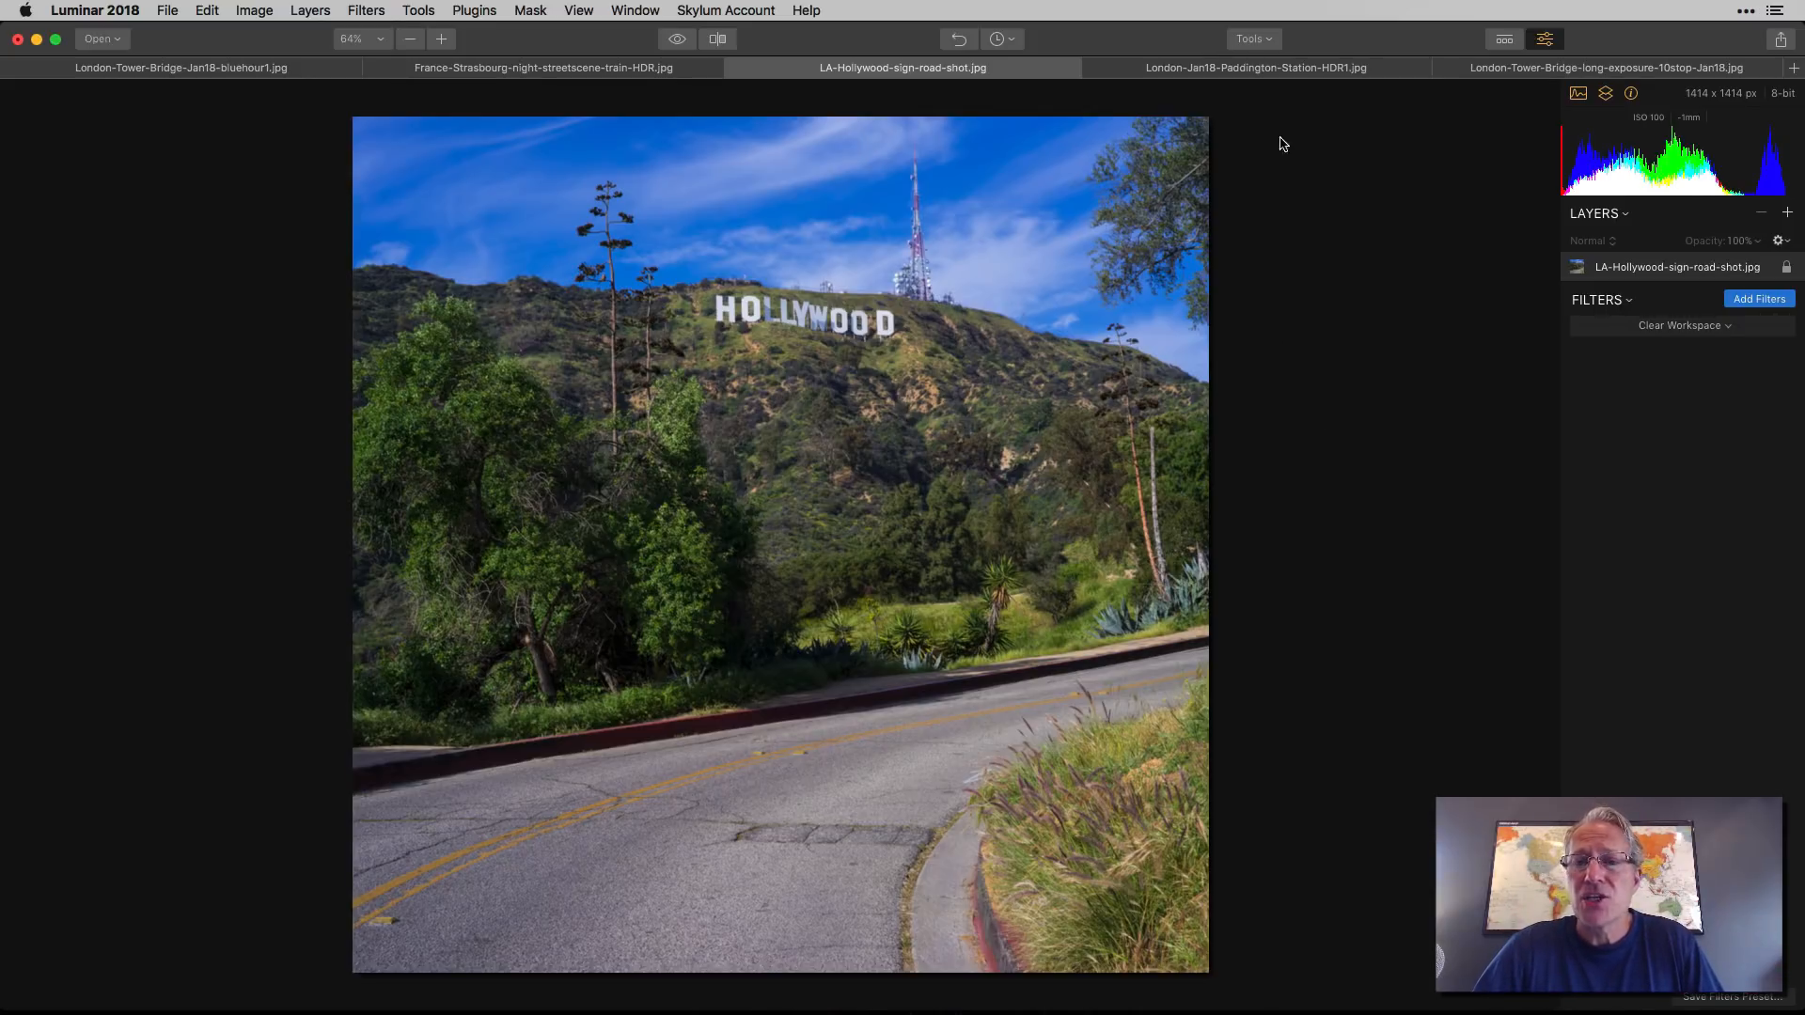
mouse_move(1304, 67)
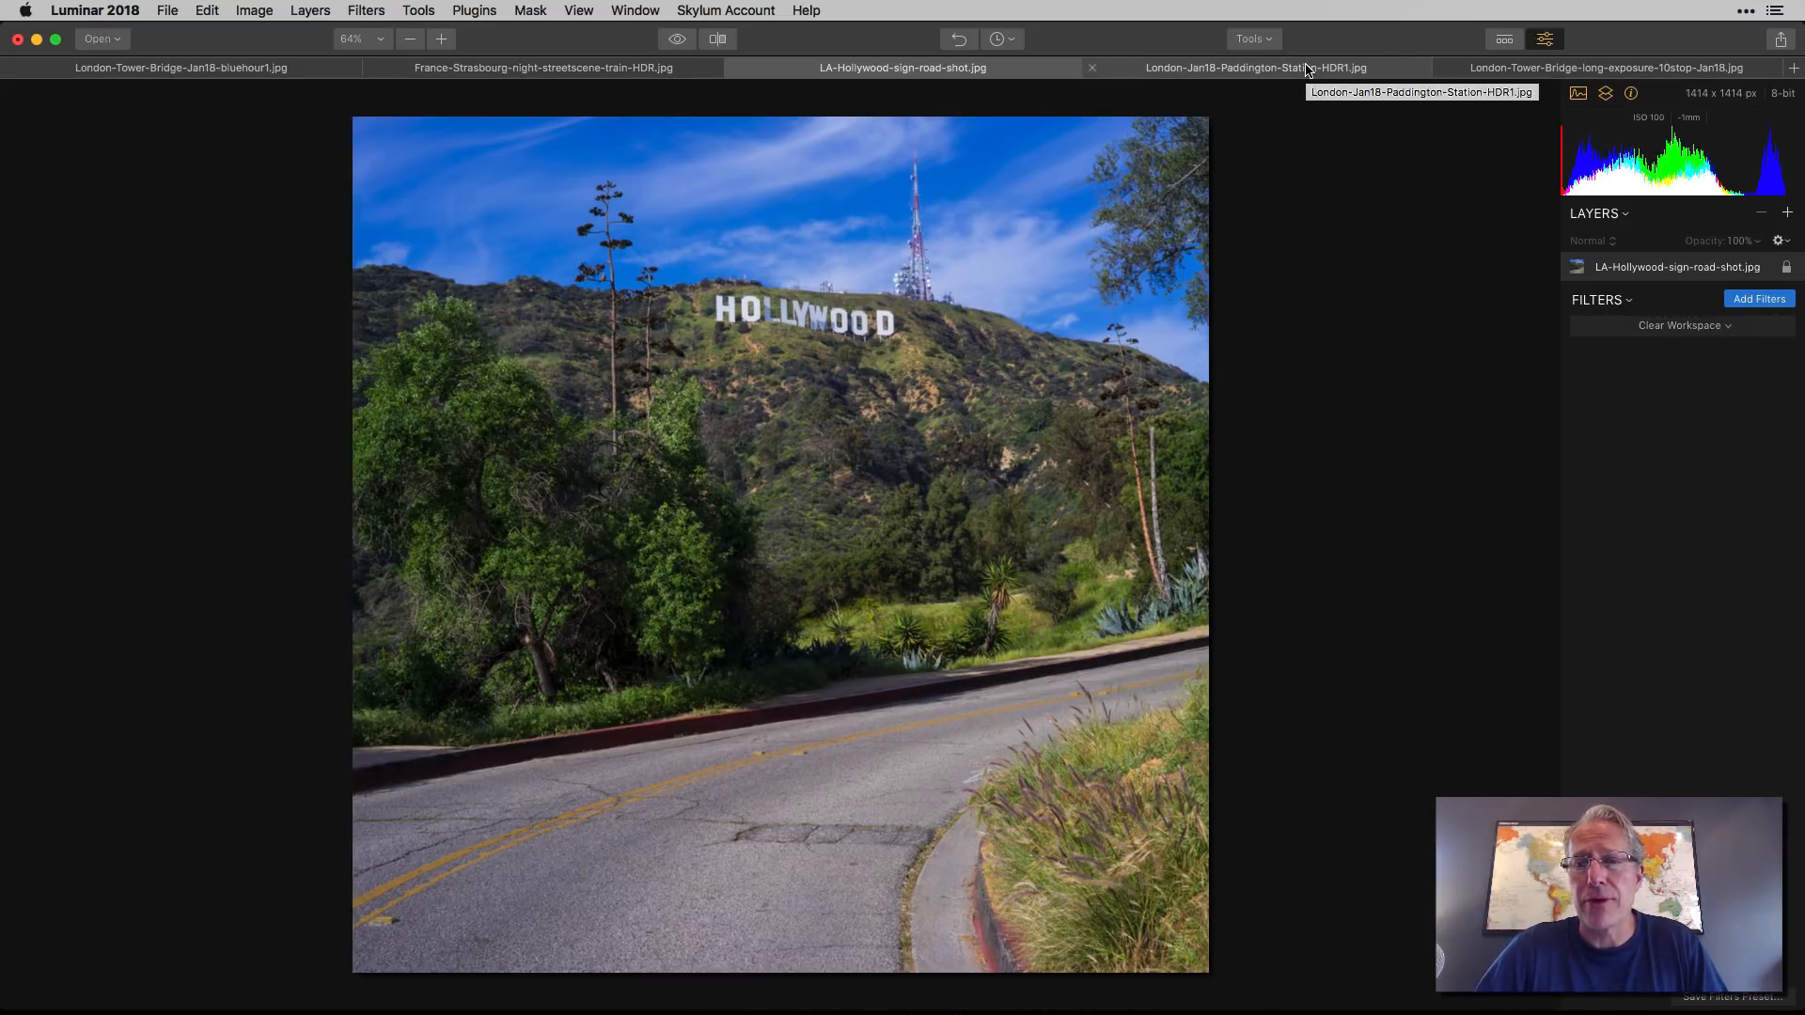
left_click(1255, 67)
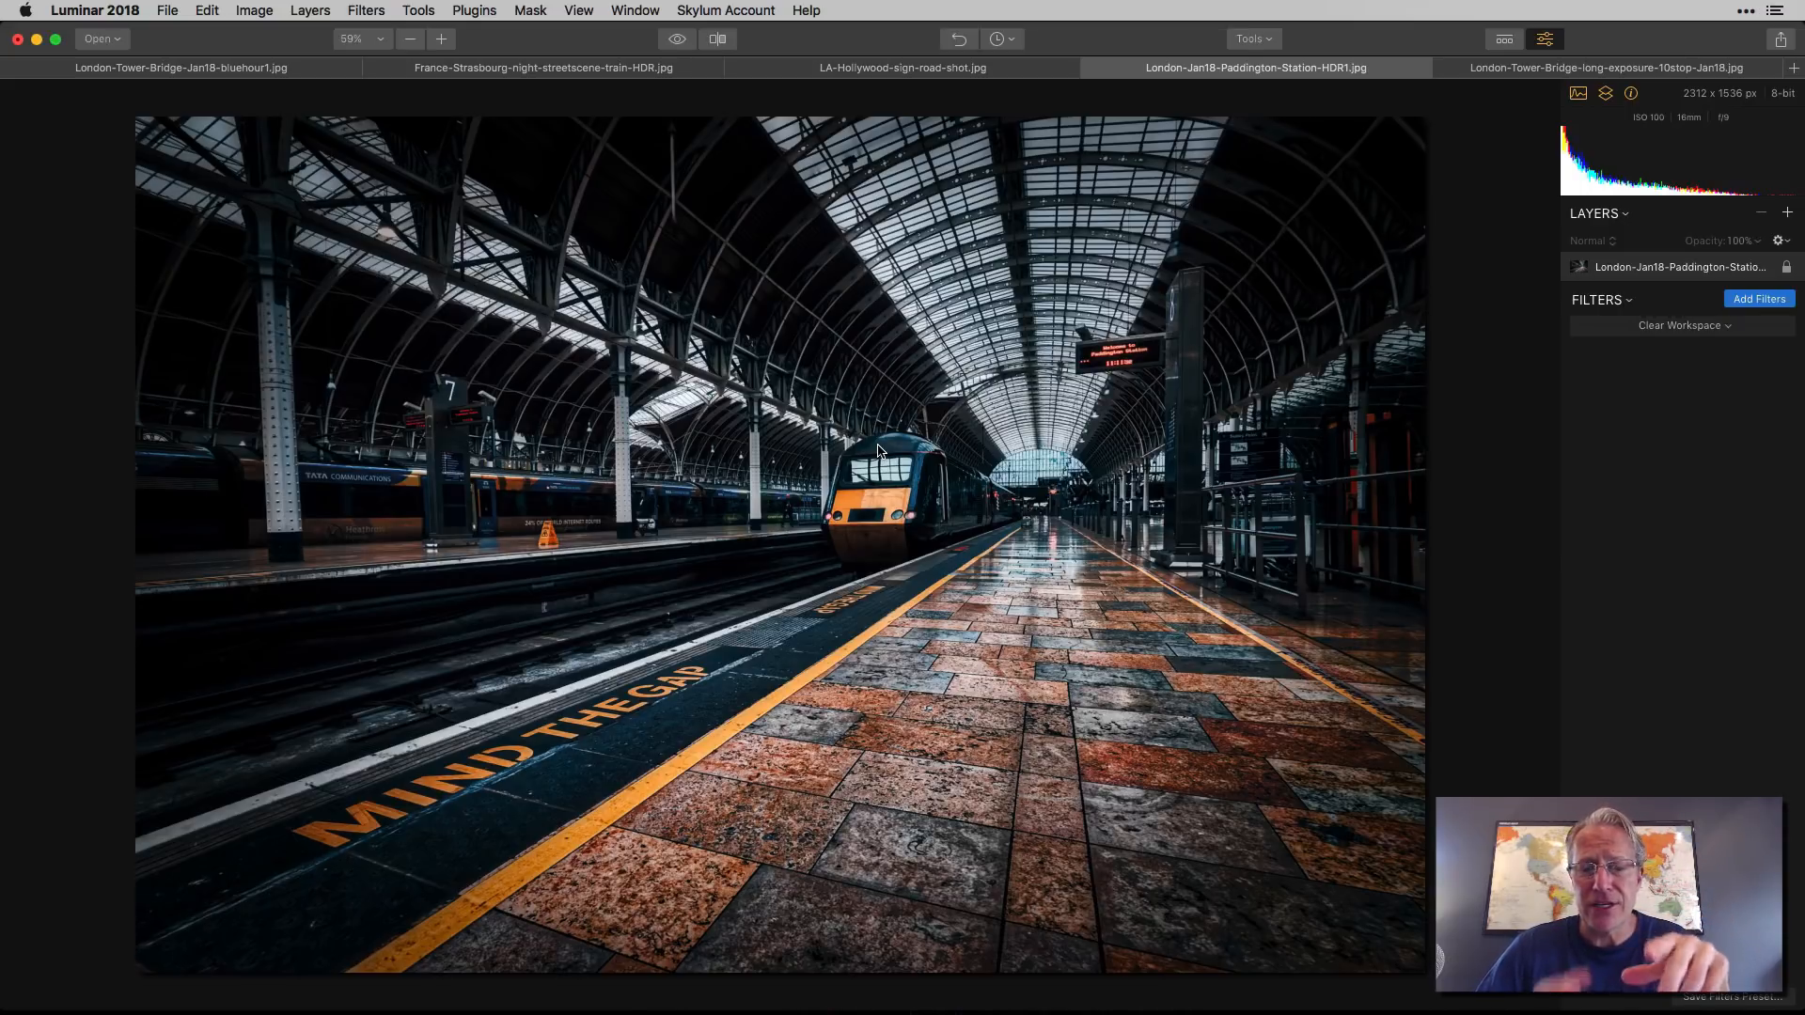
mouse_move(1257, 55)
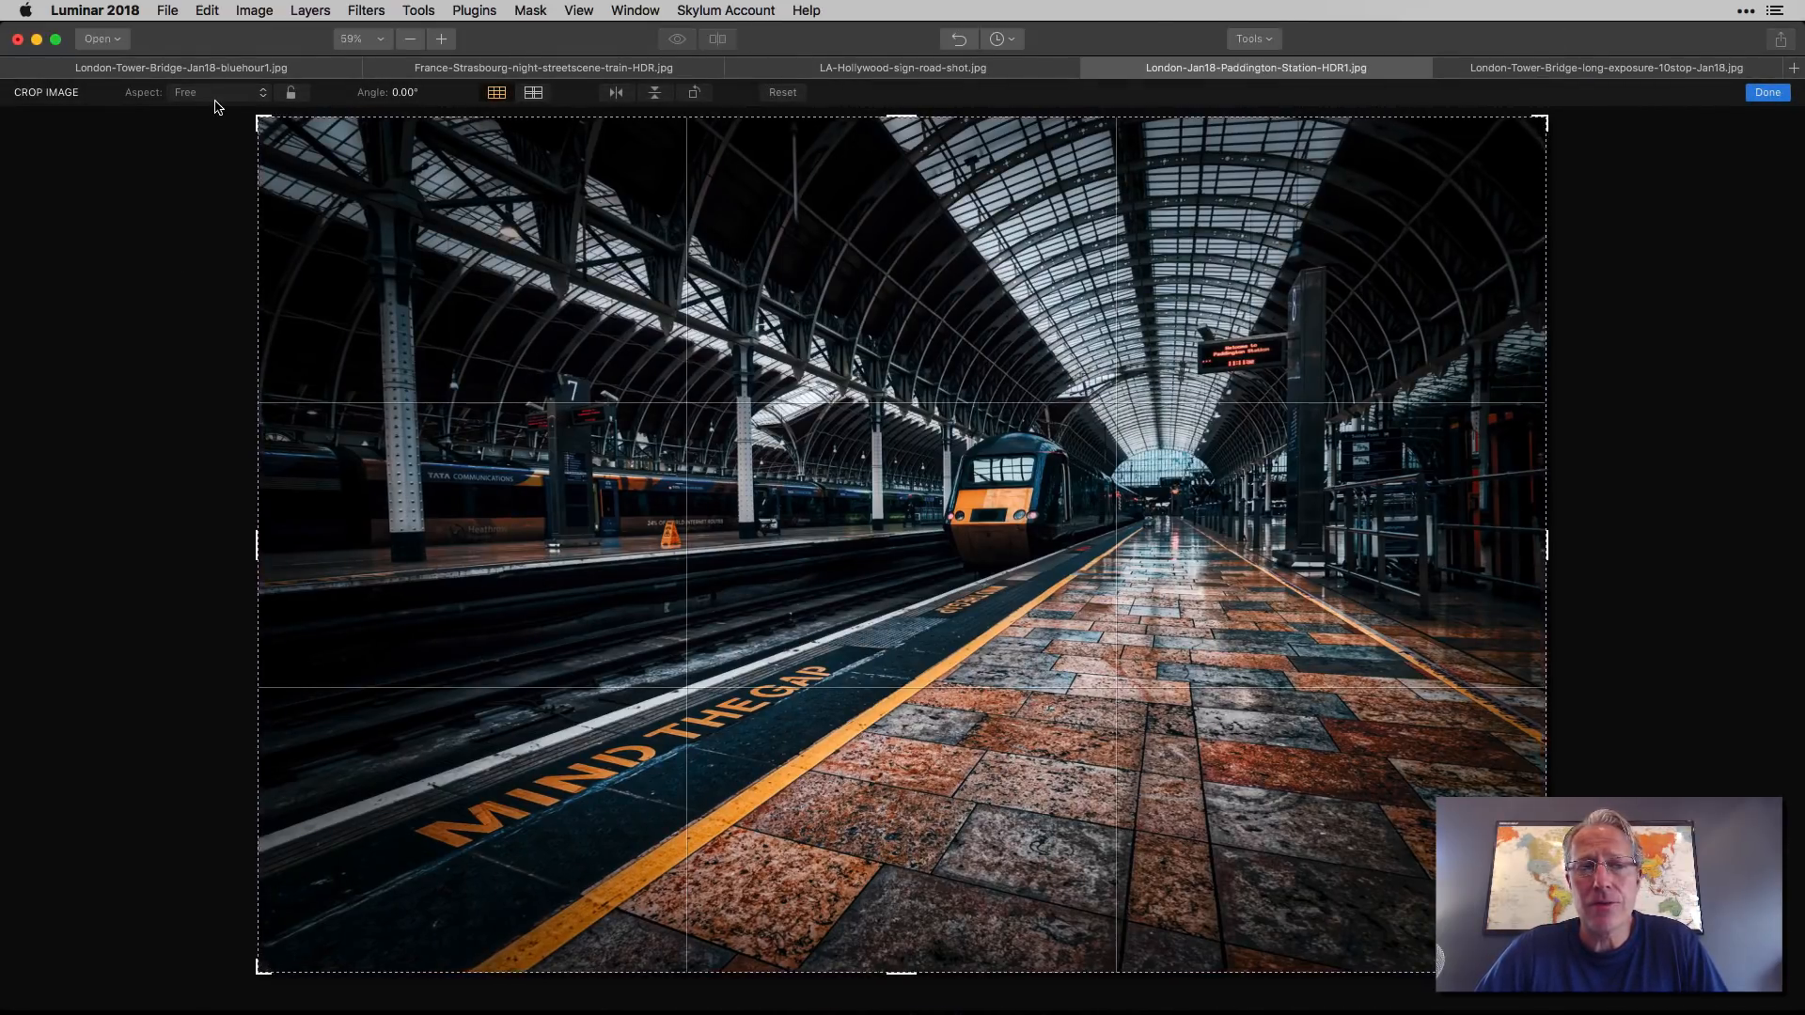
Step: Put the Paddington Station photo in crop mode with a Free full-image frame
left_click(213, 93)
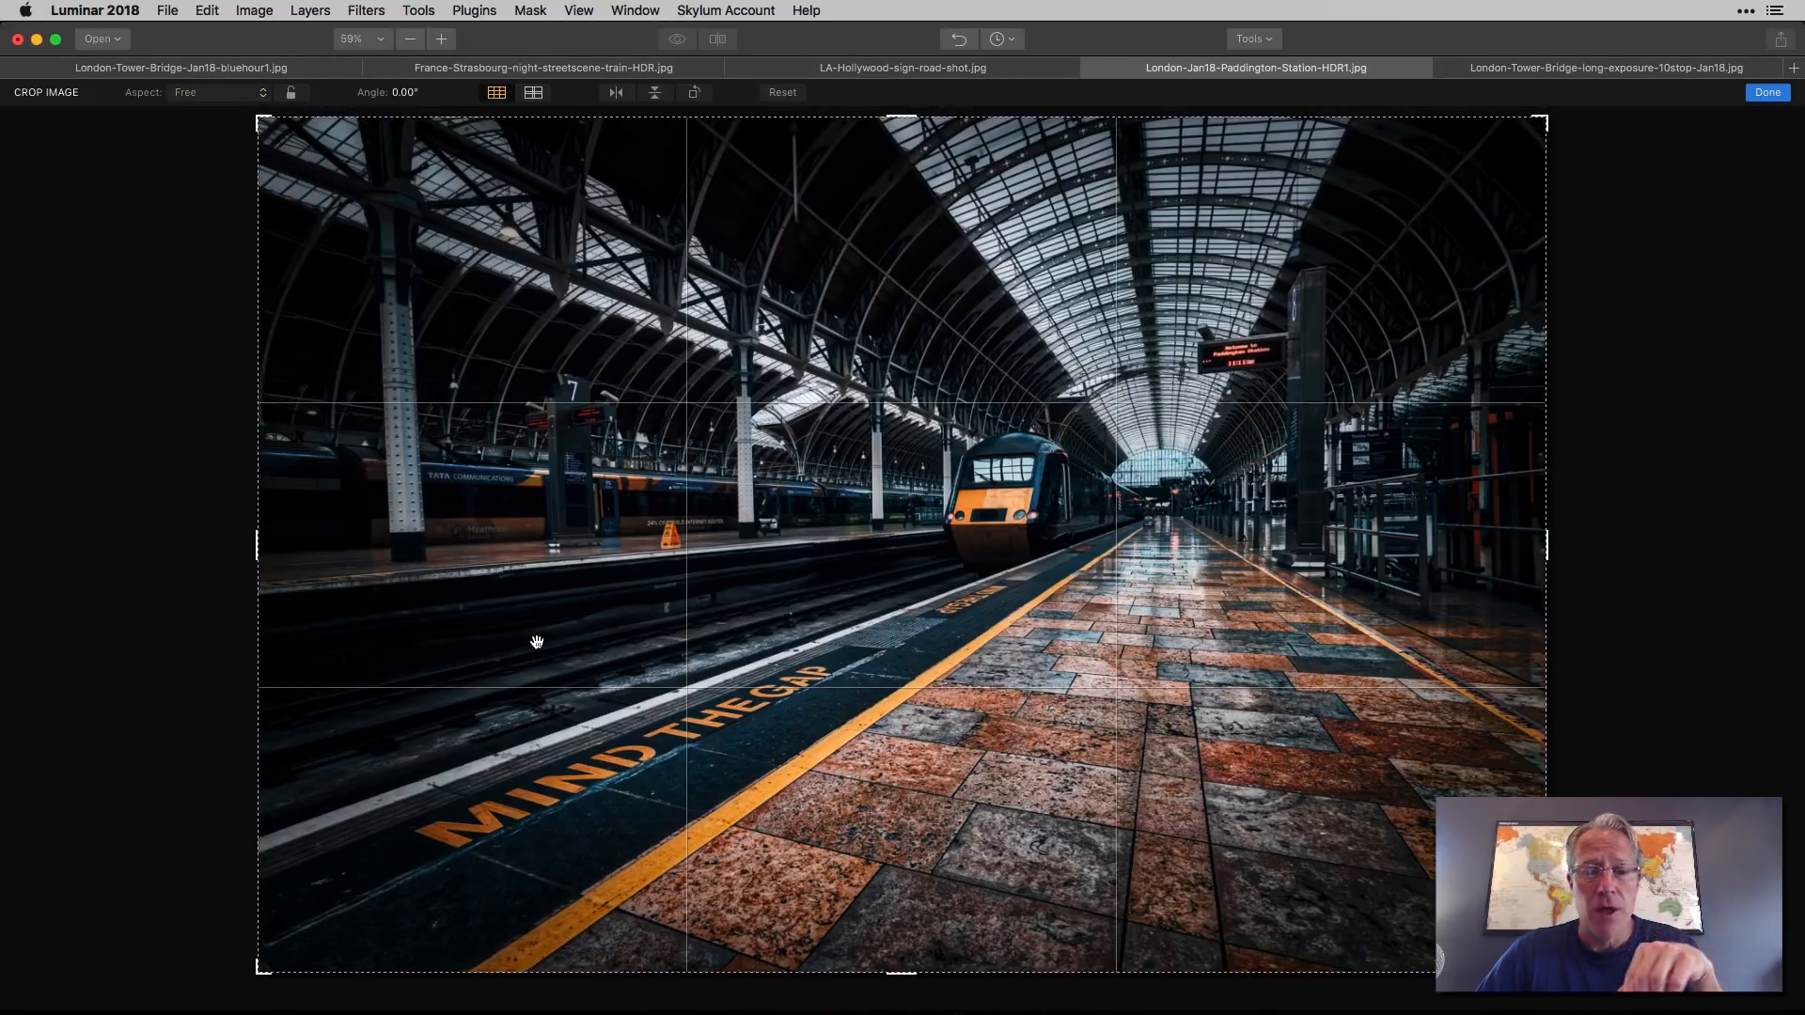
mouse_move(609, 629)
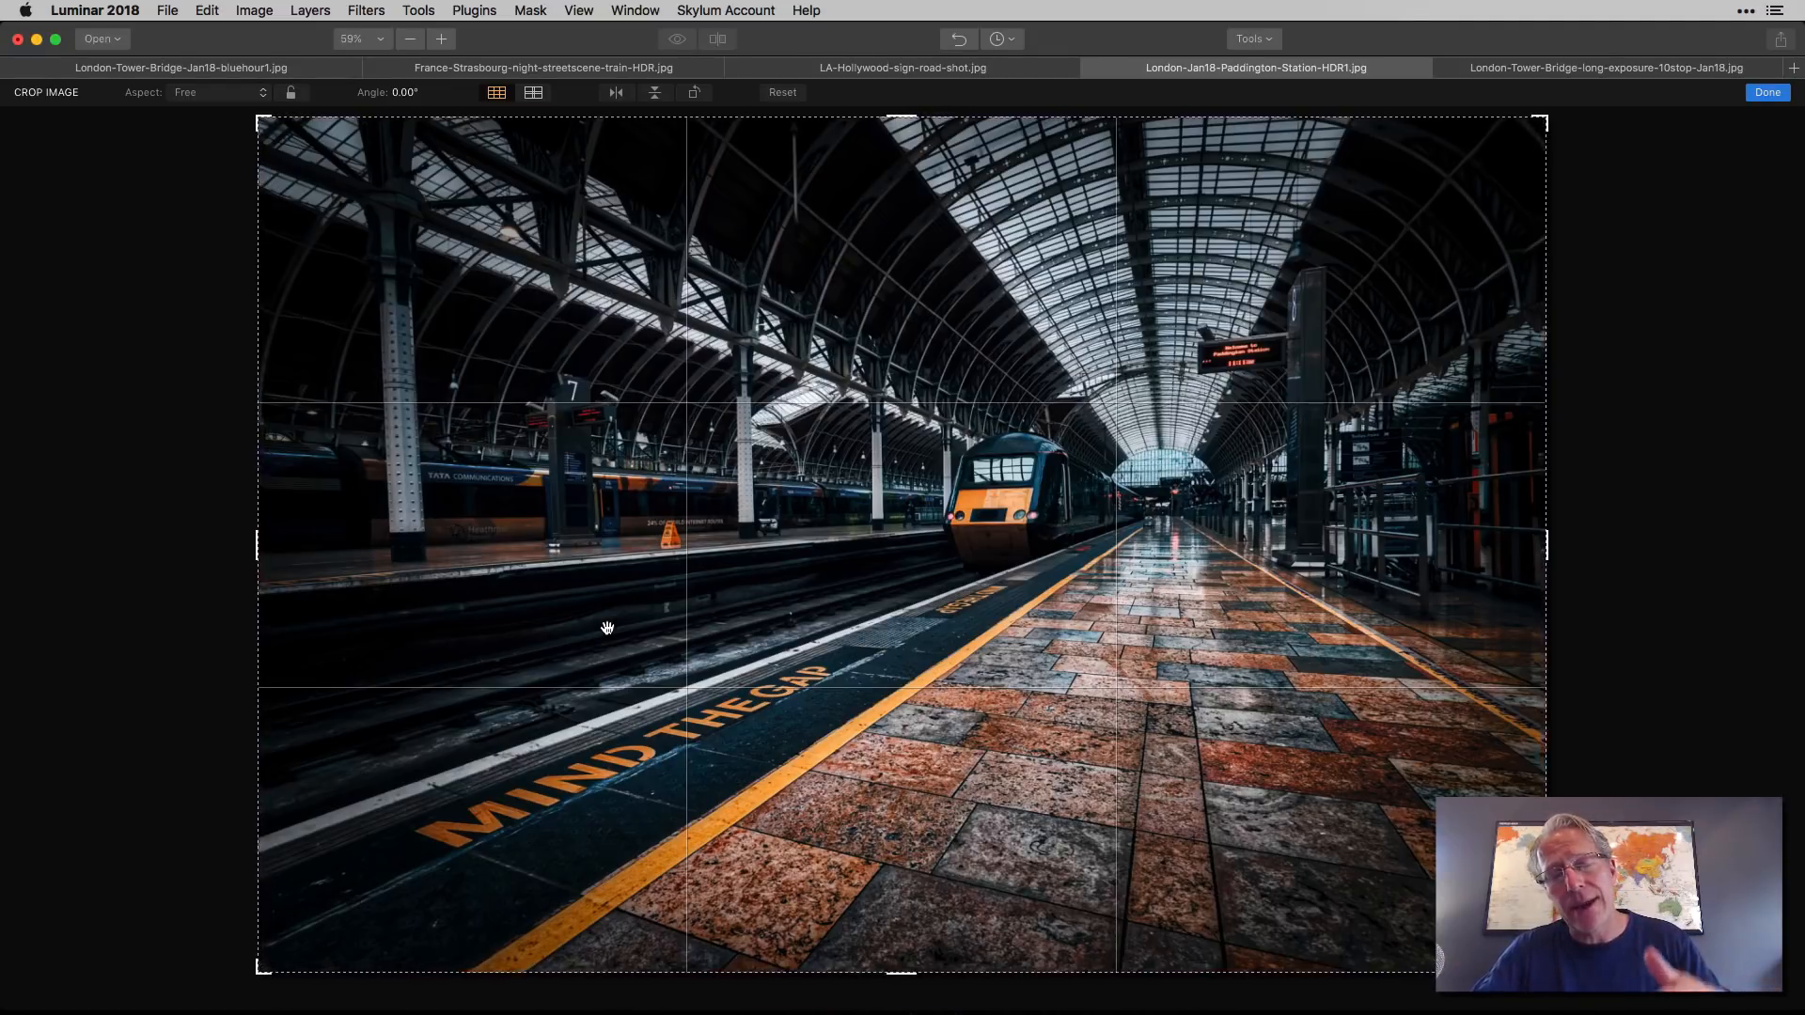
mouse_move(949, 574)
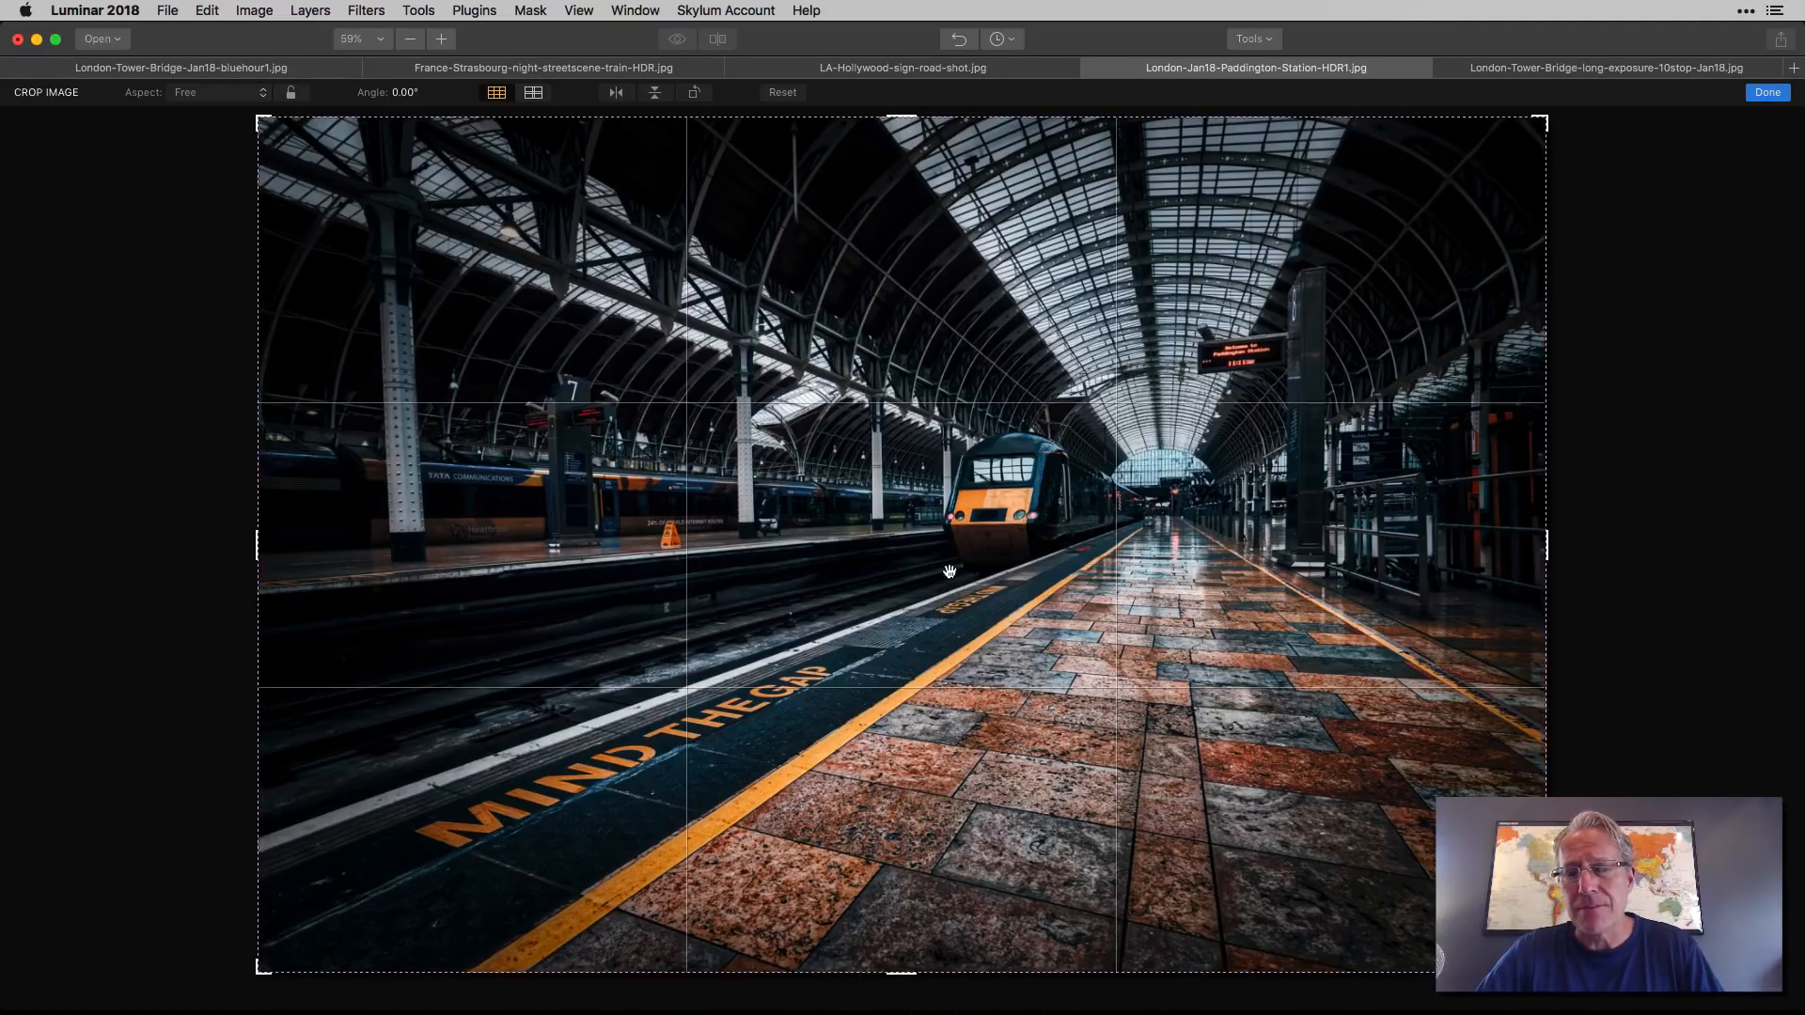
mouse_move(1430, 488)
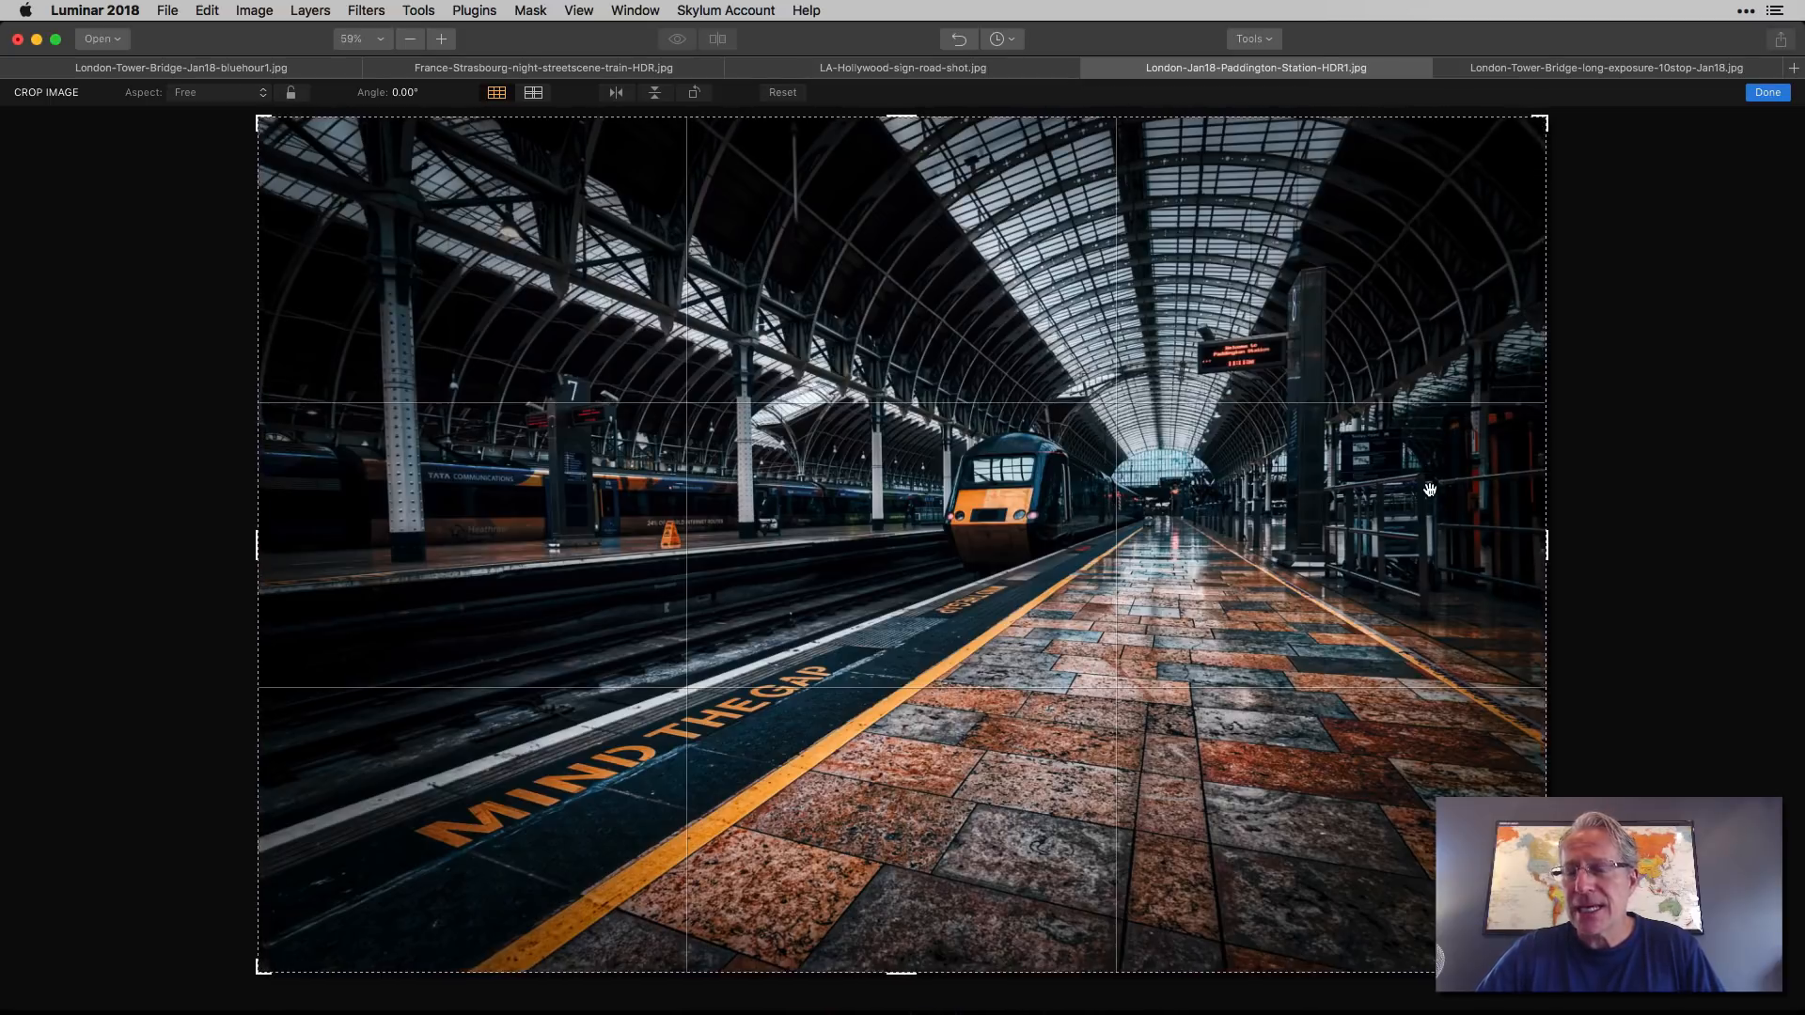
mouse_move(961, 263)
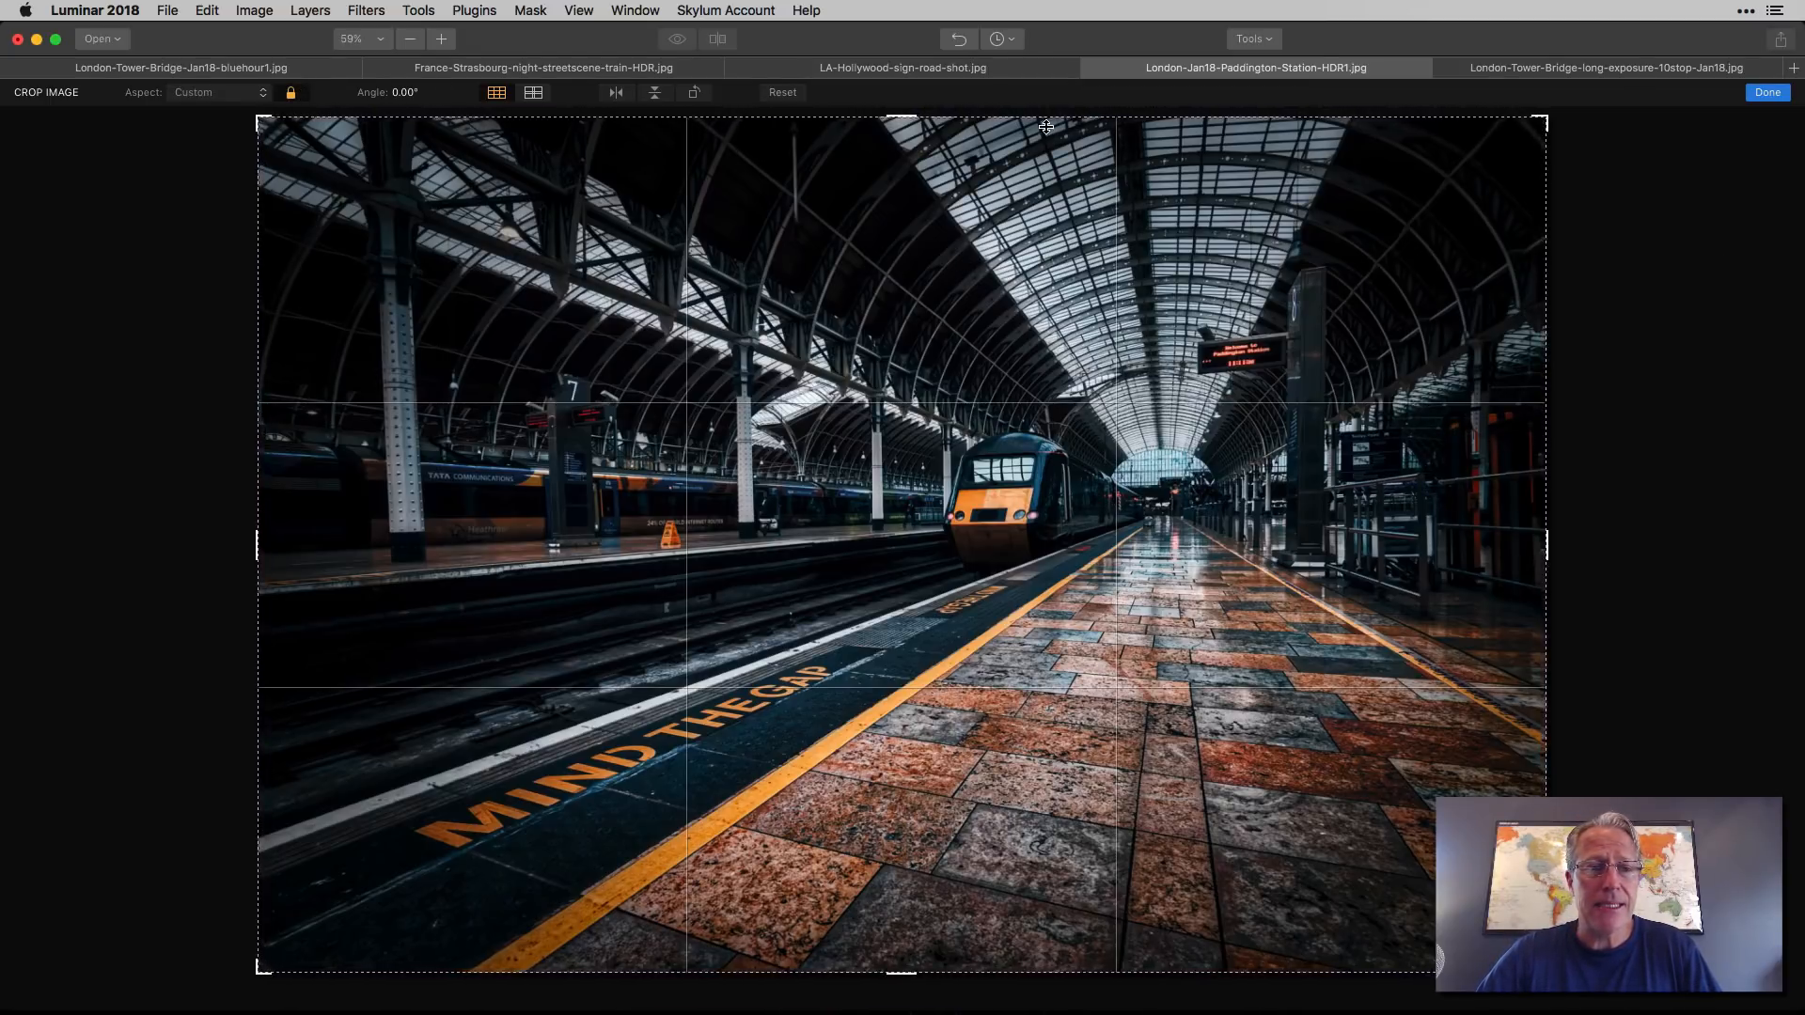
left_click(219, 93)
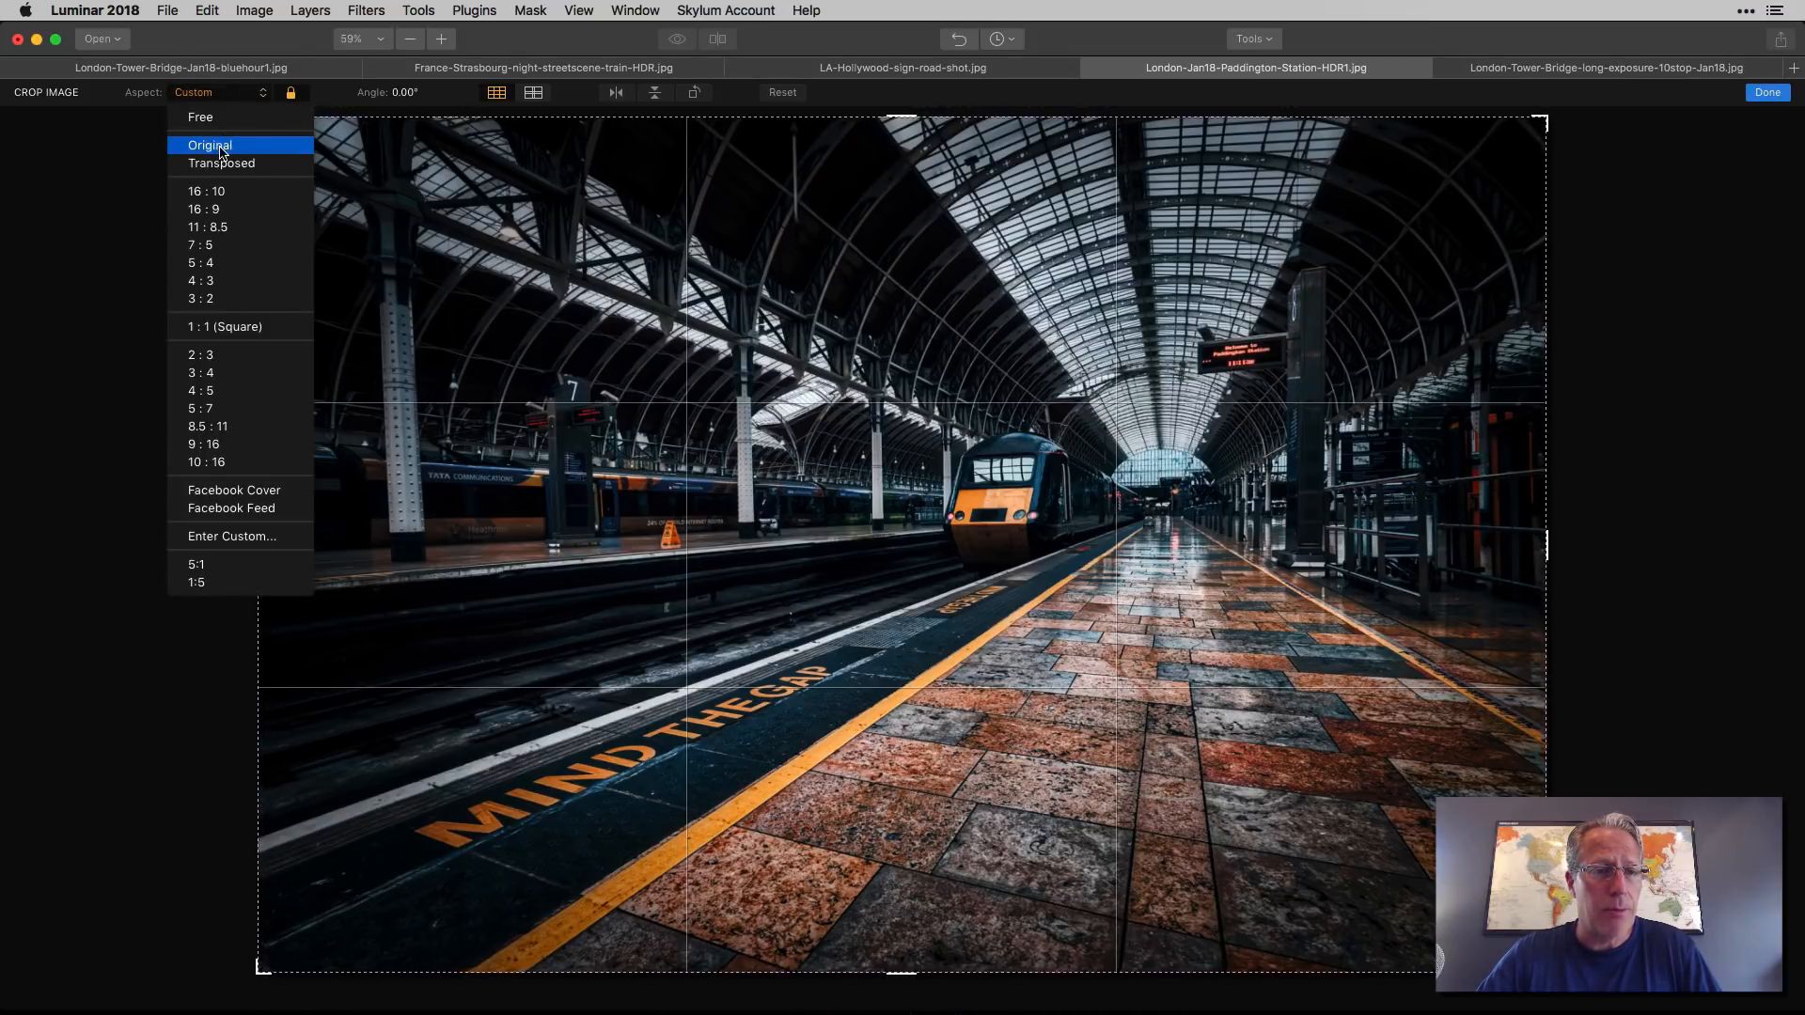
left_click(209, 144)
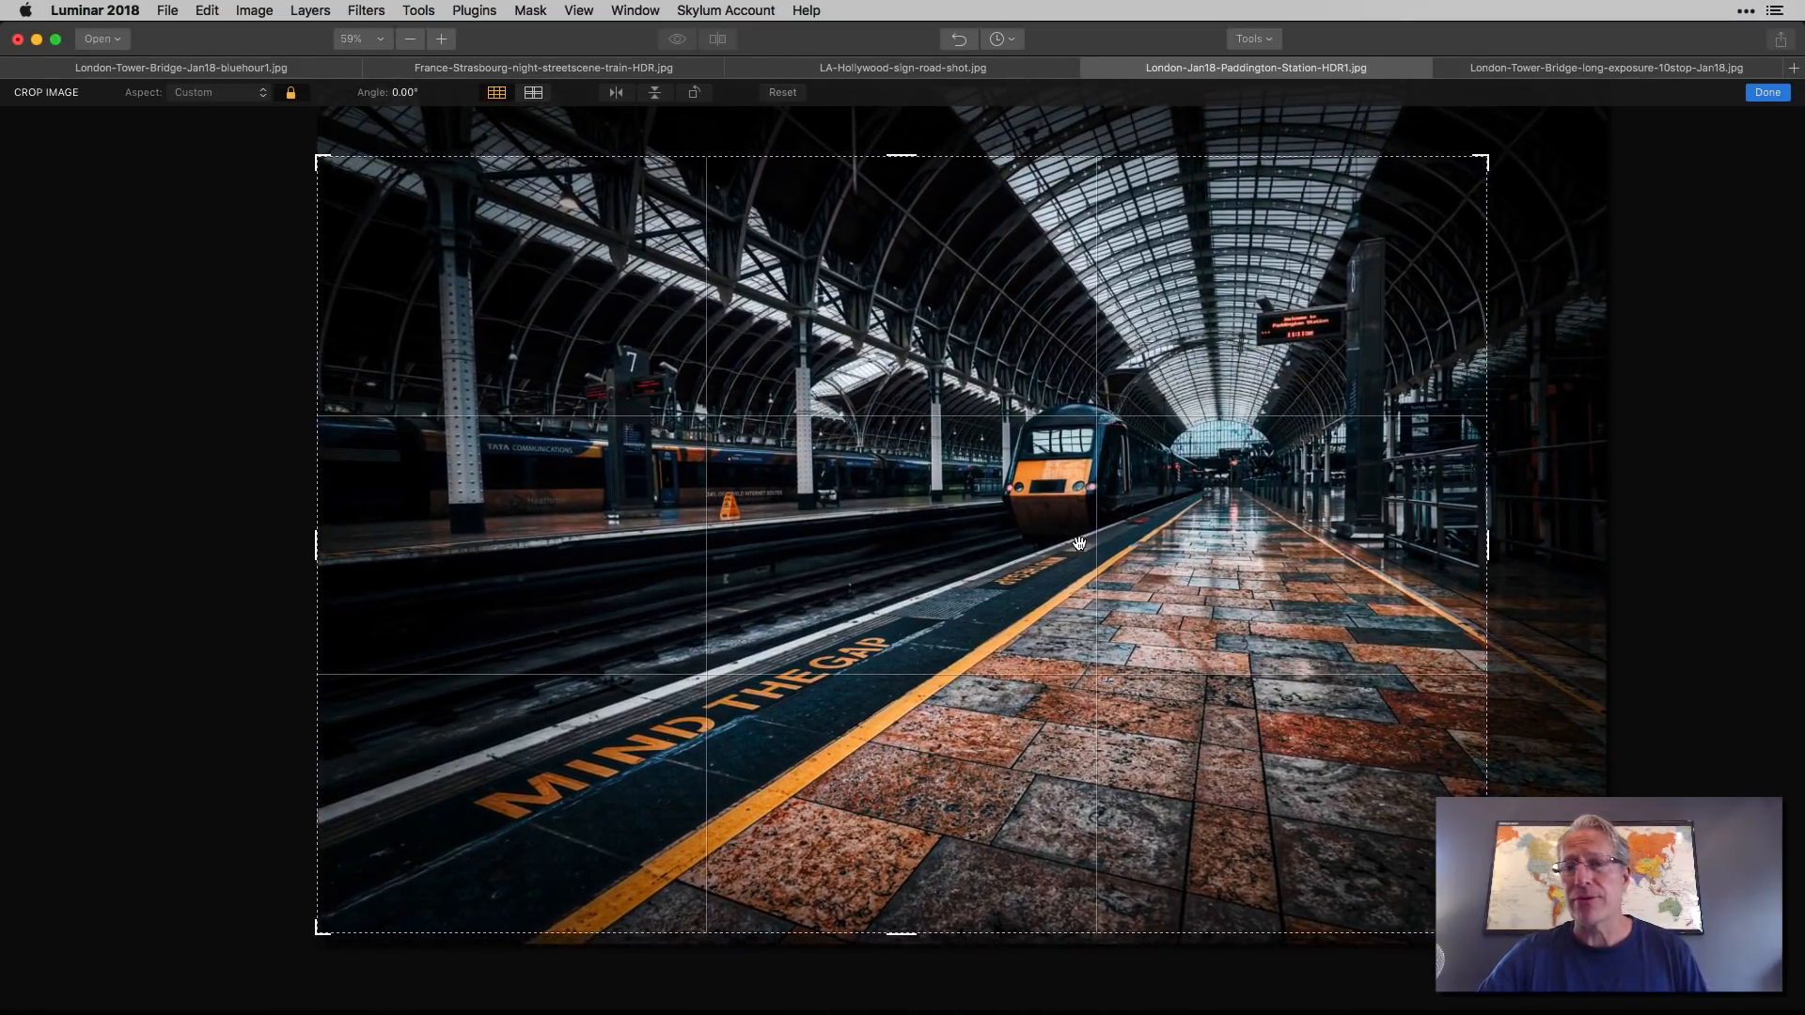
mouse_move(1085, 513)
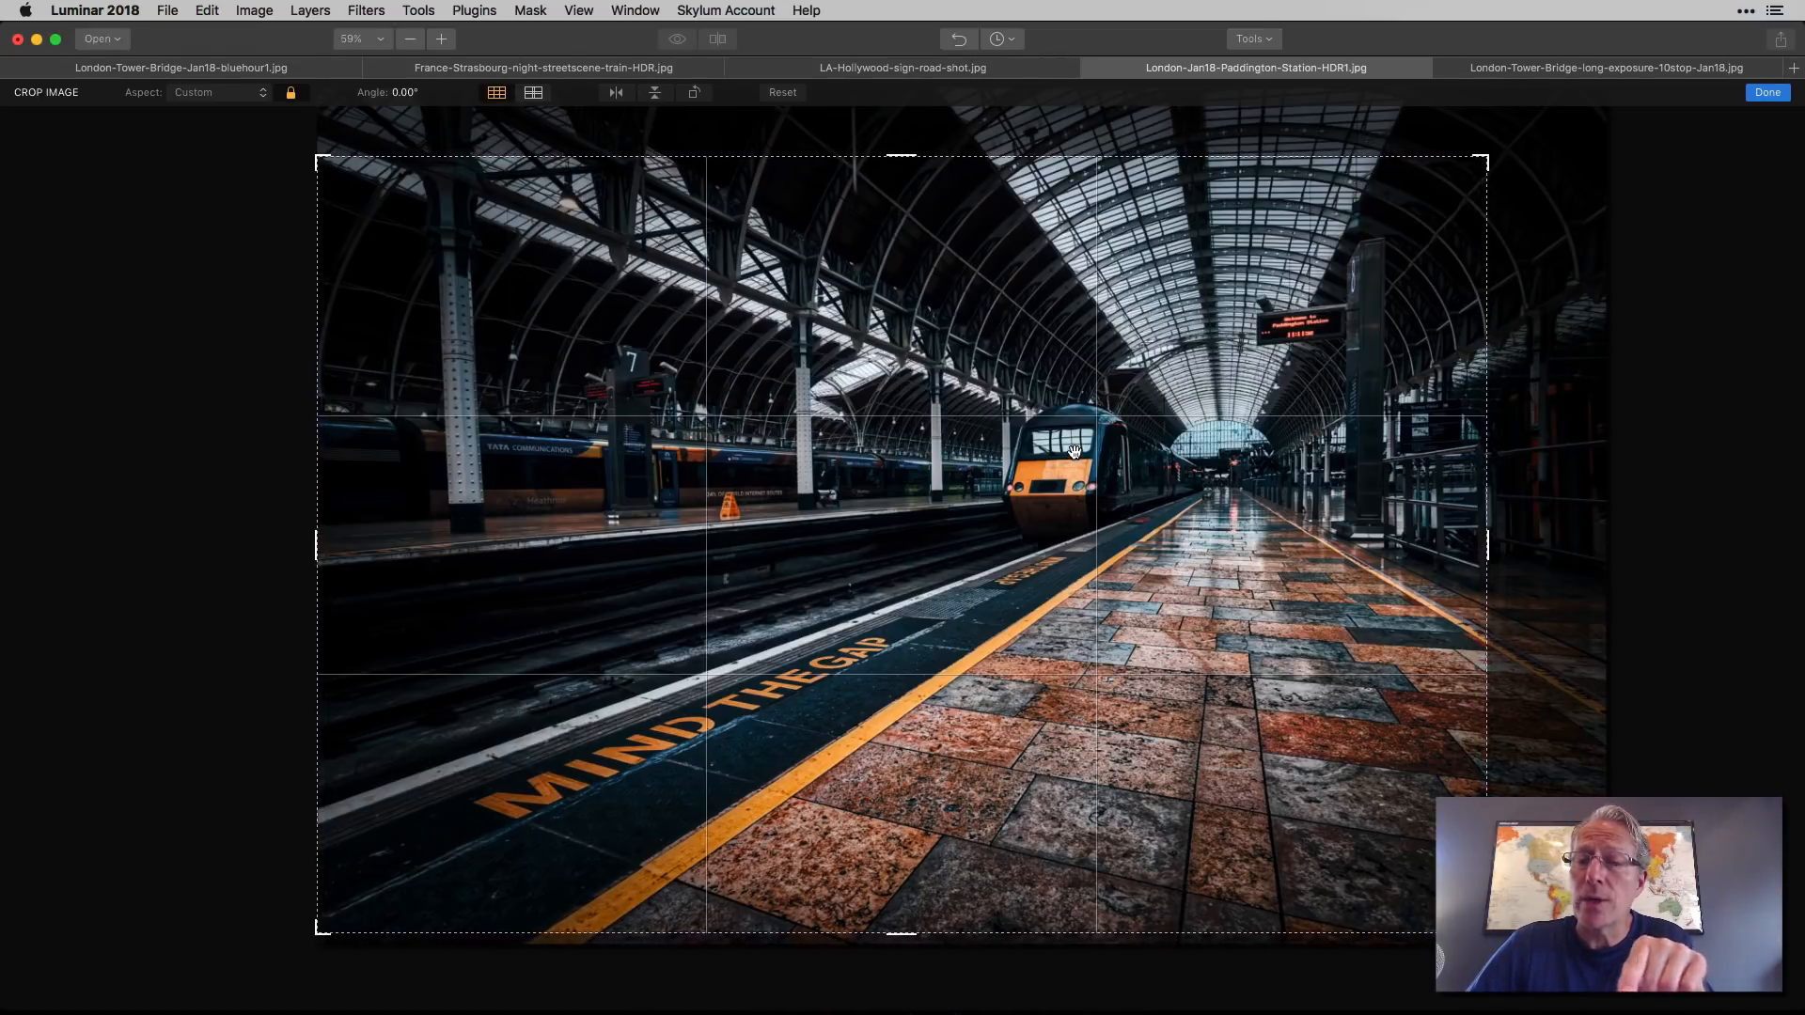
mouse_move(795, 181)
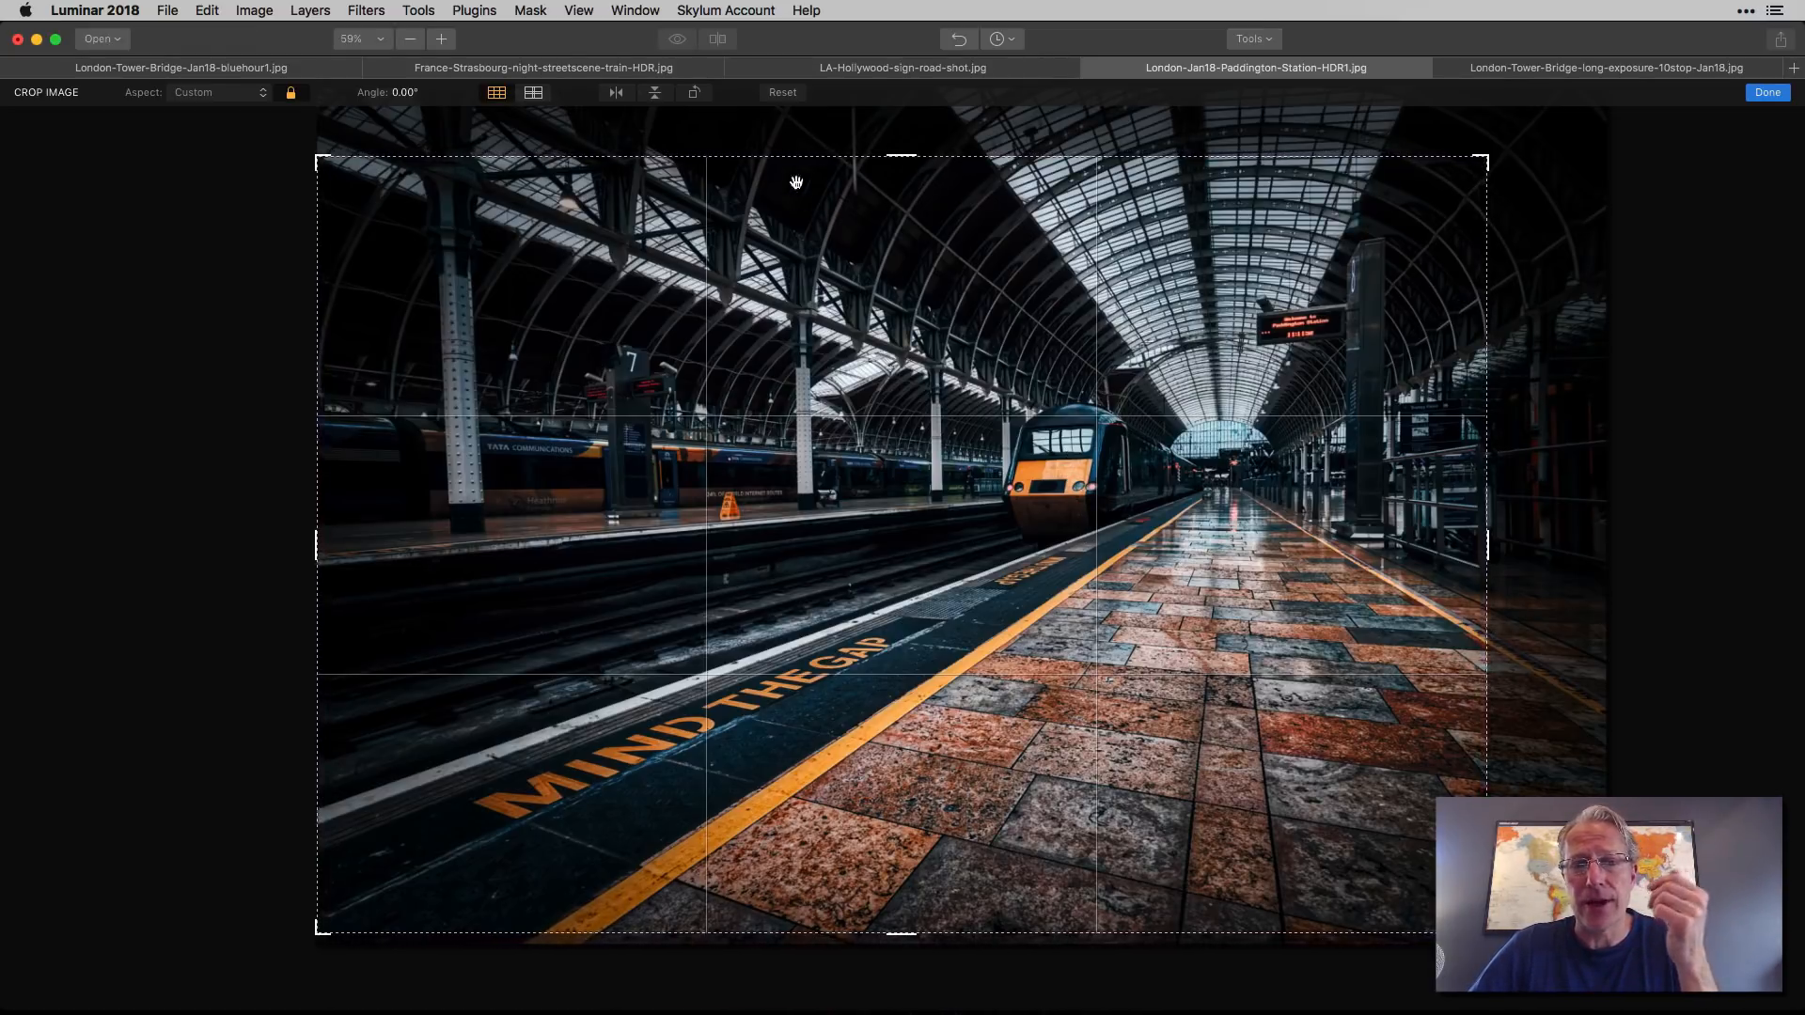
left_click(214, 92)
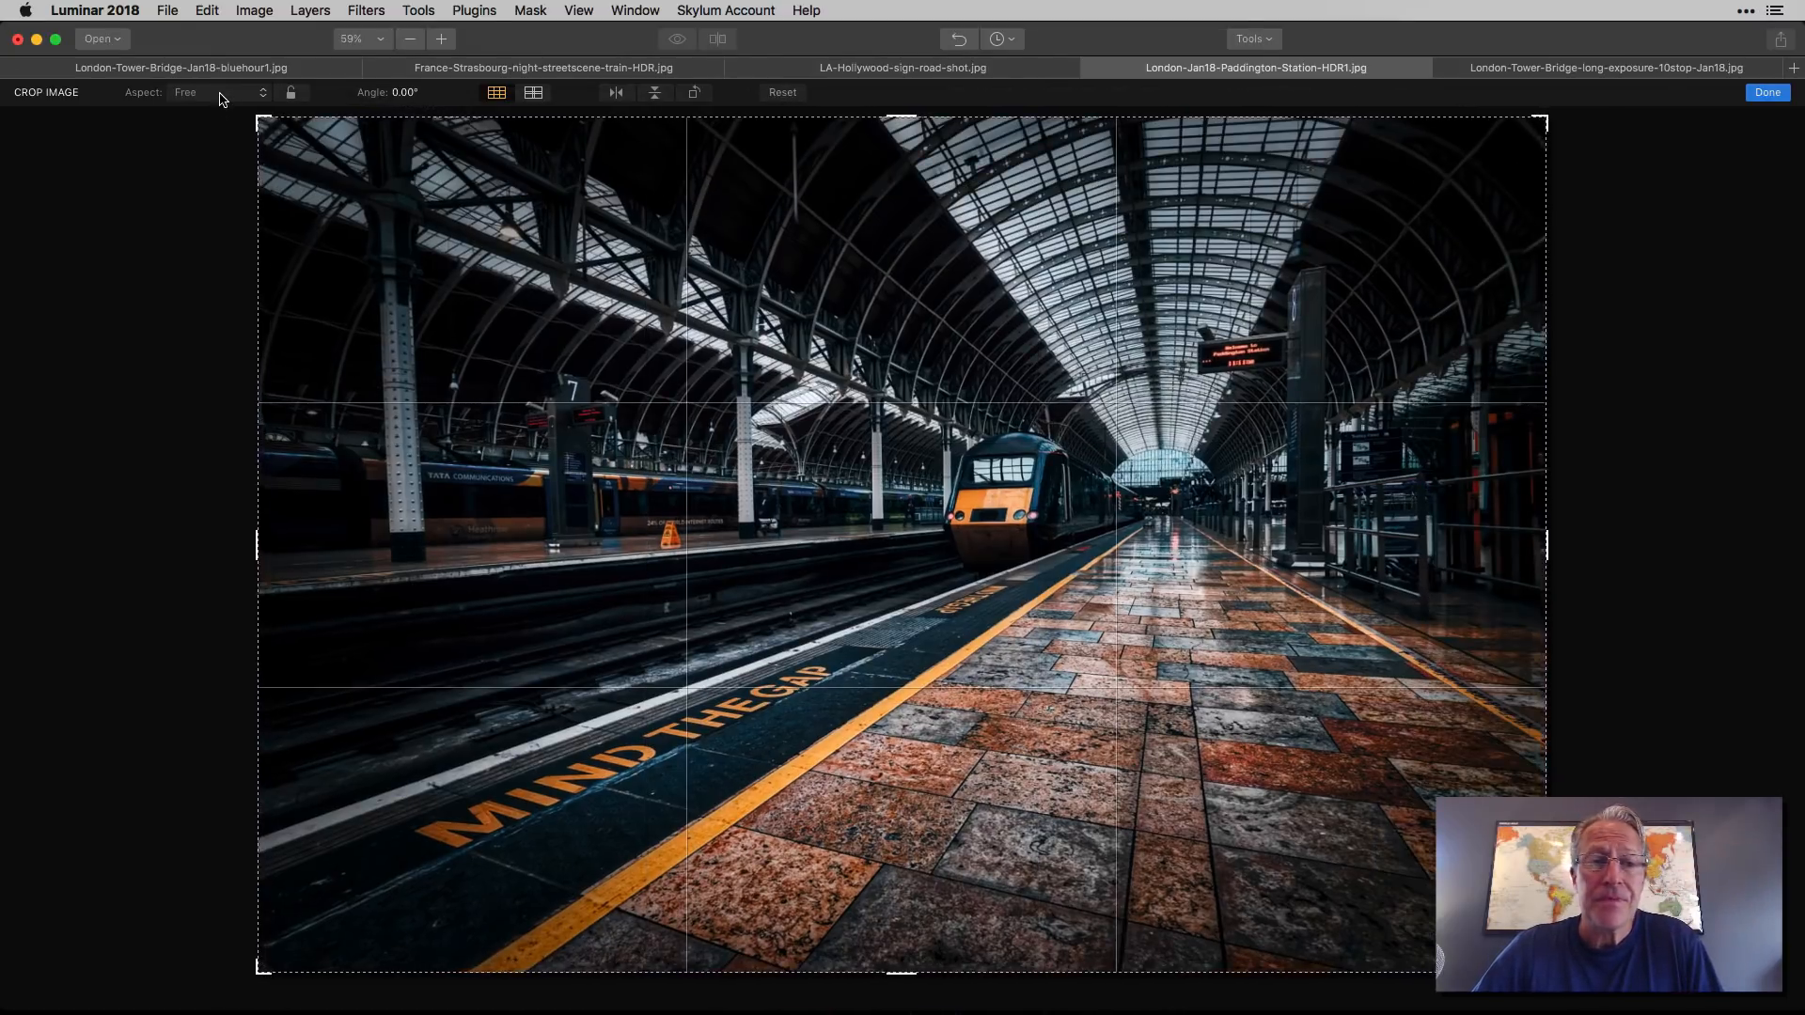
Step: Apply a 5:4 crop to Paddington Station, then switch to the long-exposure Tower Bridge photo
left_click(219, 92)
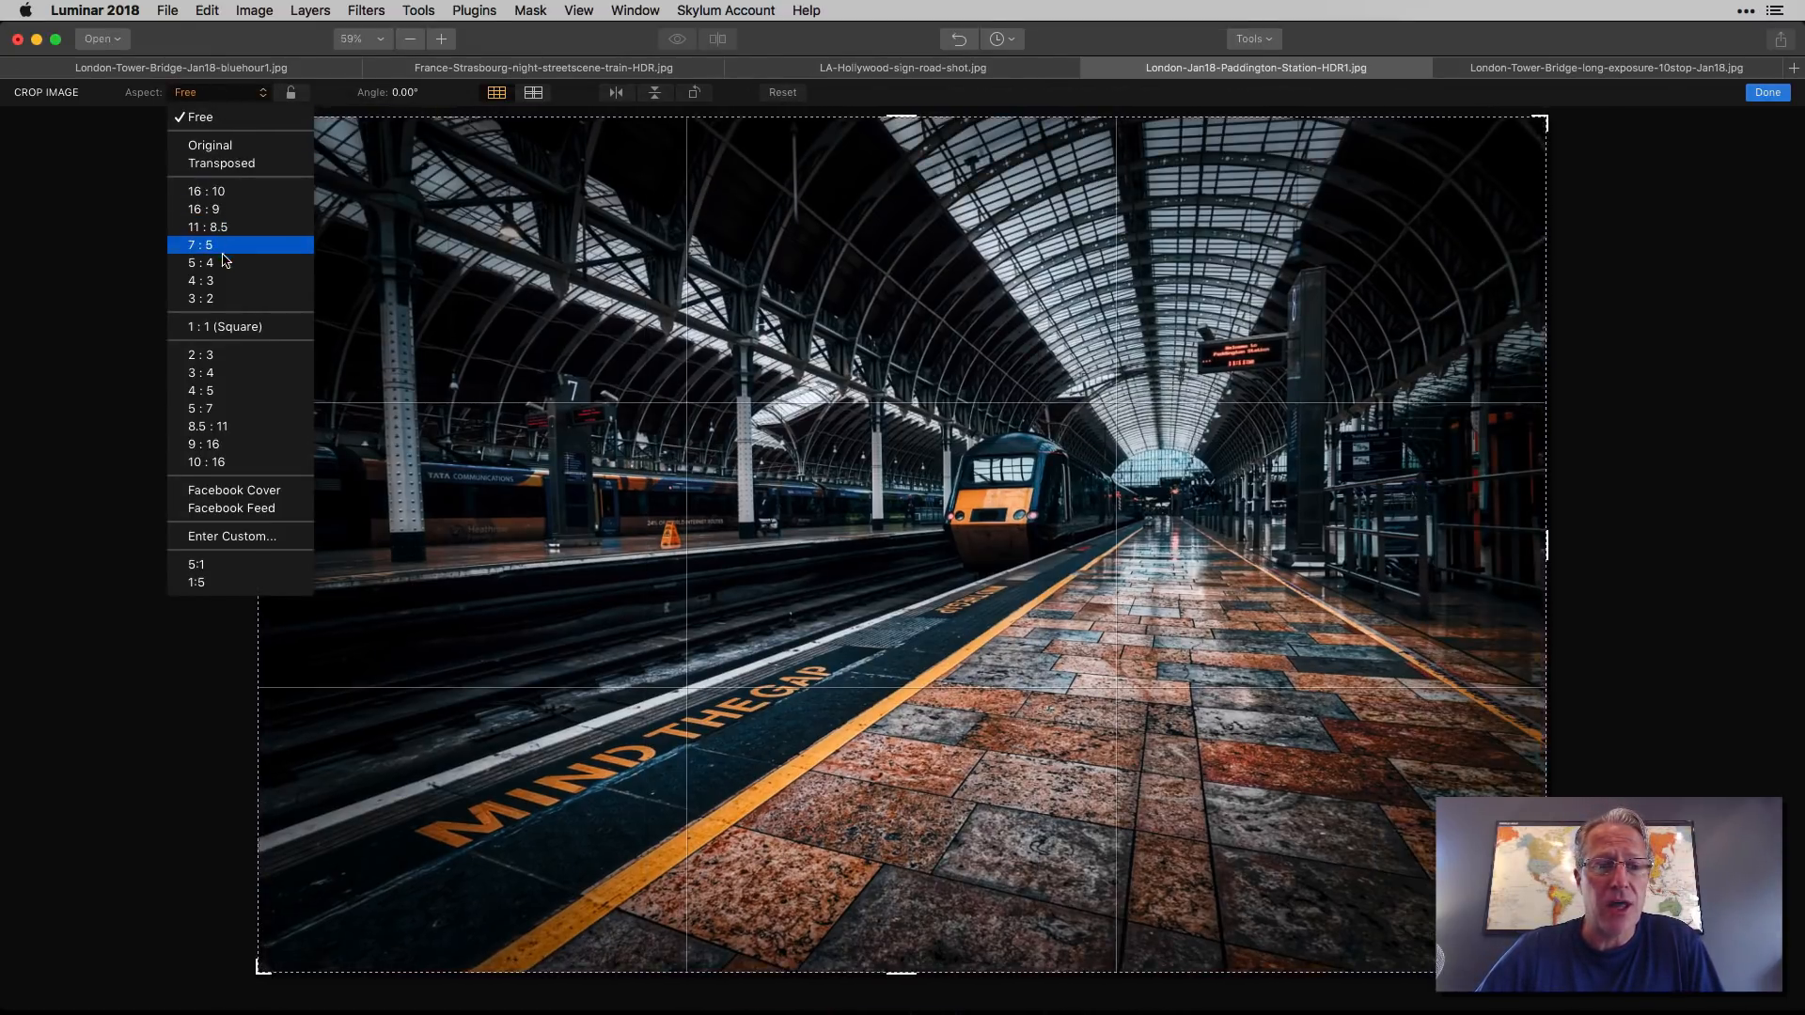
left_click(199, 262)
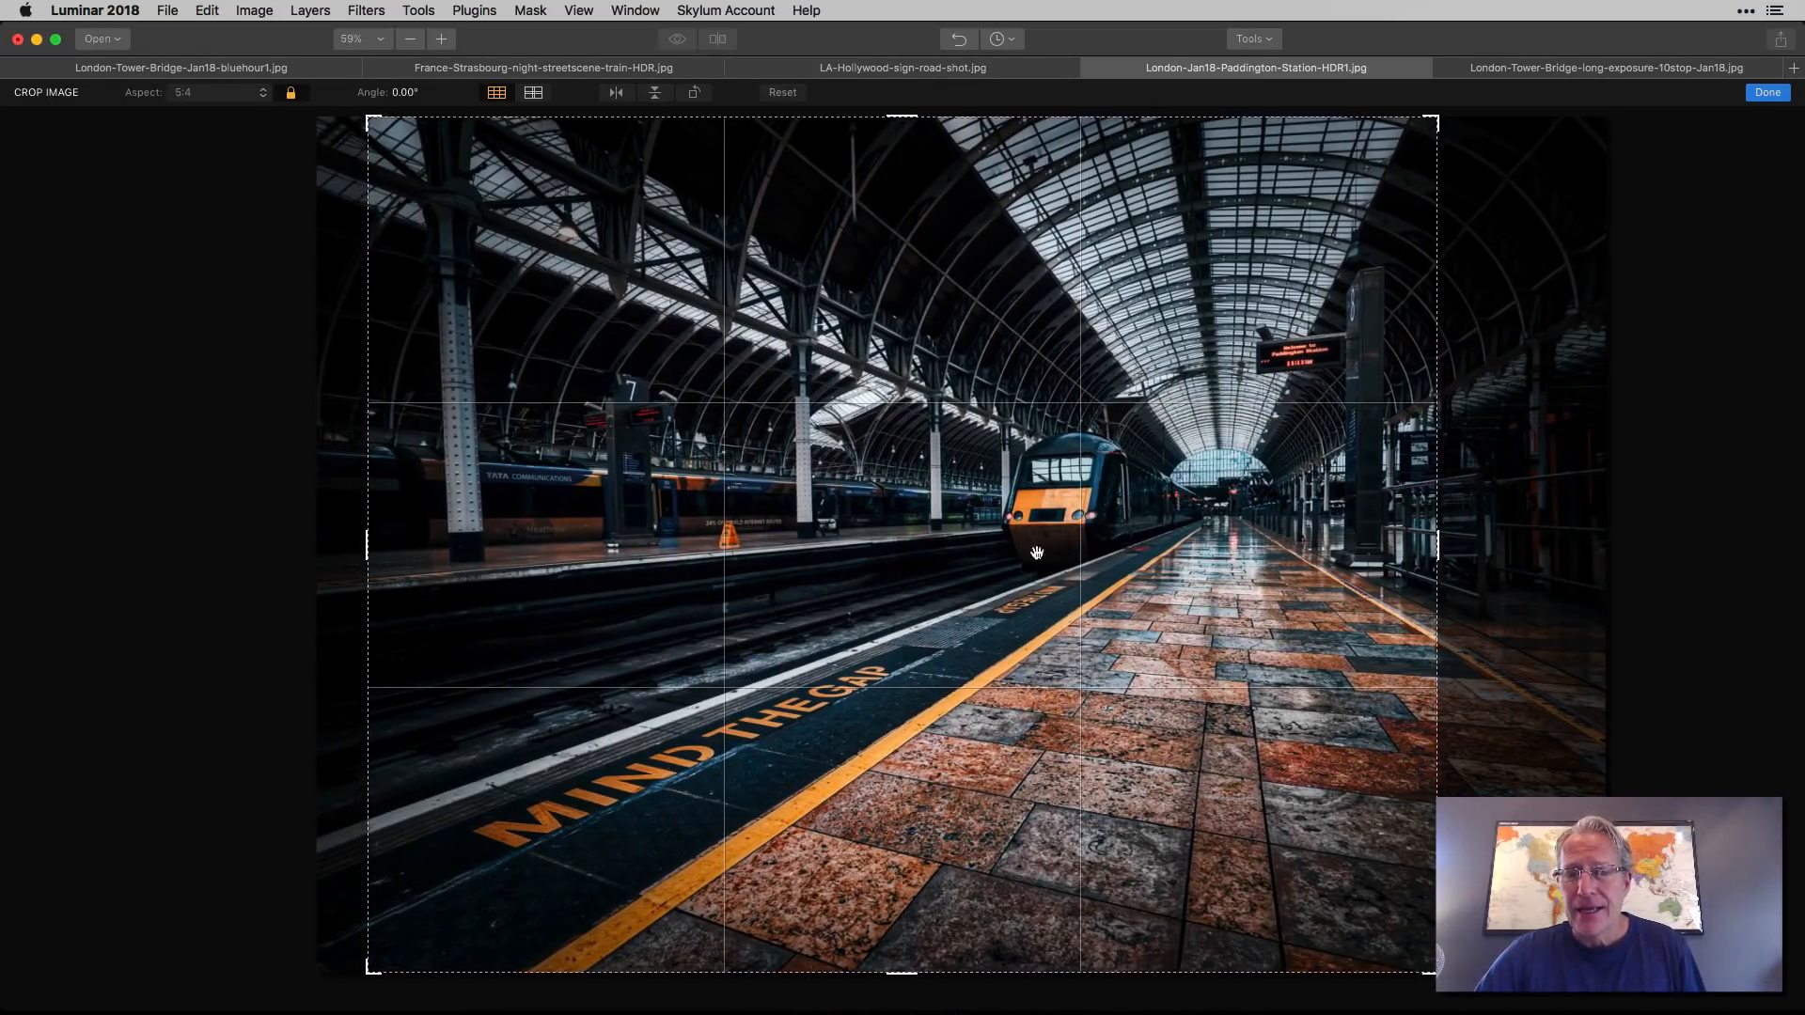
mouse_move(1076, 466)
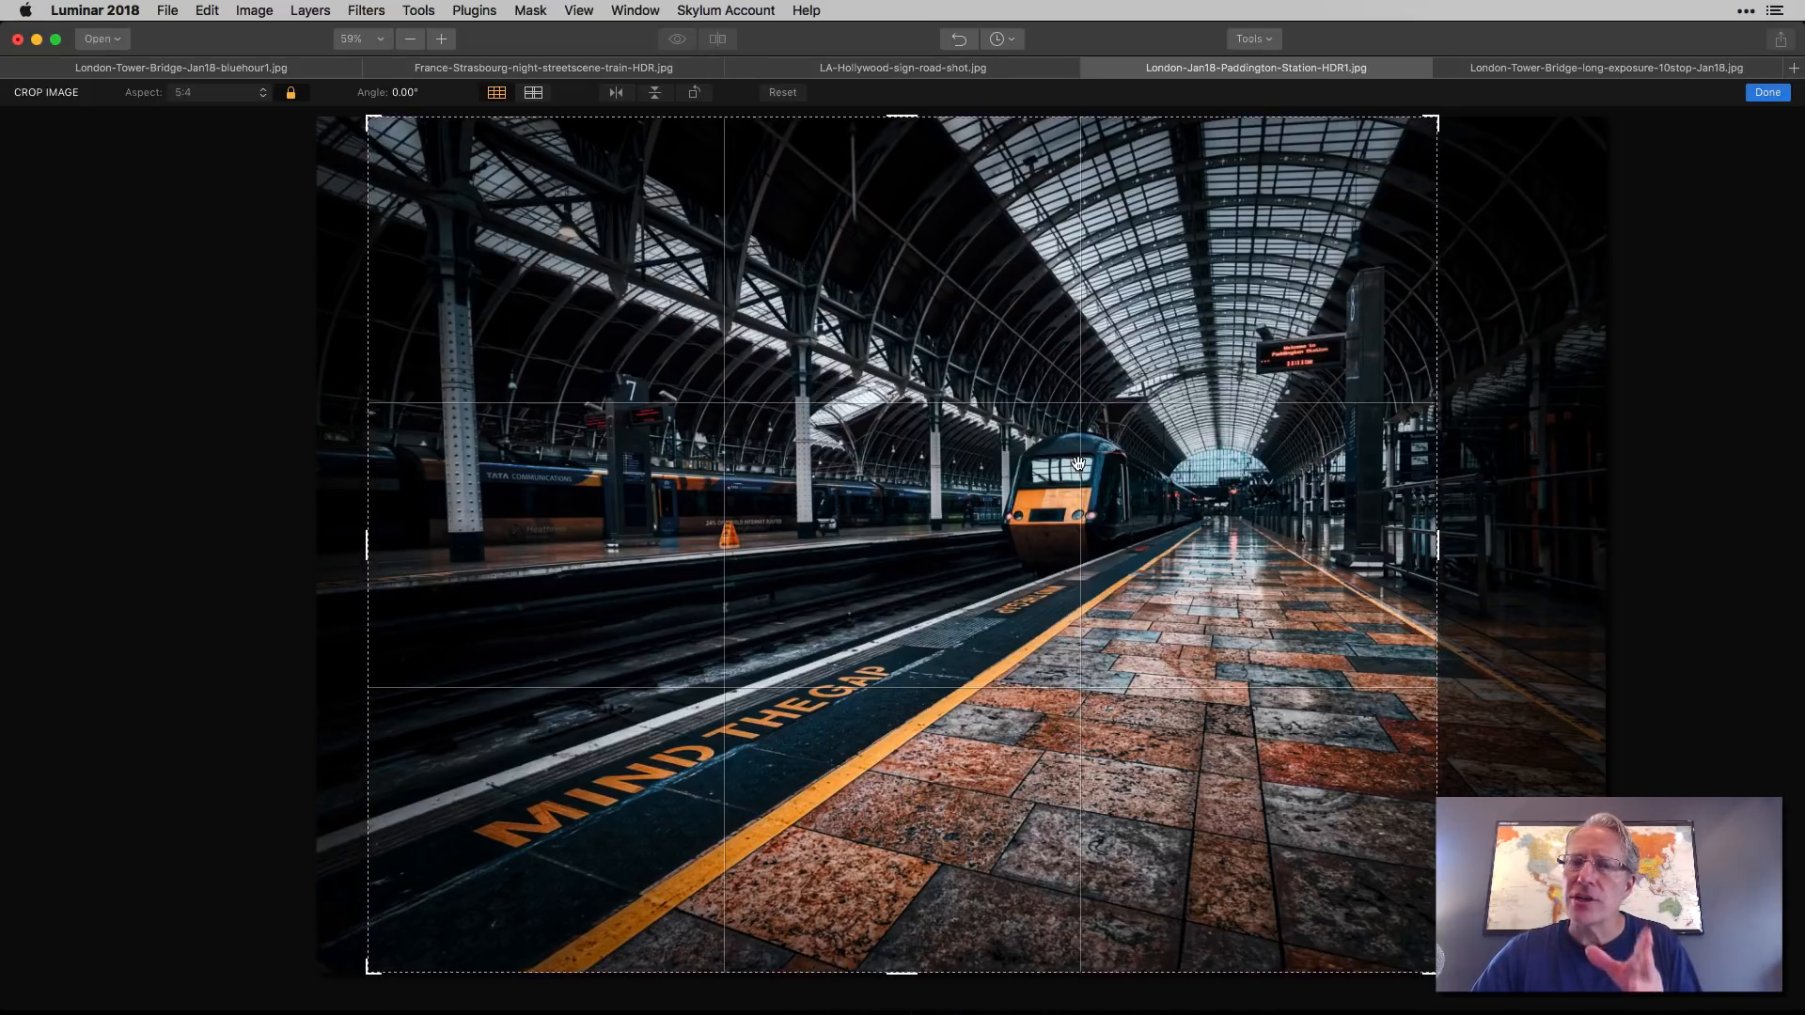
mouse_move(1733, 97)
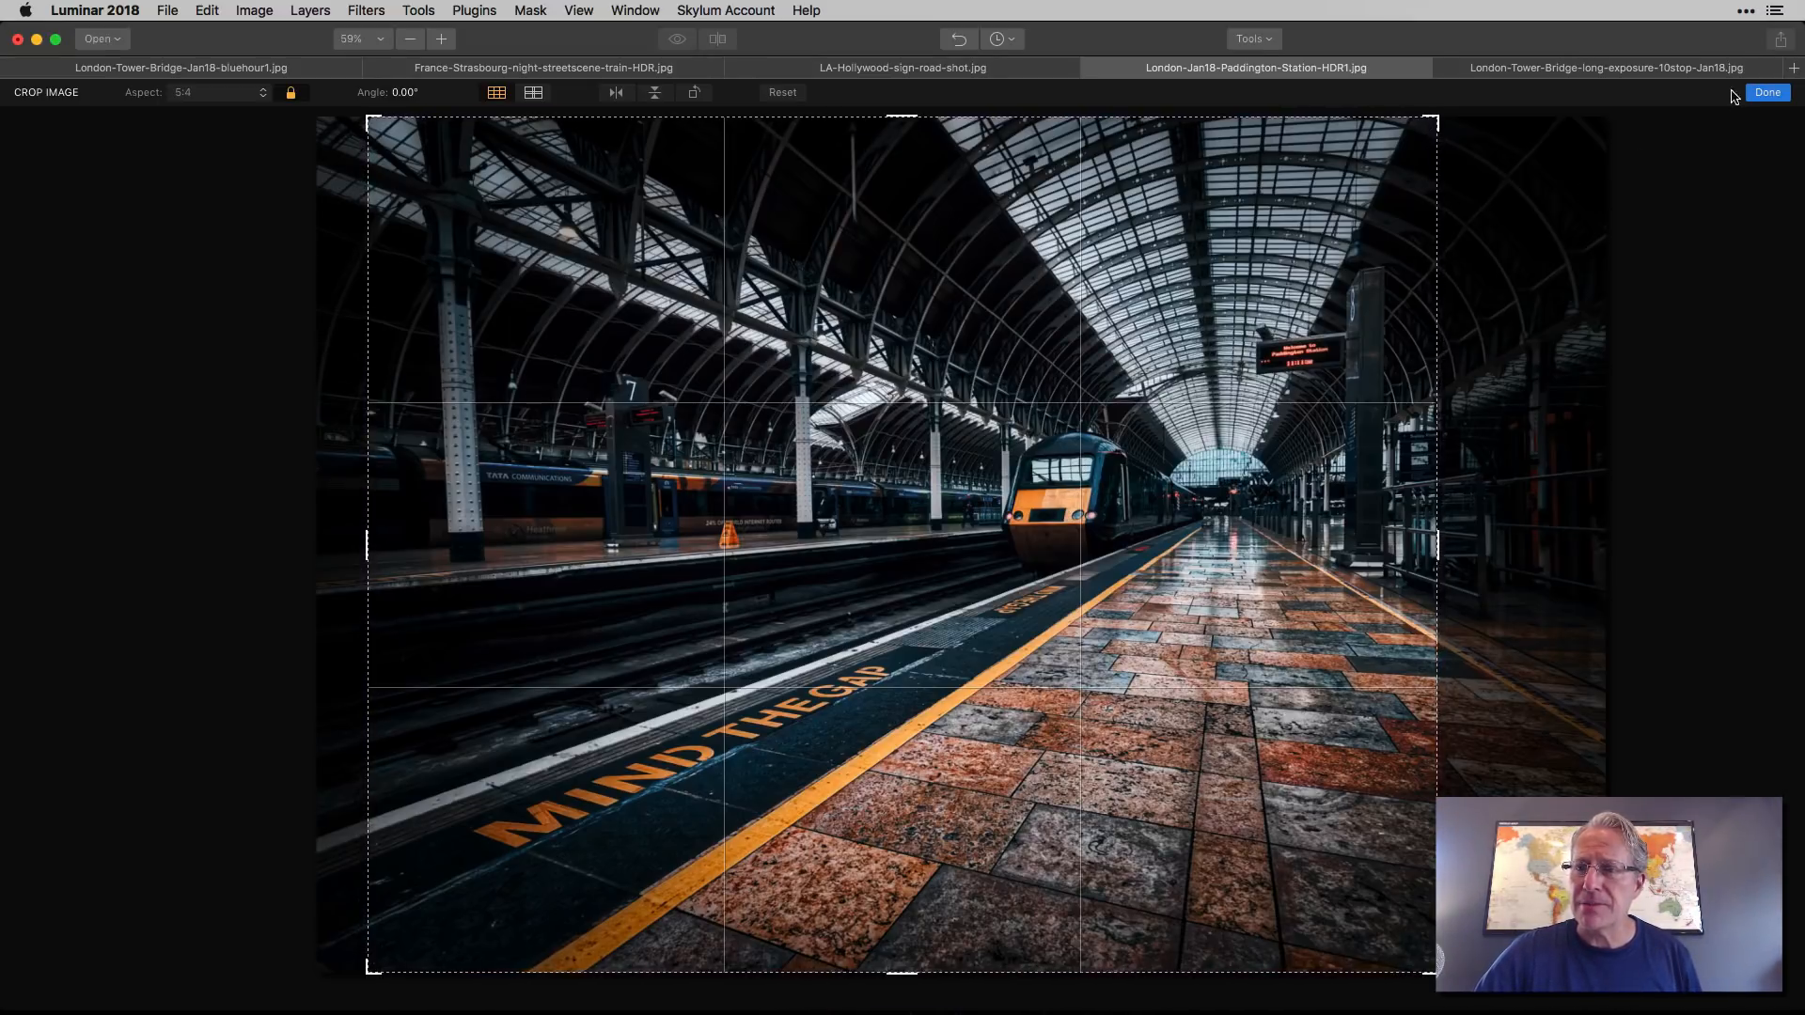
left_click(1767, 92)
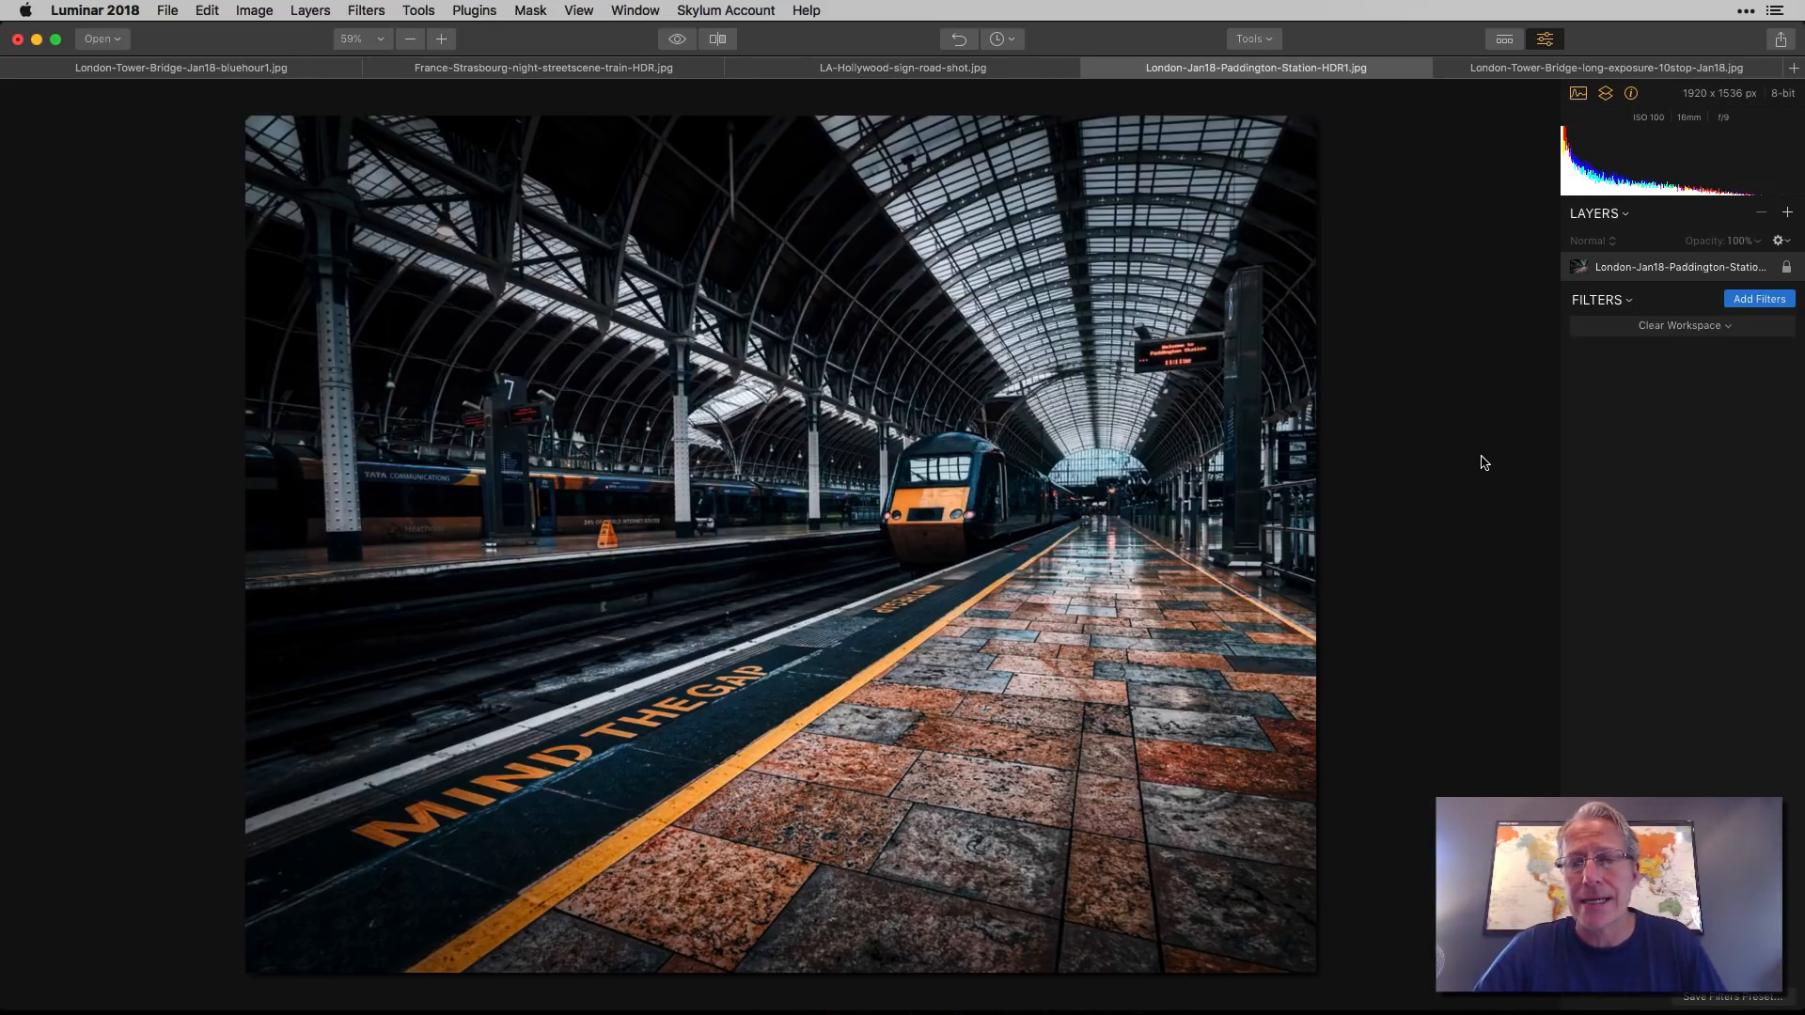
mouse_move(1338, 279)
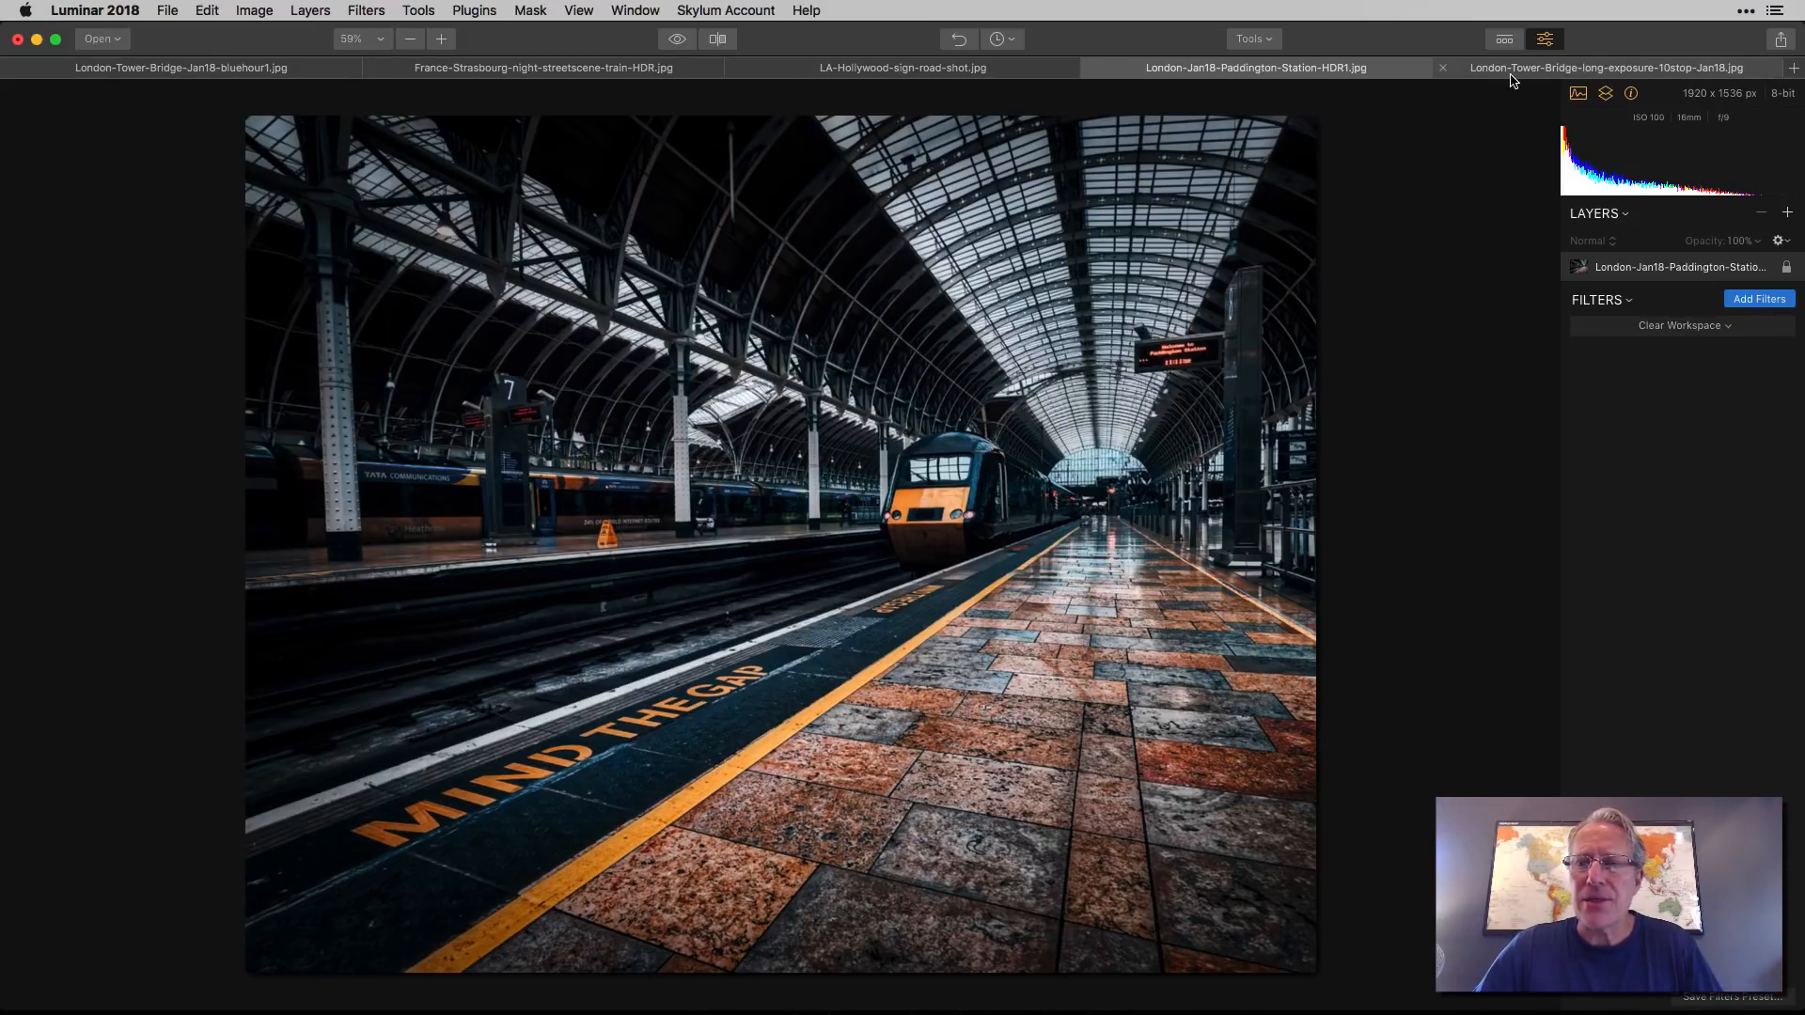
left_click(1604, 66)
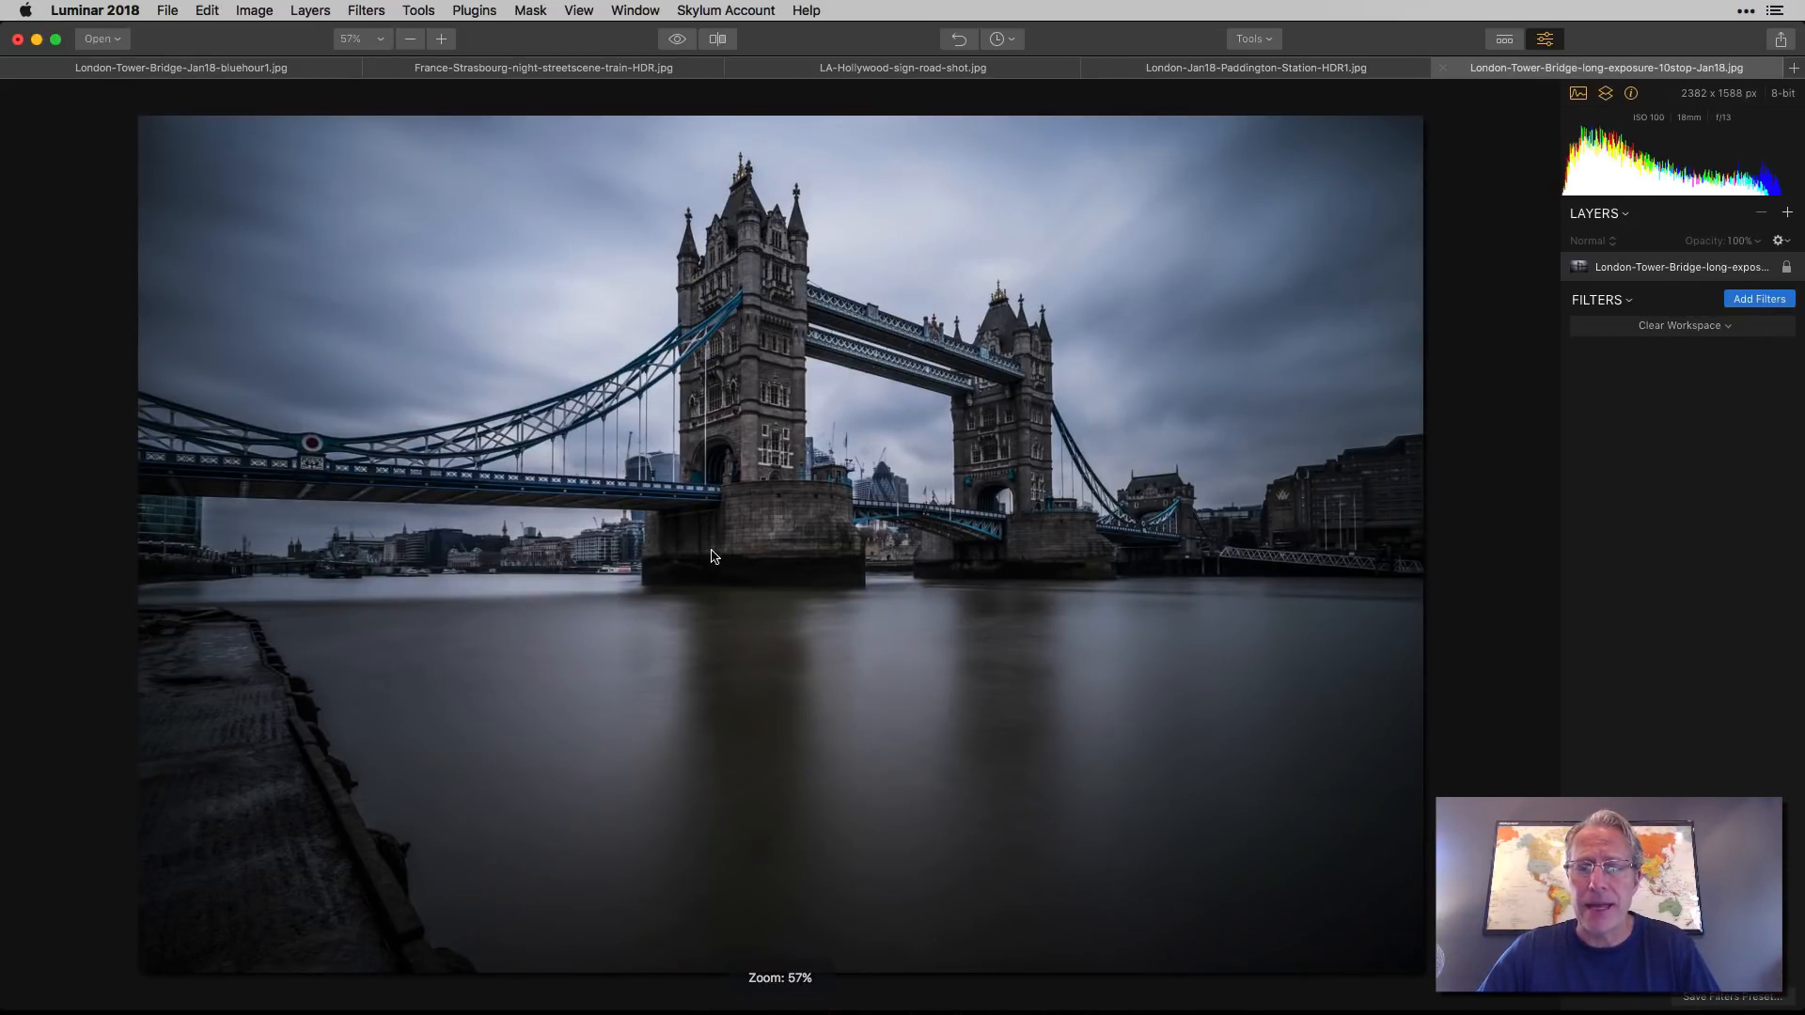
mouse_move(642, 599)
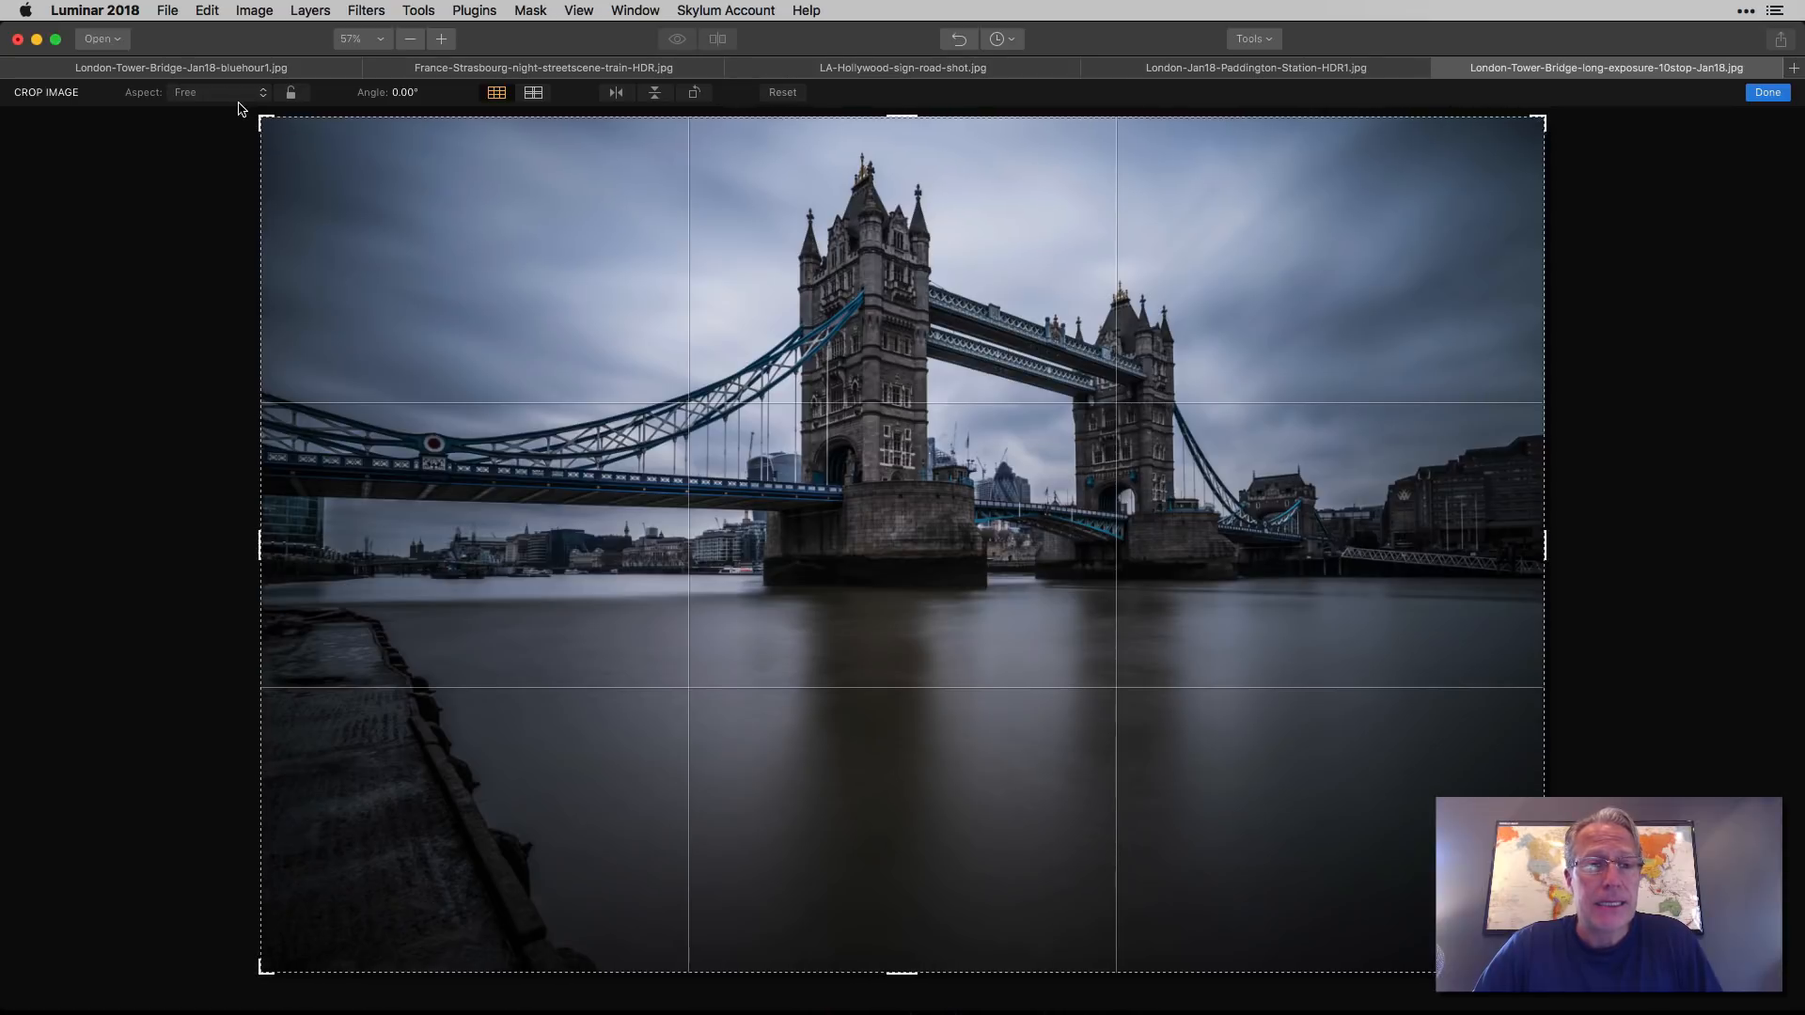
Step: Show the Aspect ratio choices for cropping the long-exposure Tower Bridge photo
left_click(219, 92)
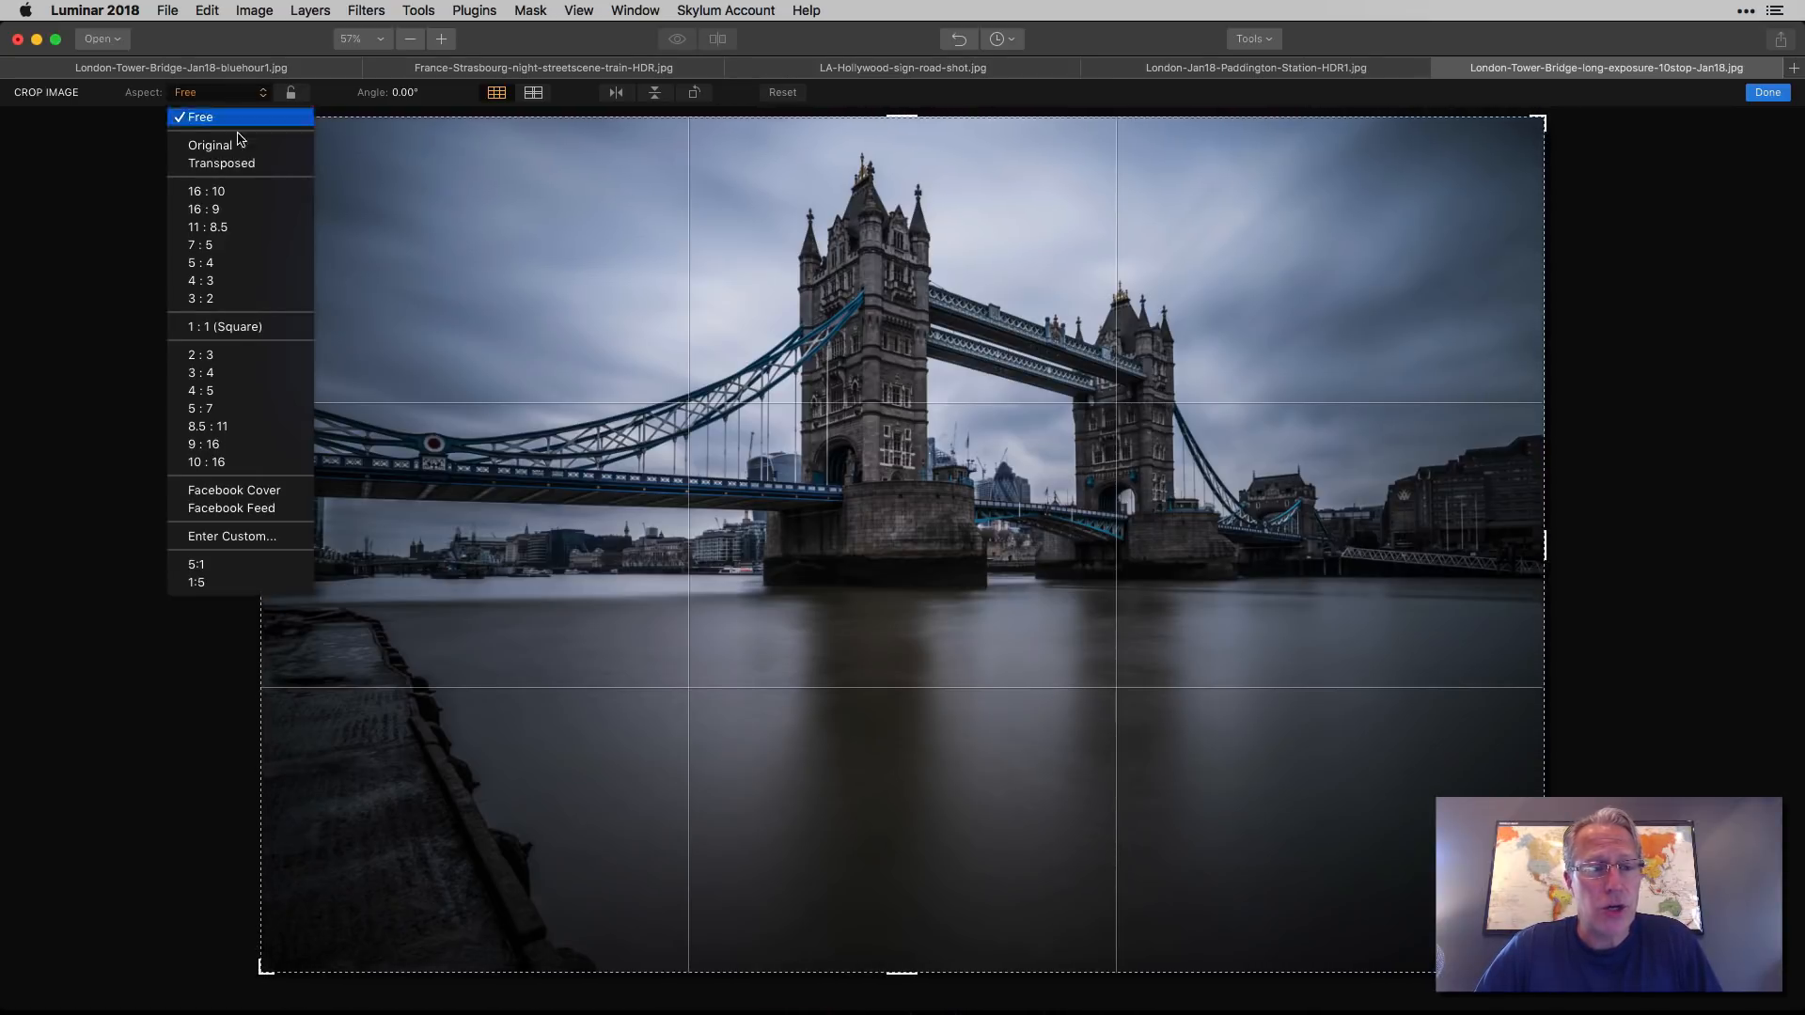
Step: Try a 1:1 square on Tower Bridge, then settle on a 16:9 crop
left_click(224, 326)
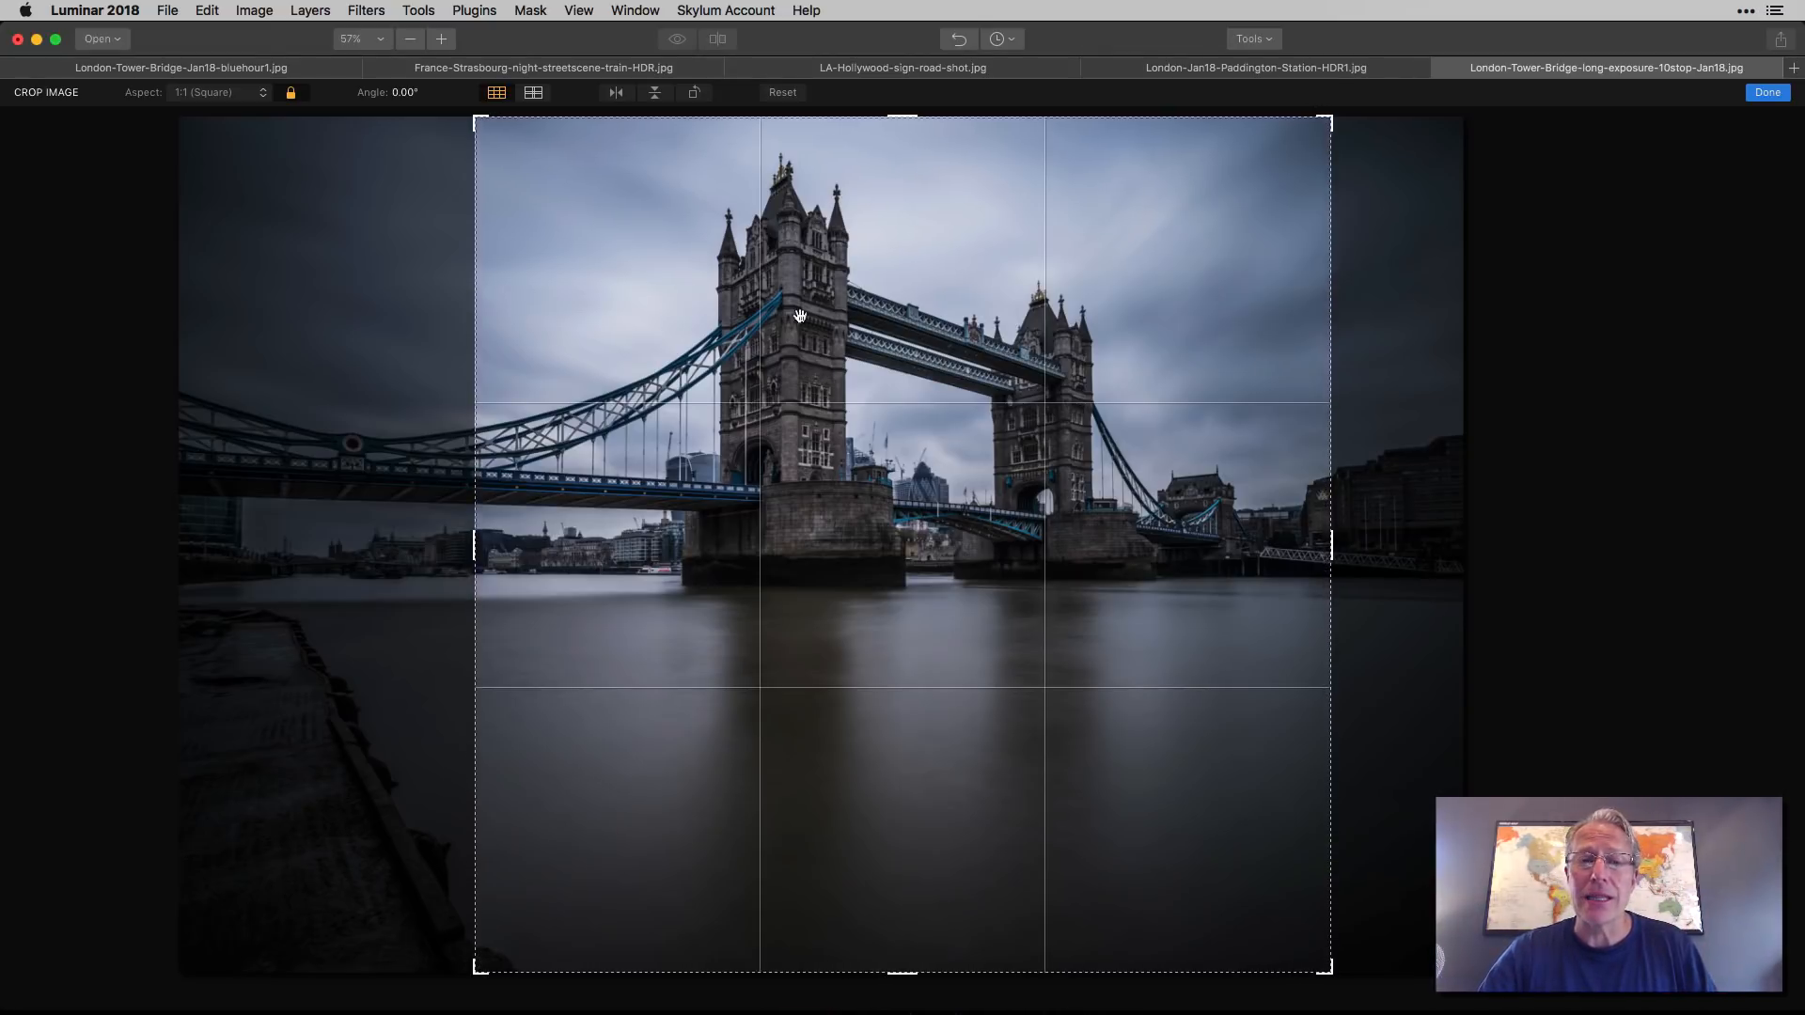
left_click(219, 92)
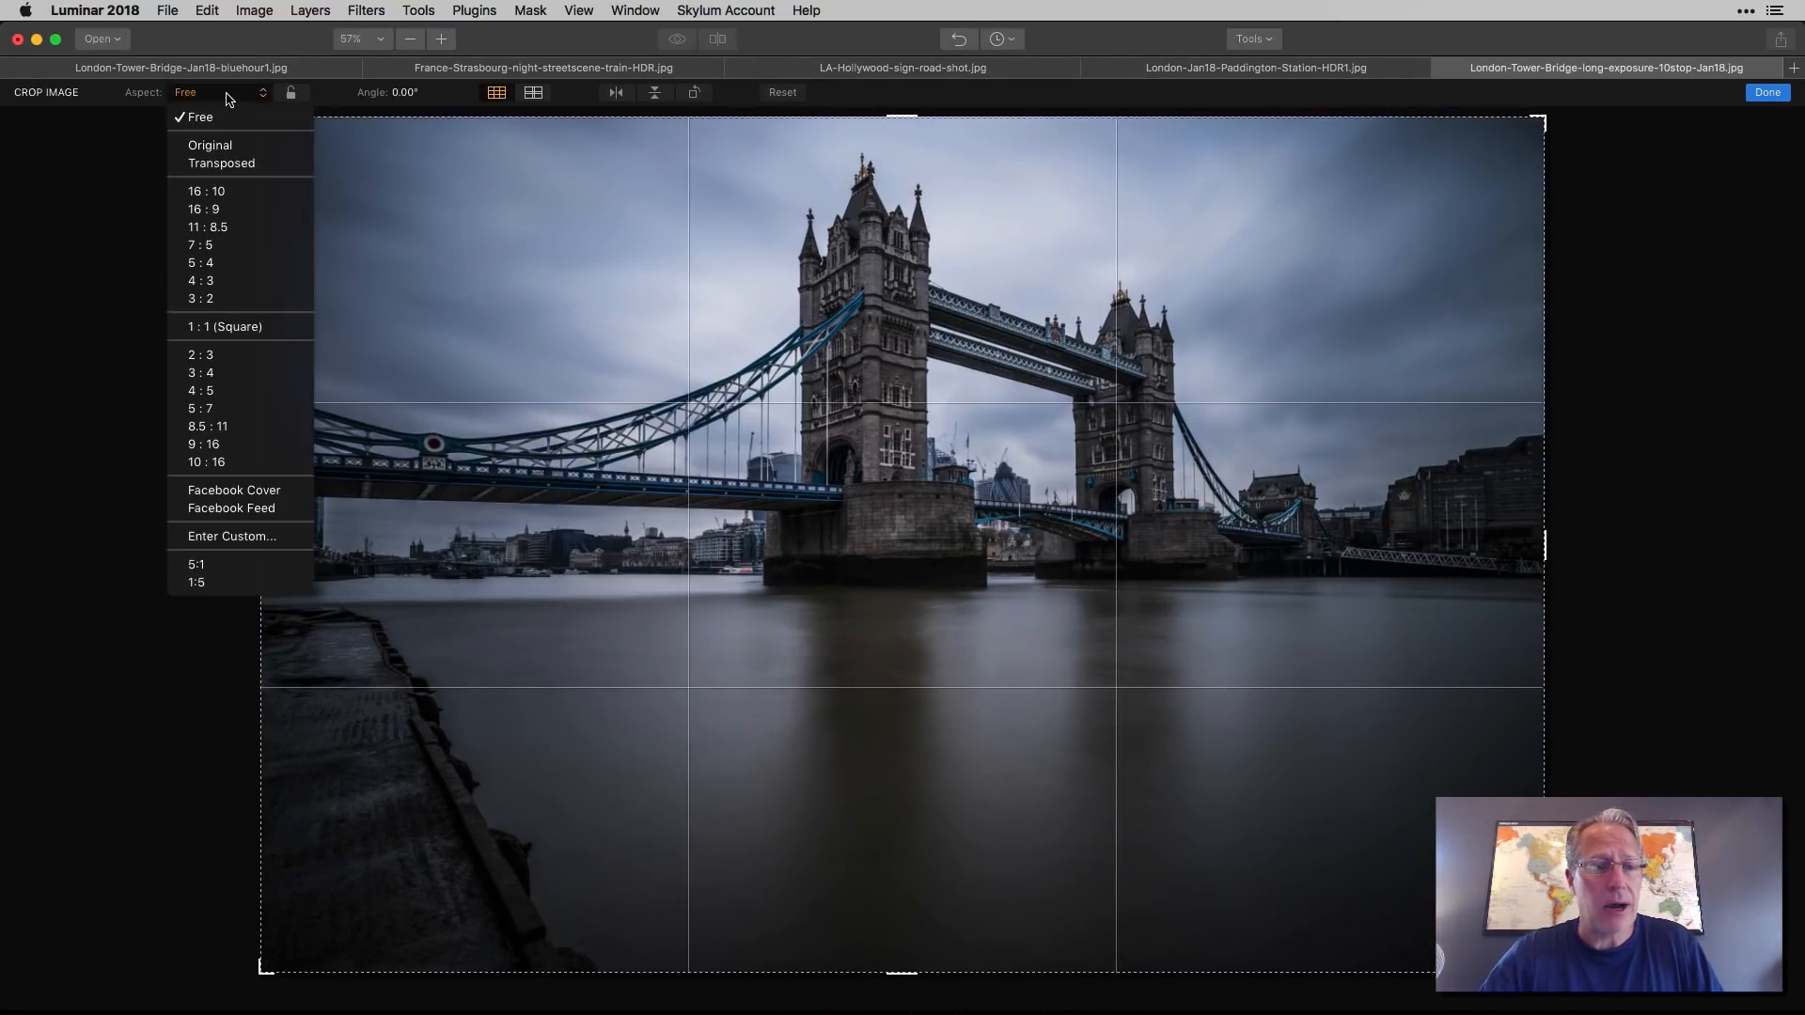
left_click(204, 209)
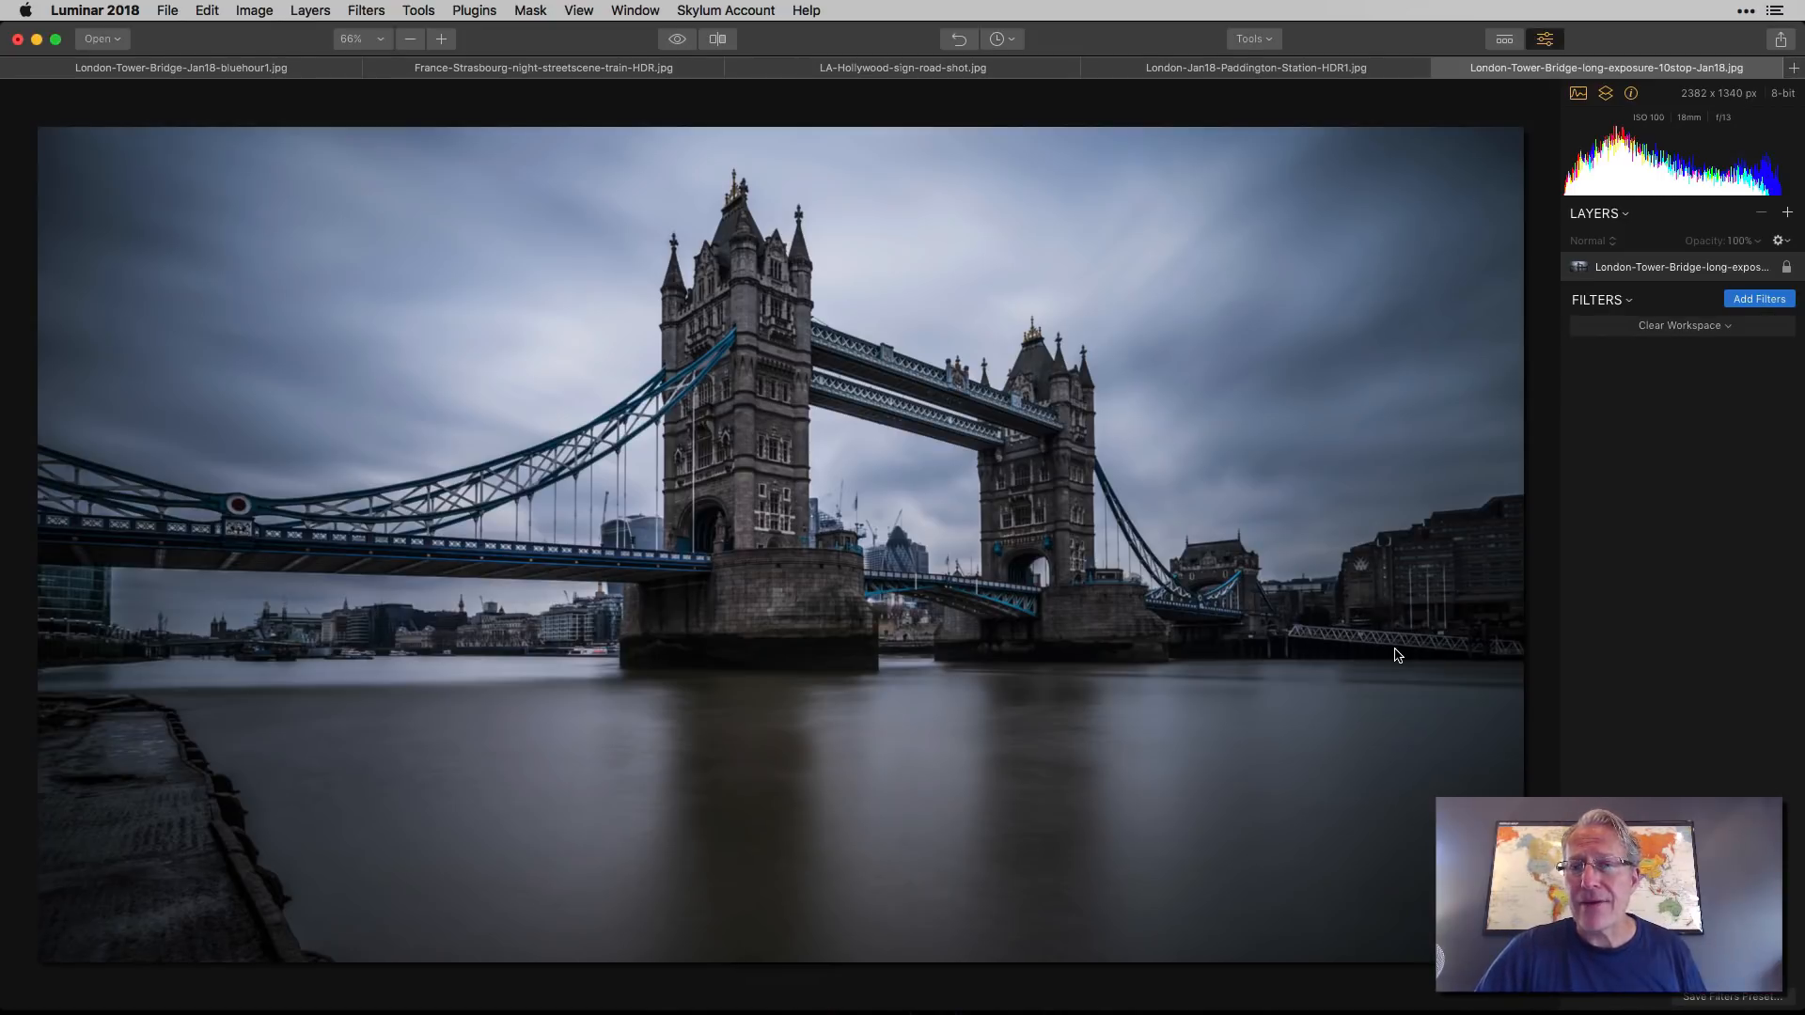
mouse_move(1396, 243)
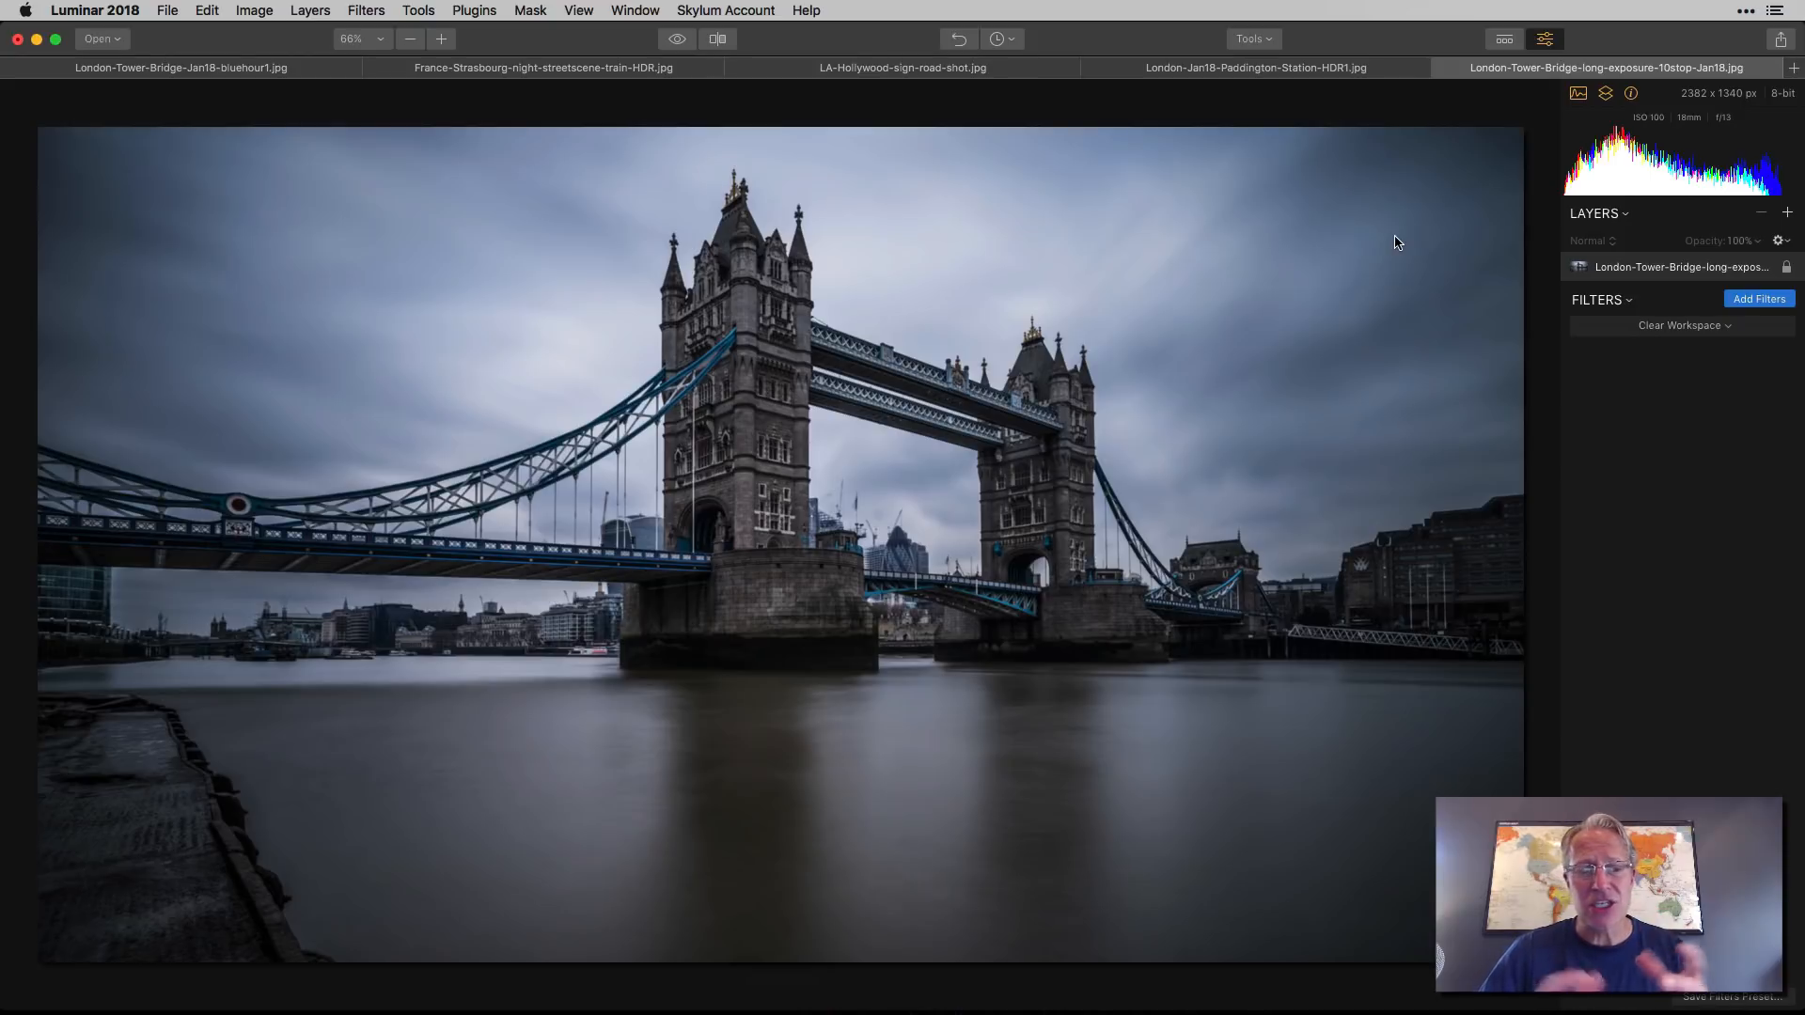